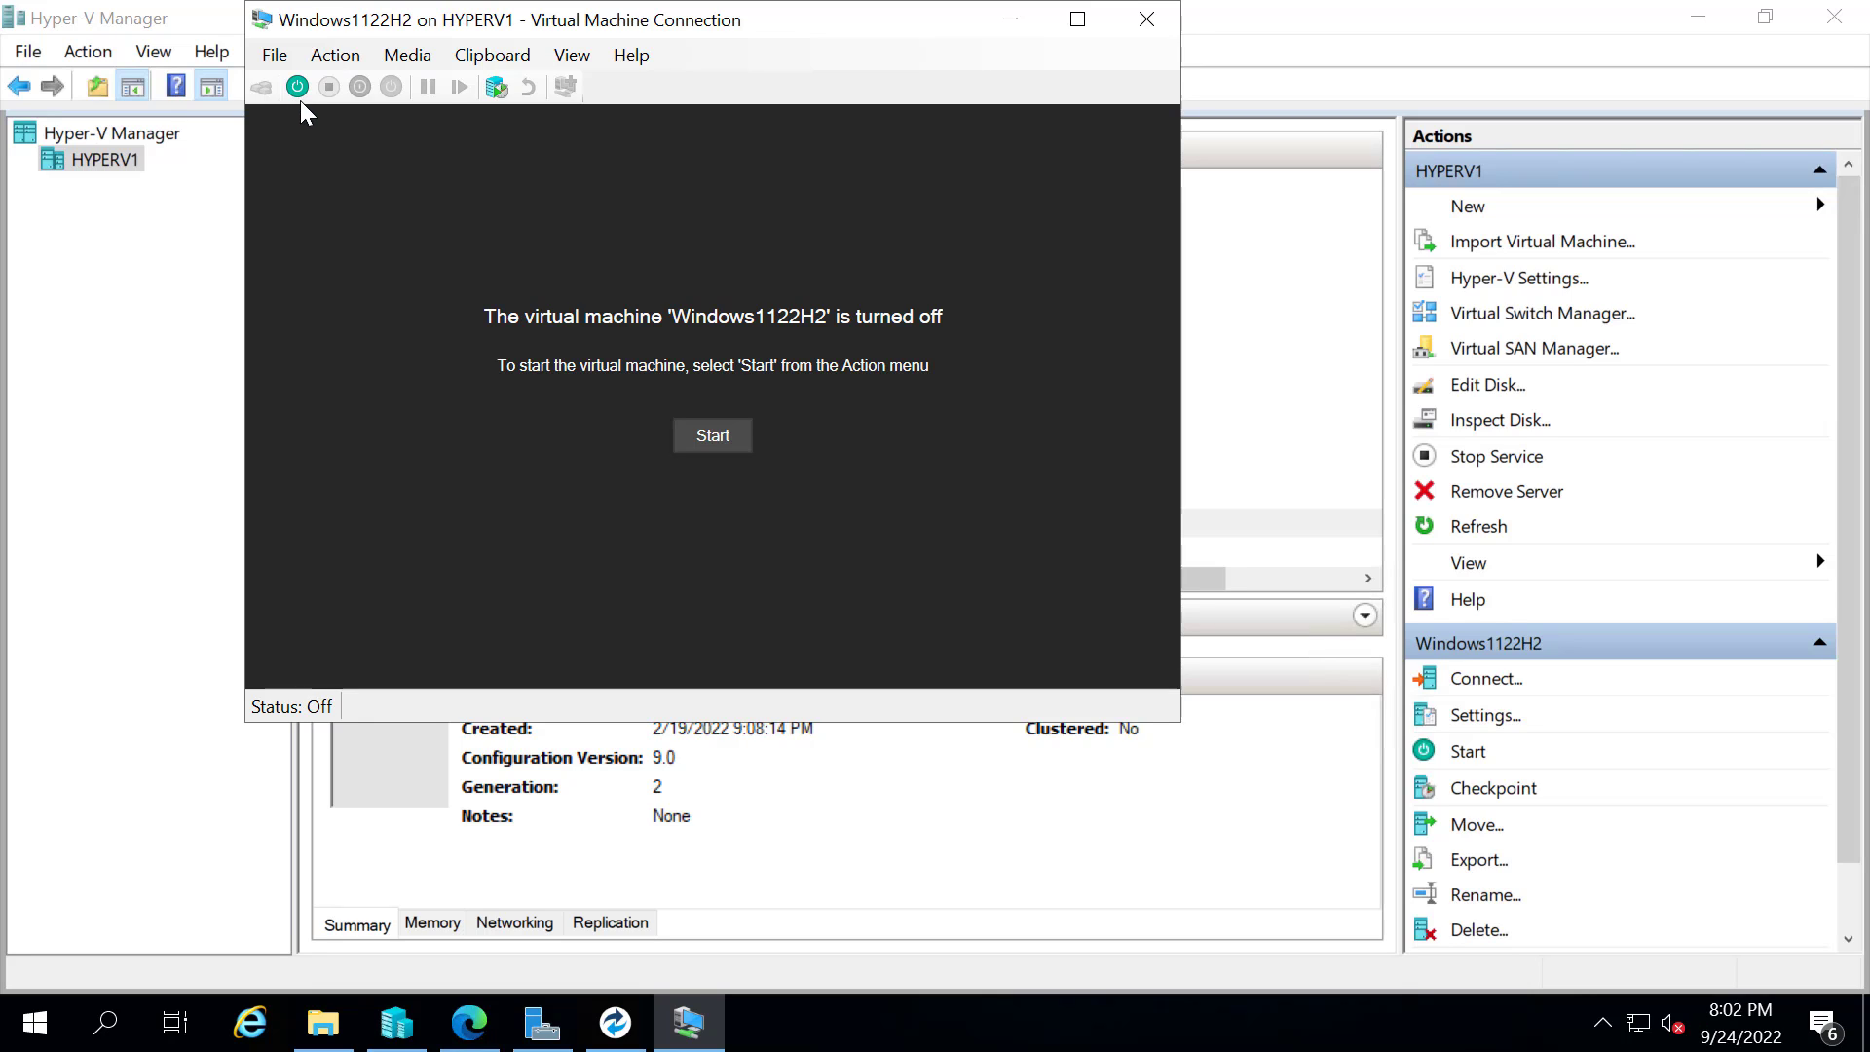
mouse_move(295, 101)
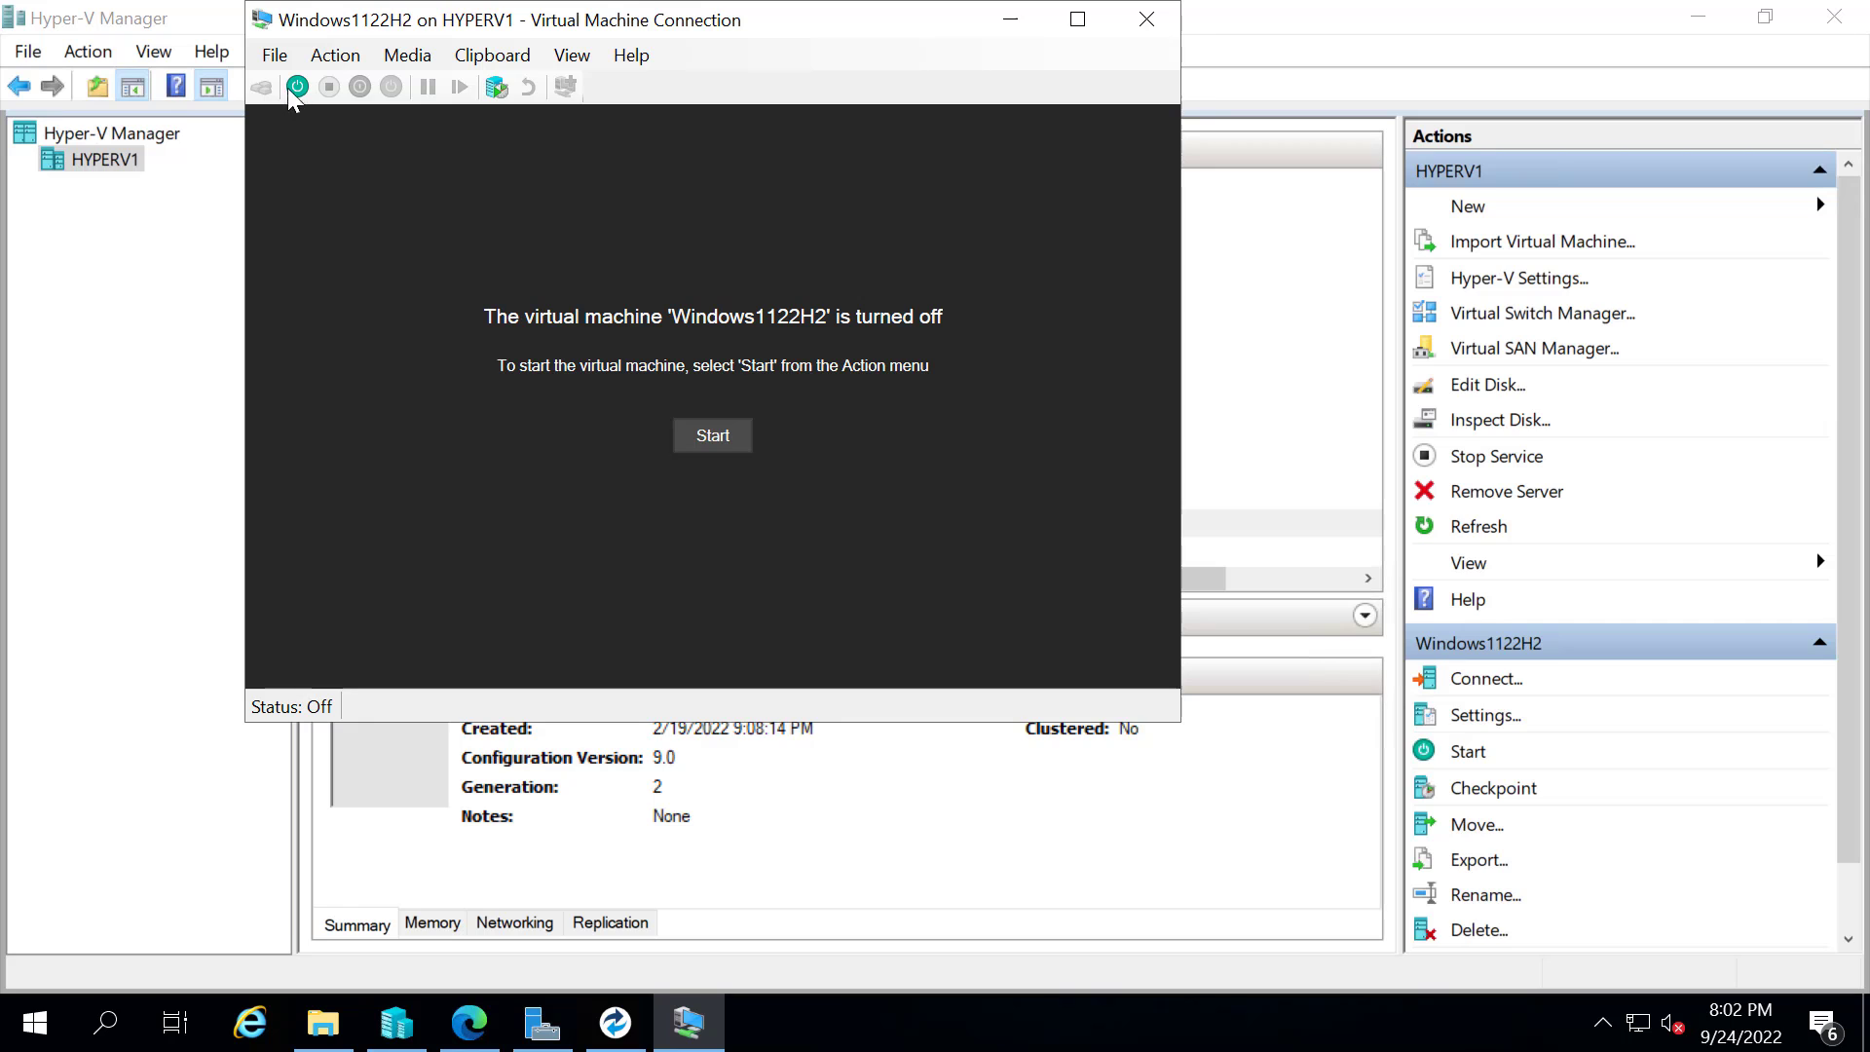
- In the VM settings, set the Network Adapter's virtual switch to Not connected and apply
left_click(273, 55)
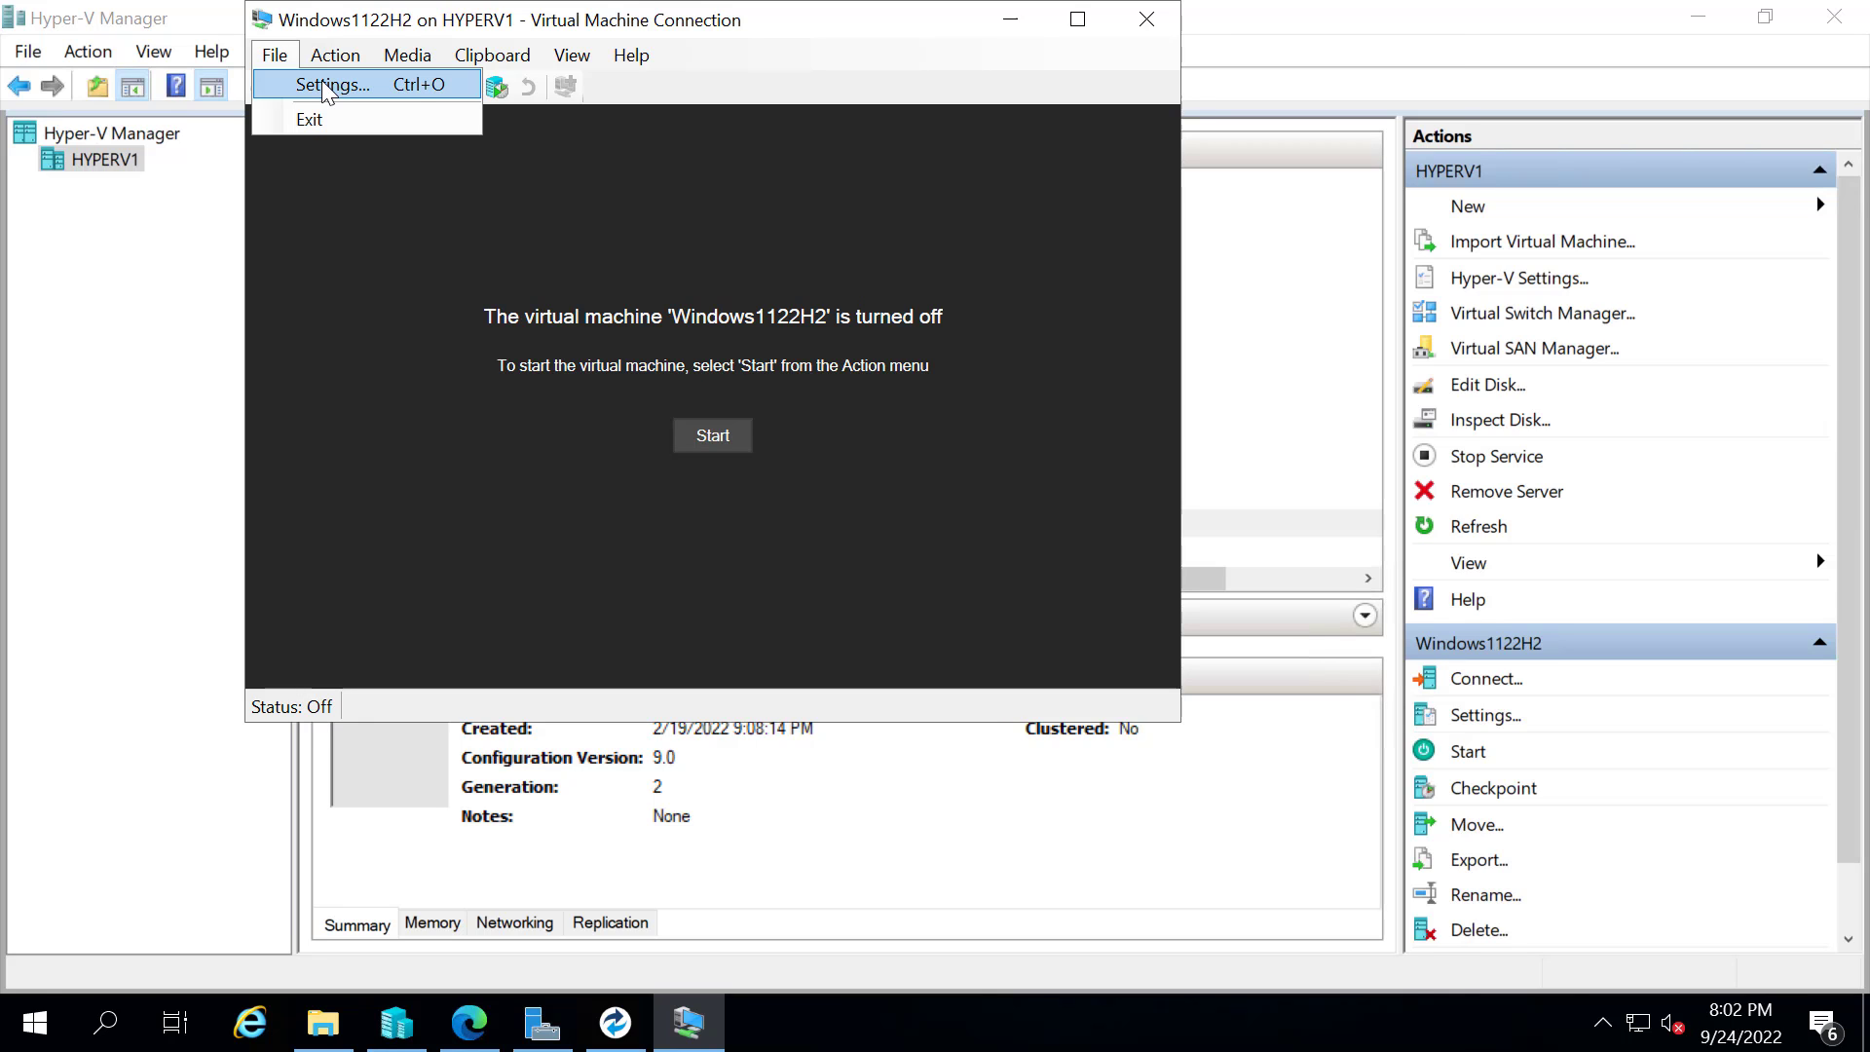
left_click(331, 84)
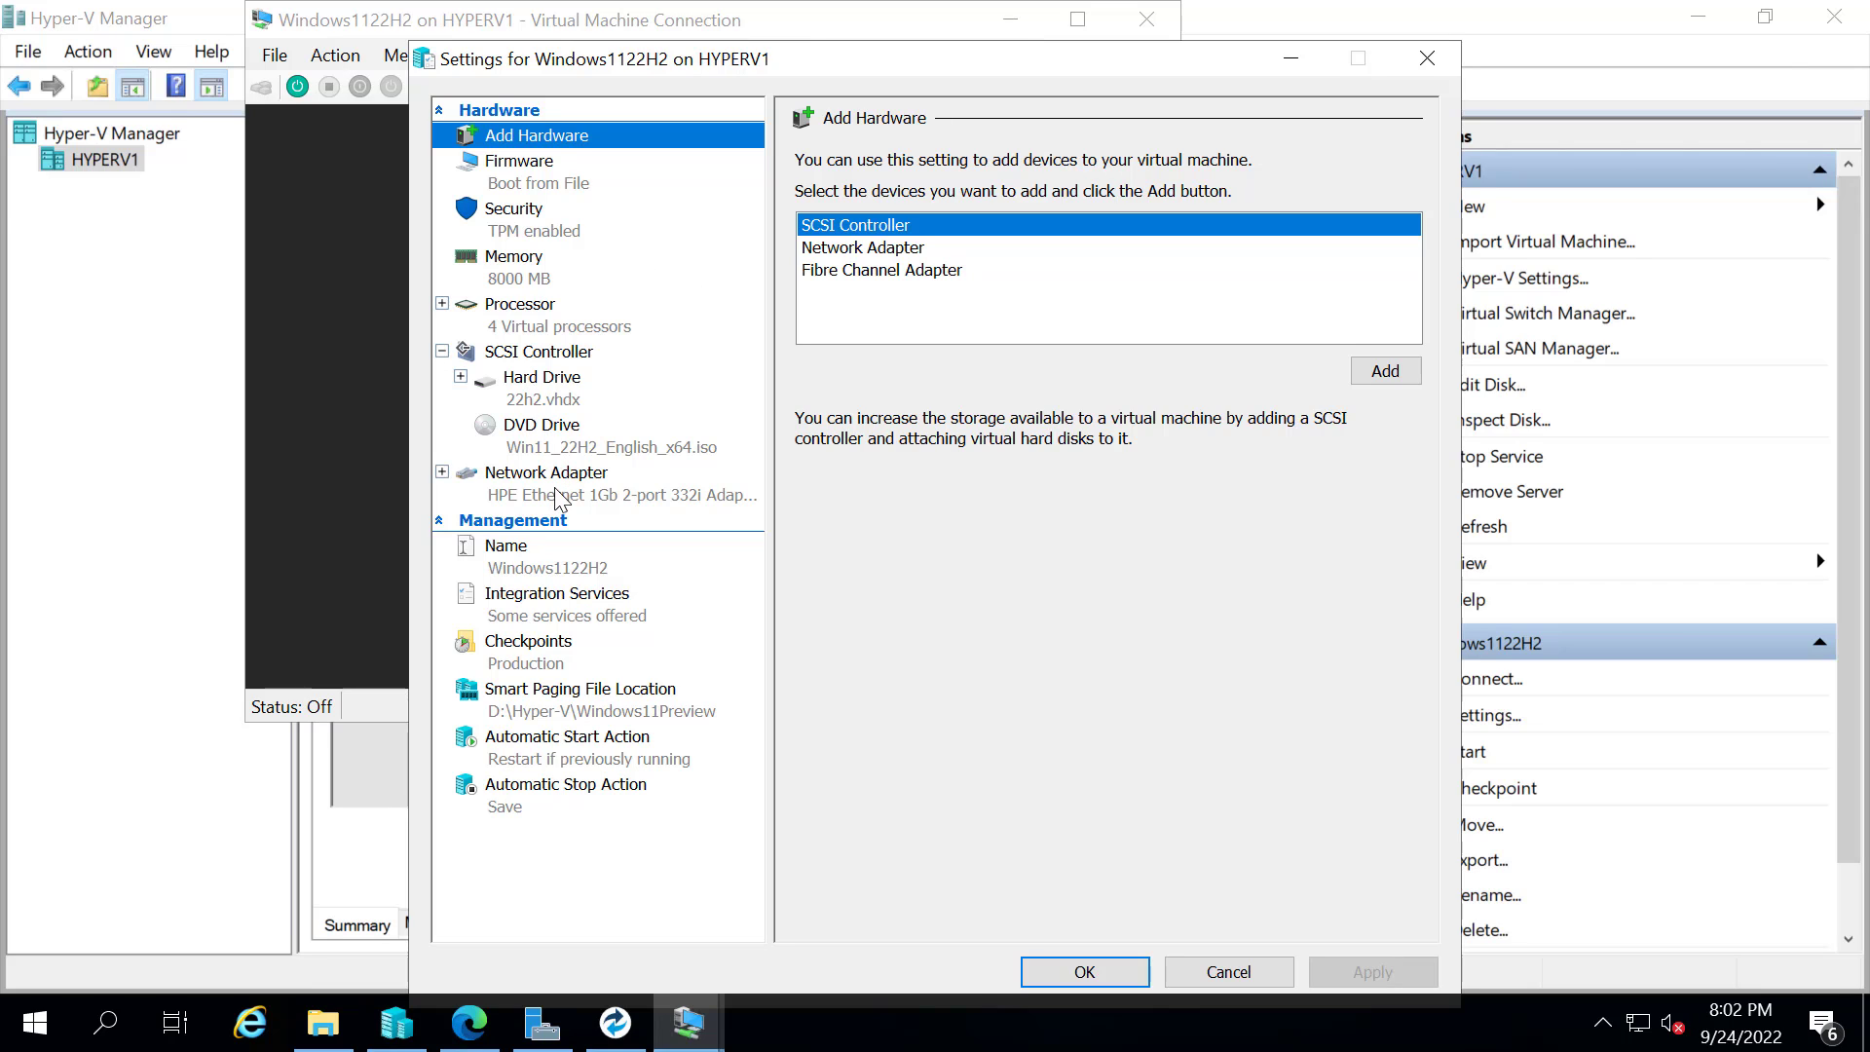
left_click(546, 472)
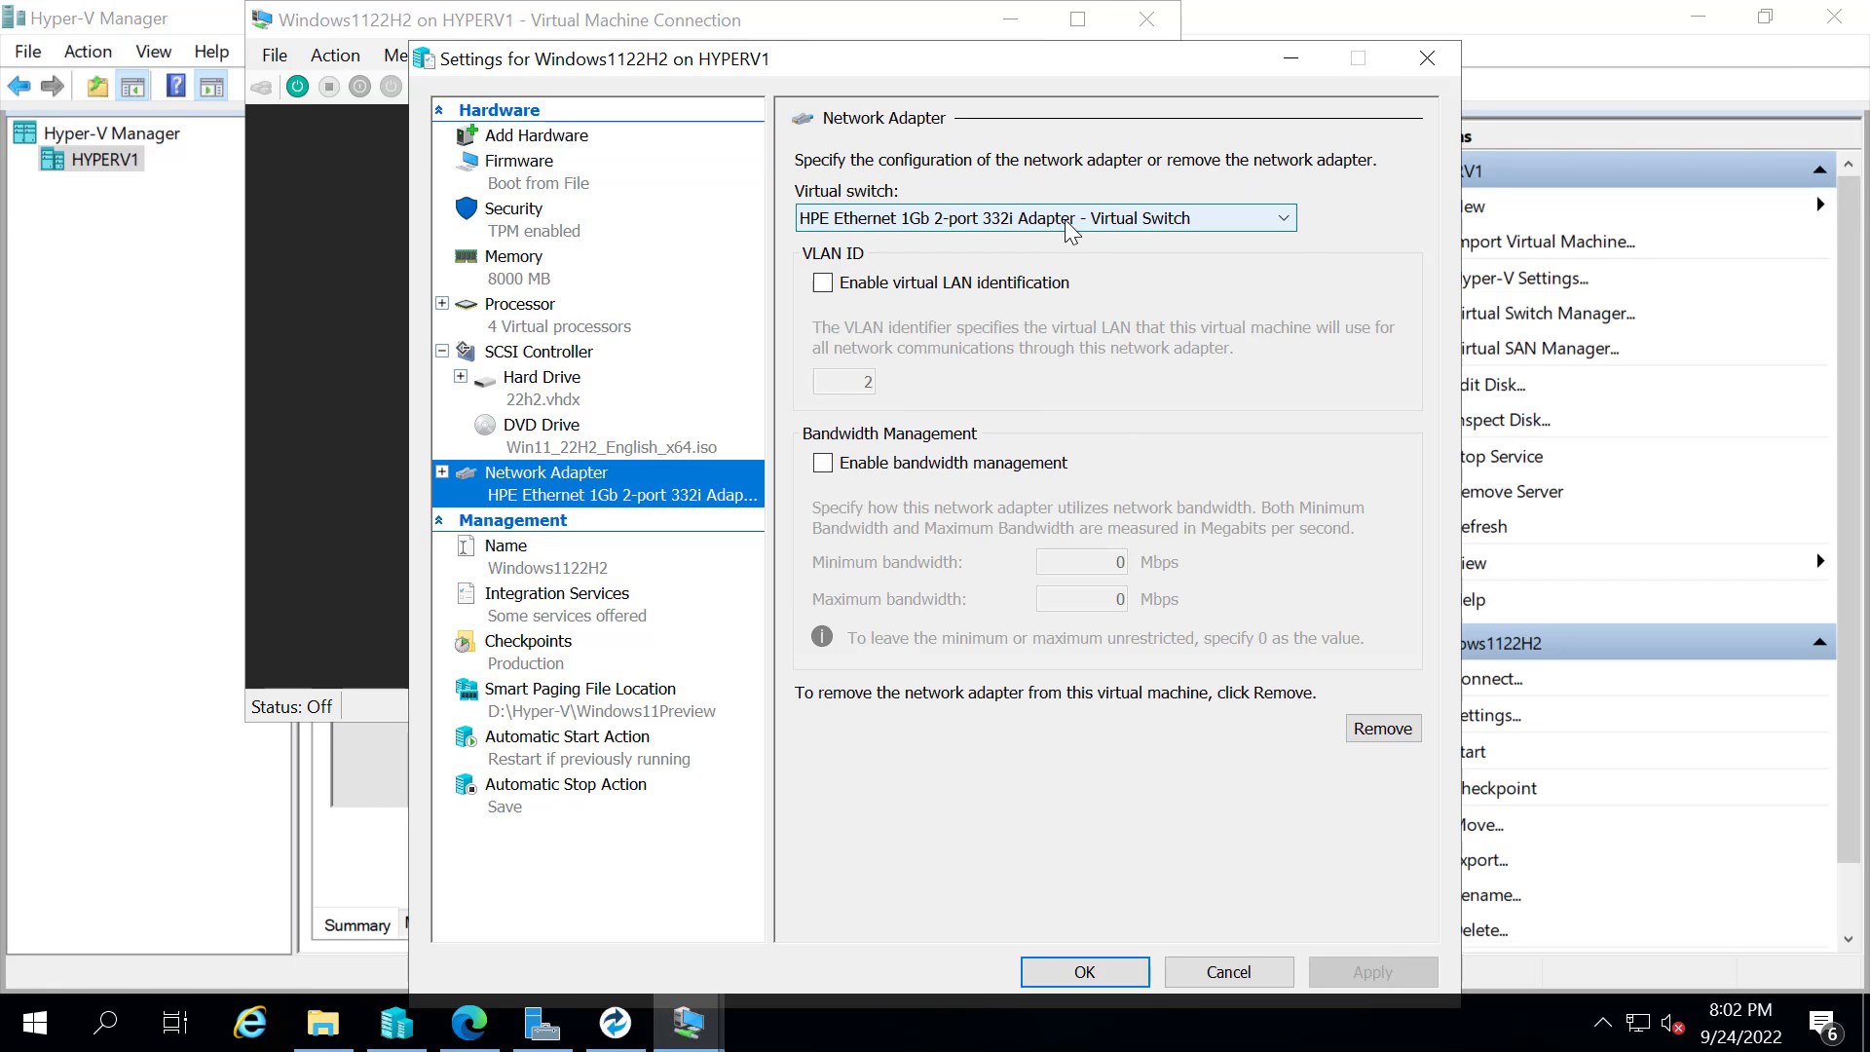
left_click(1044, 216)
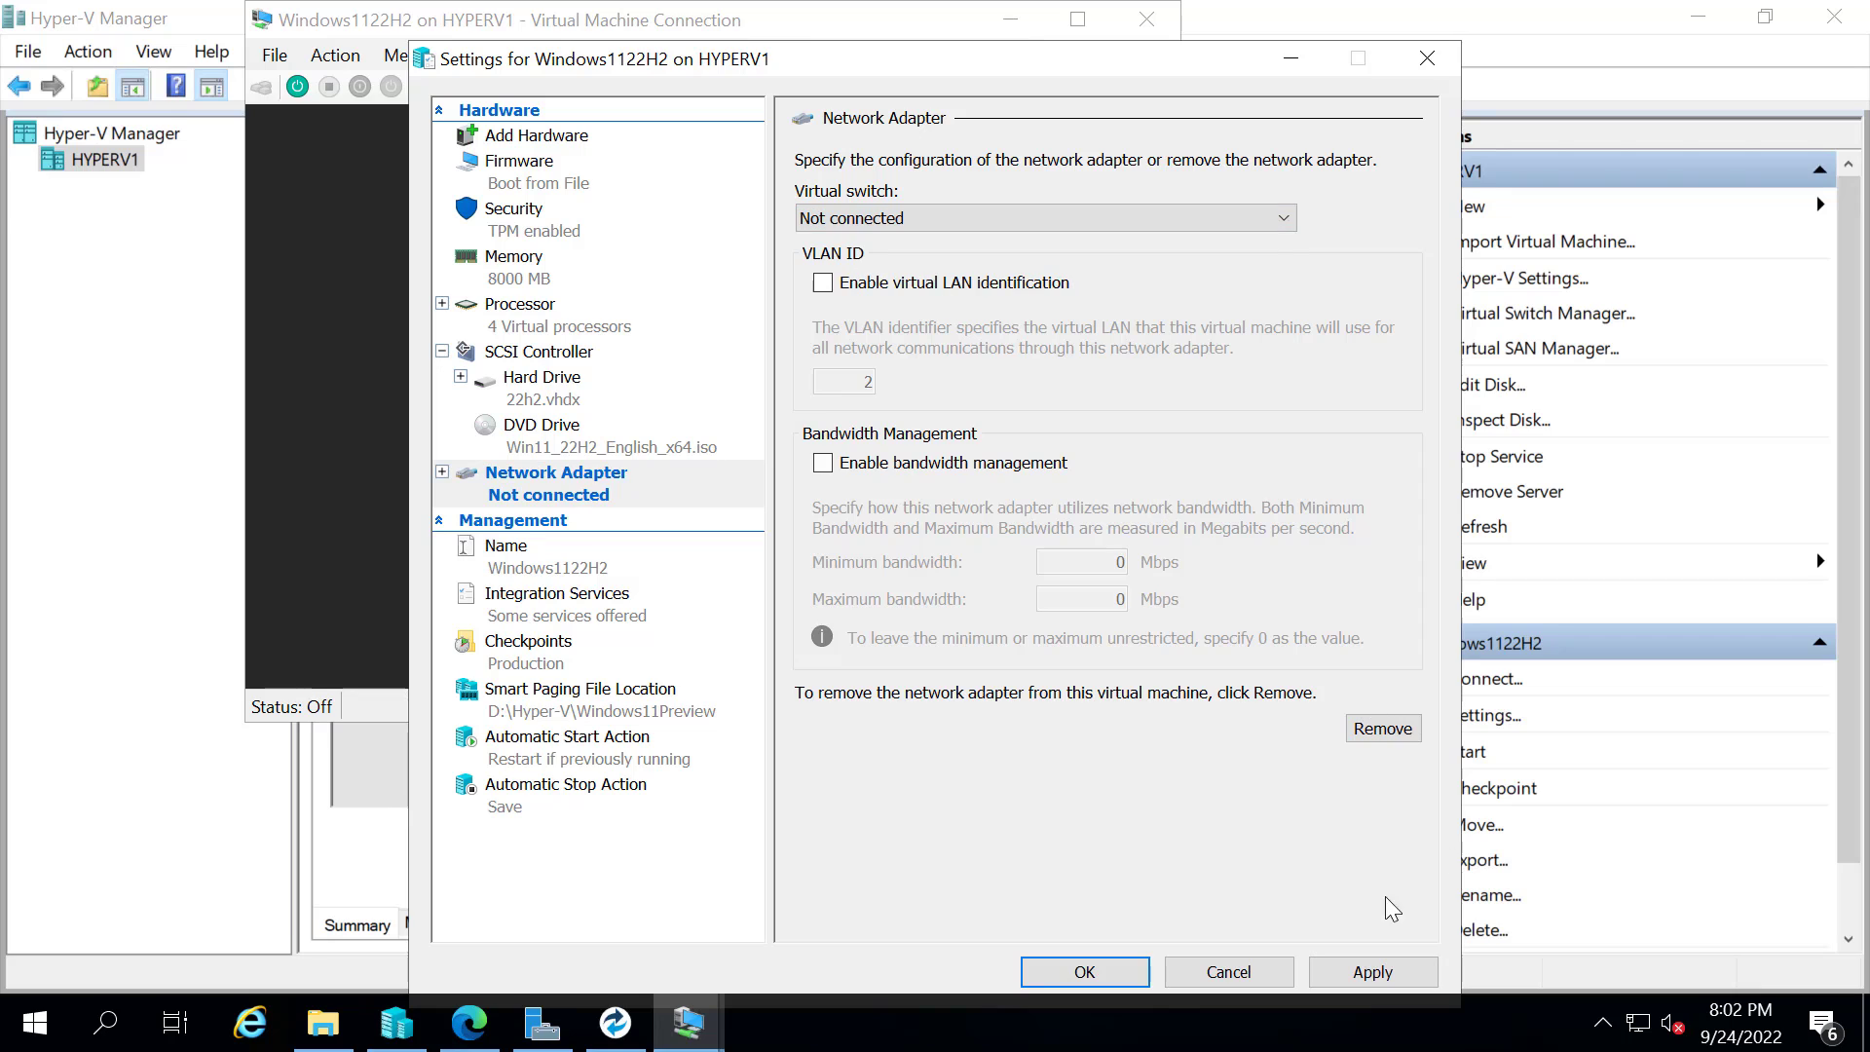
left_click(1083, 972)
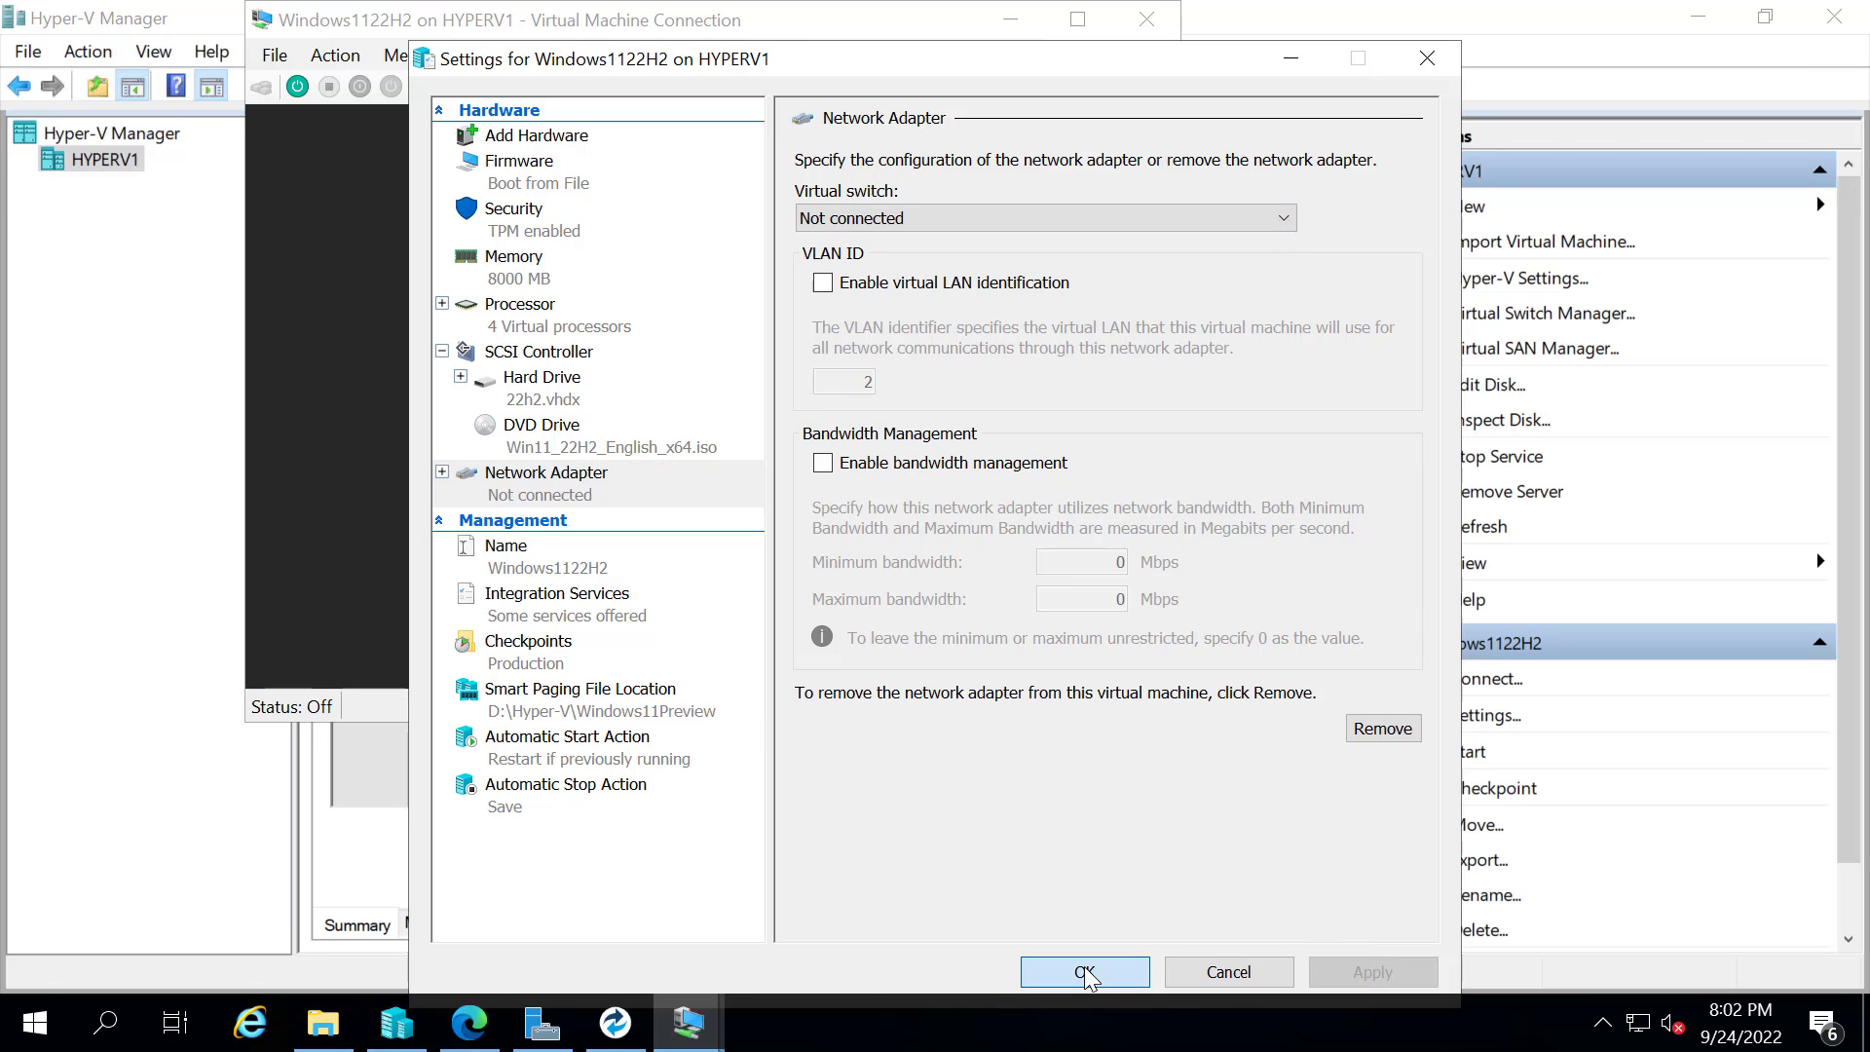
left_click(1083, 972)
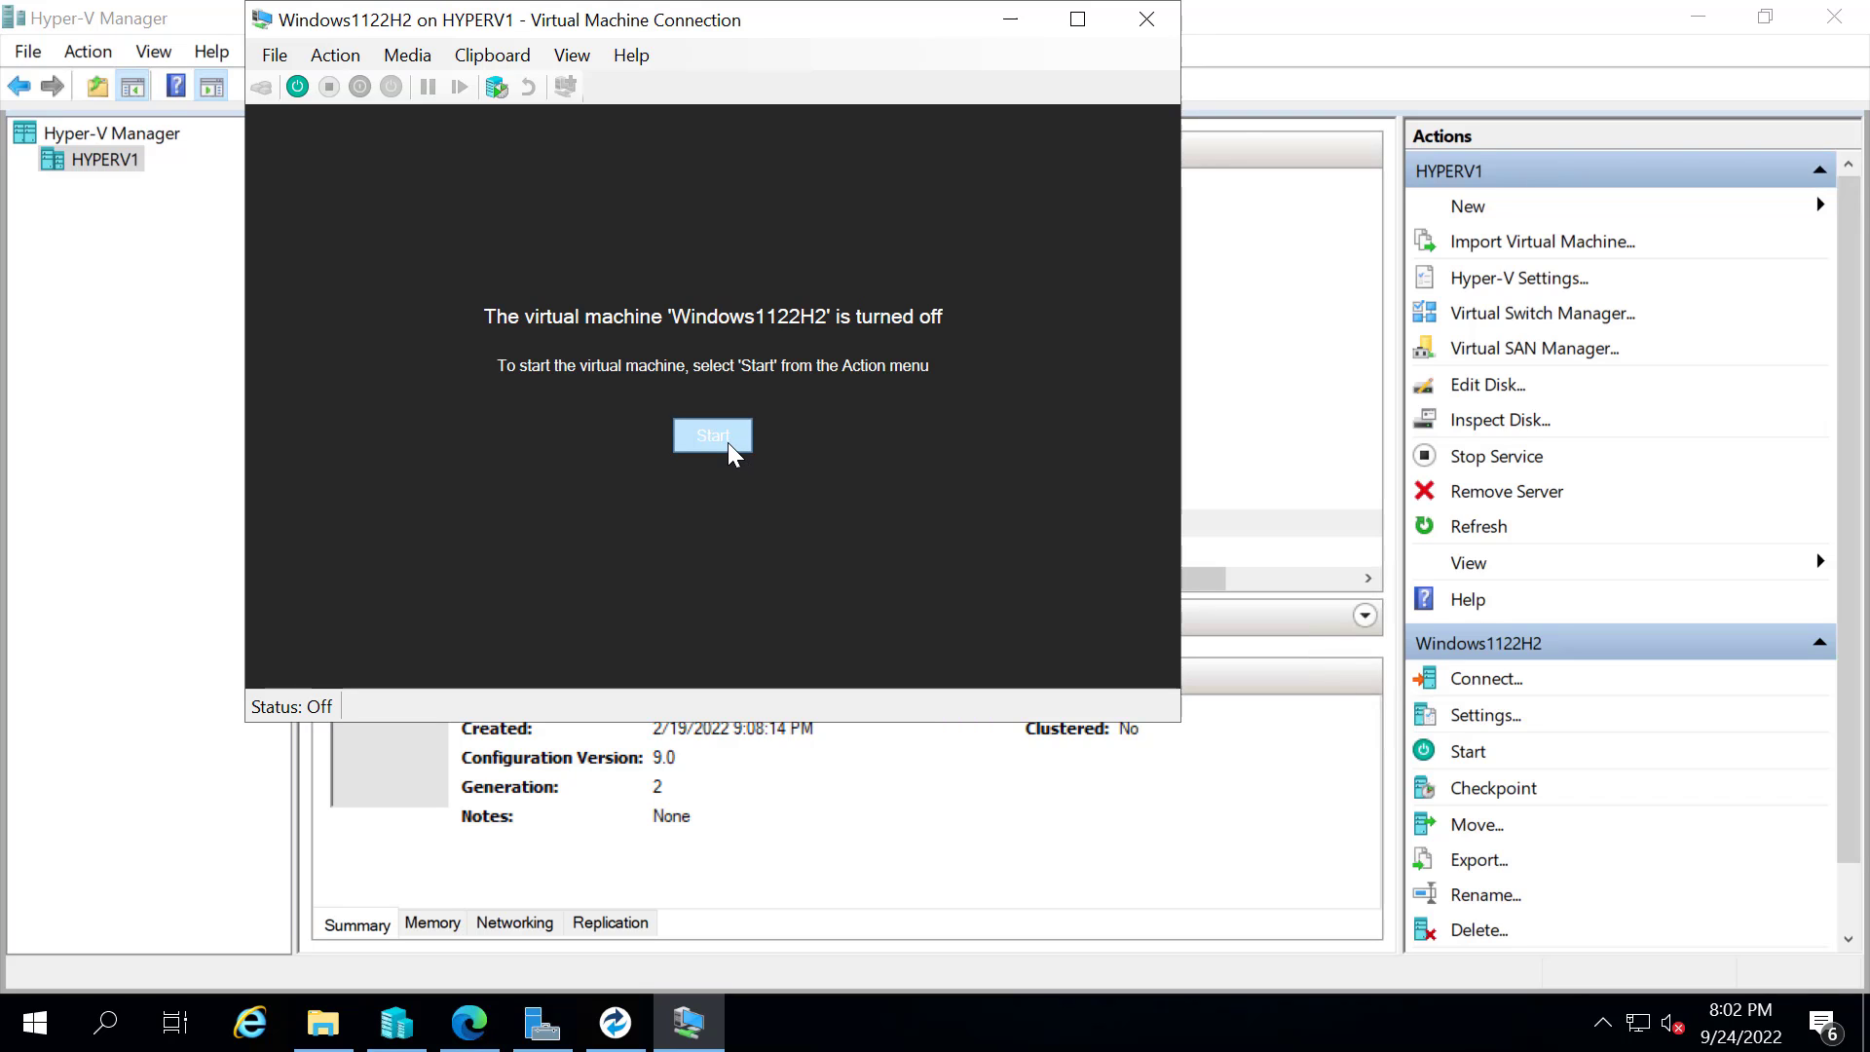
- Start the Windows1122H2 VM, accept the default language, and begin installing Windows
left_click(713, 434)
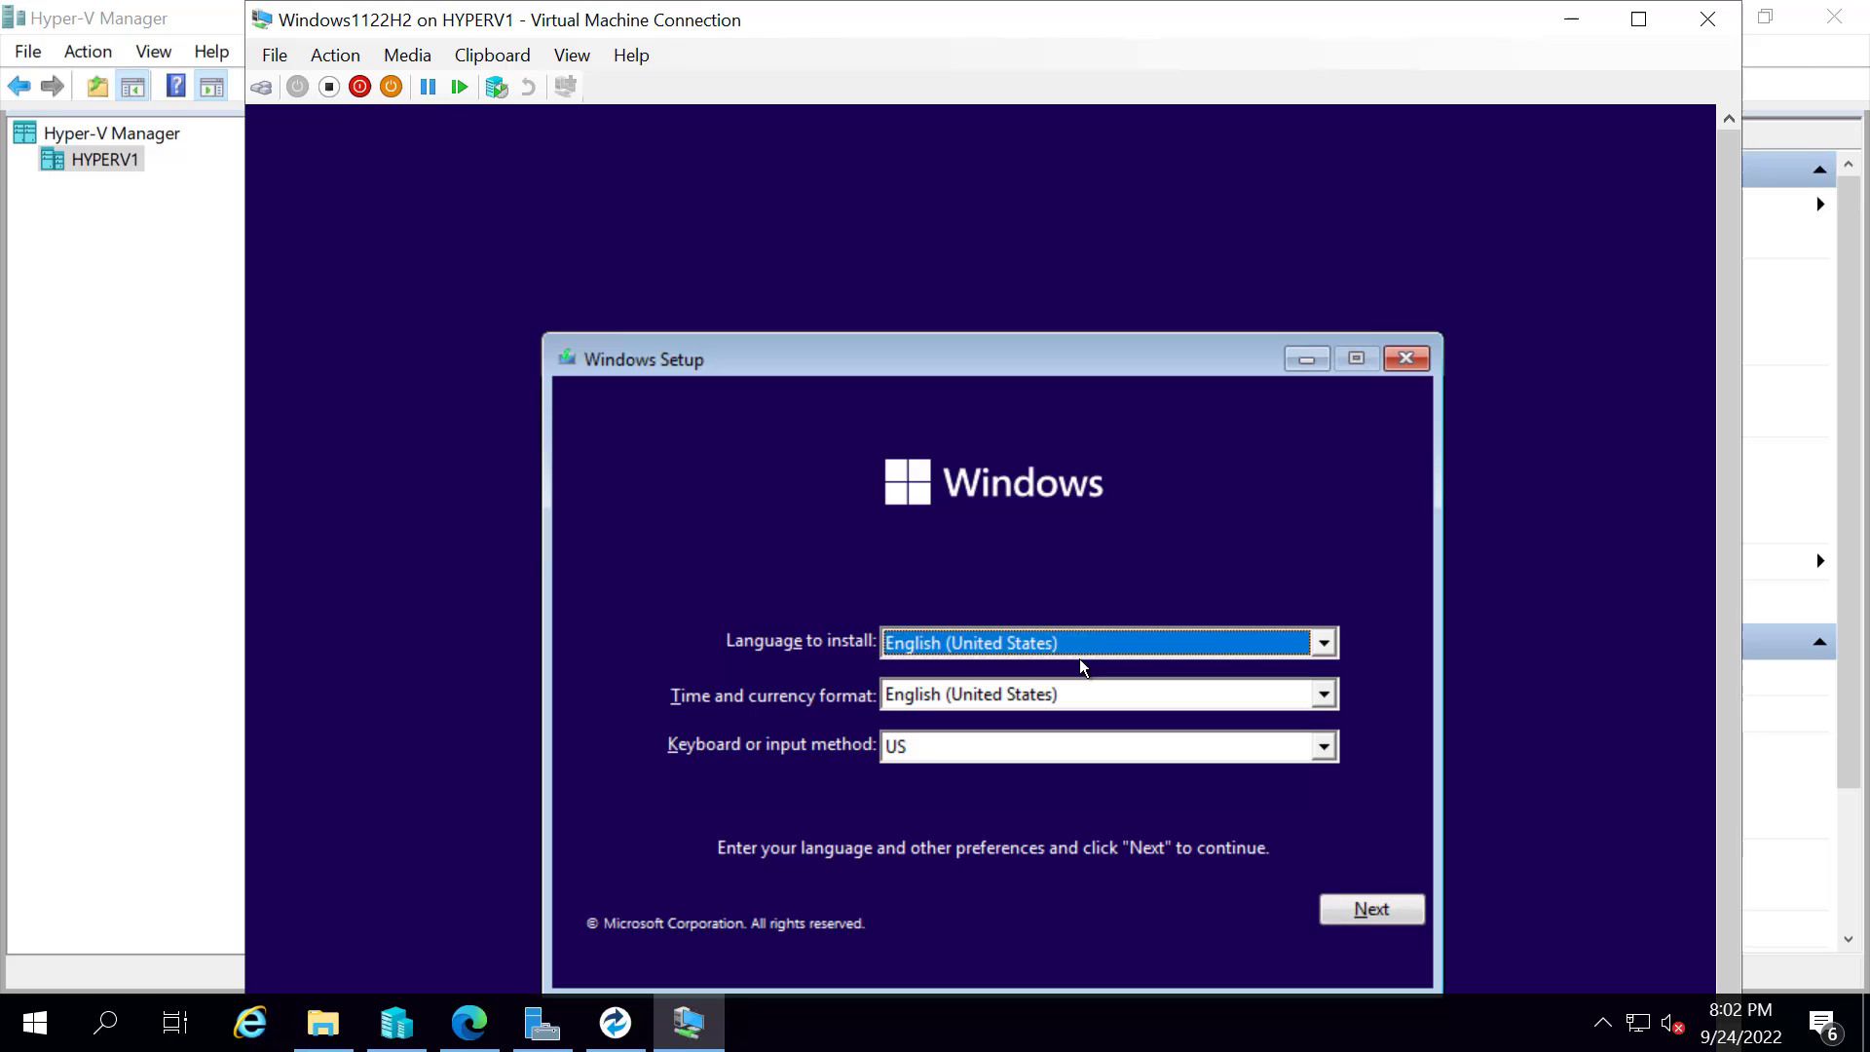
left_click(1372, 909)
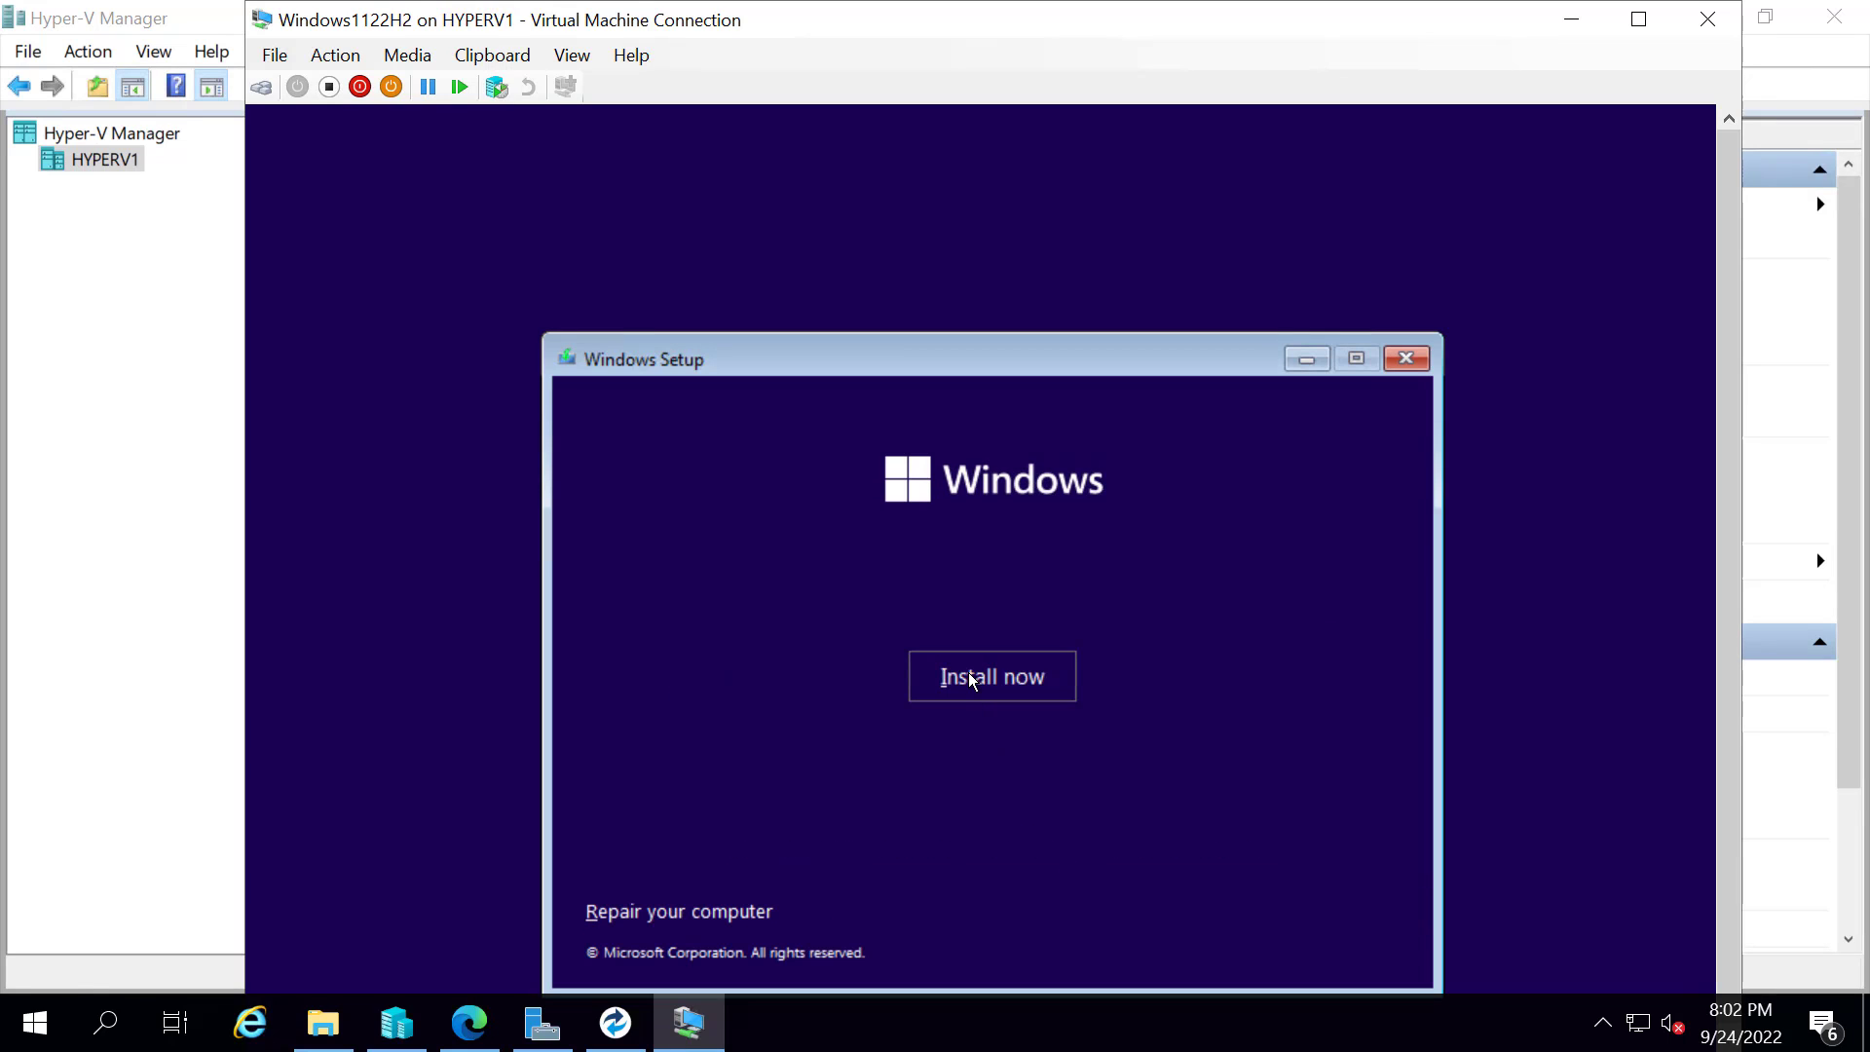
left_click(992, 676)
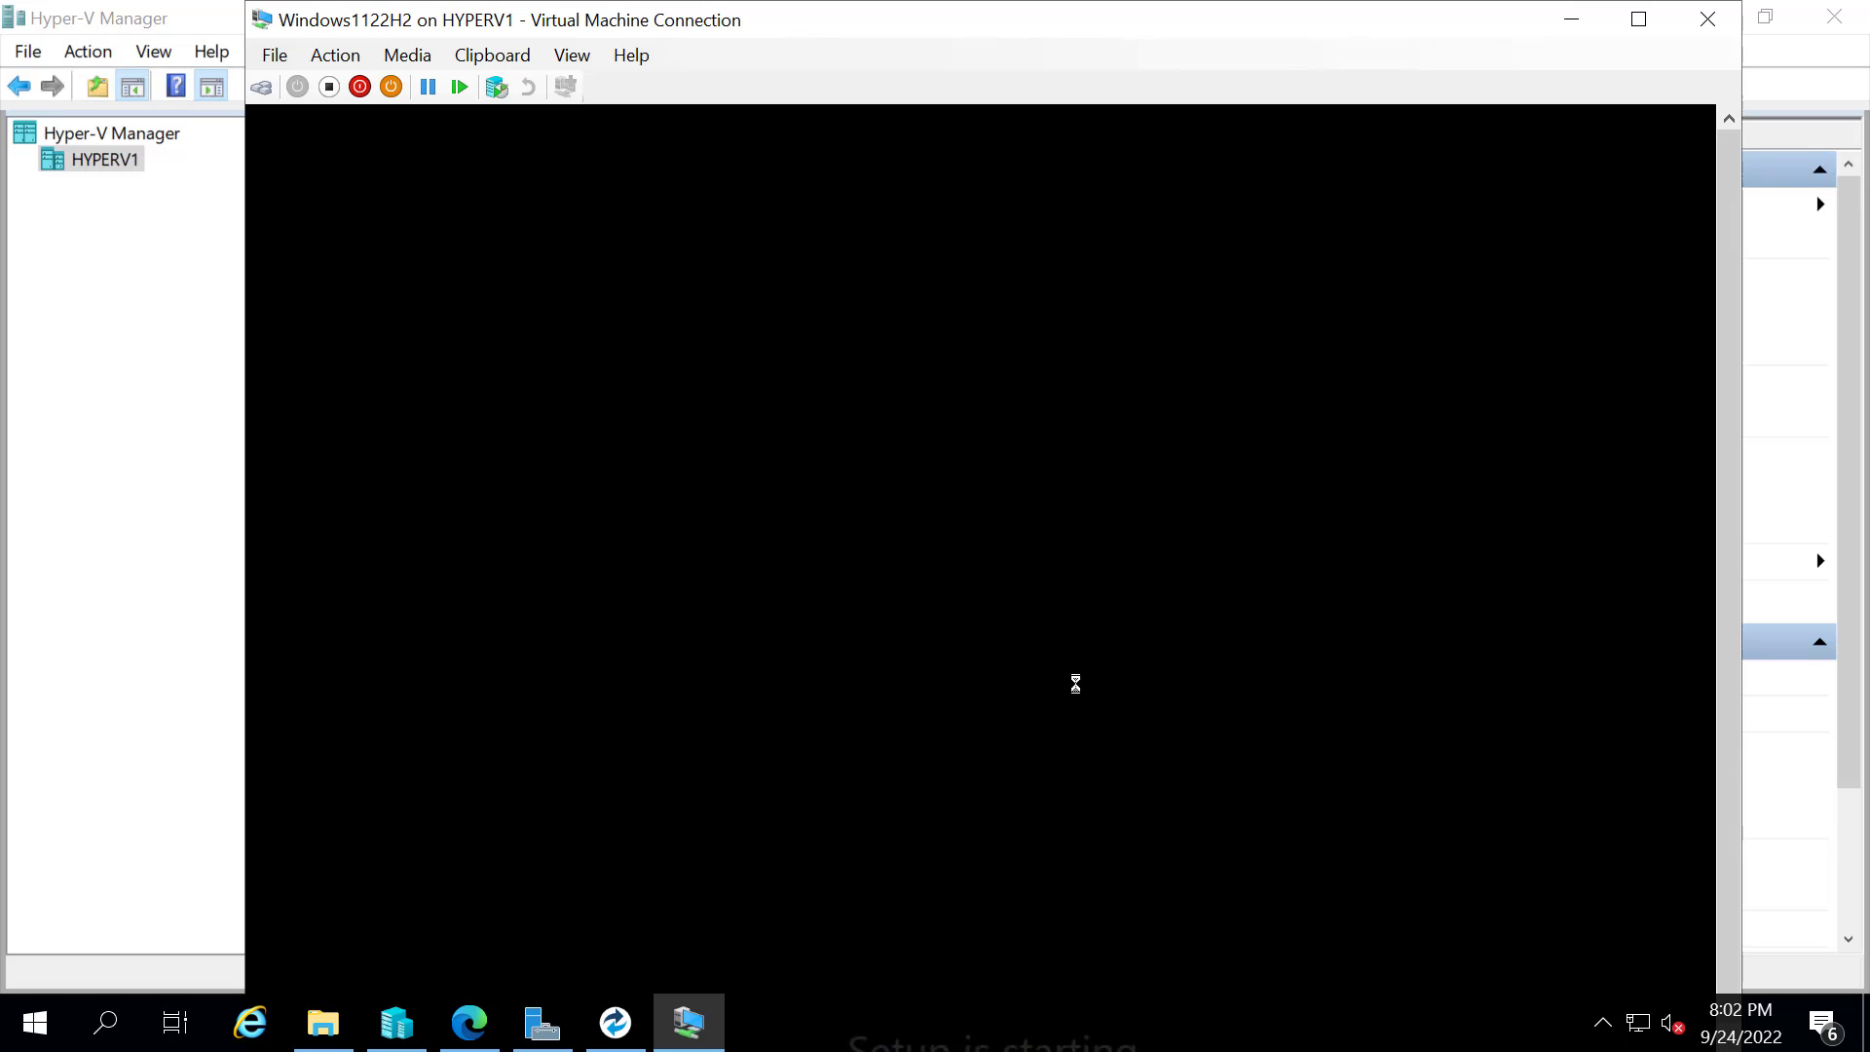
mouse_move(910, 93)
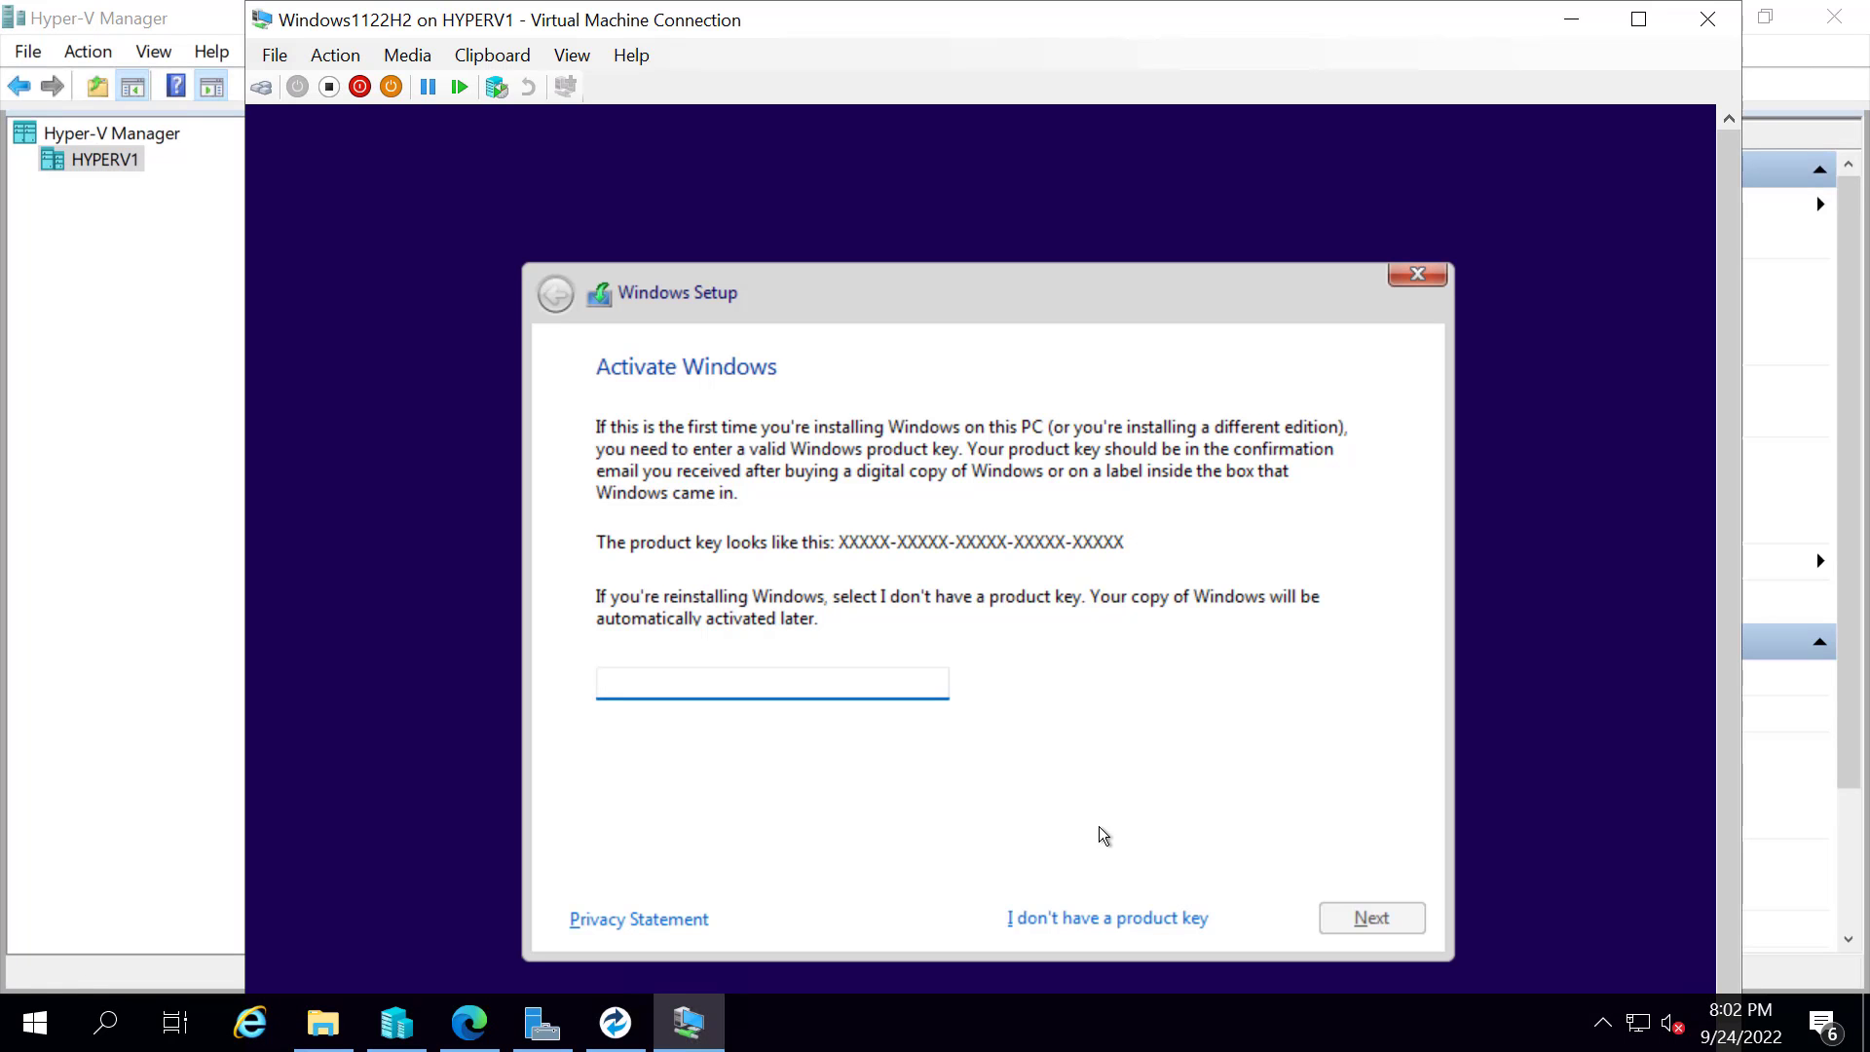
mouse_move(1128, 933)
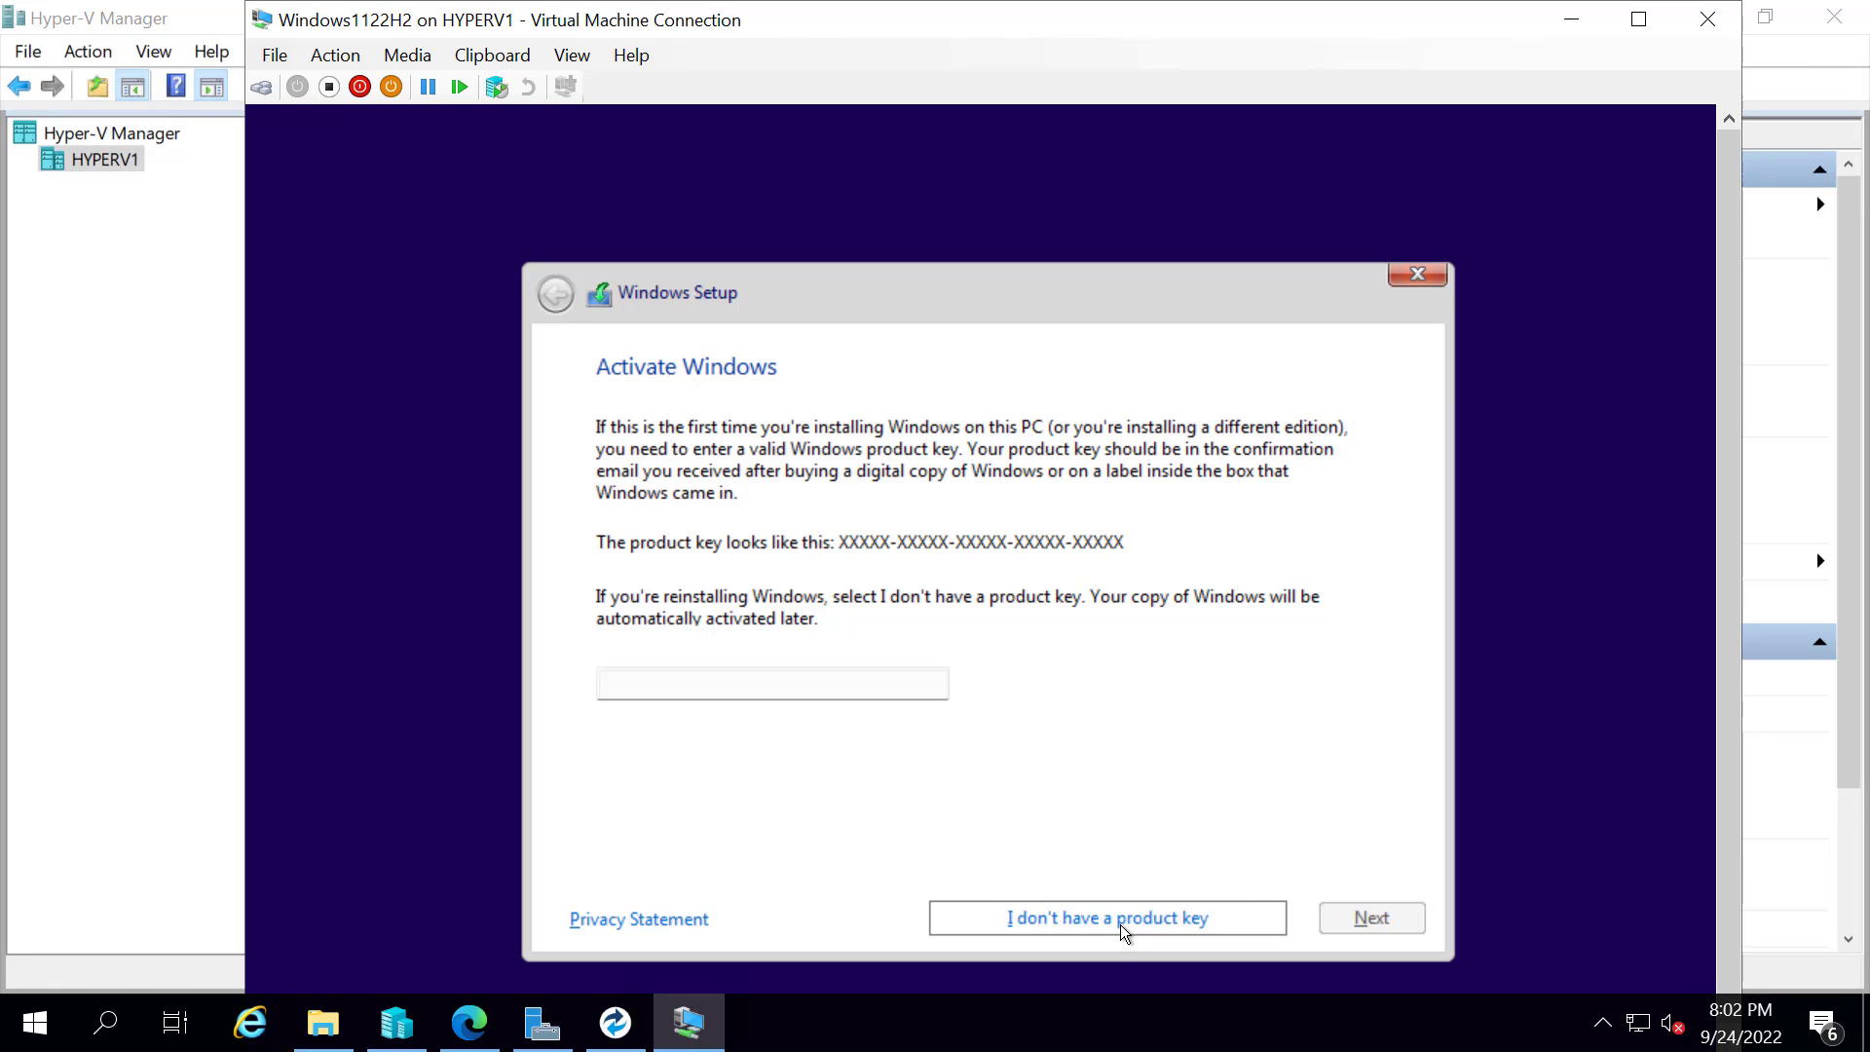
- Skip the product key, choose Windows 11 Home, and accept the license terms
left_click(1106, 918)
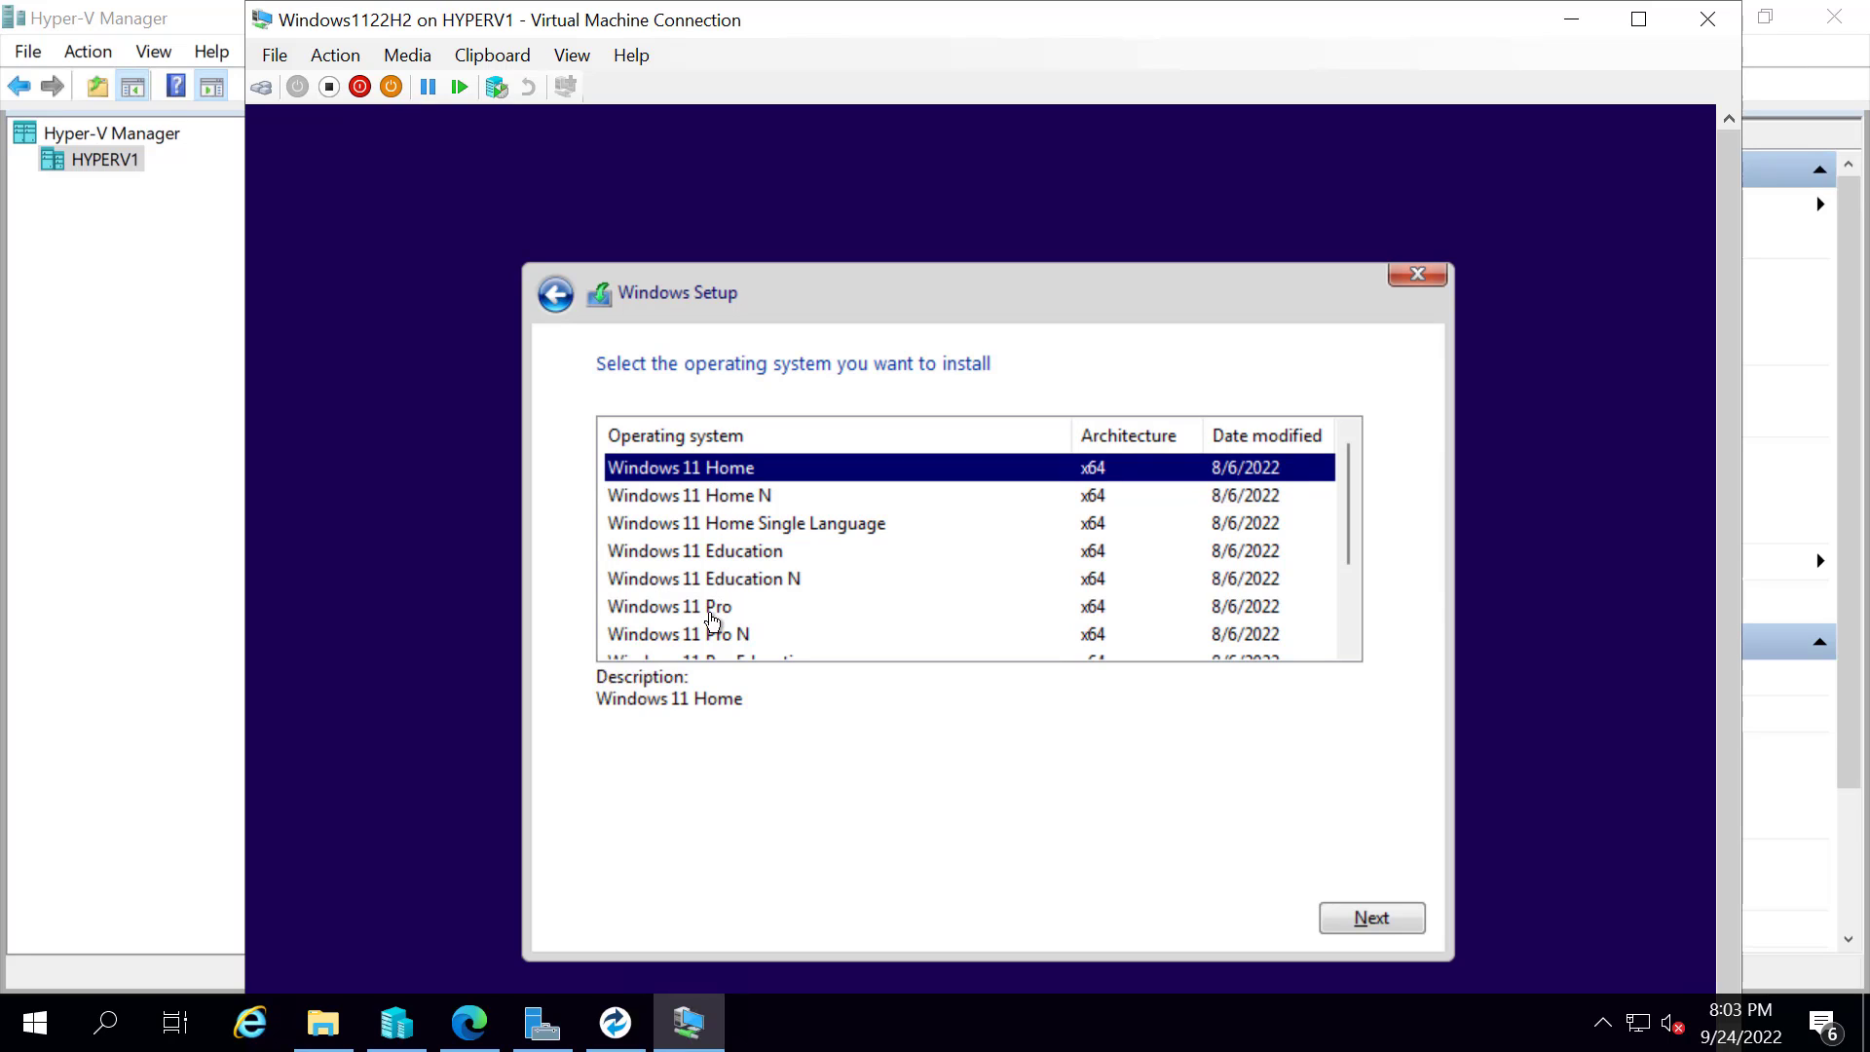
mouse_move(711, 619)
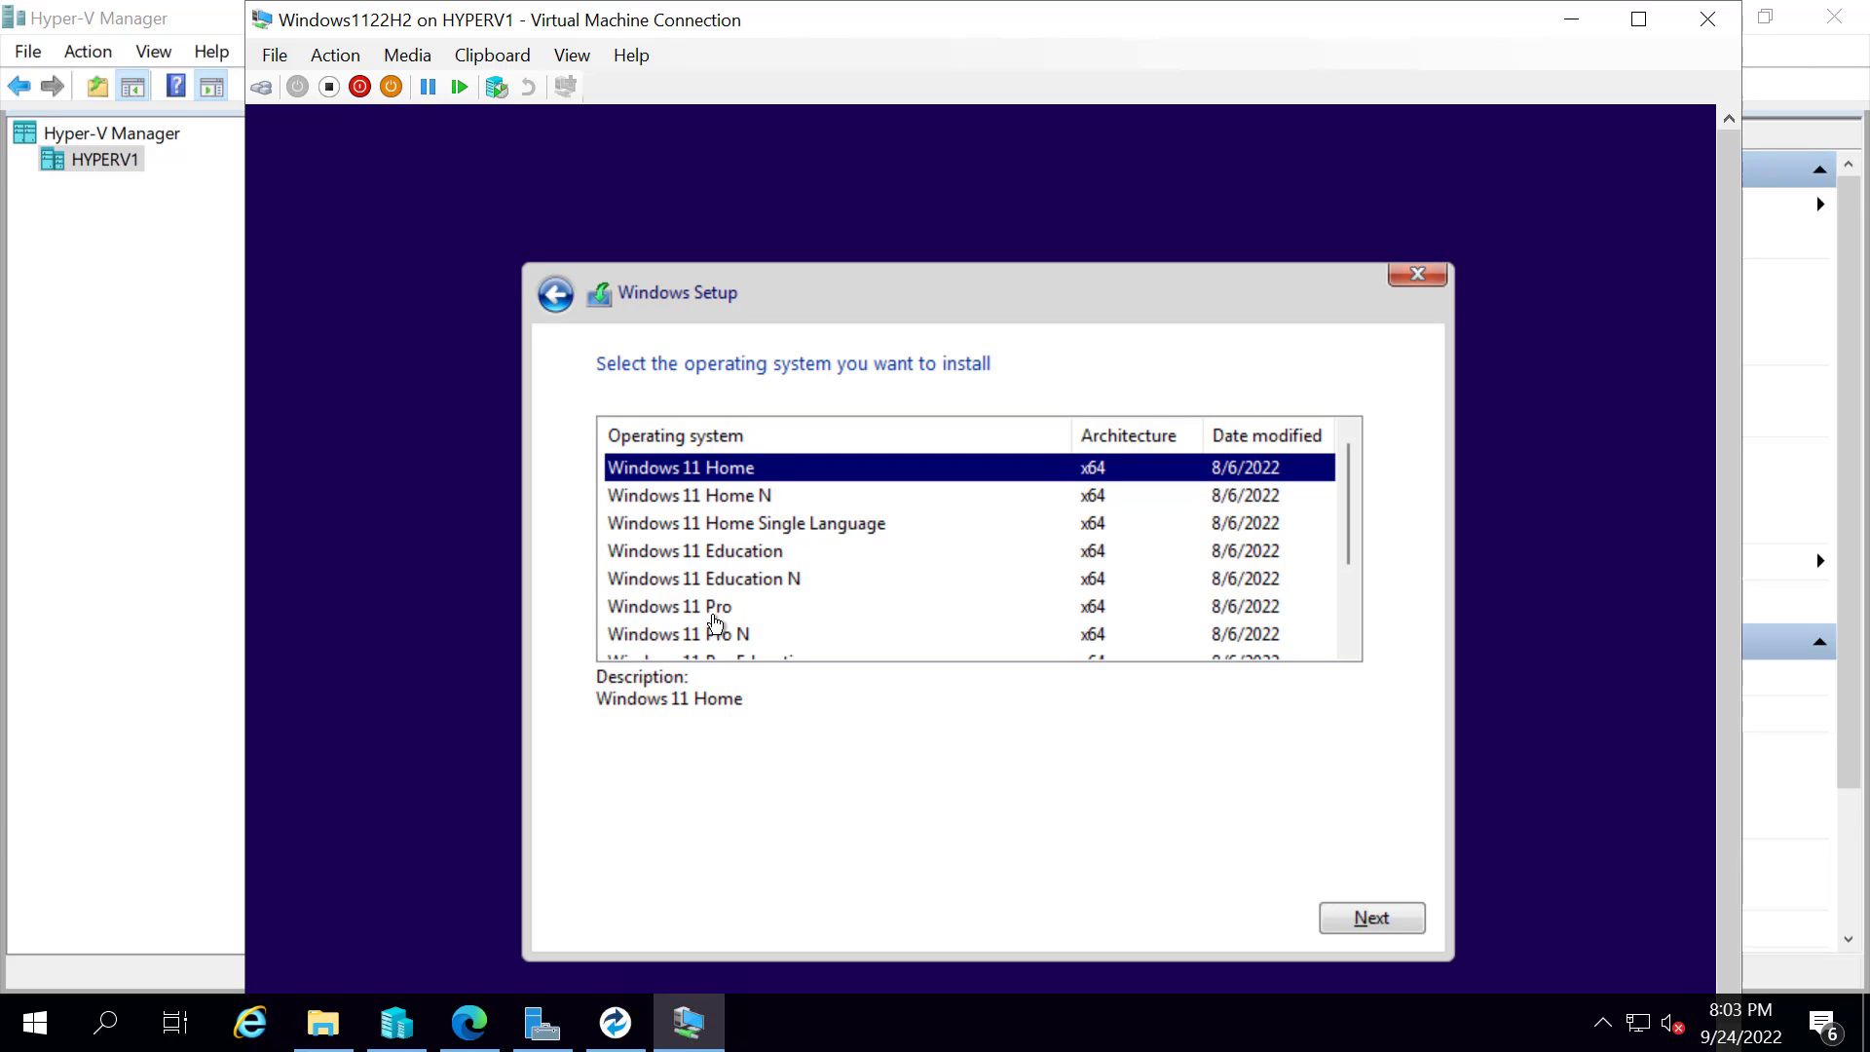
mouse_move(775, 466)
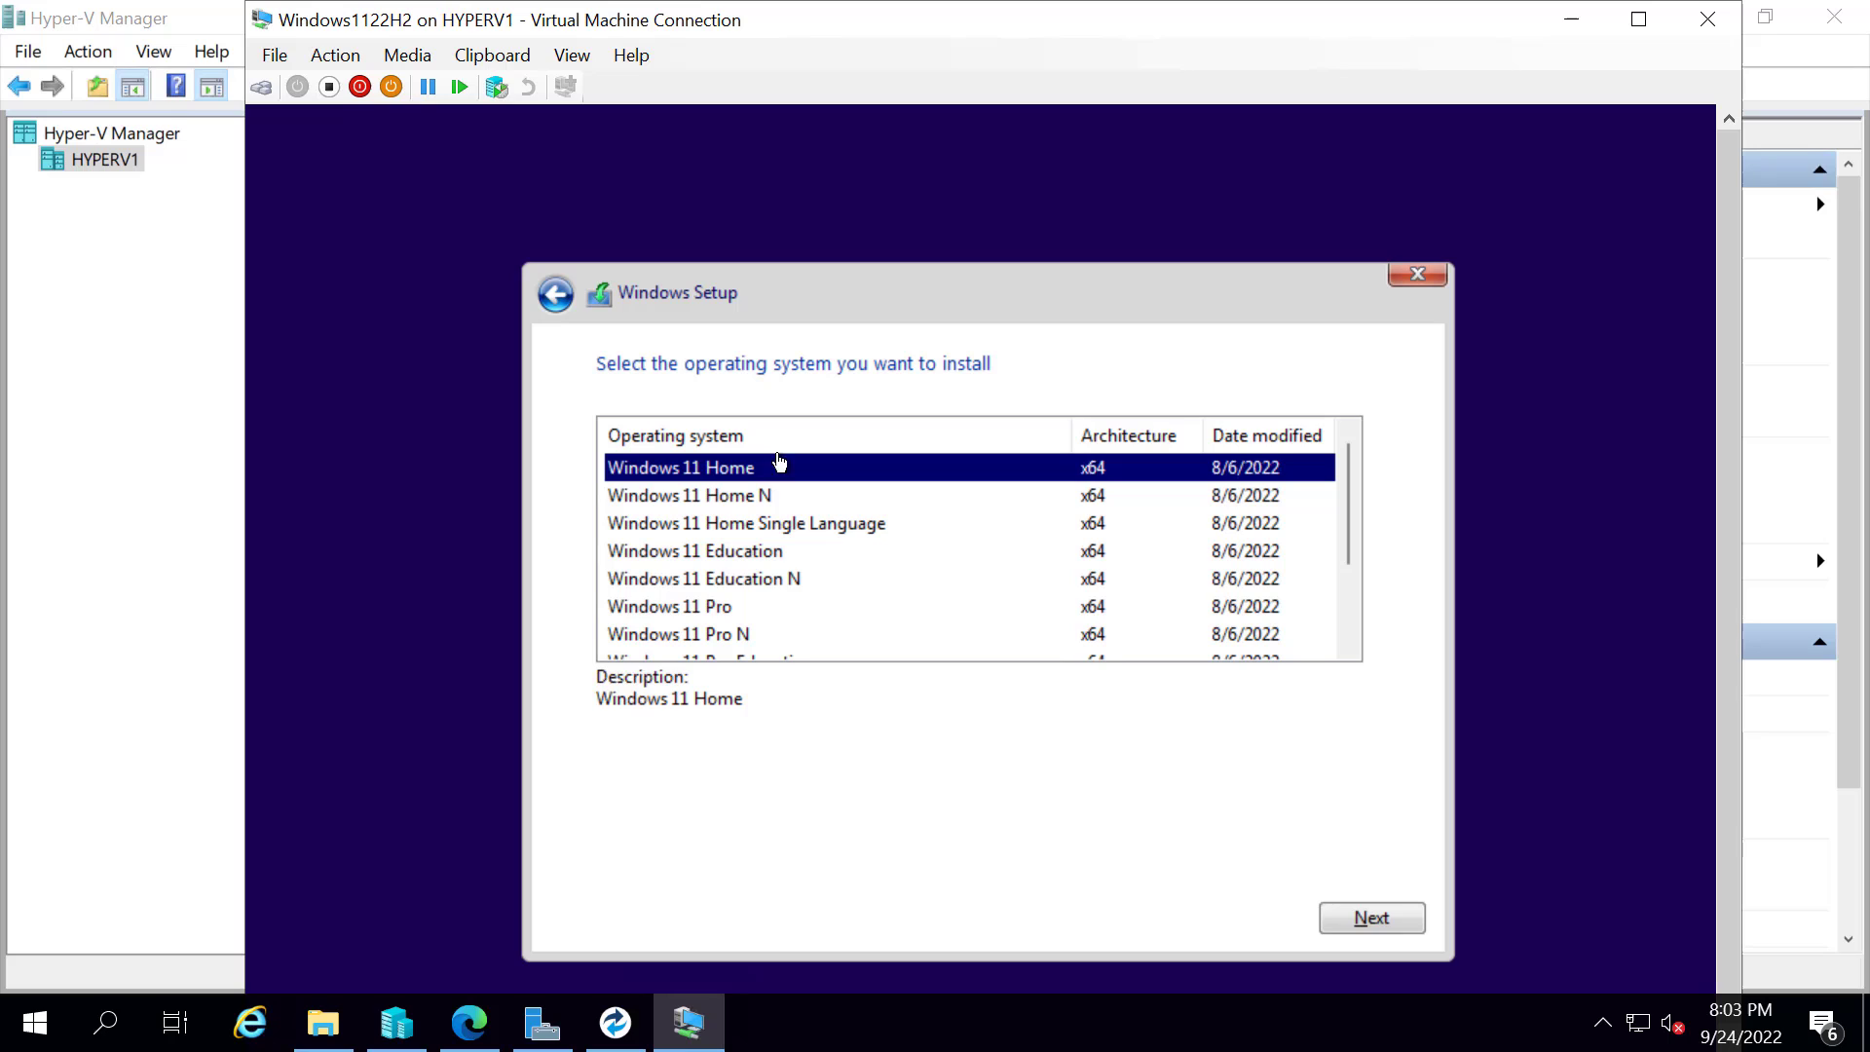
mouse_move(736, 479)
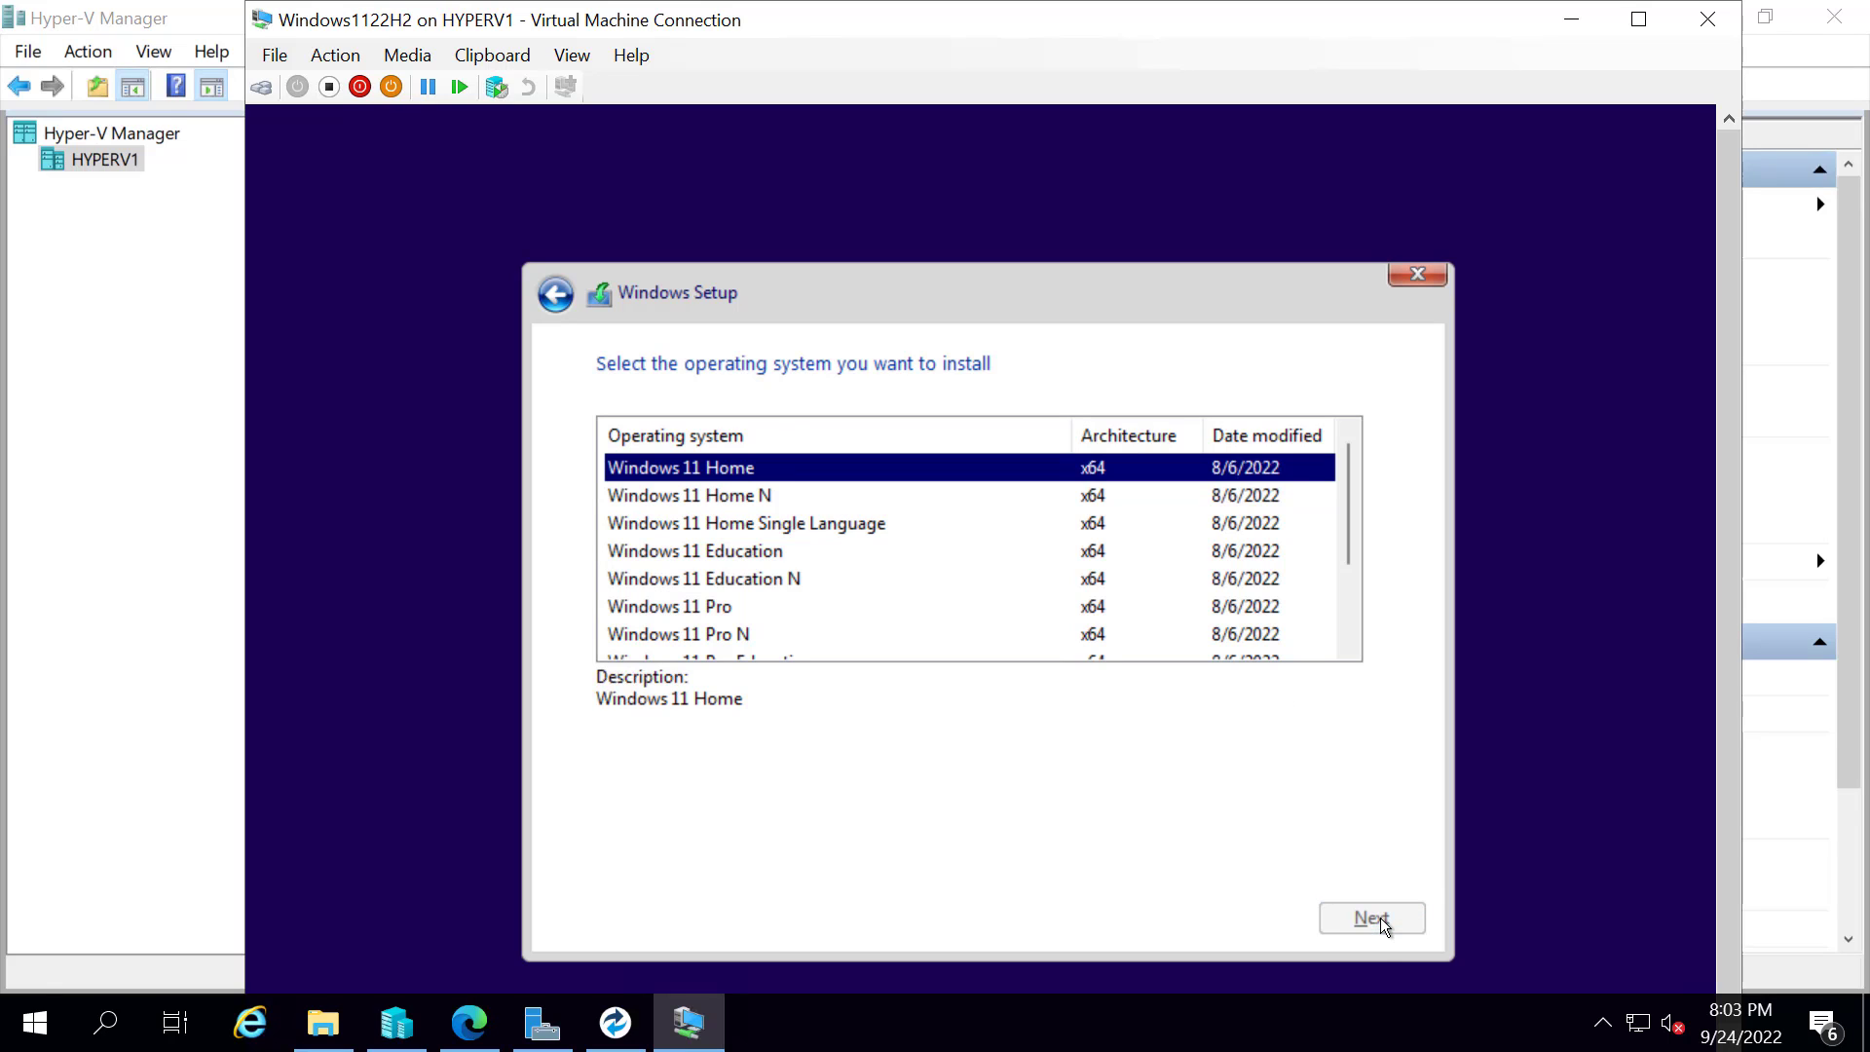
left_click(1369, 917)
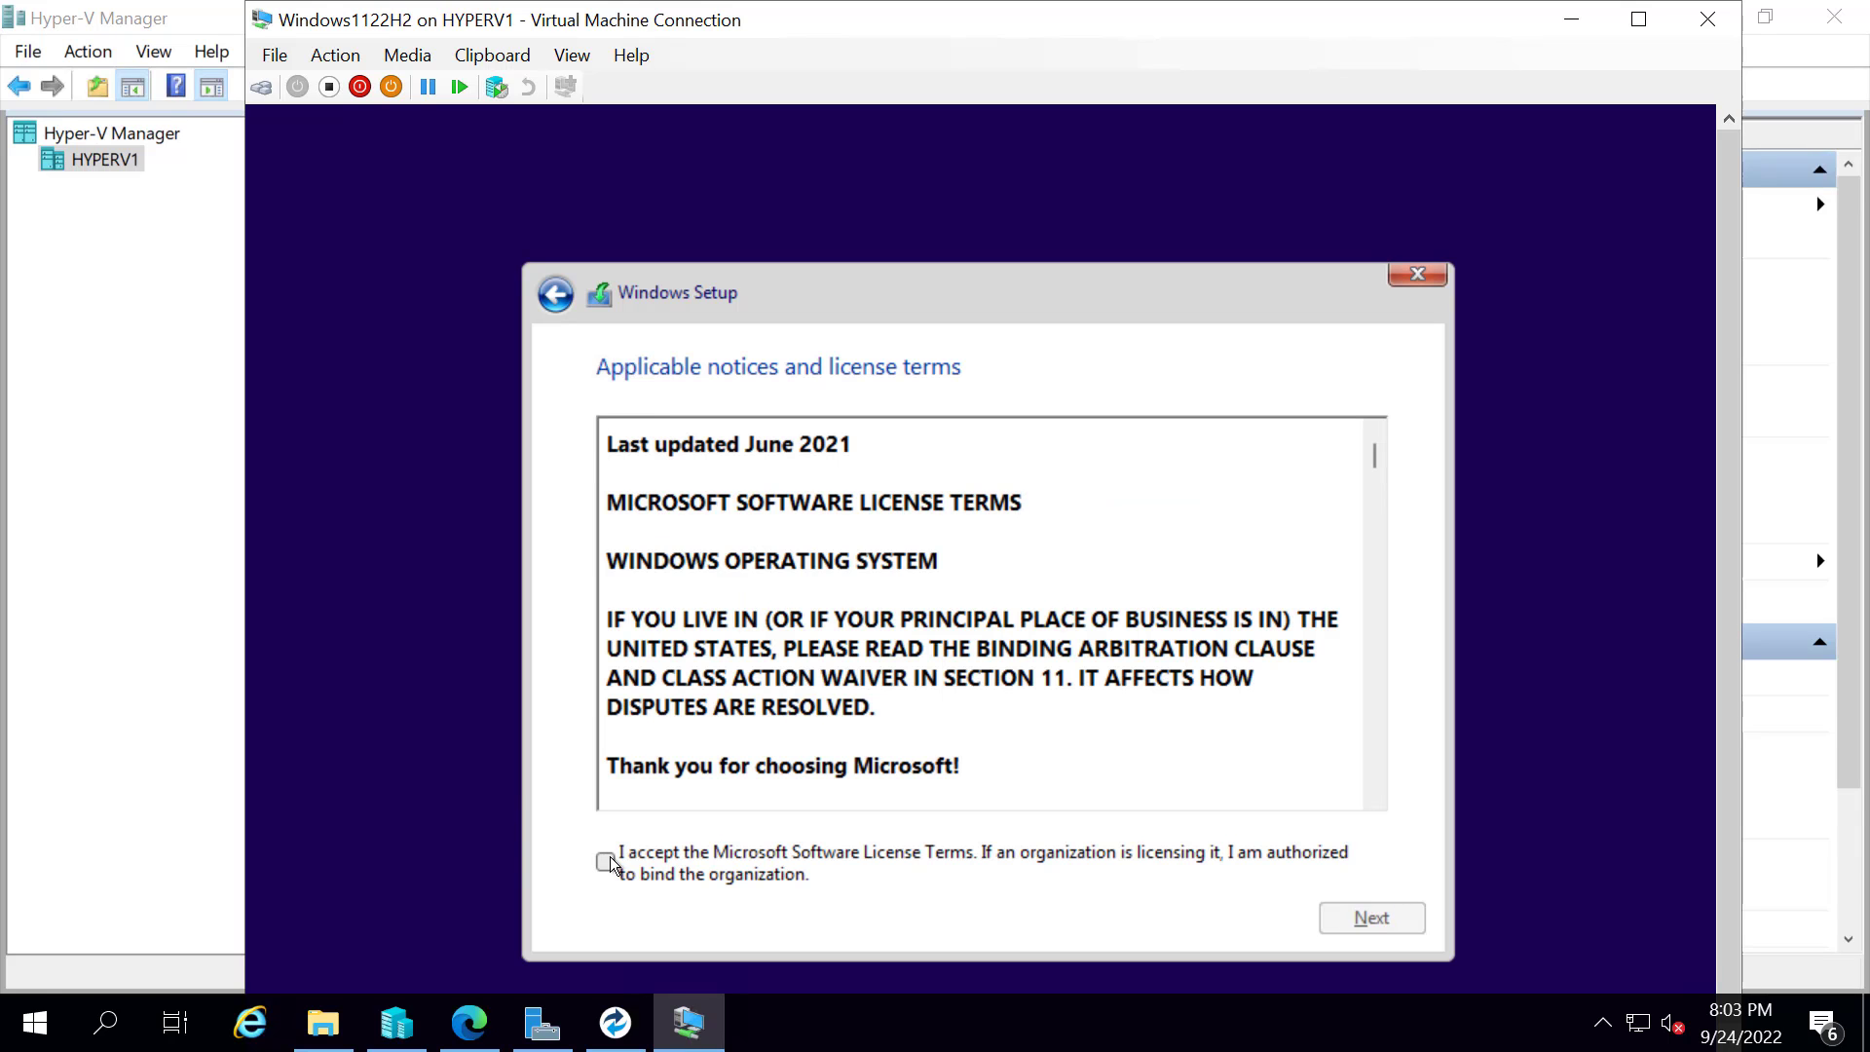
left_click(606, 861)
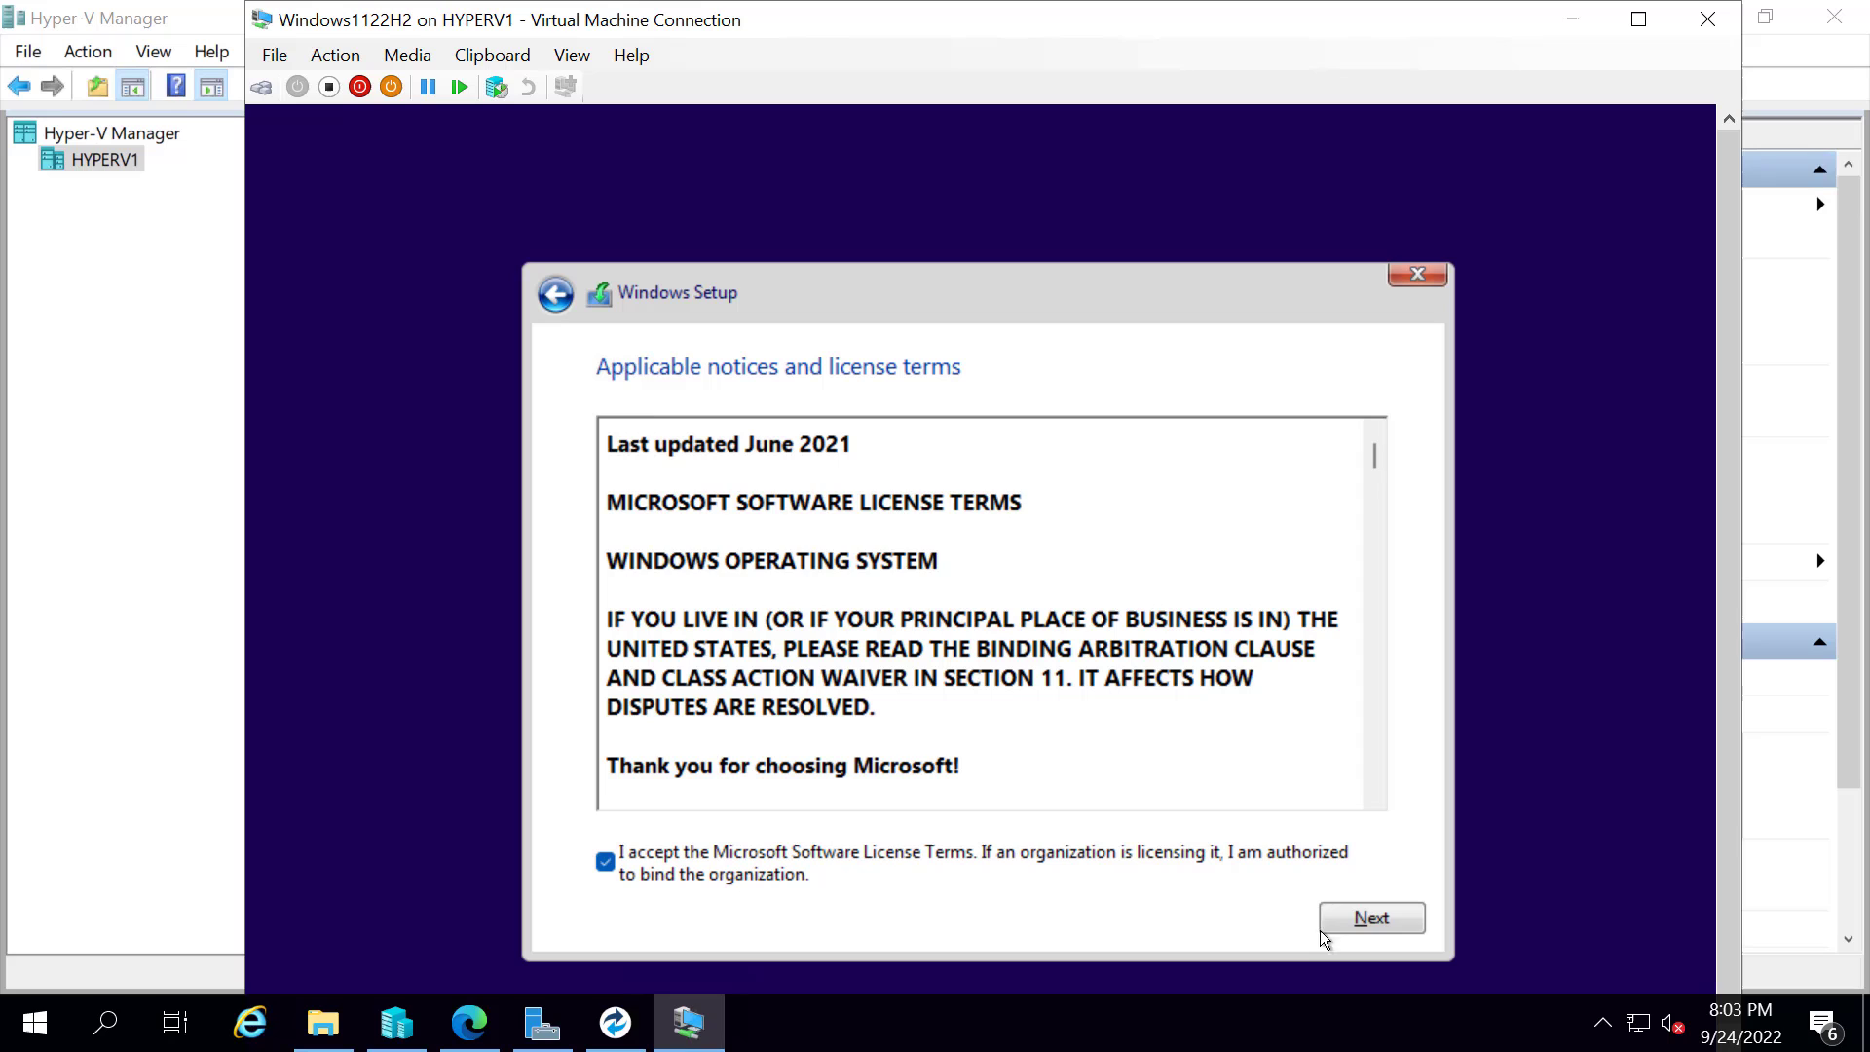
left_click(1369, 918)
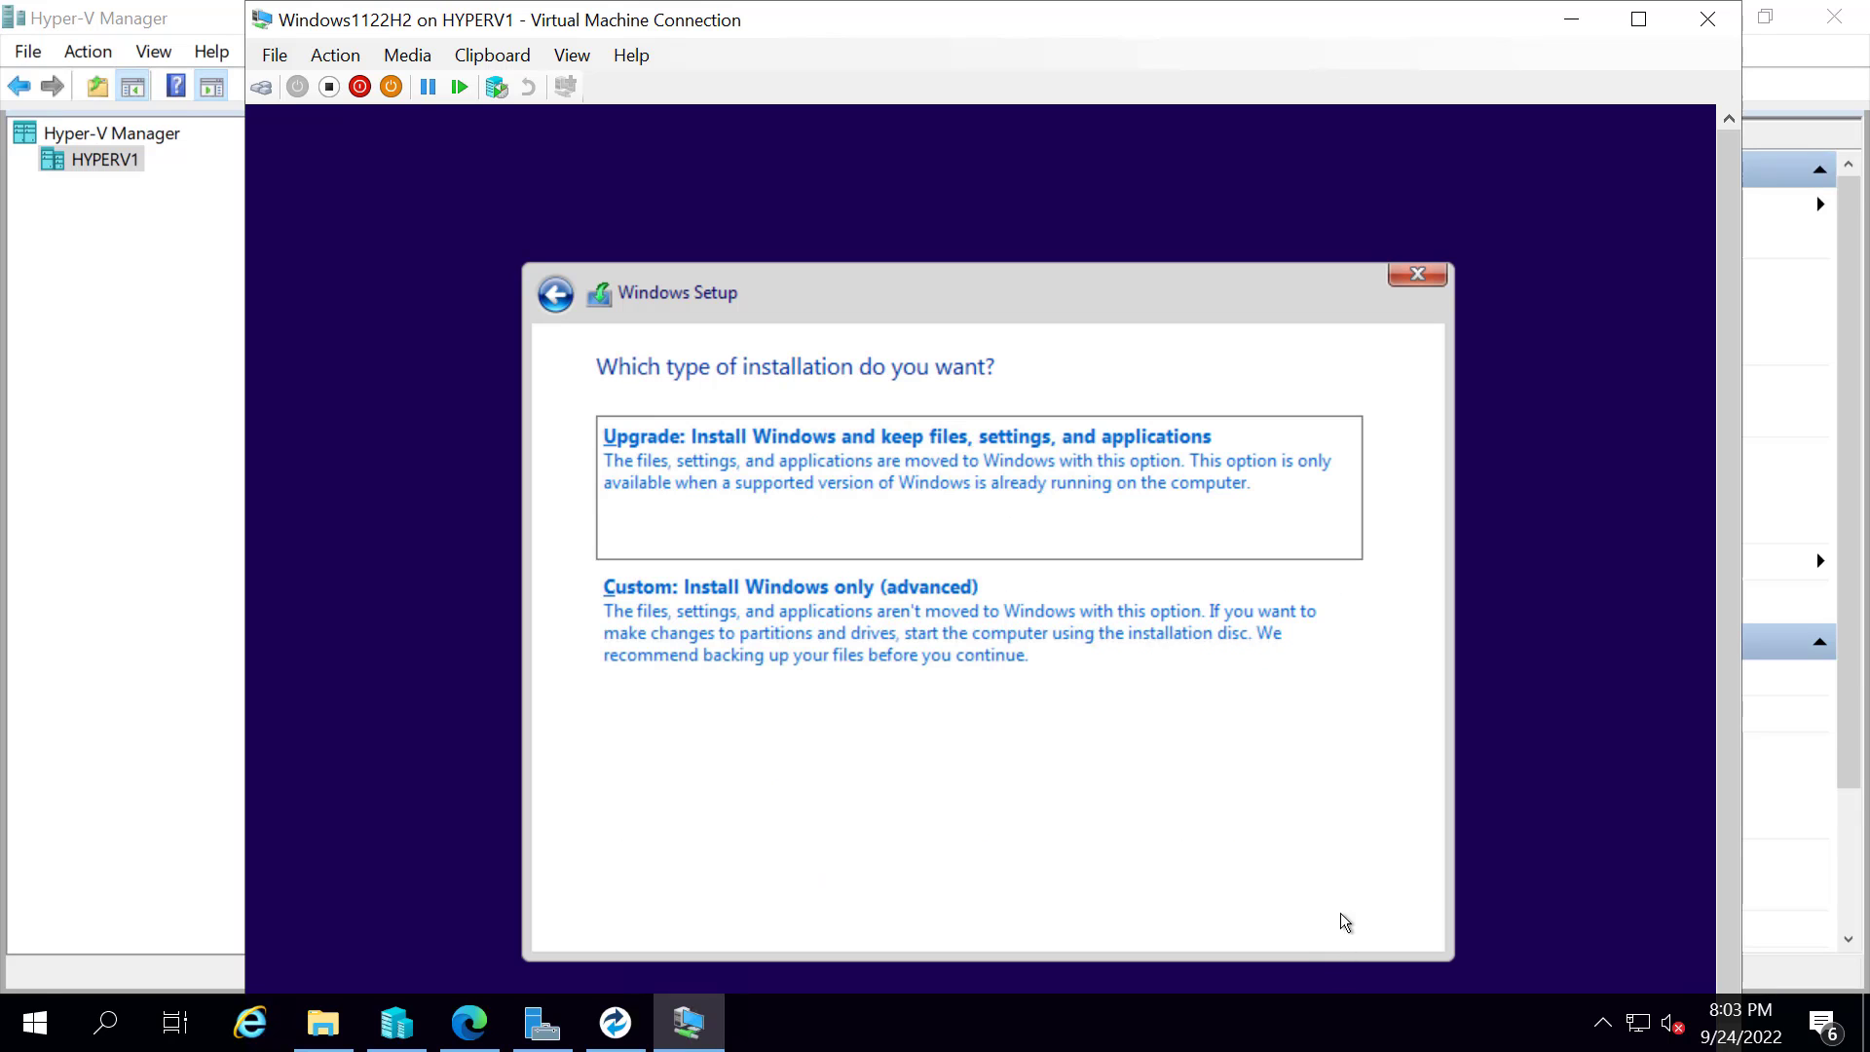
- Choose a Custom install targeting Drive 0 Unallocated Space
left_click(789, 586)
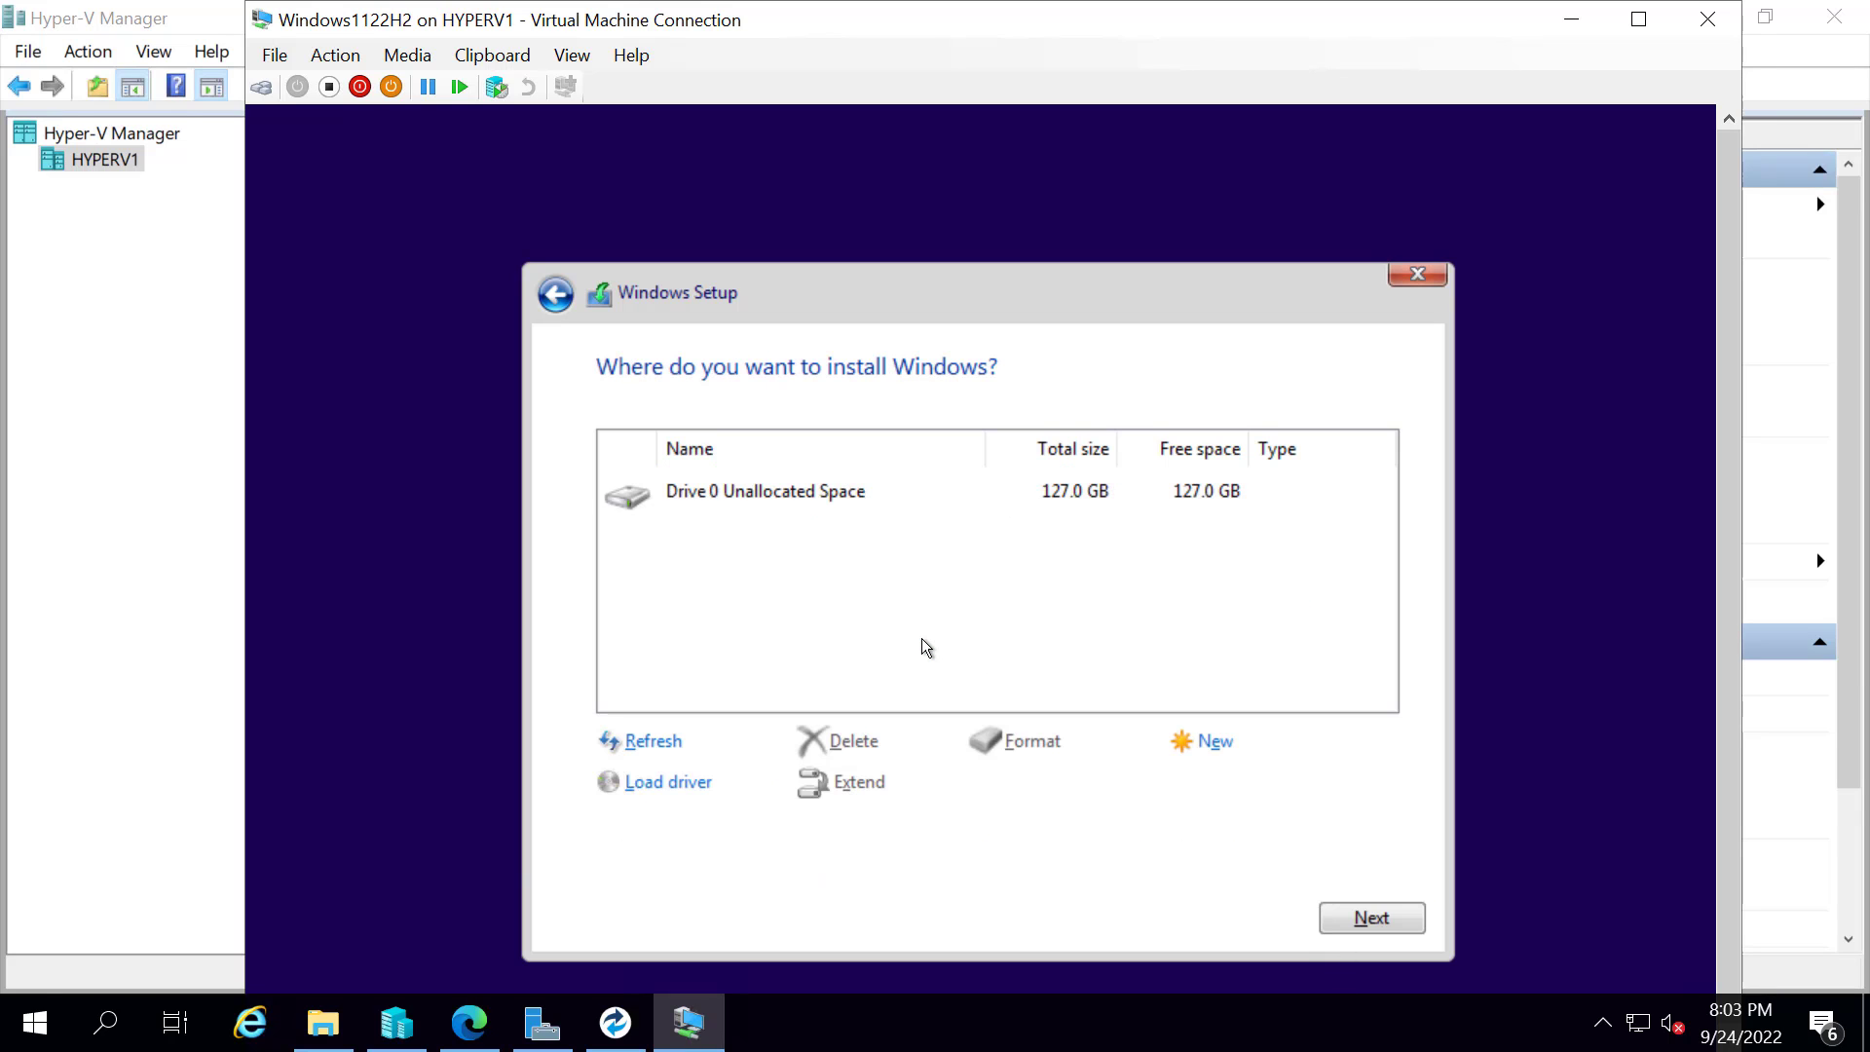
left_click(765, 491)
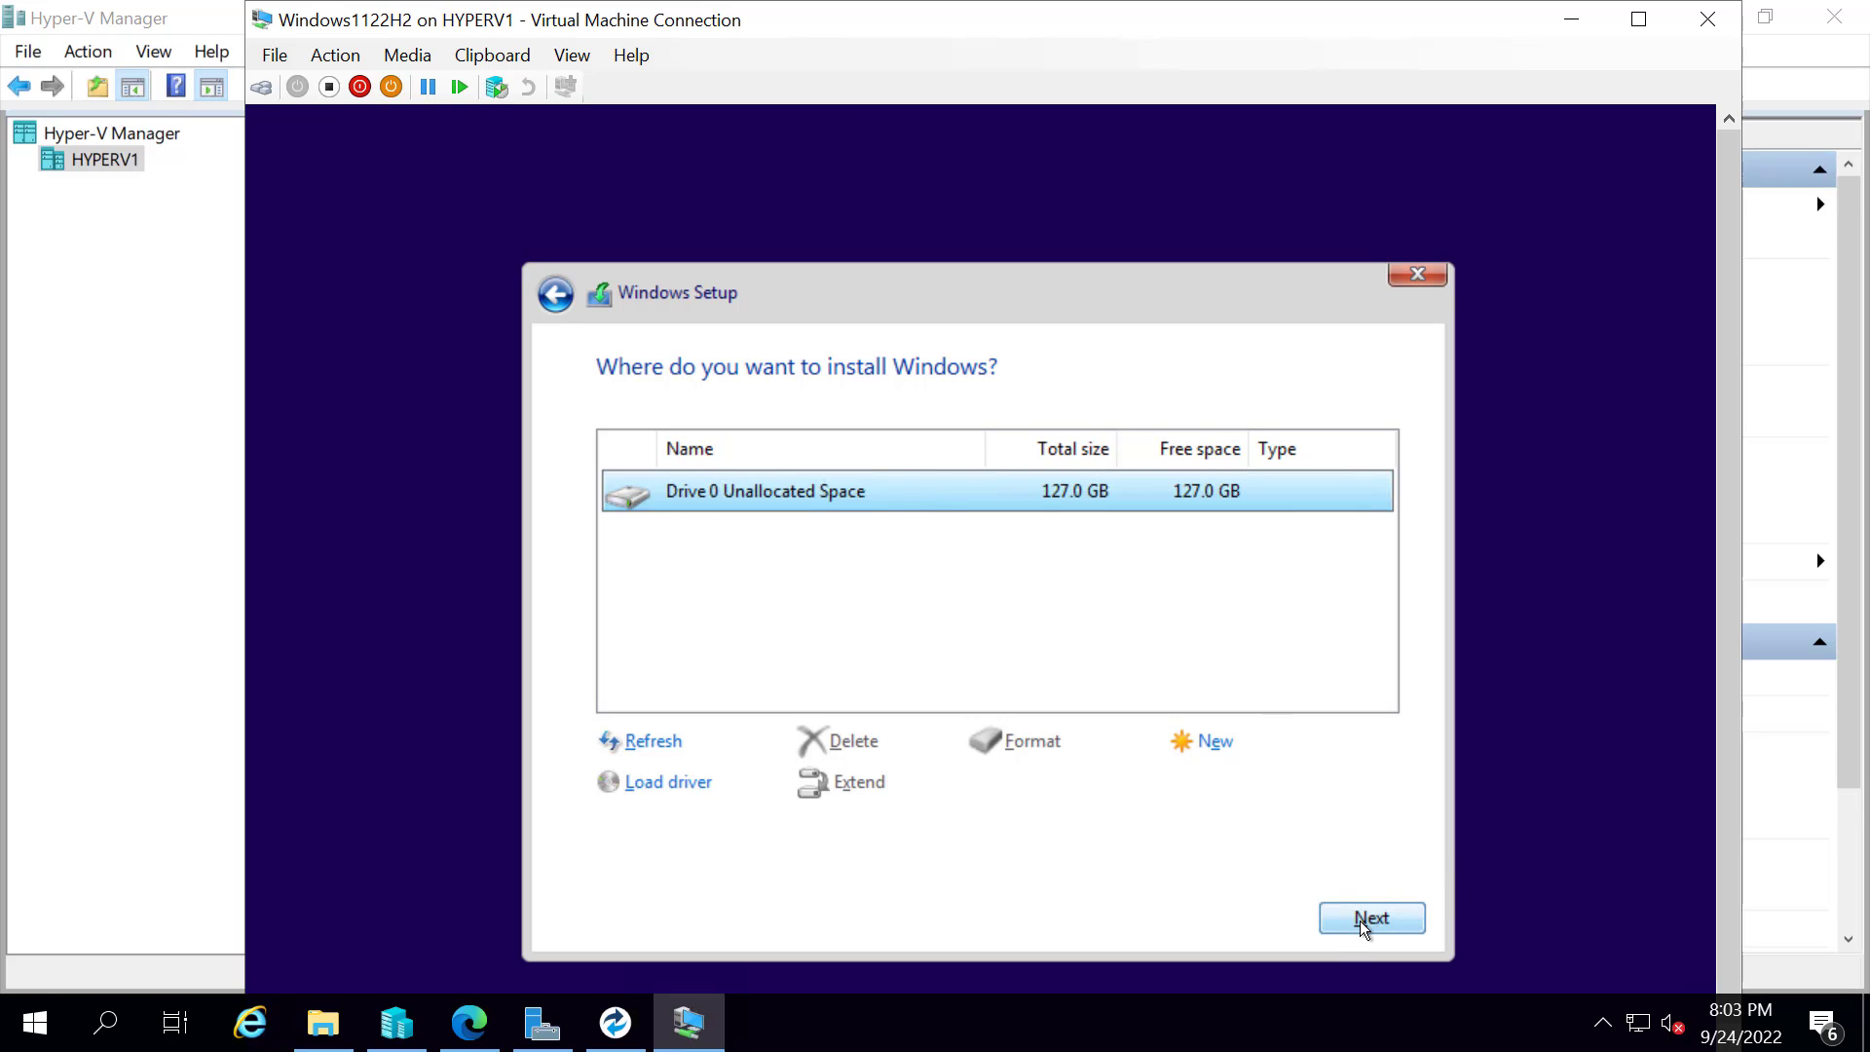
left_click(1372, 917)
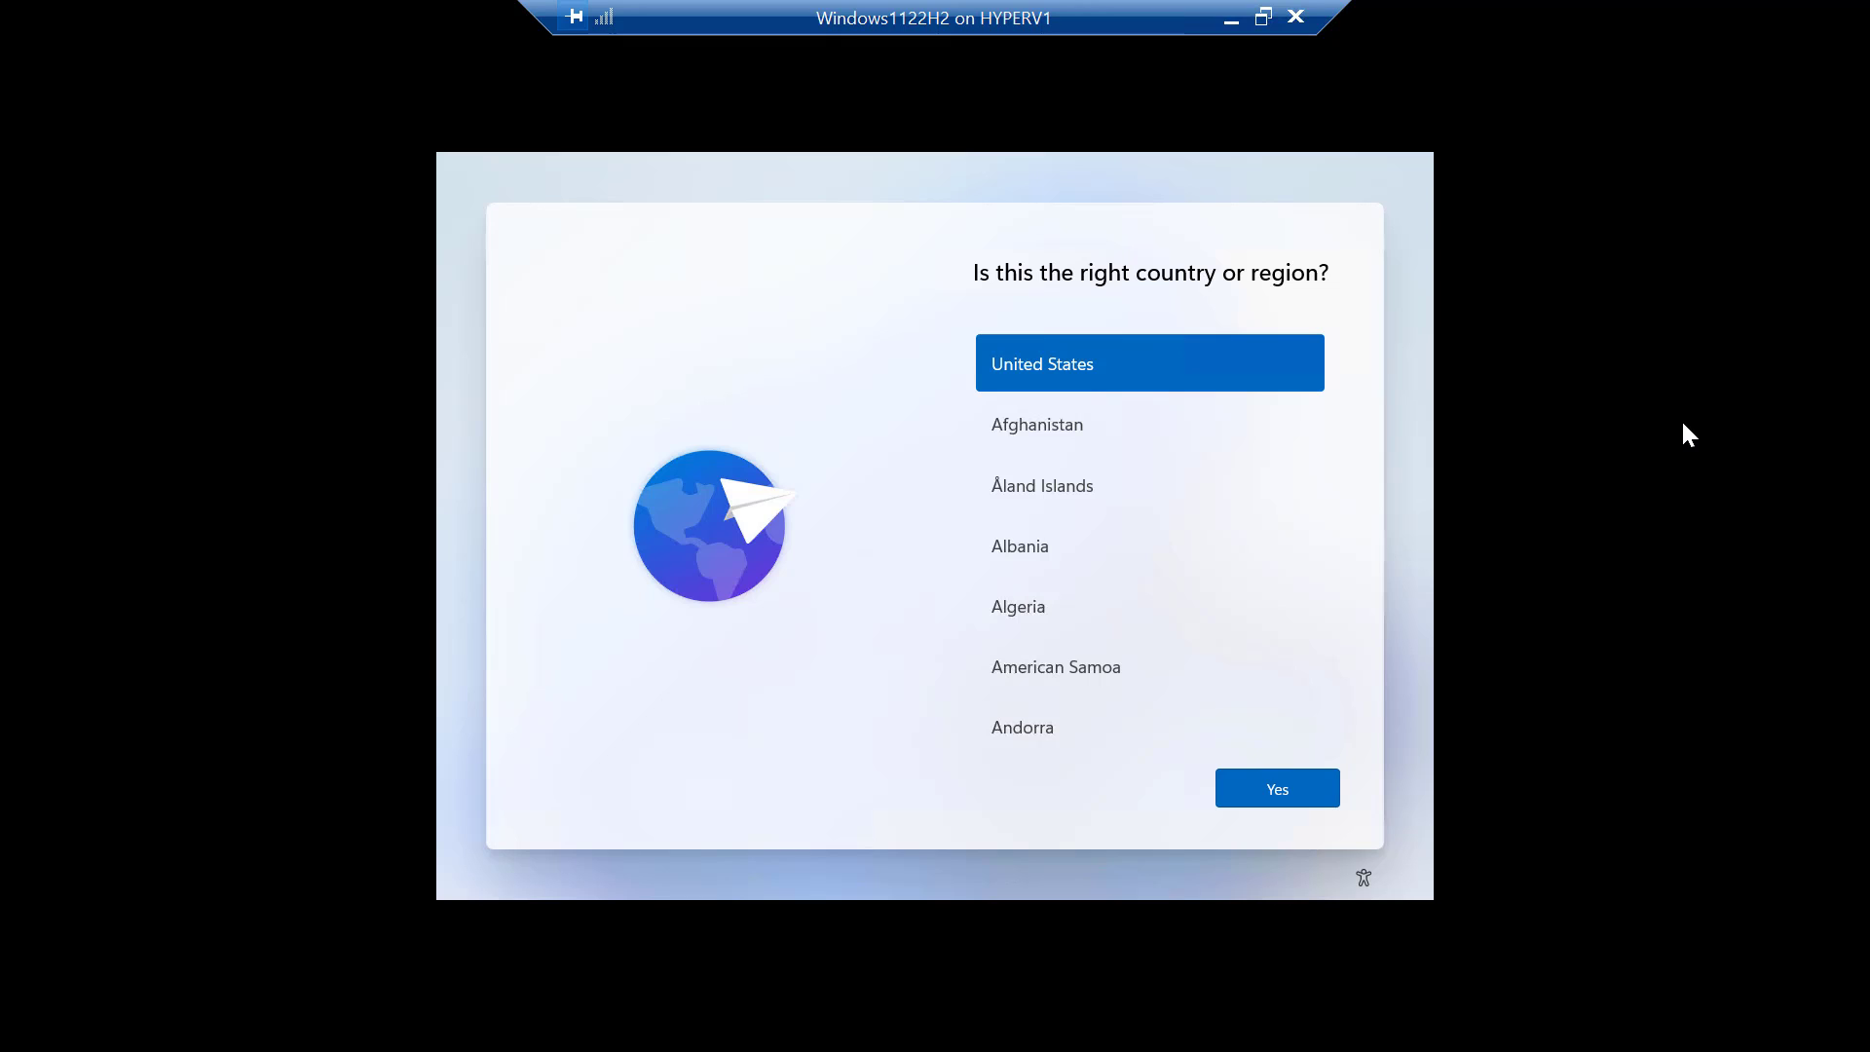
mouse_move(1568, 481)
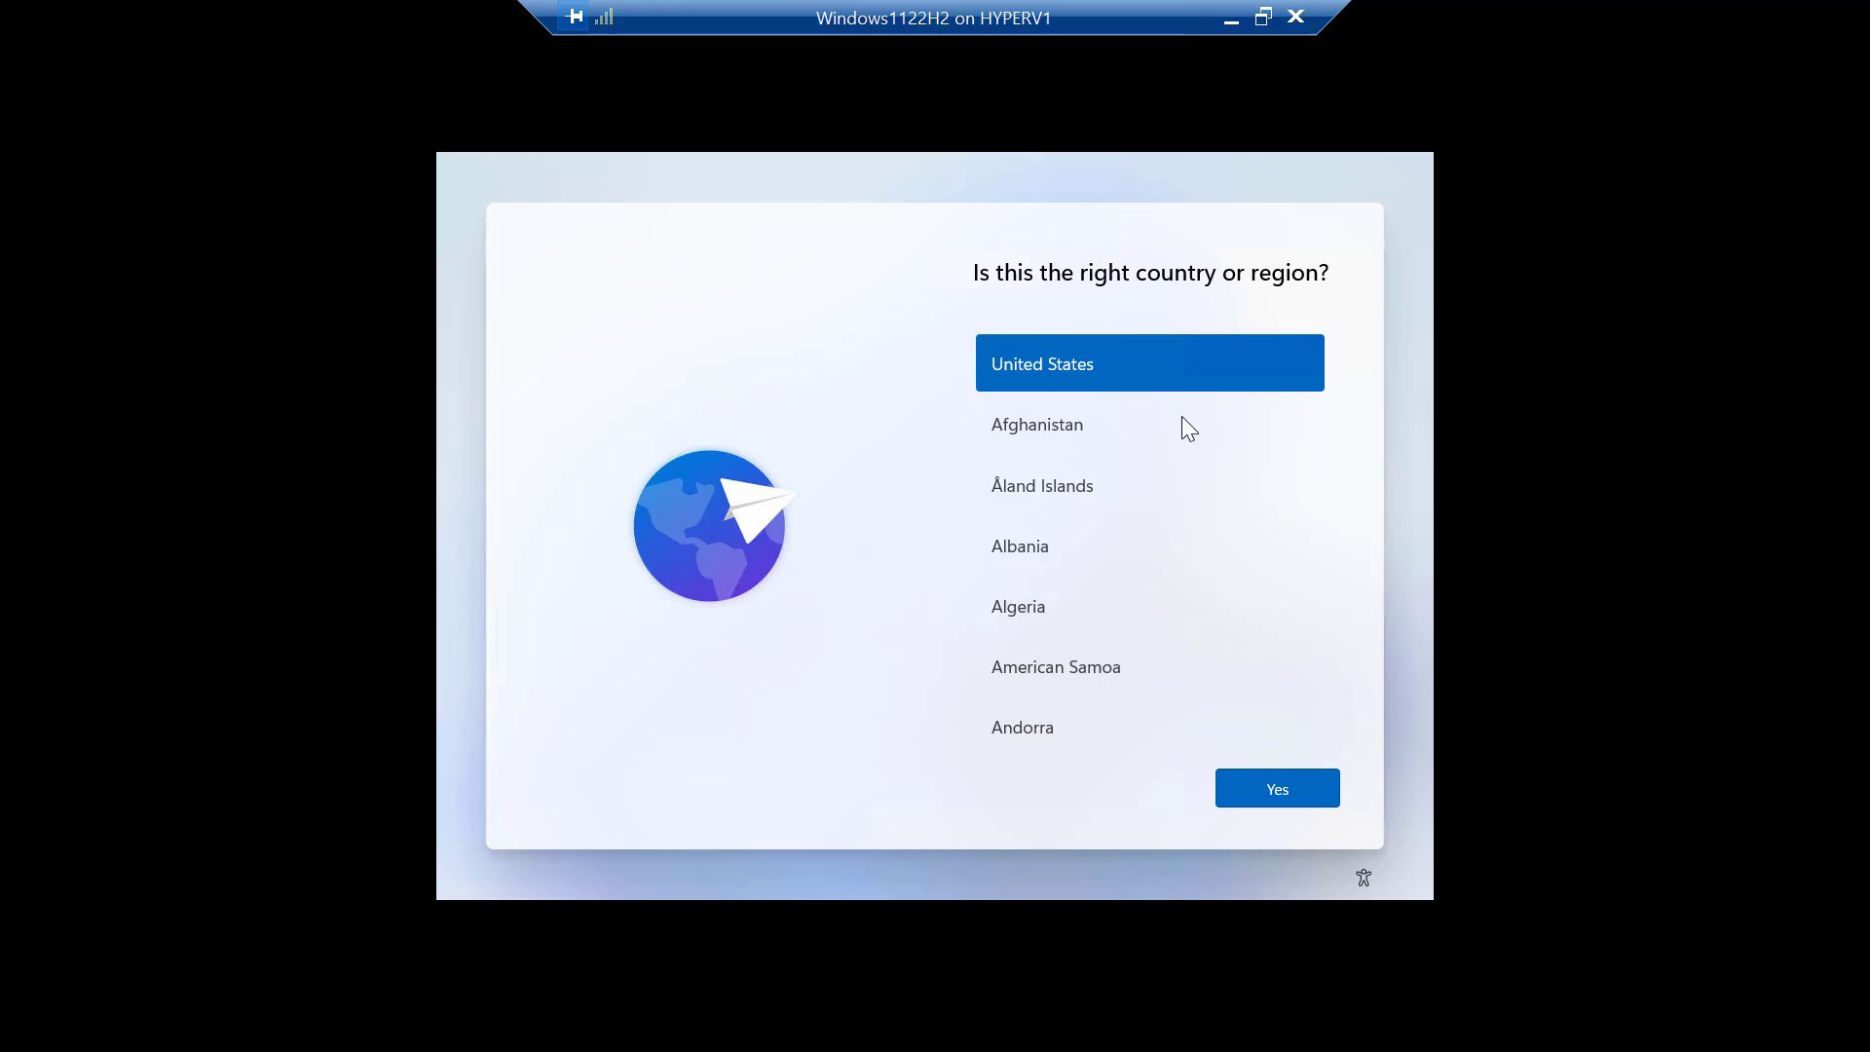
mouse_move(1278, 789)
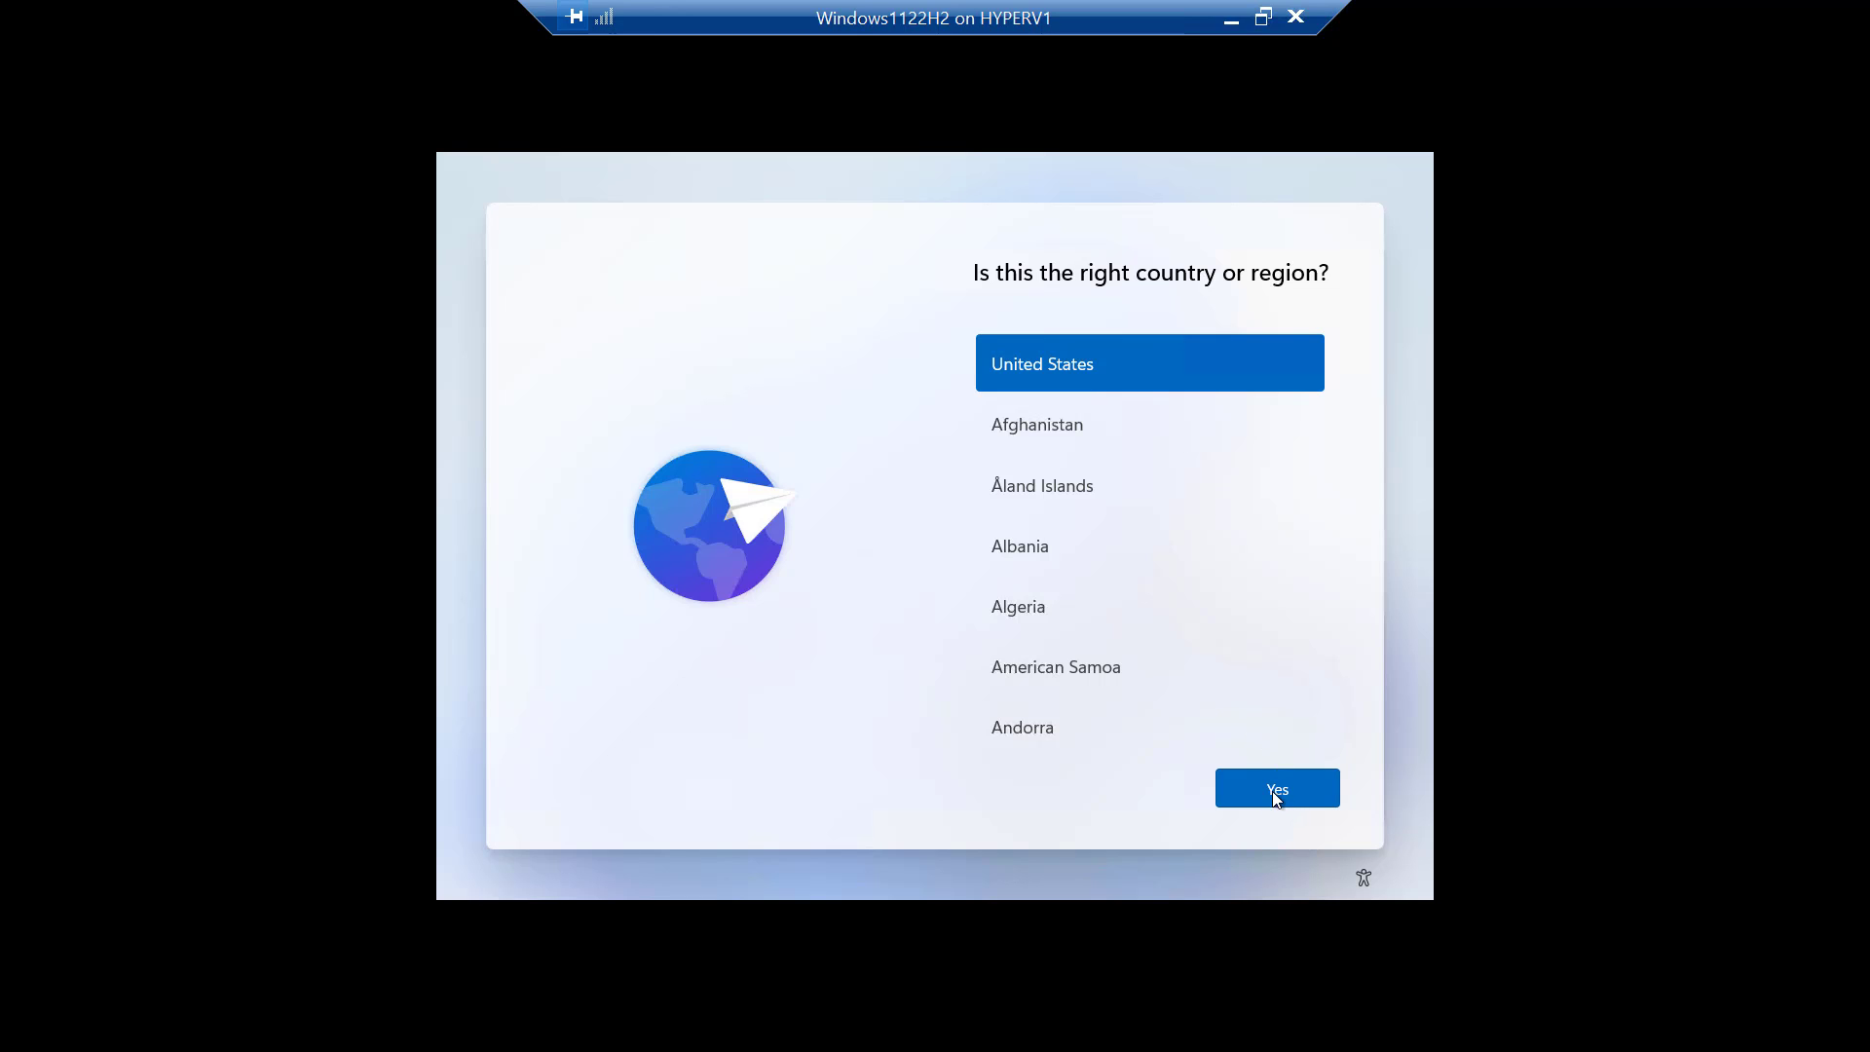
- Confirm United States and US keyboard, skip a second layout, and skip naming the device
left_click(1273, 789)
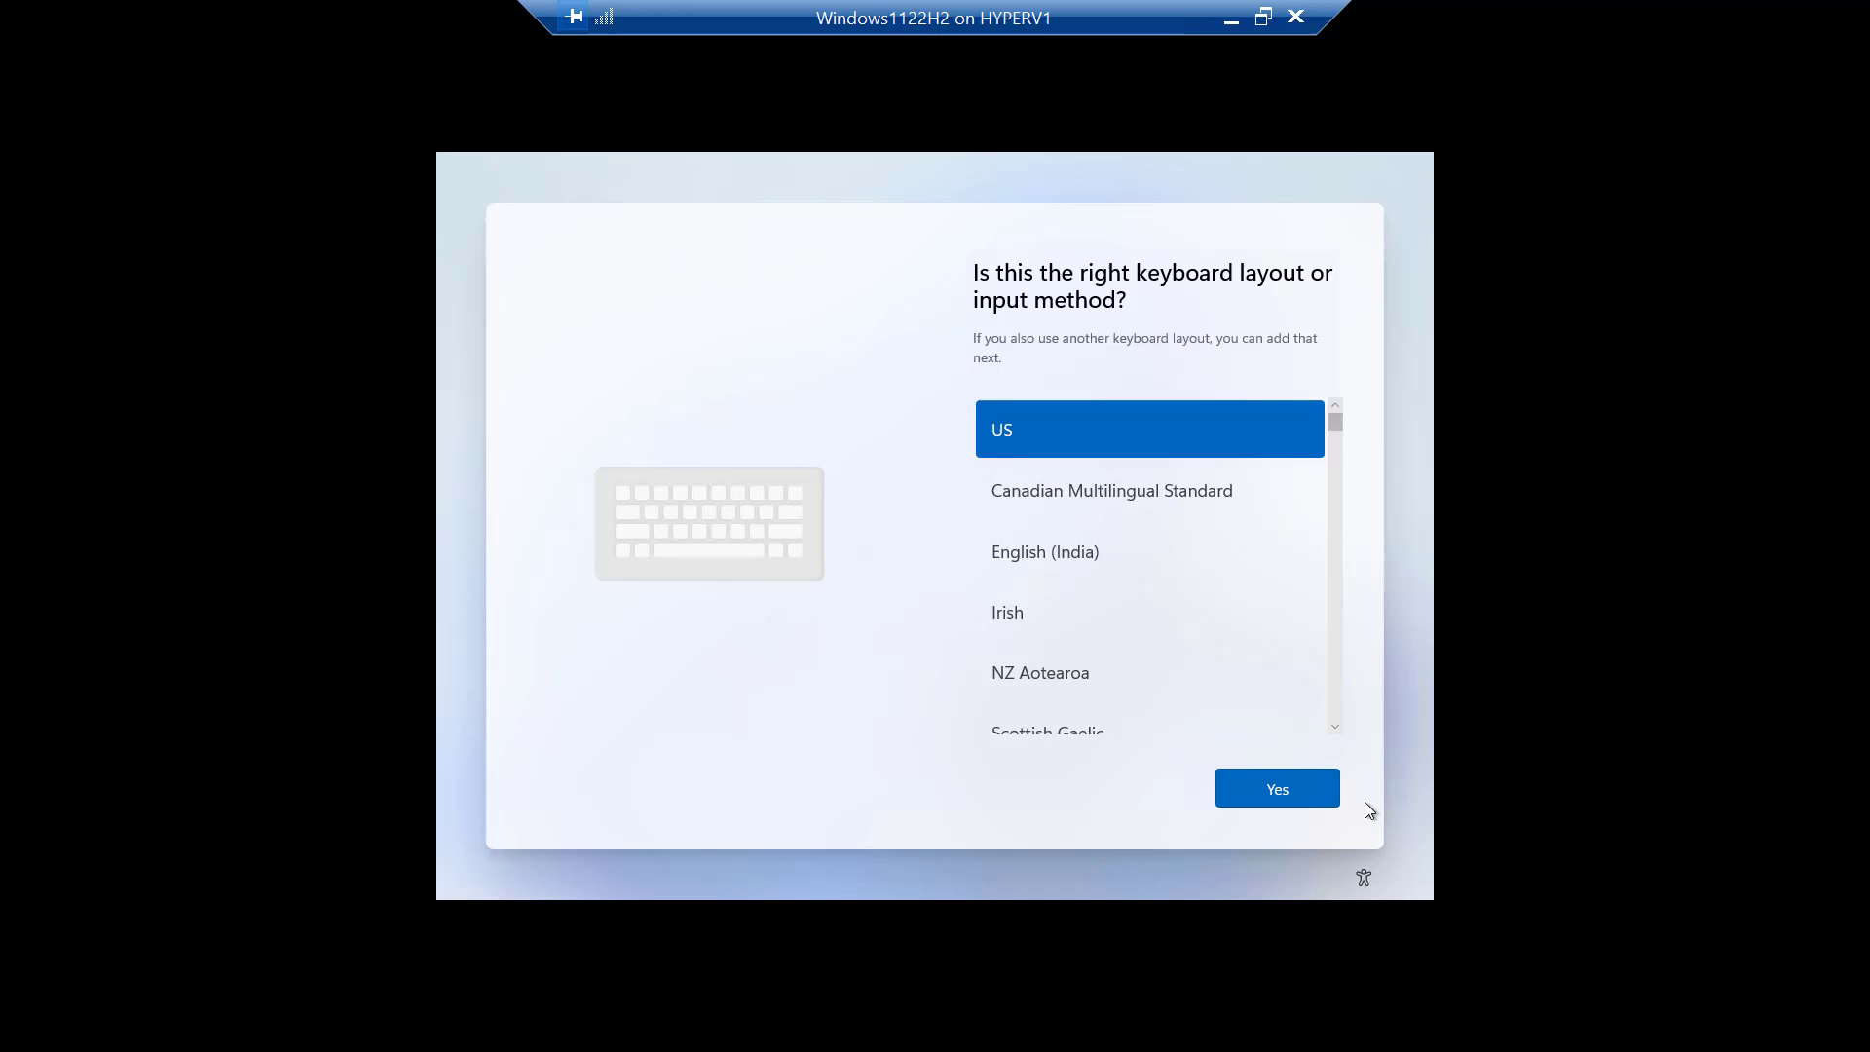
left_click(1274, 789)
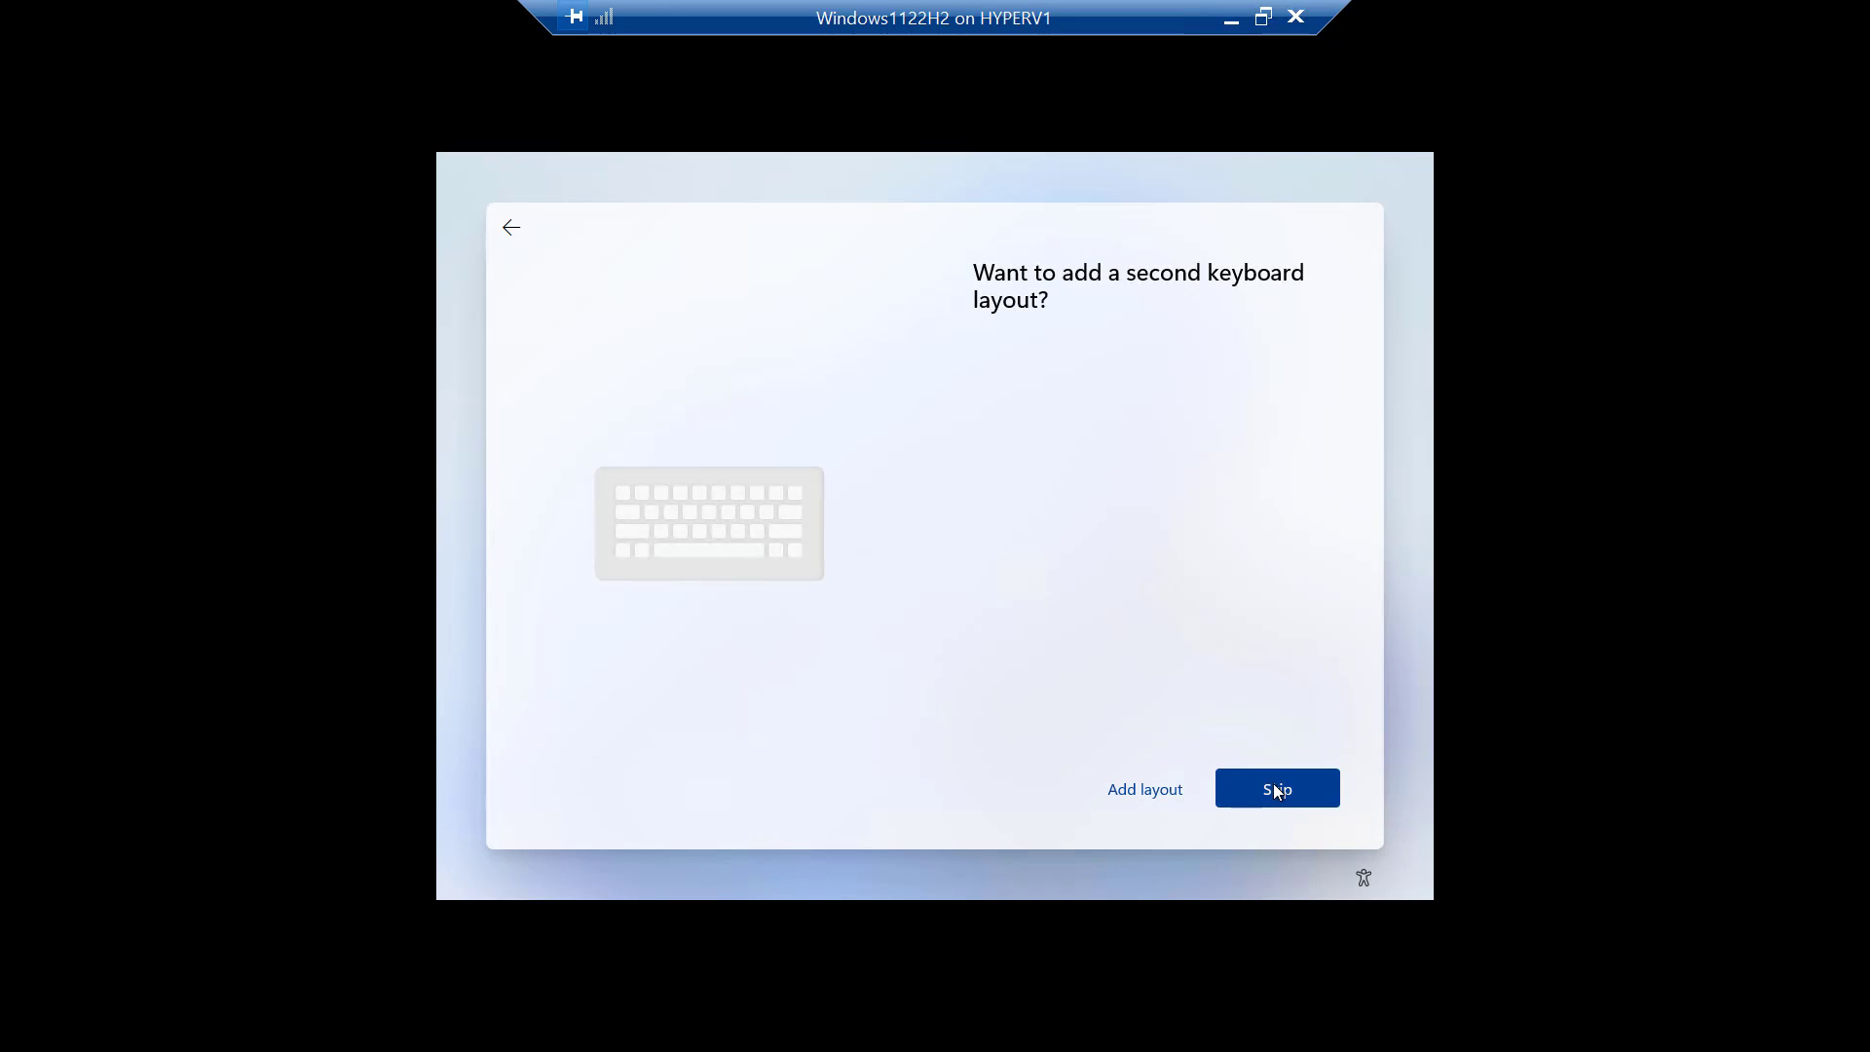
left_click(1274, 789)
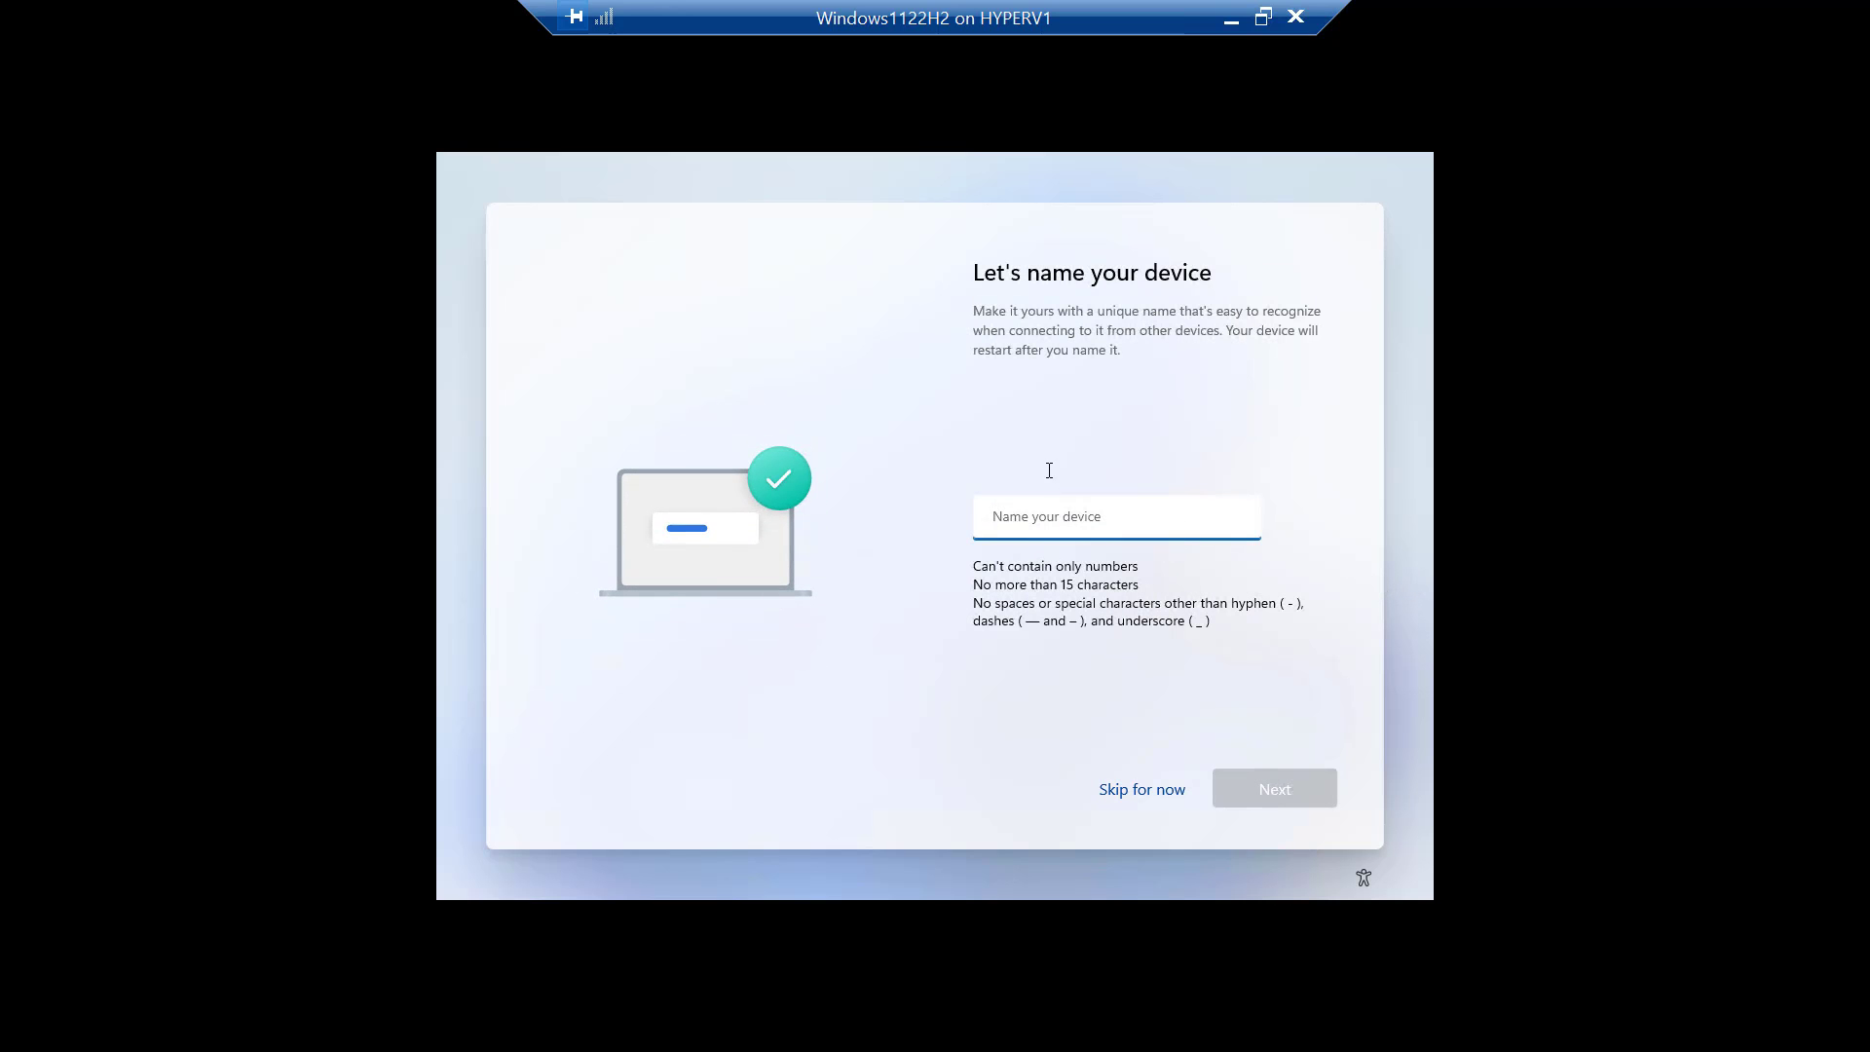
mouse_move(880, 466)
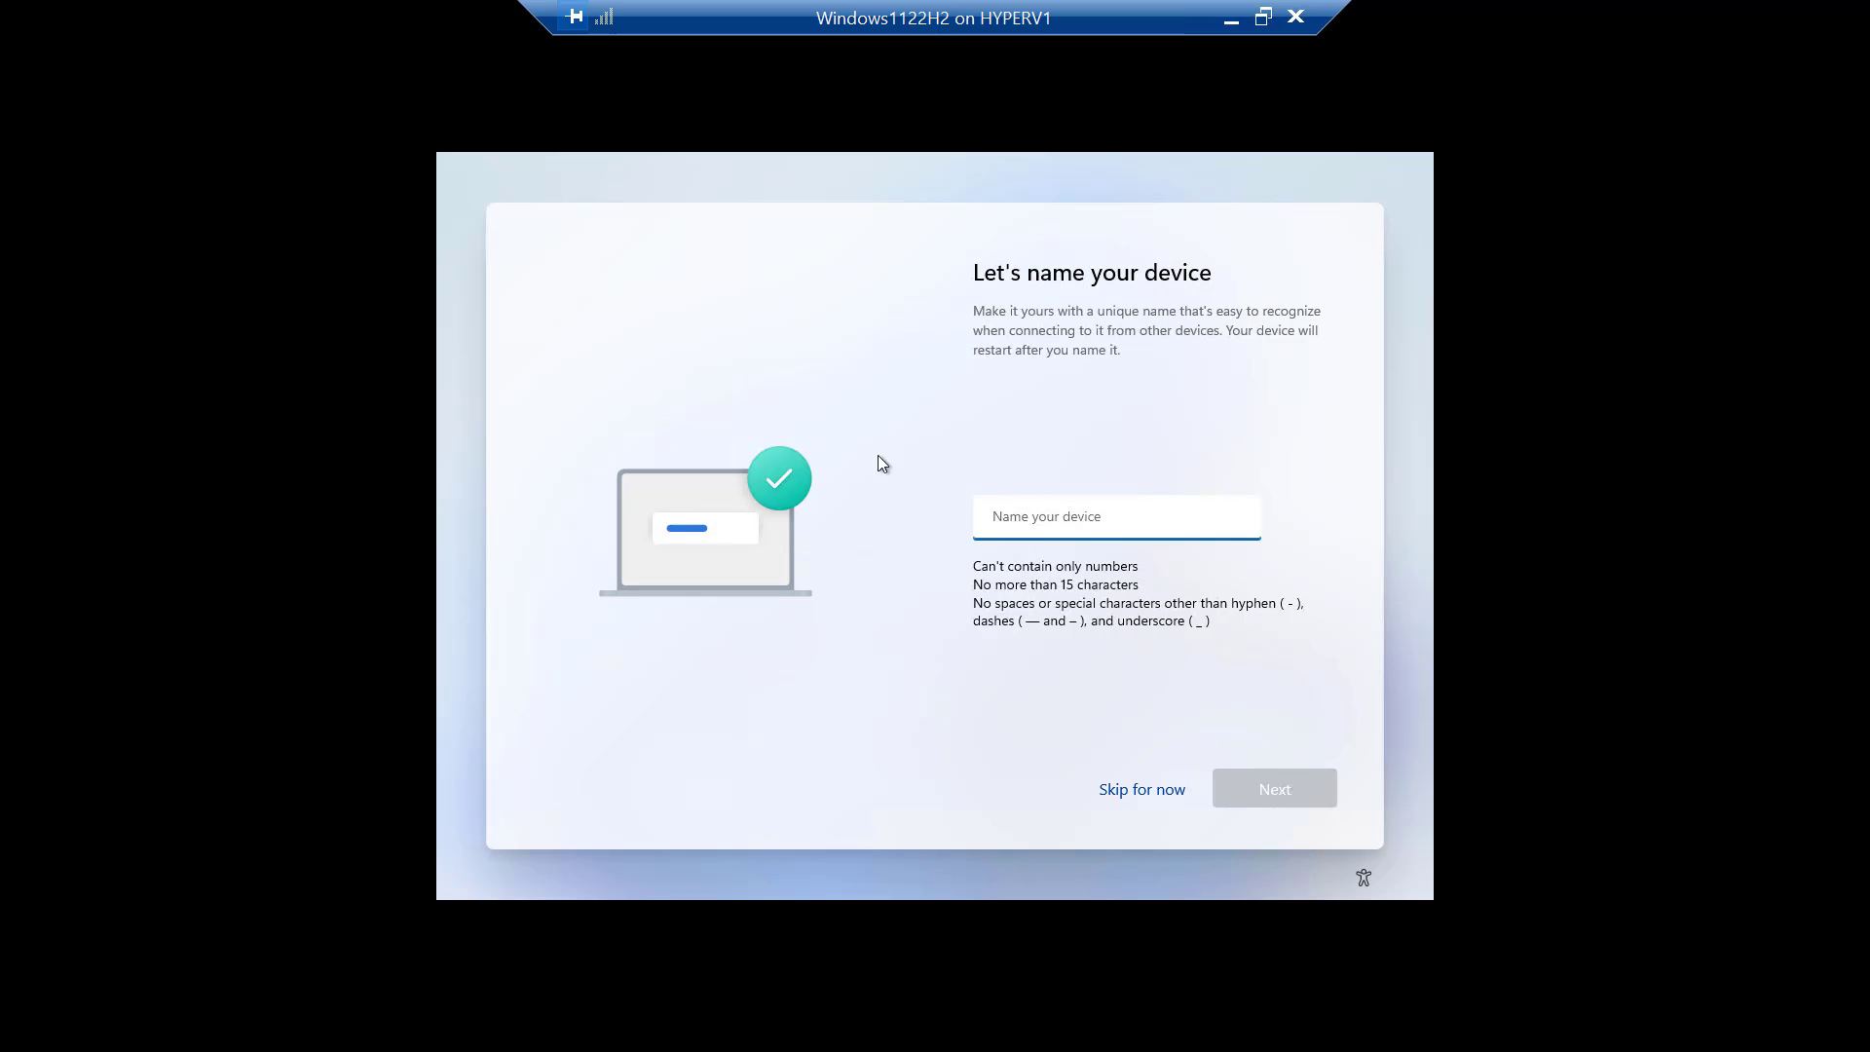
mouse_move(1011, 668)
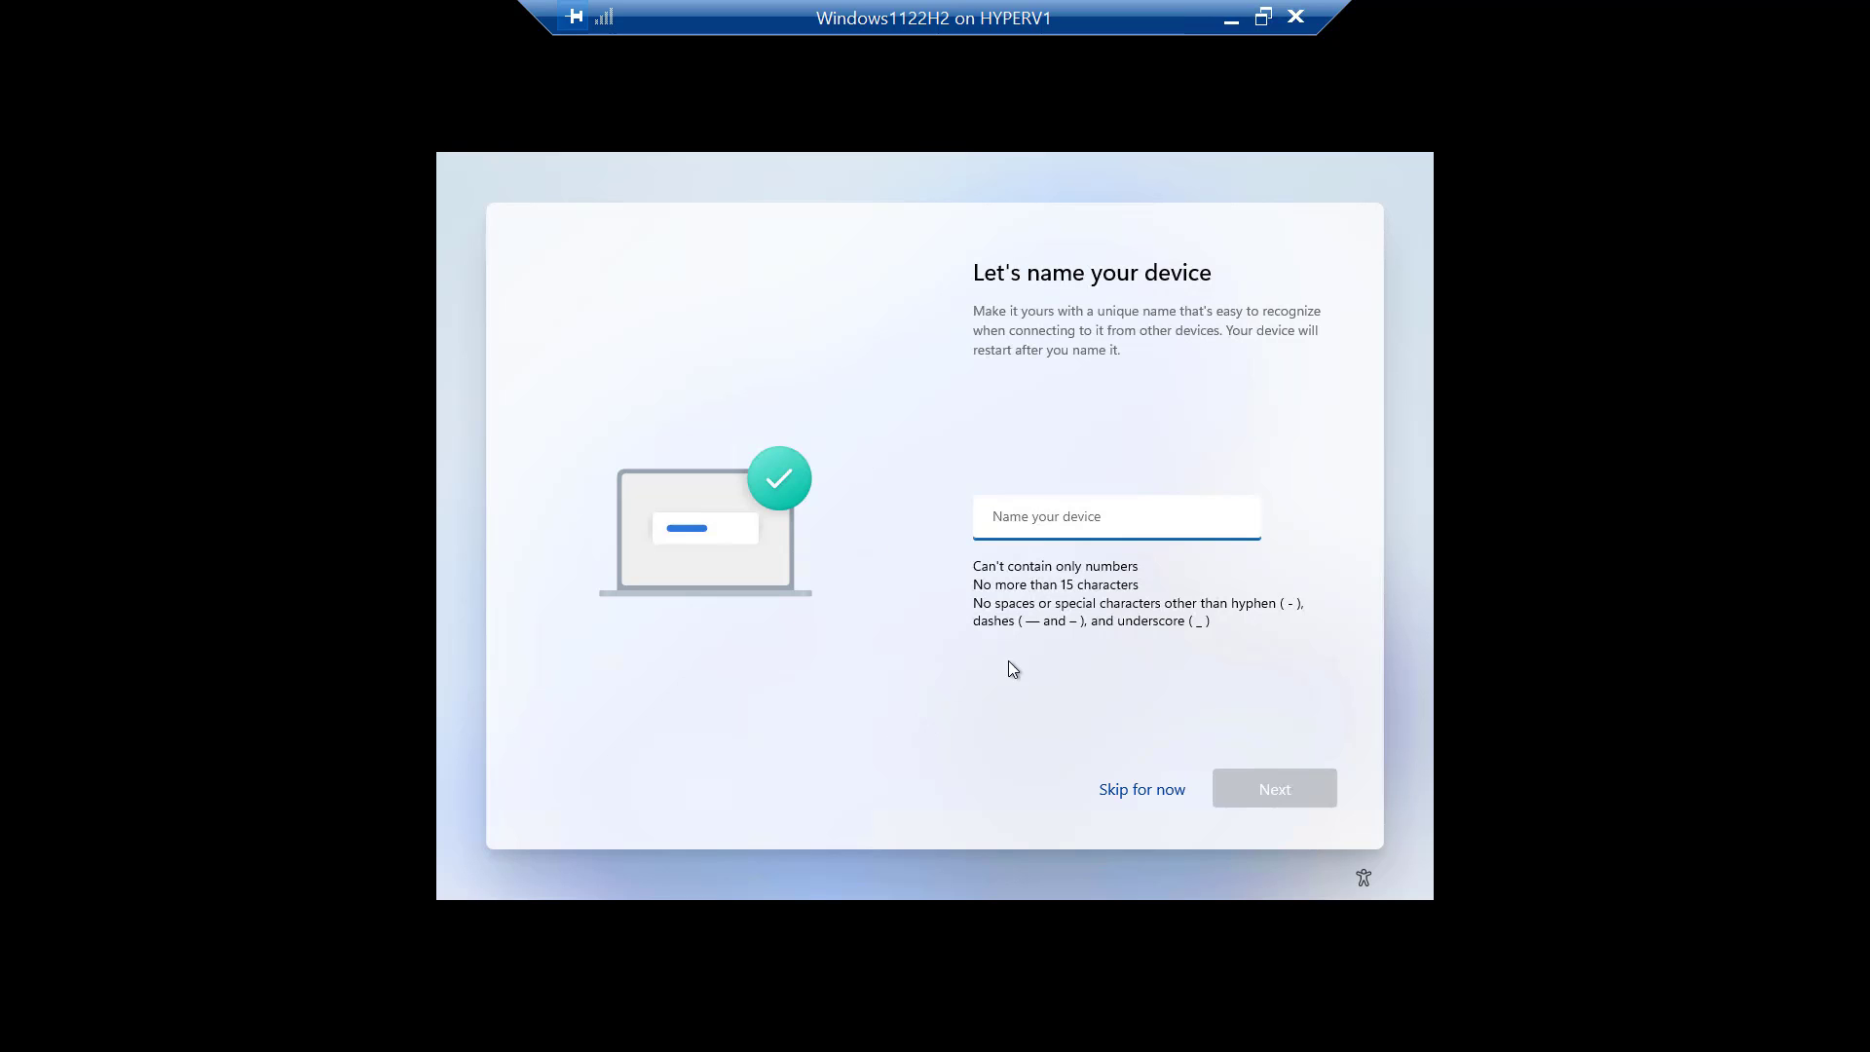
left_click(1139, 789)
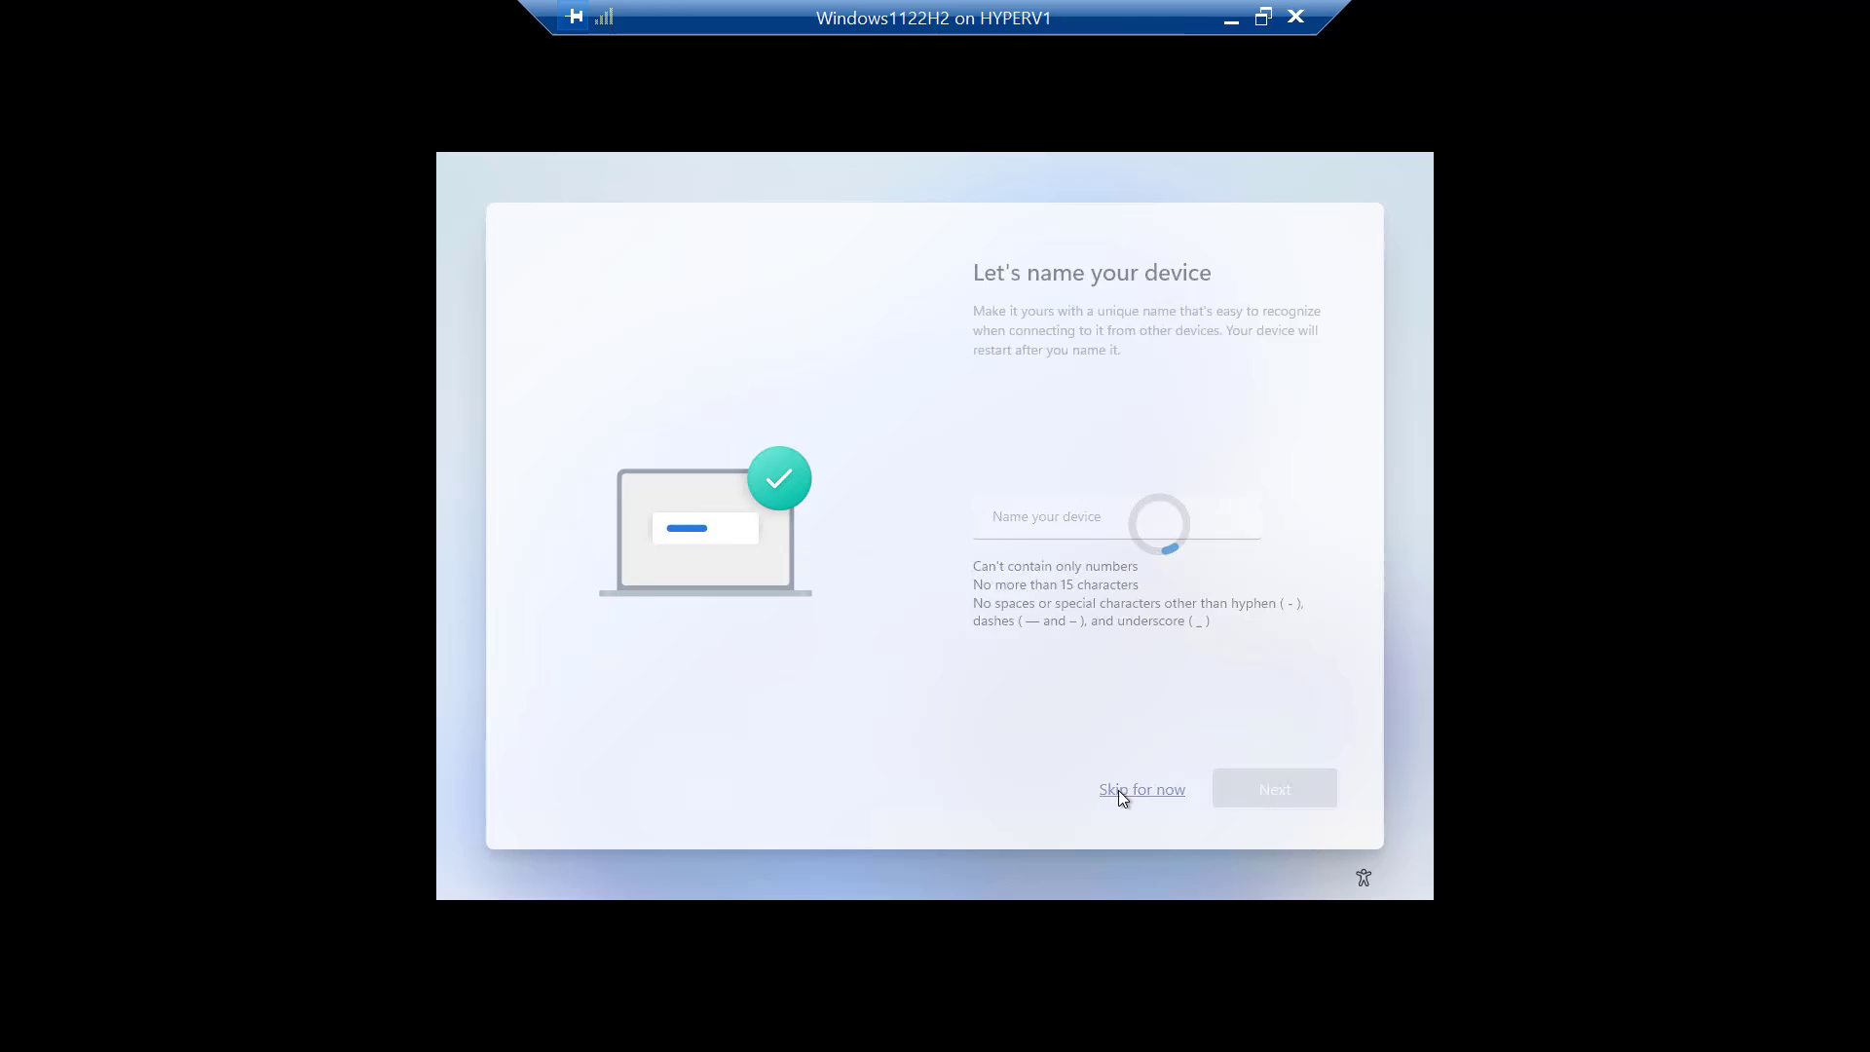
left_click(1140, 788)
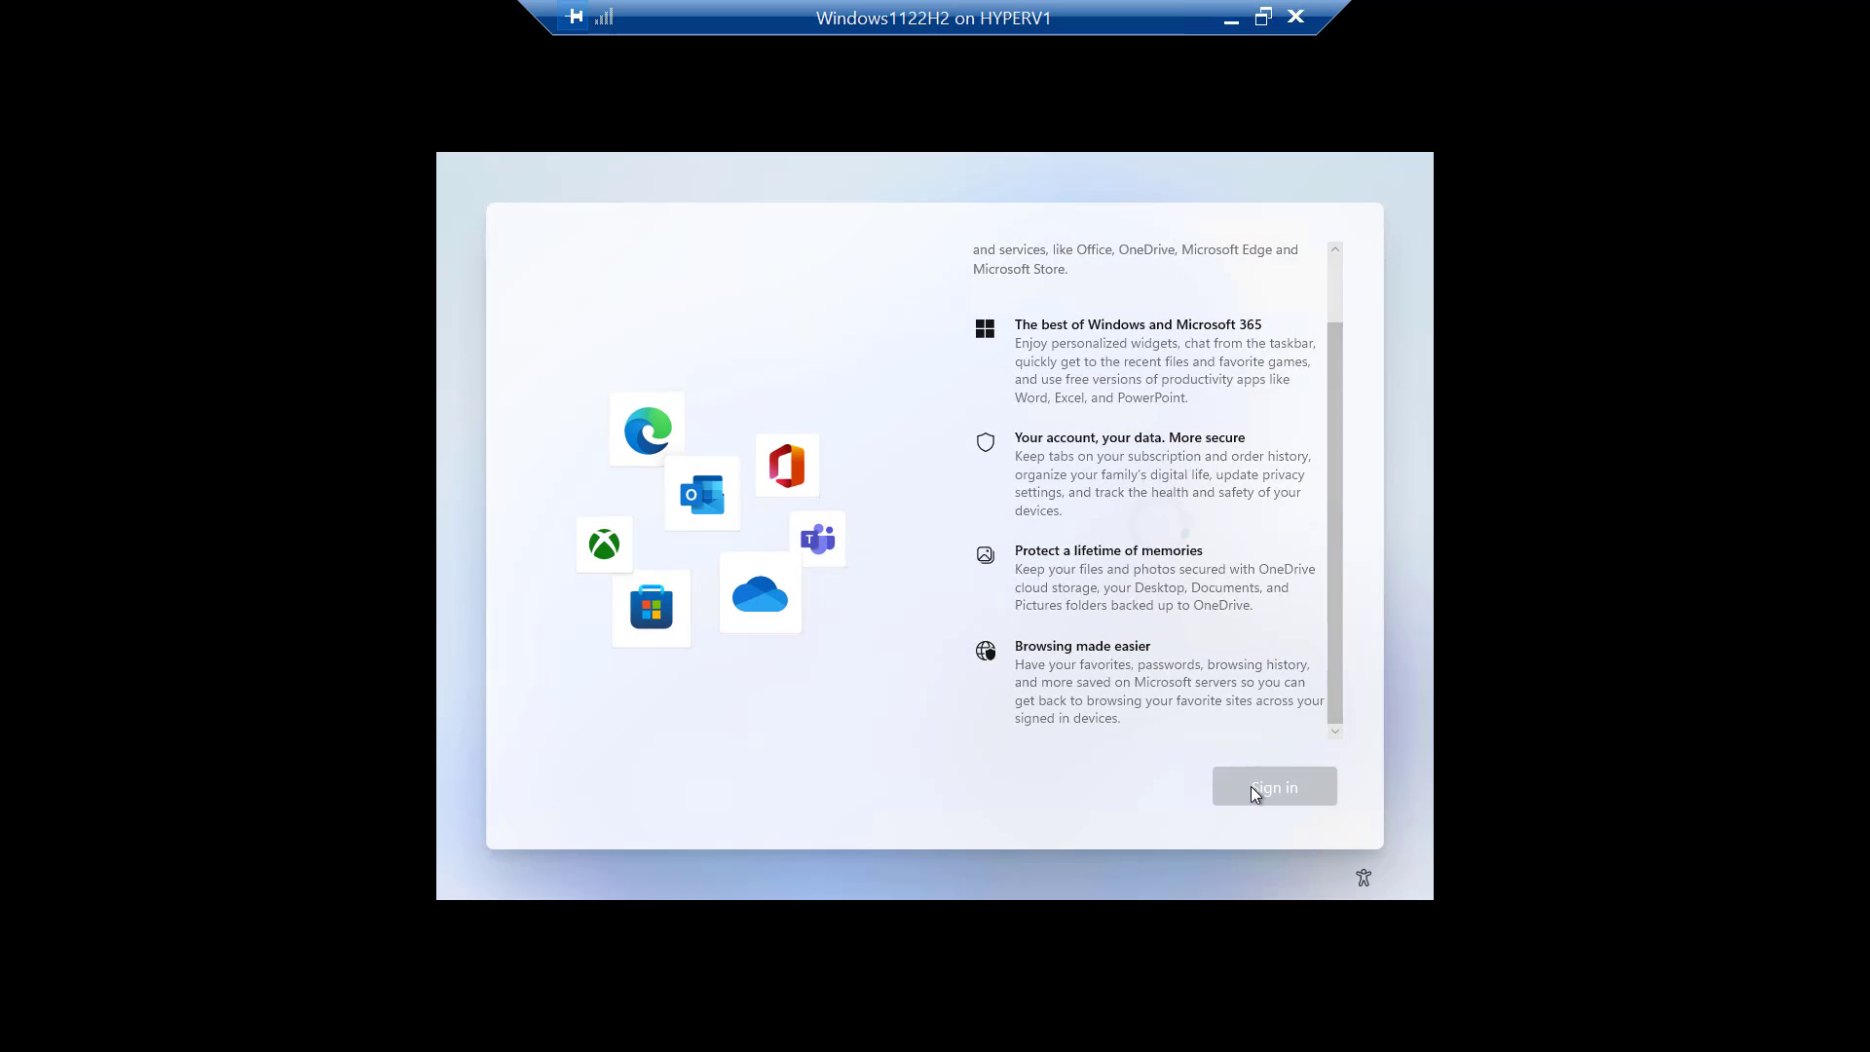
- Begin Microsoft account sign-in with the dummy address 'noinkyo.' and submit it
left_click(1272, 785)
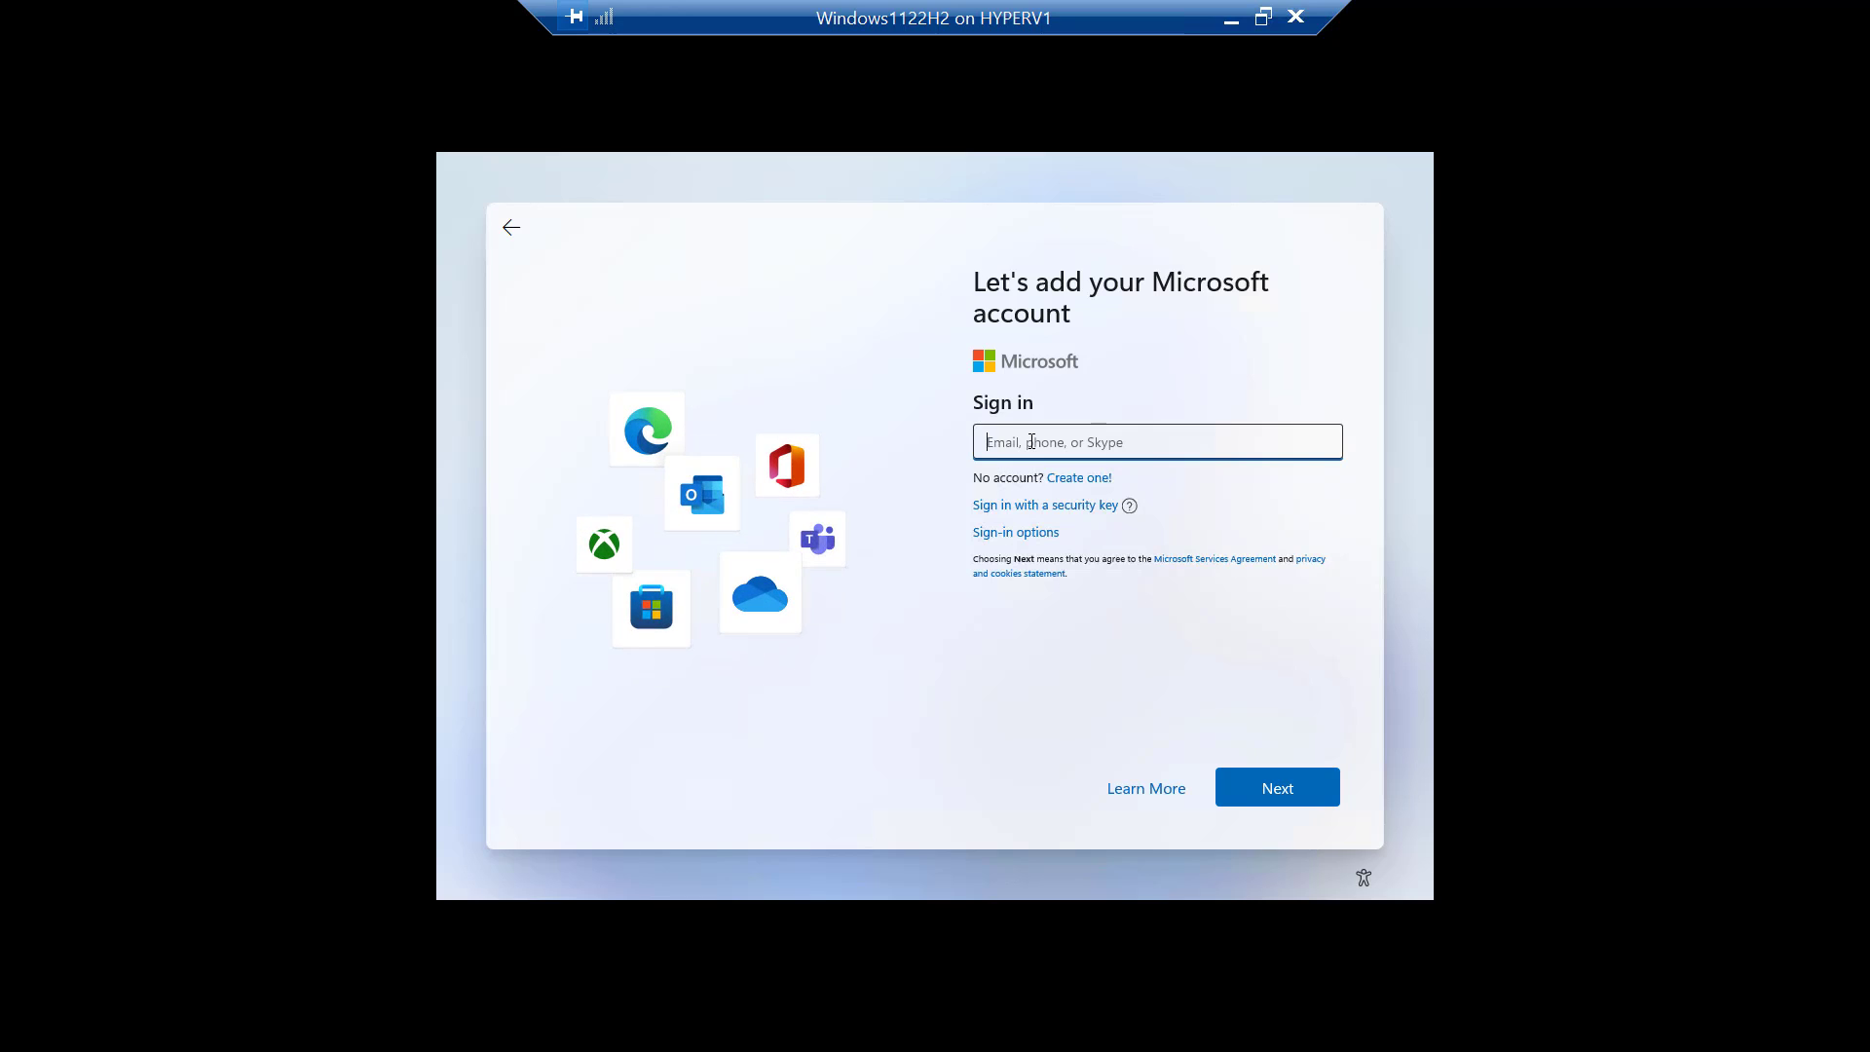
type("no@th")
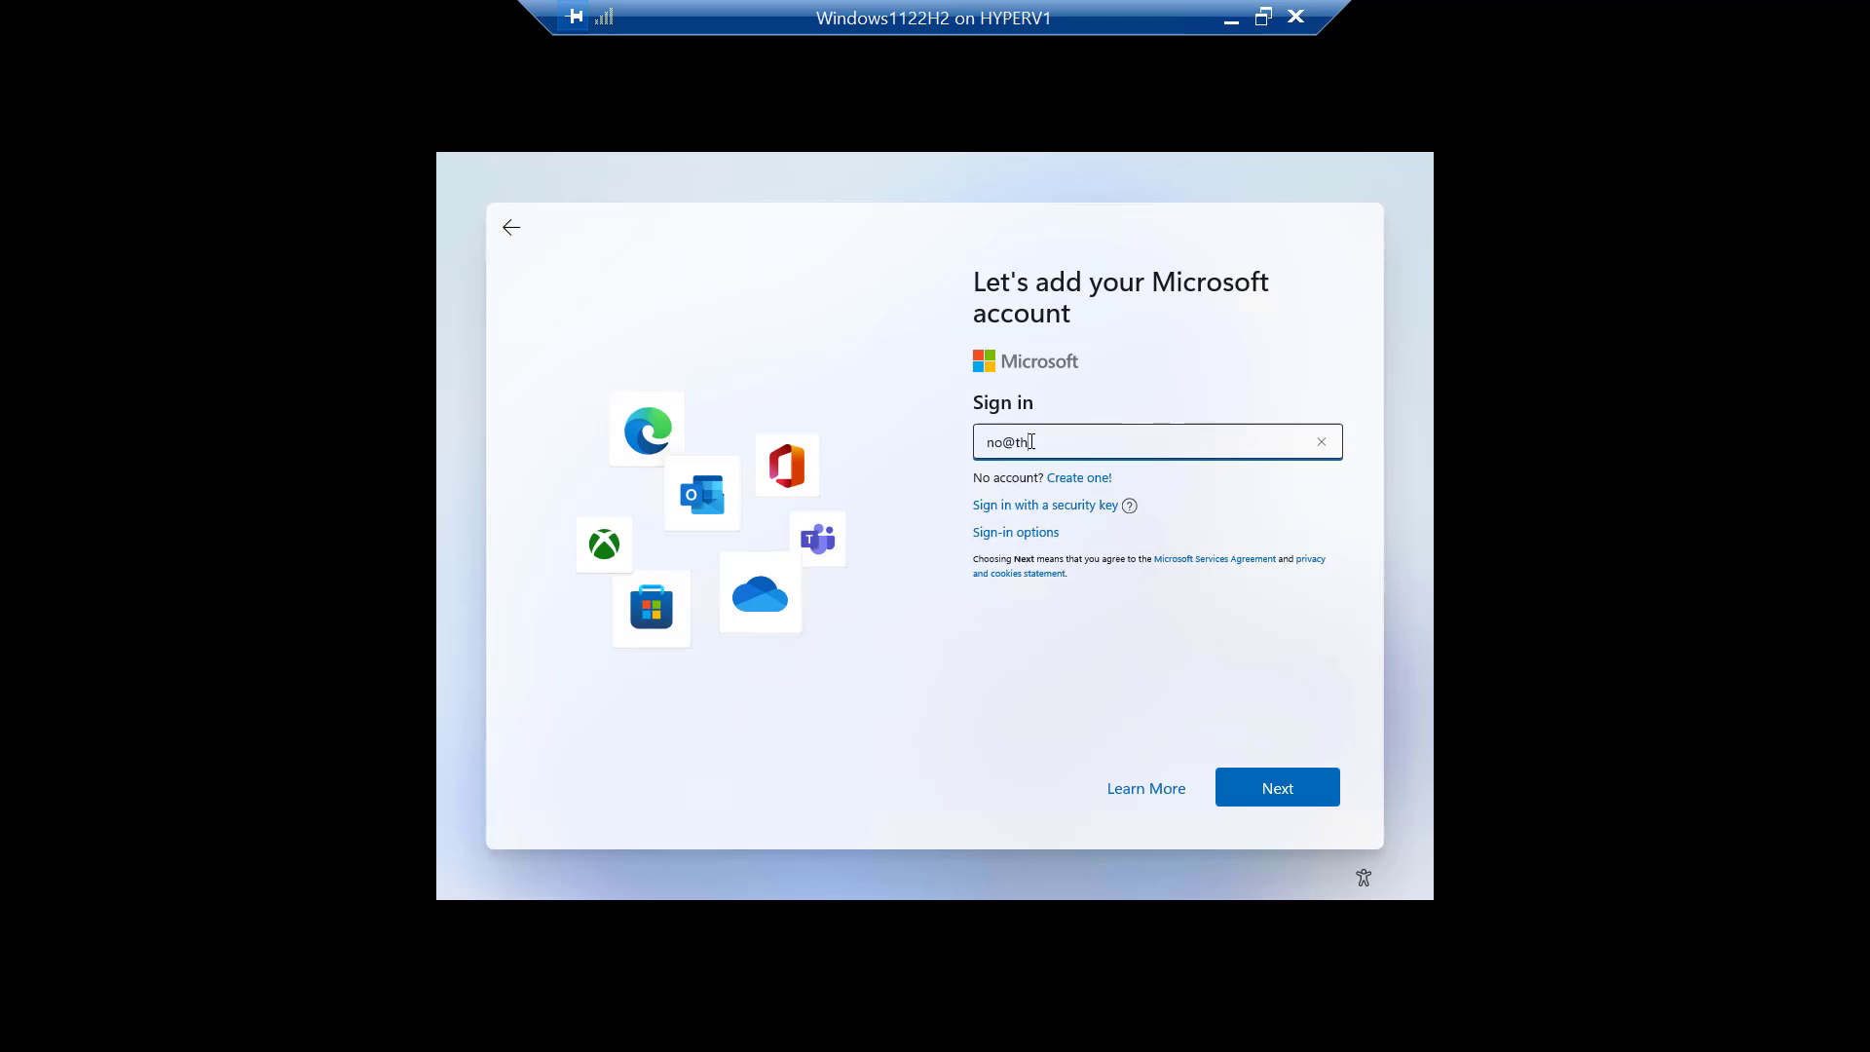
type("inkyo.")
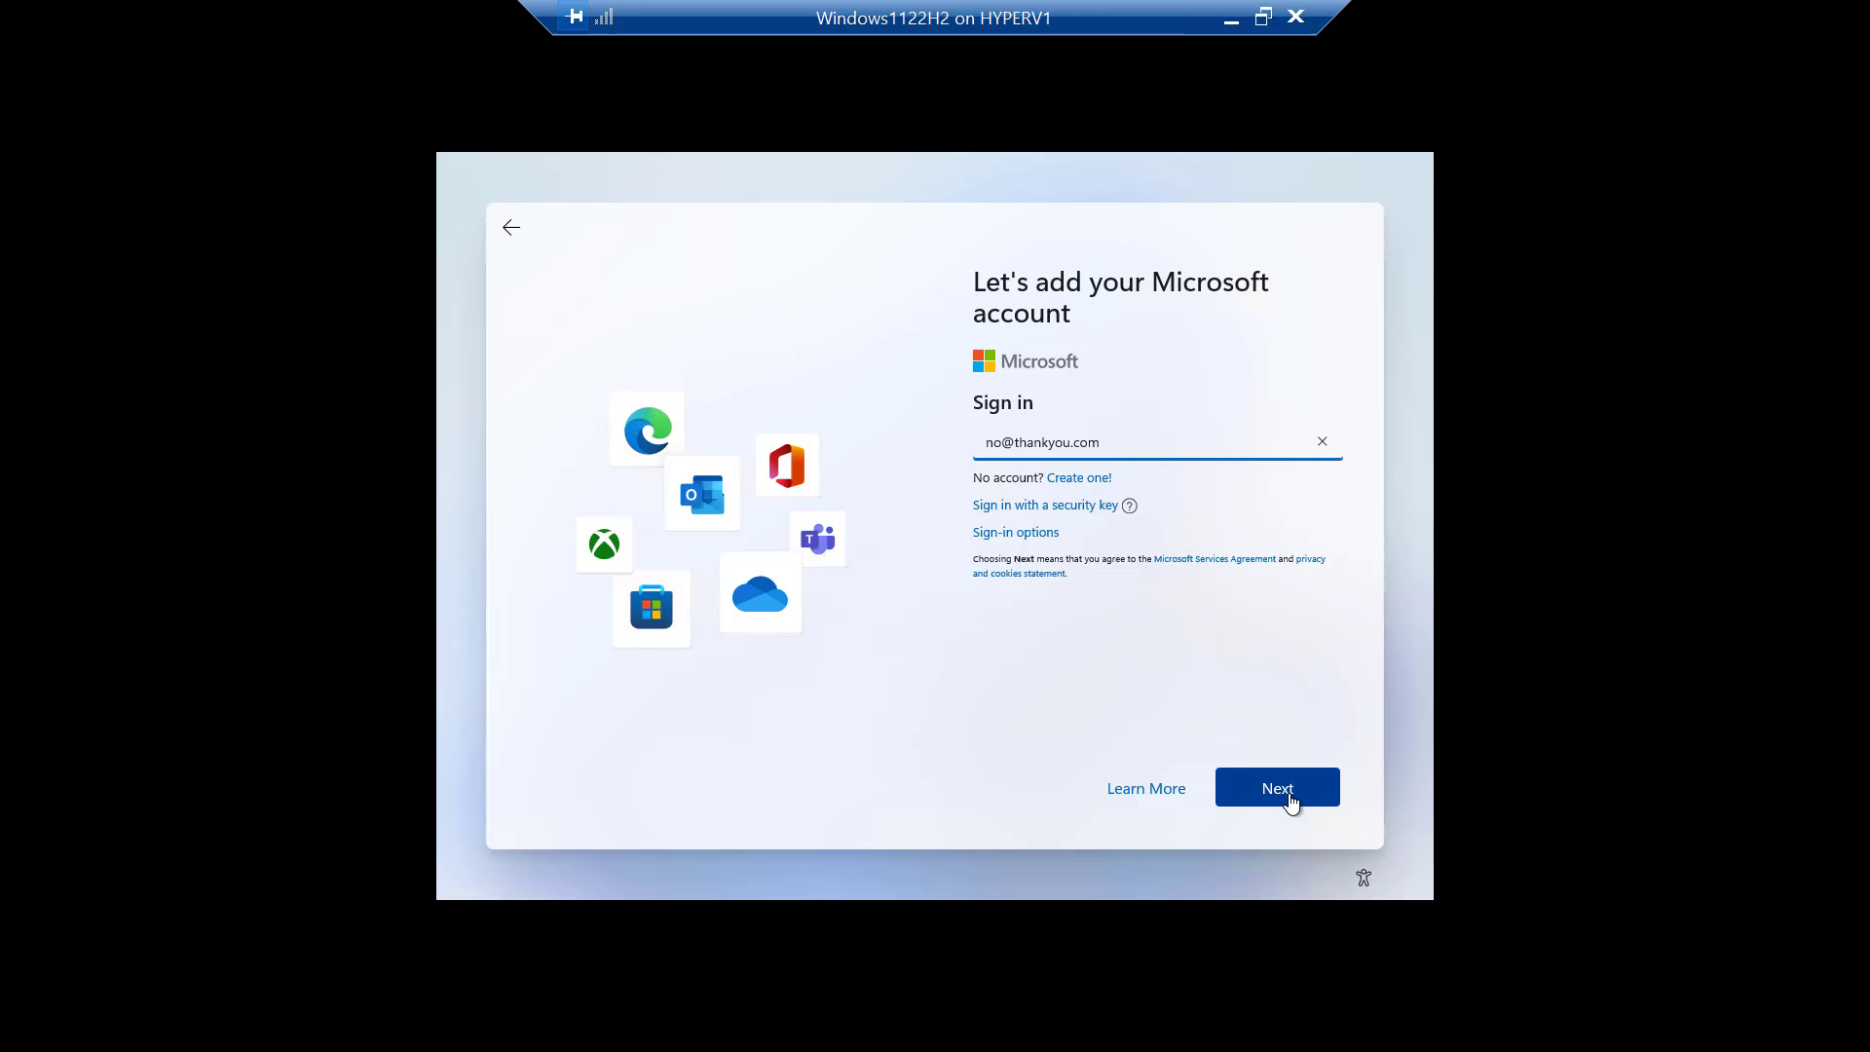
left_click(1274, 786)
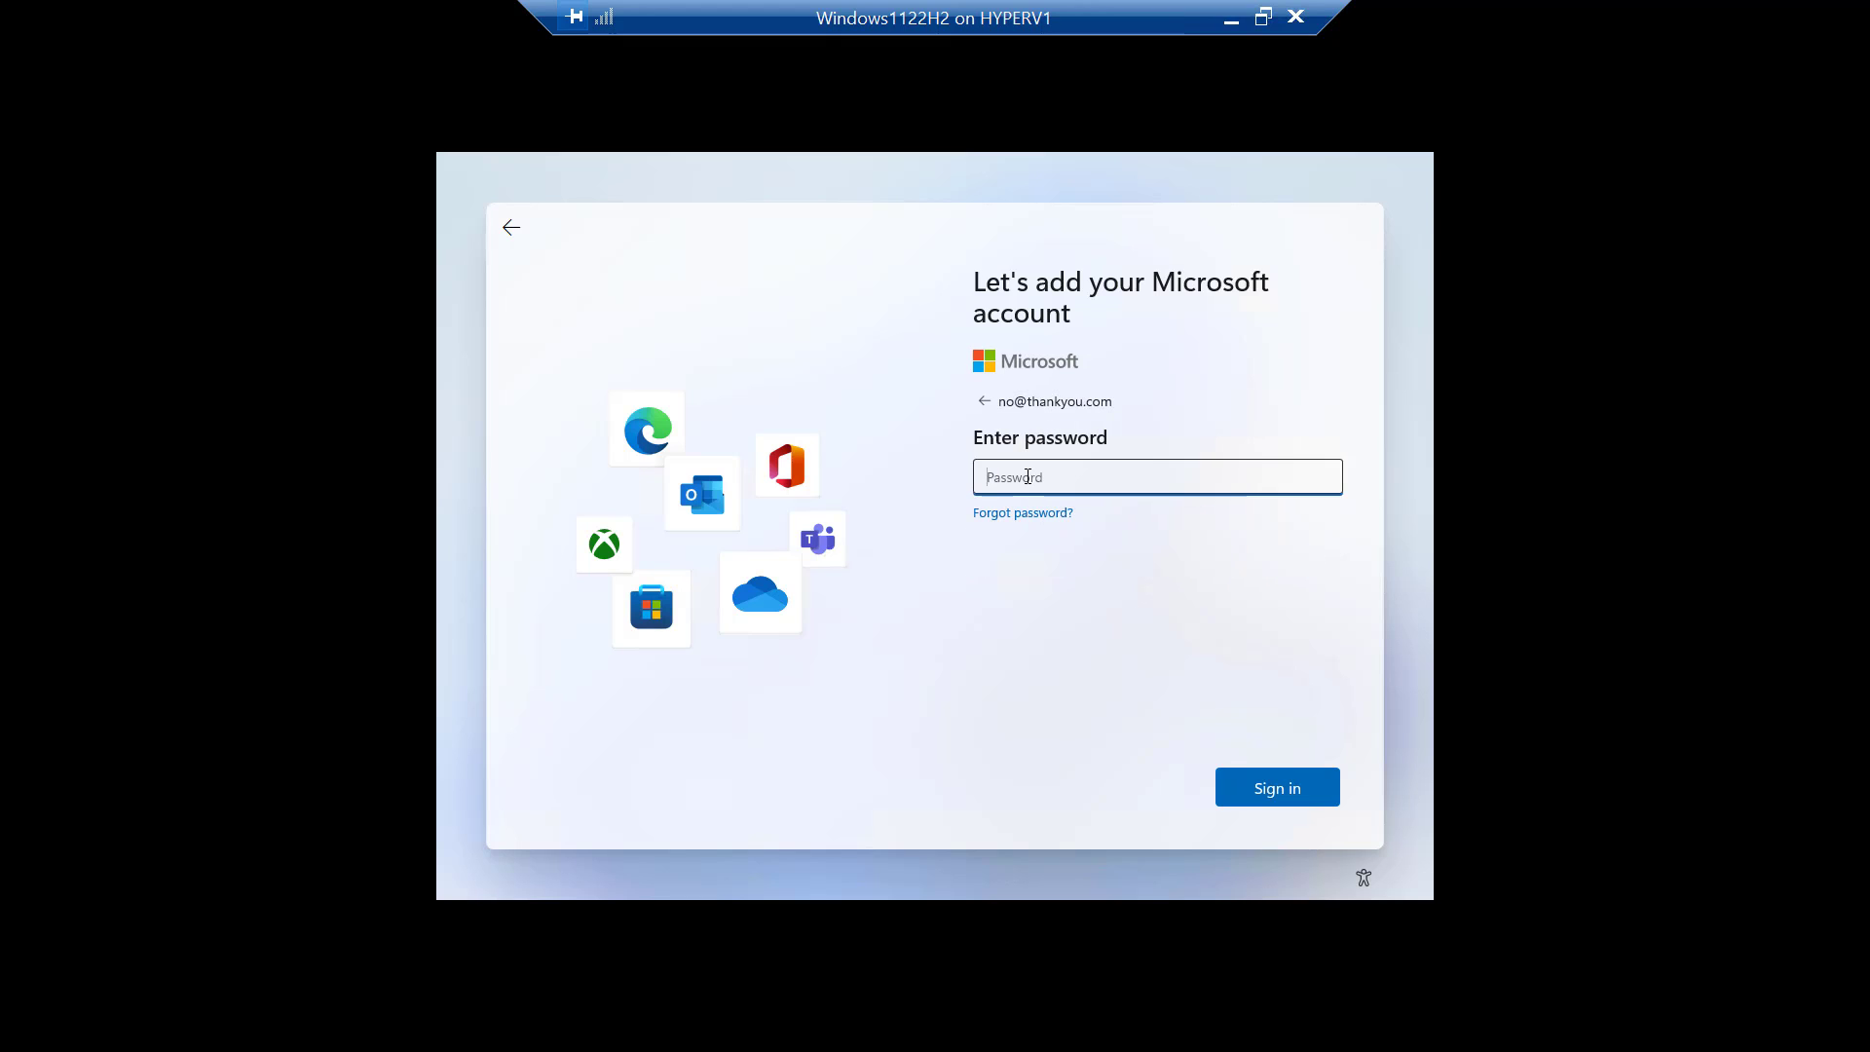
- Enter 'password', sign in to trigger the locked-account error, and move past it
type("password")
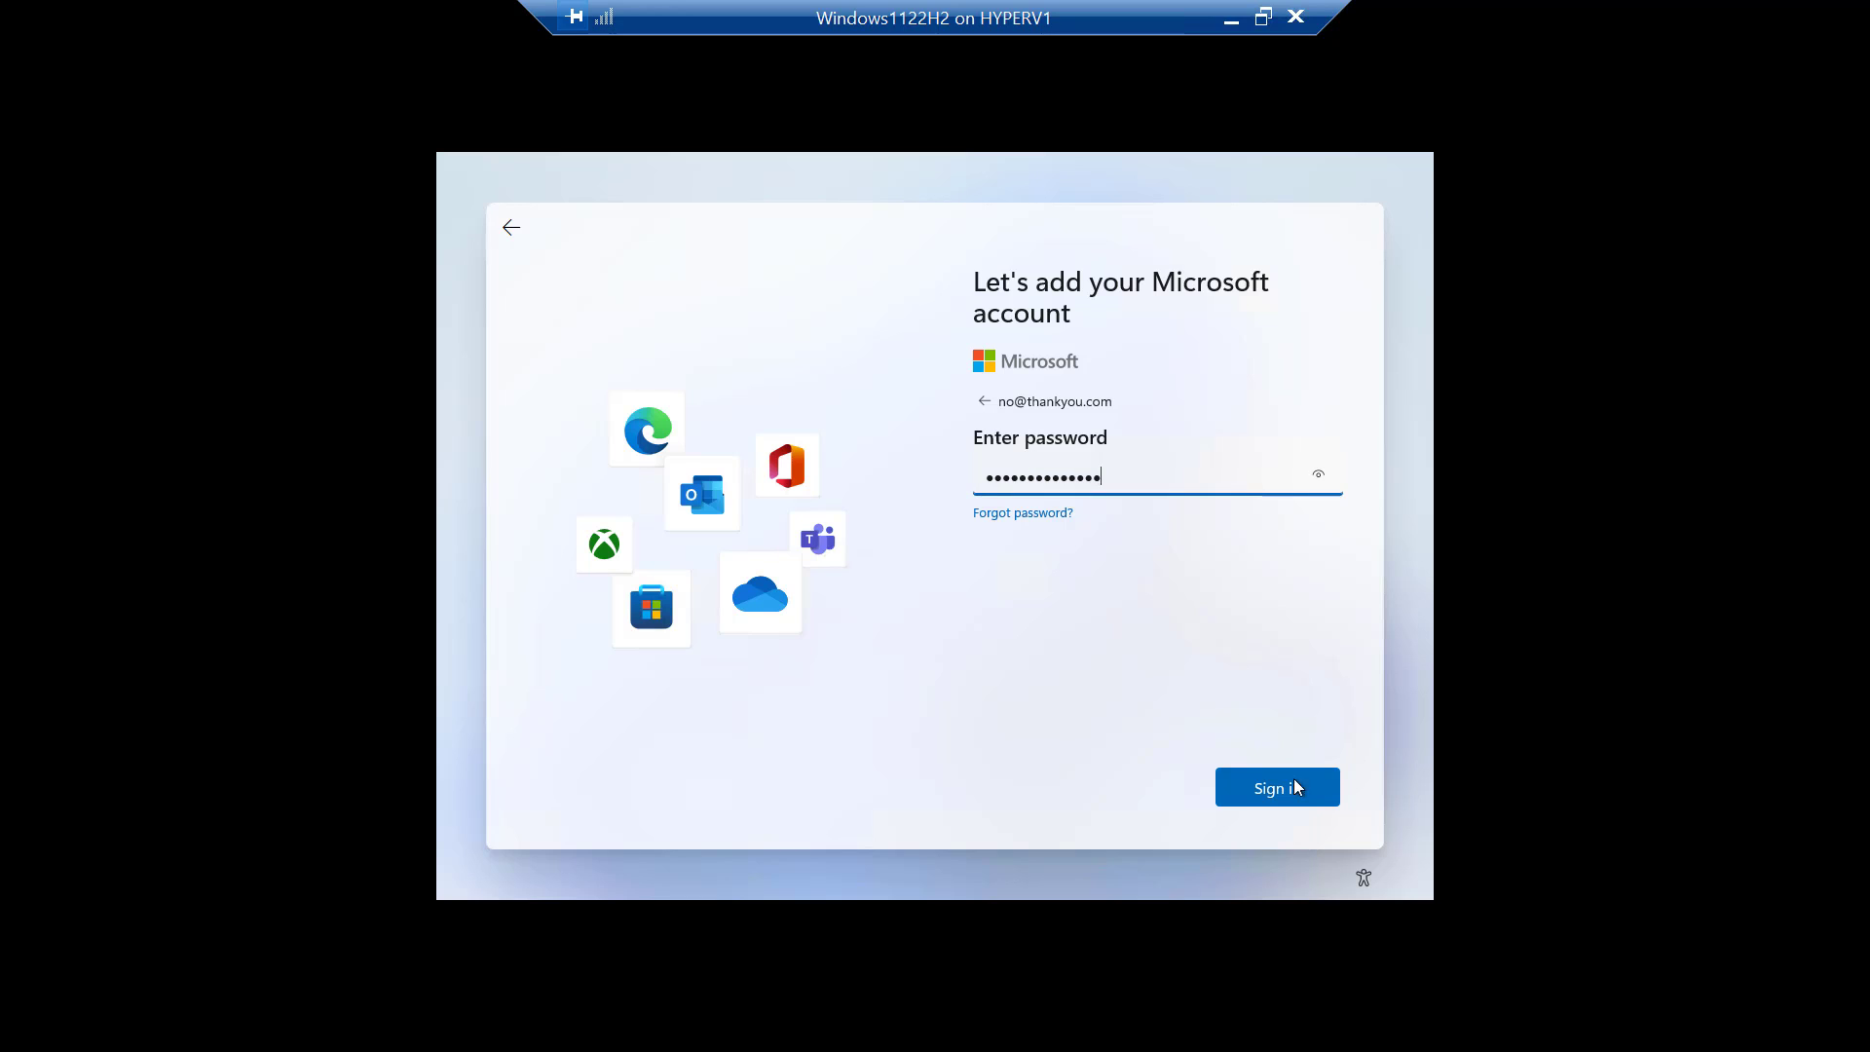
left_click(1276, 787)
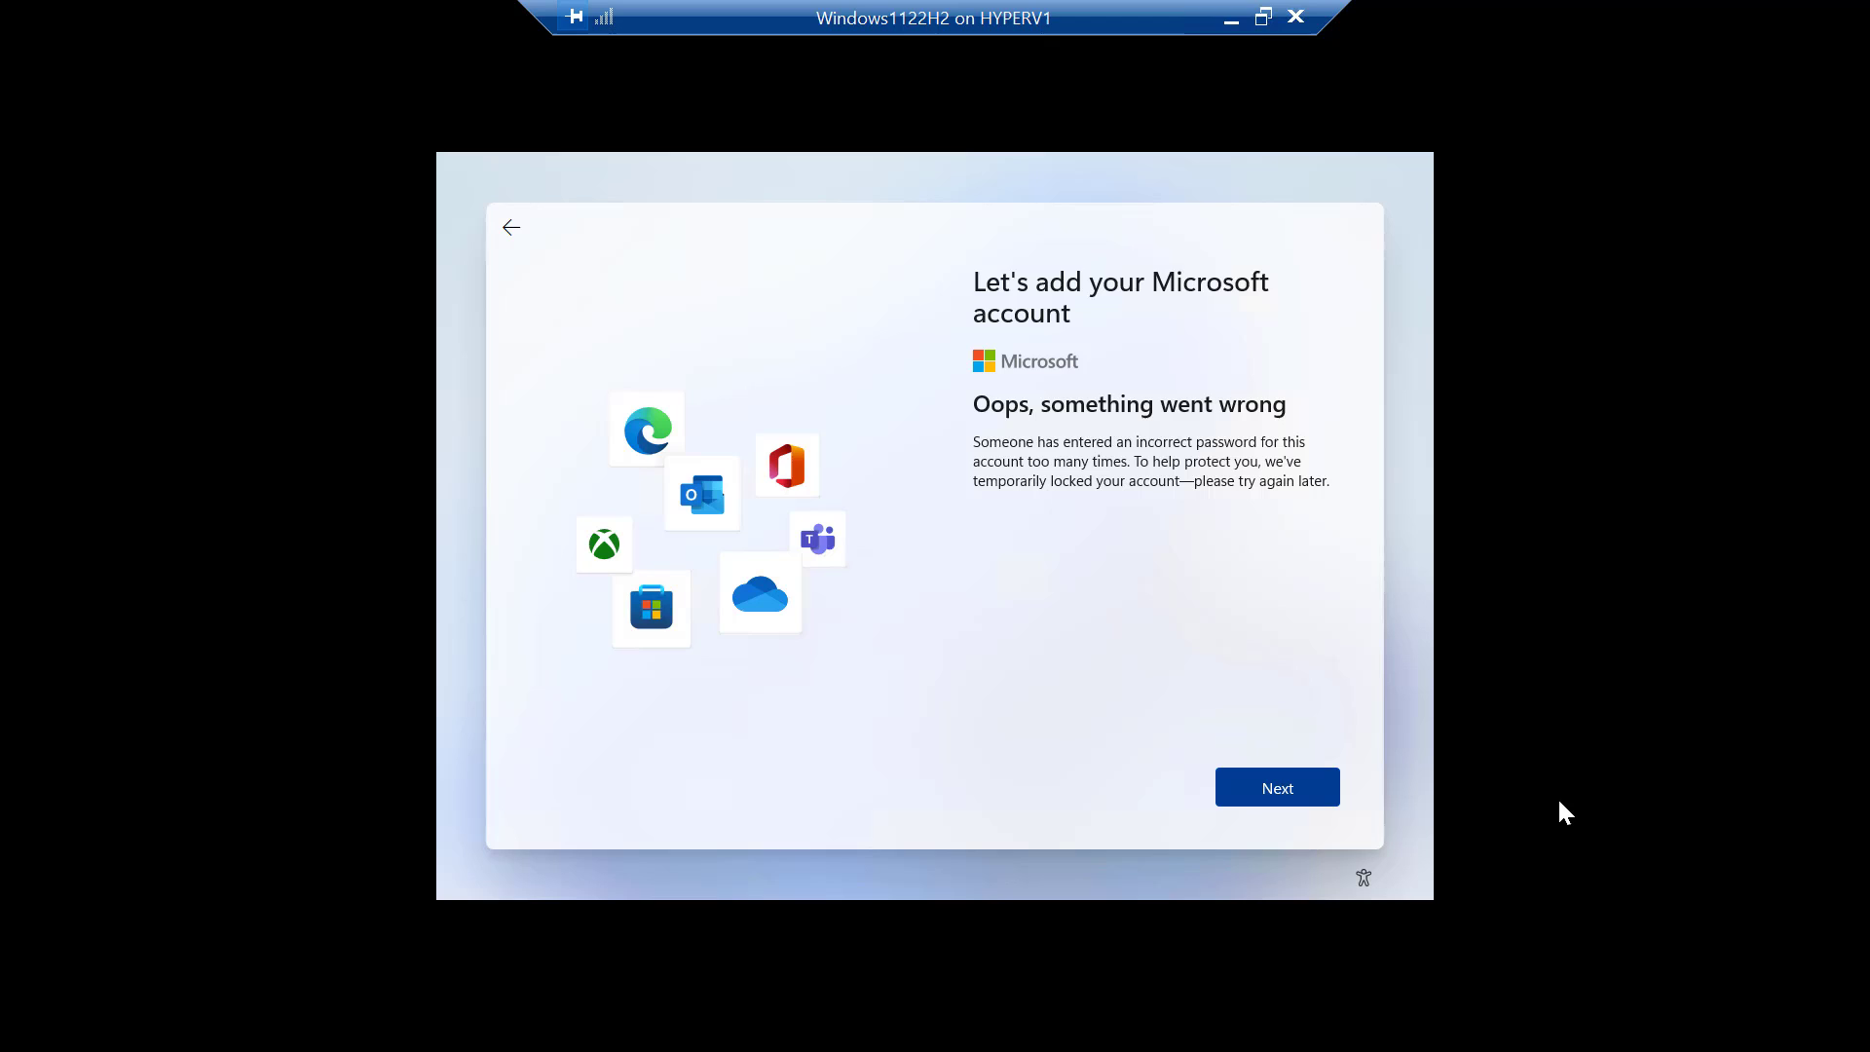
mouse_move(1151, 426)
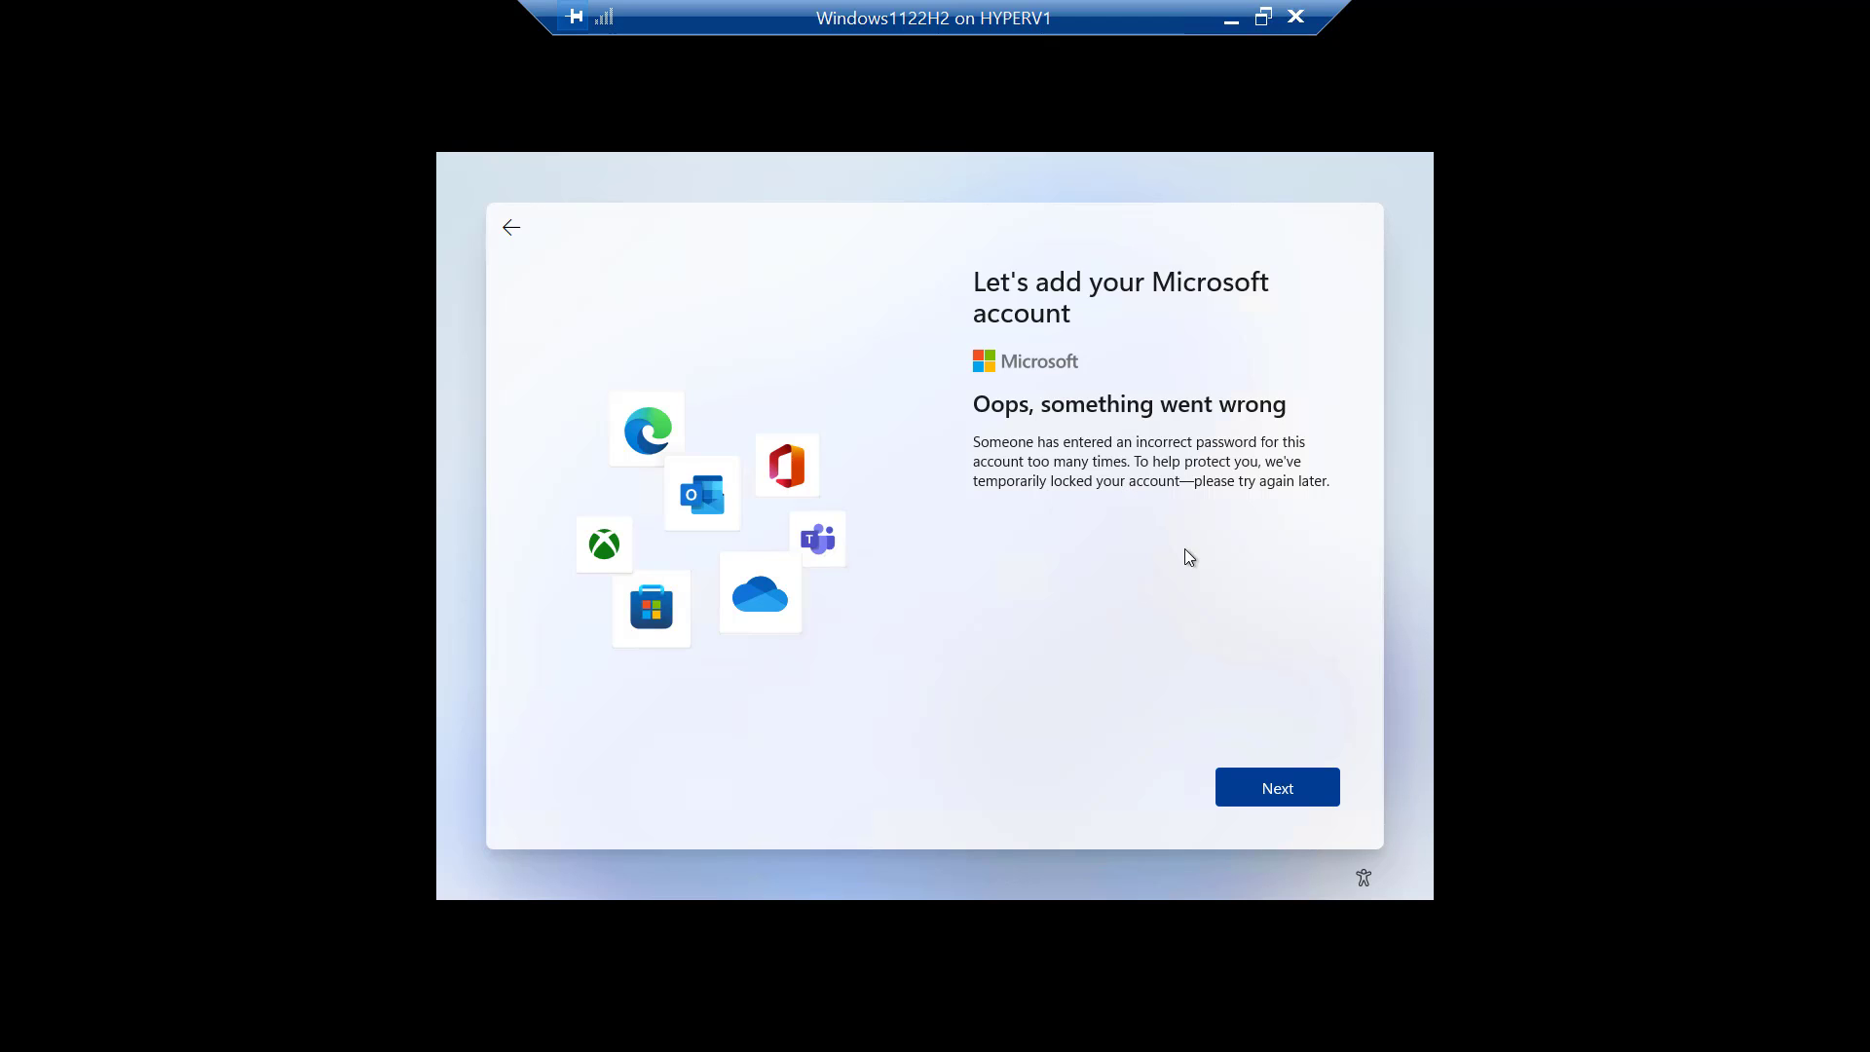
mouse_move(1278, 805)
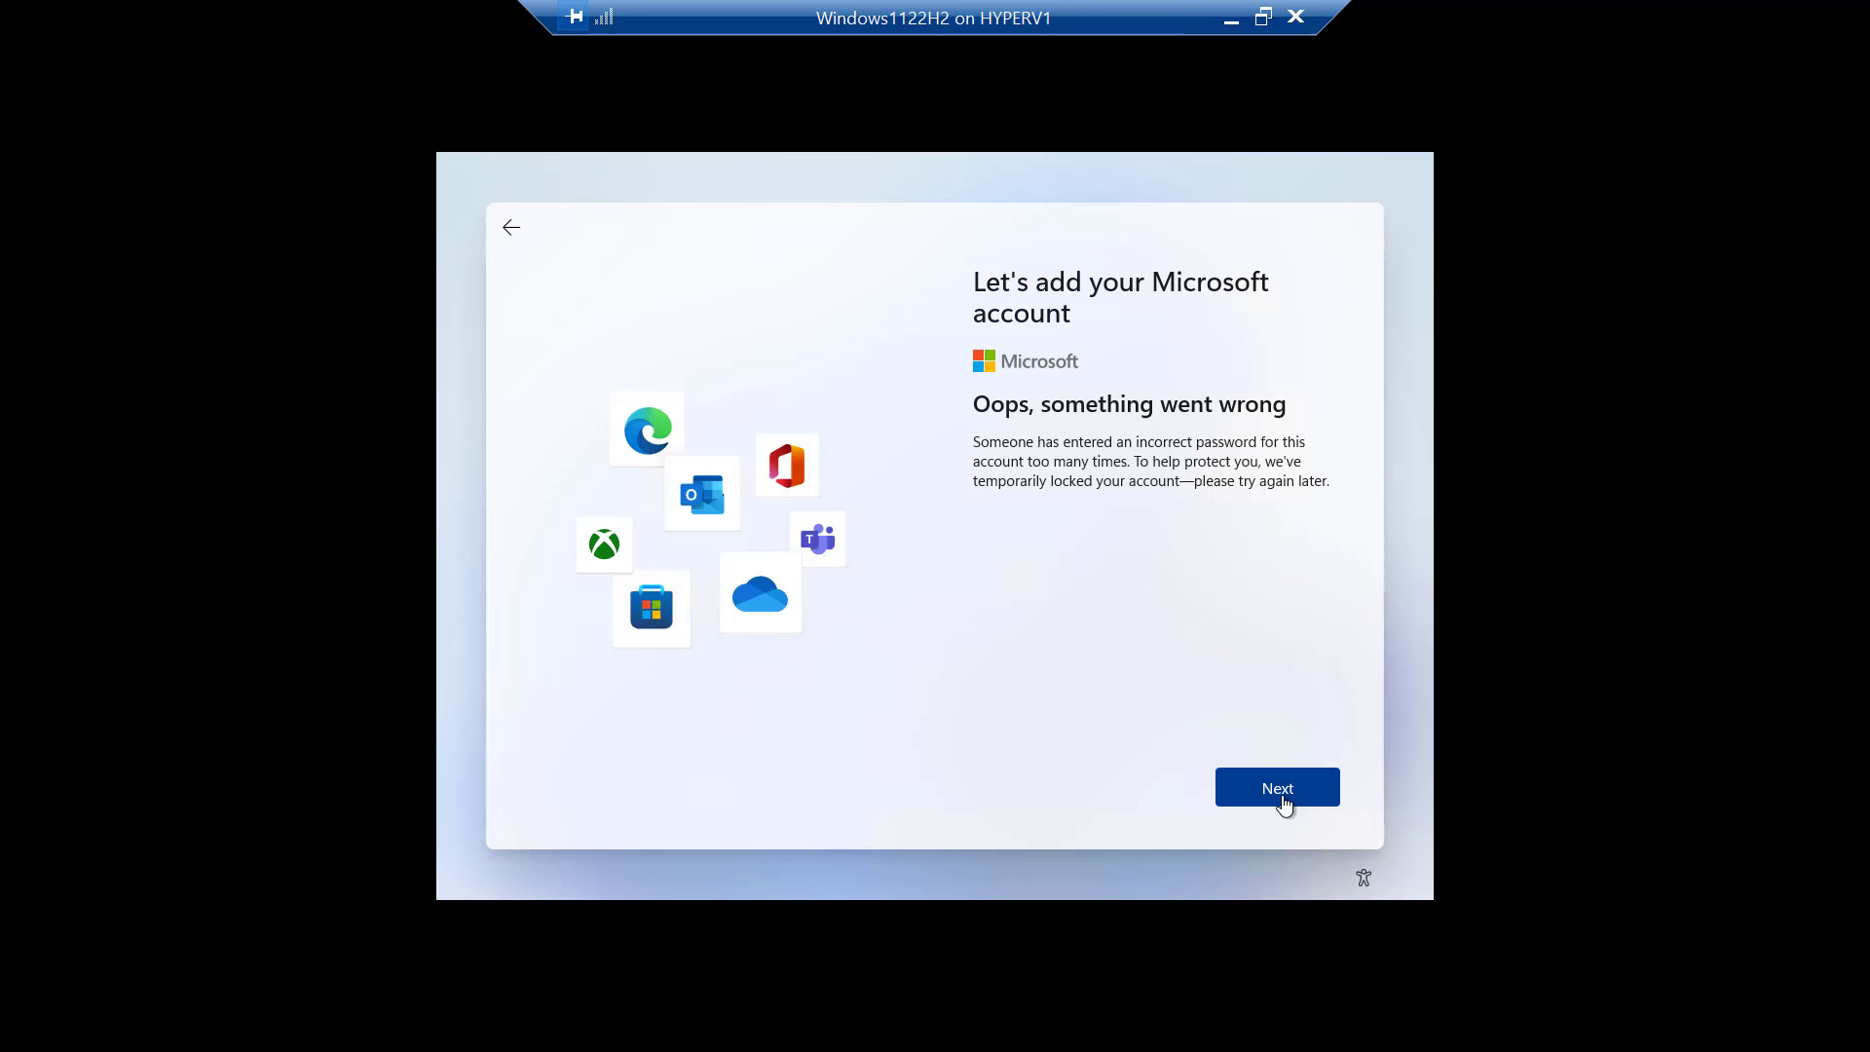
left_click(1276, 787)
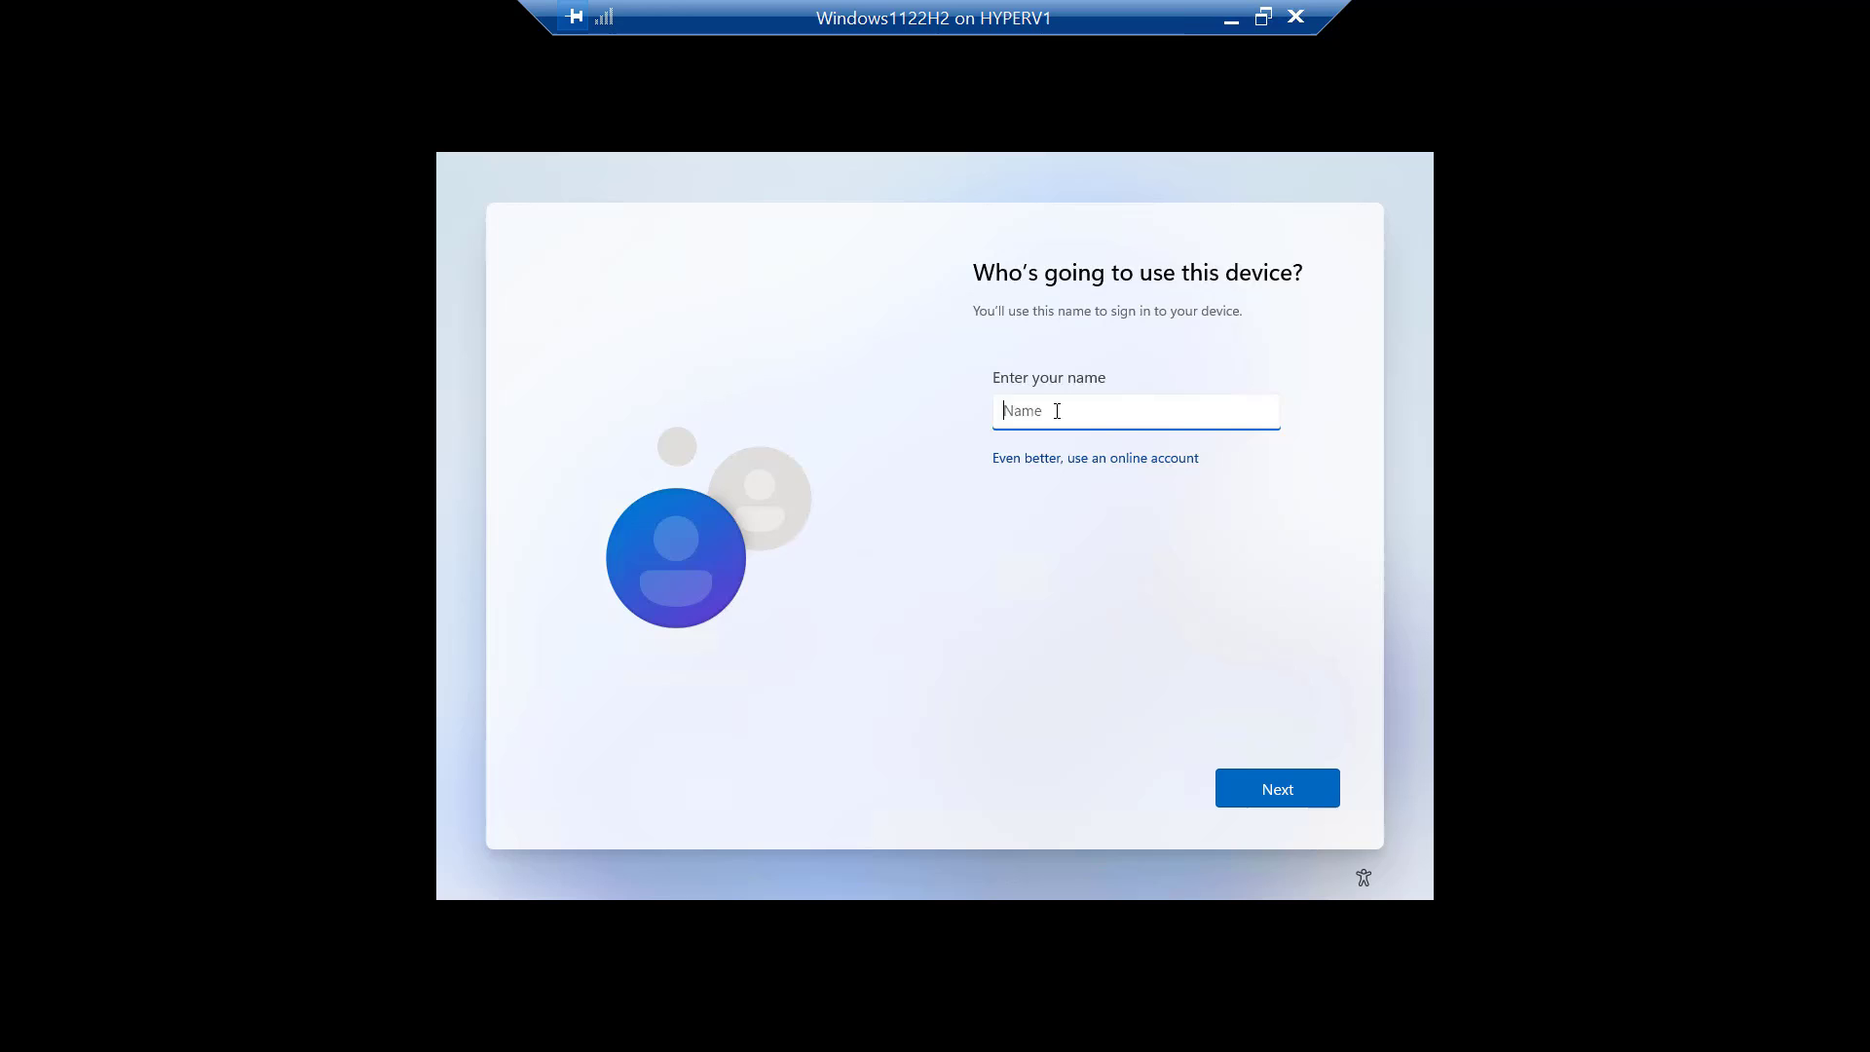
- Name the local account Susan
type("Susa")
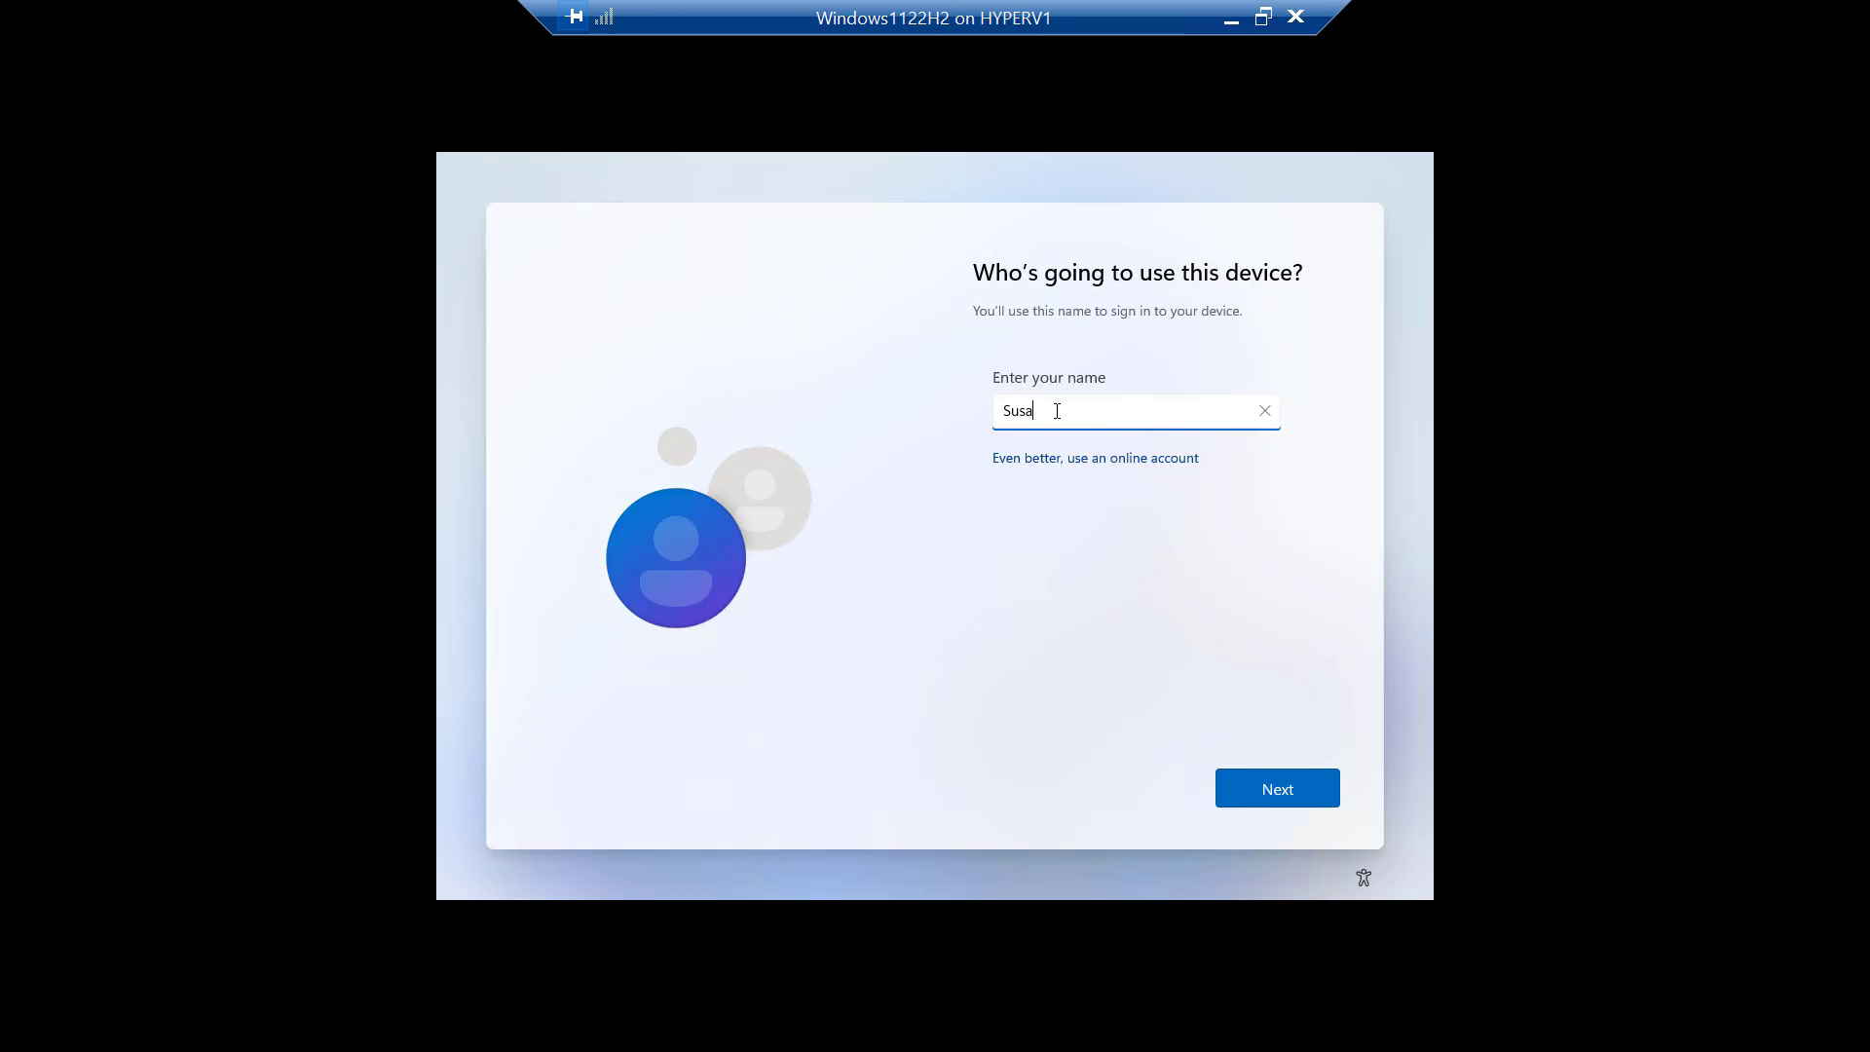
type("n")
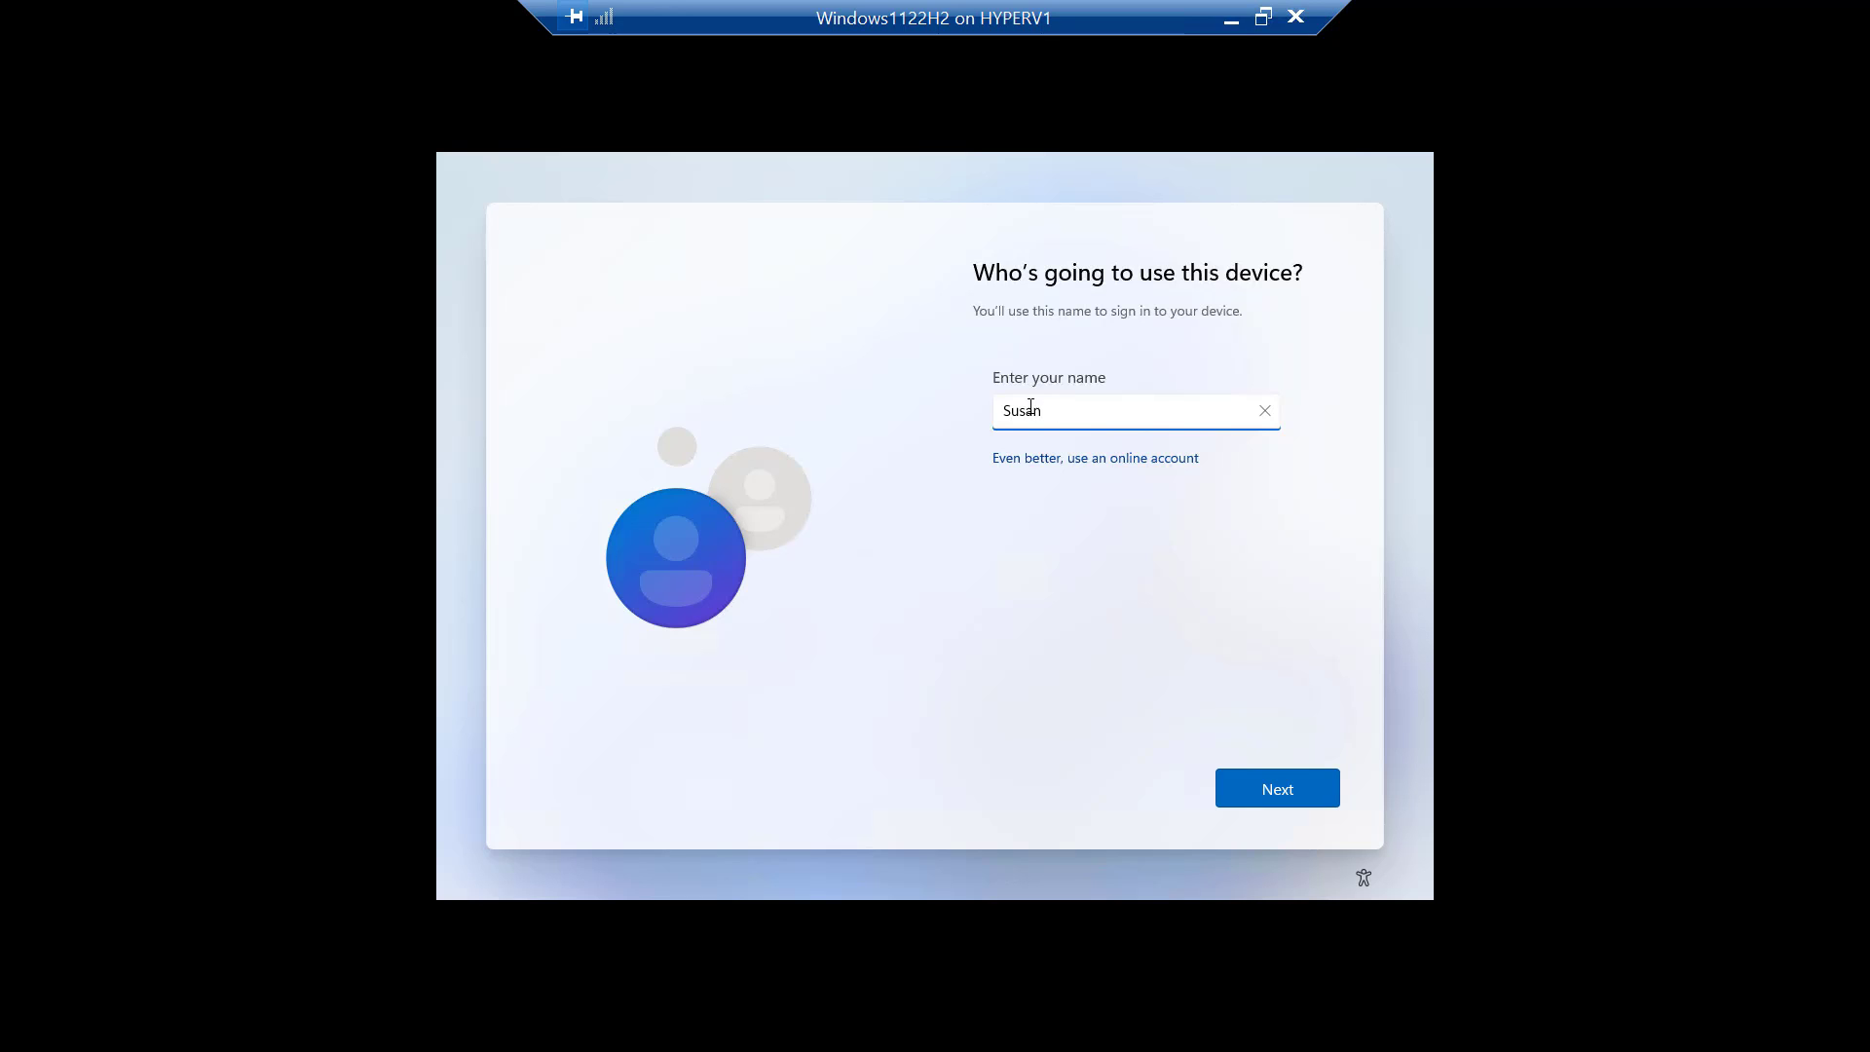
left_click(1276, 789)
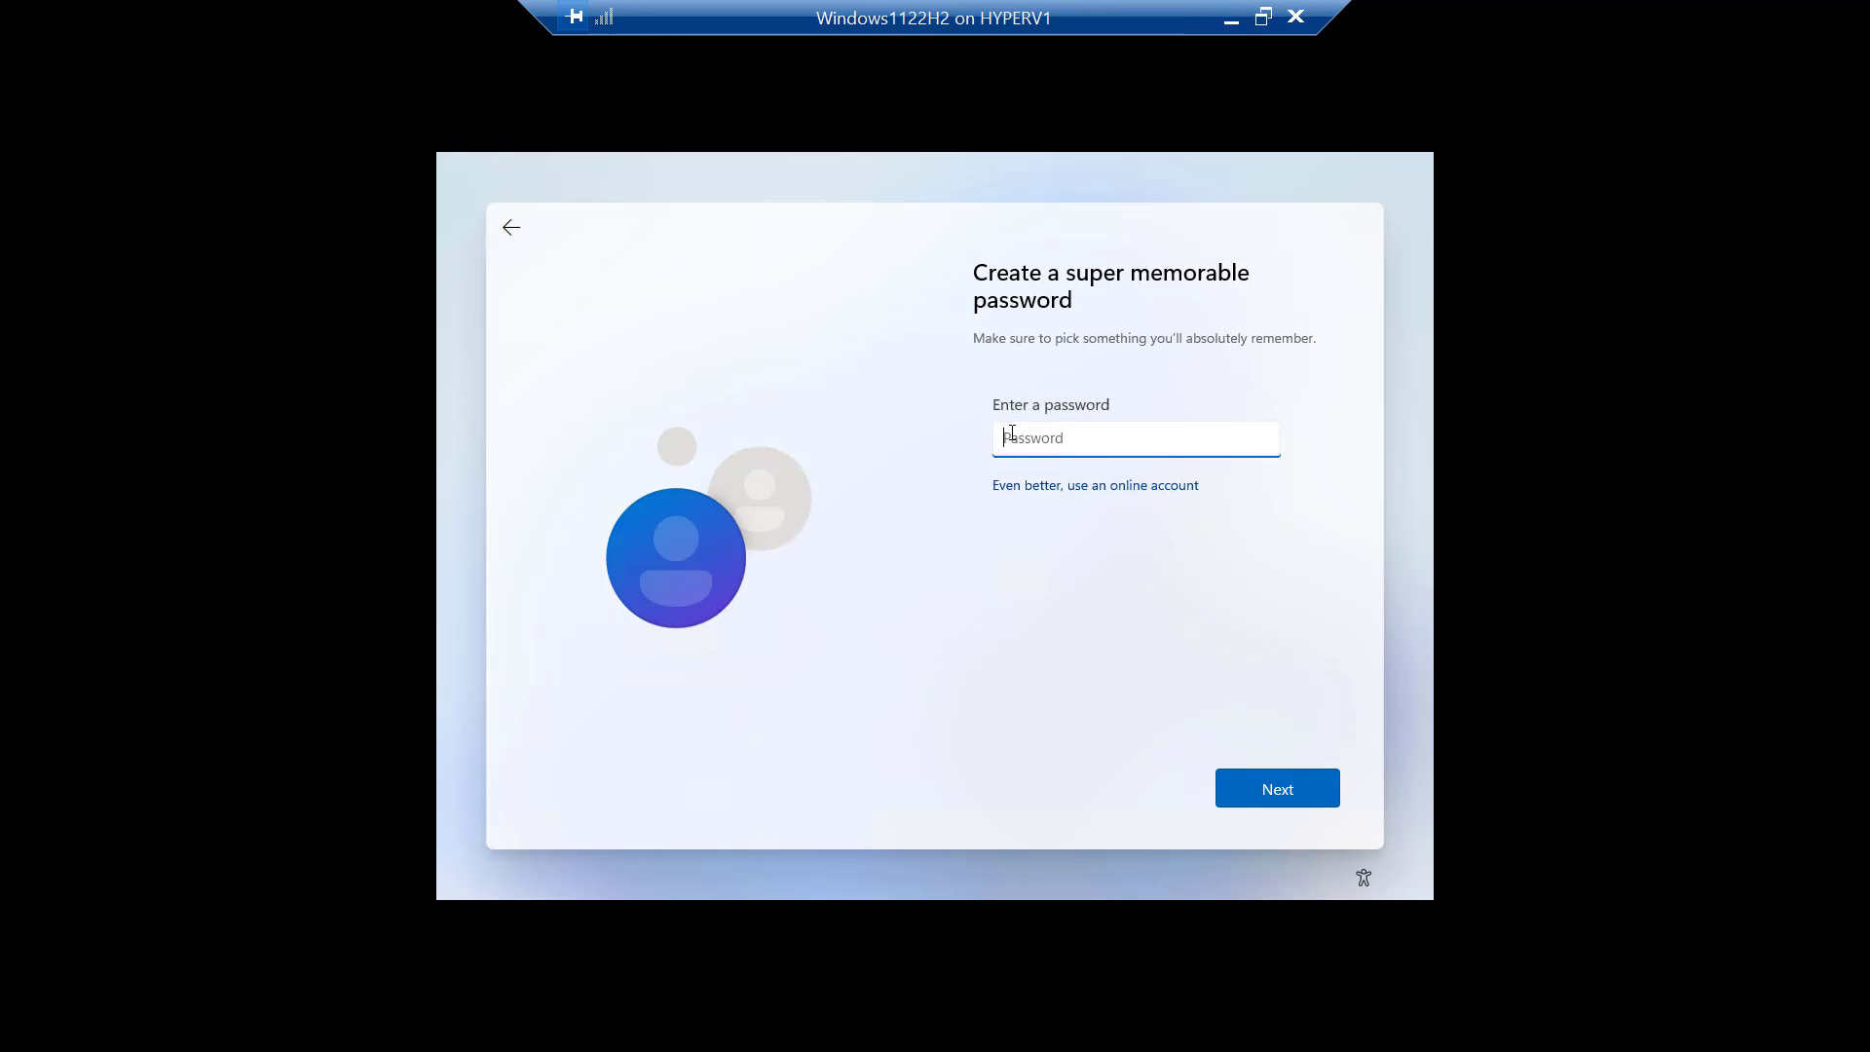
type("password")
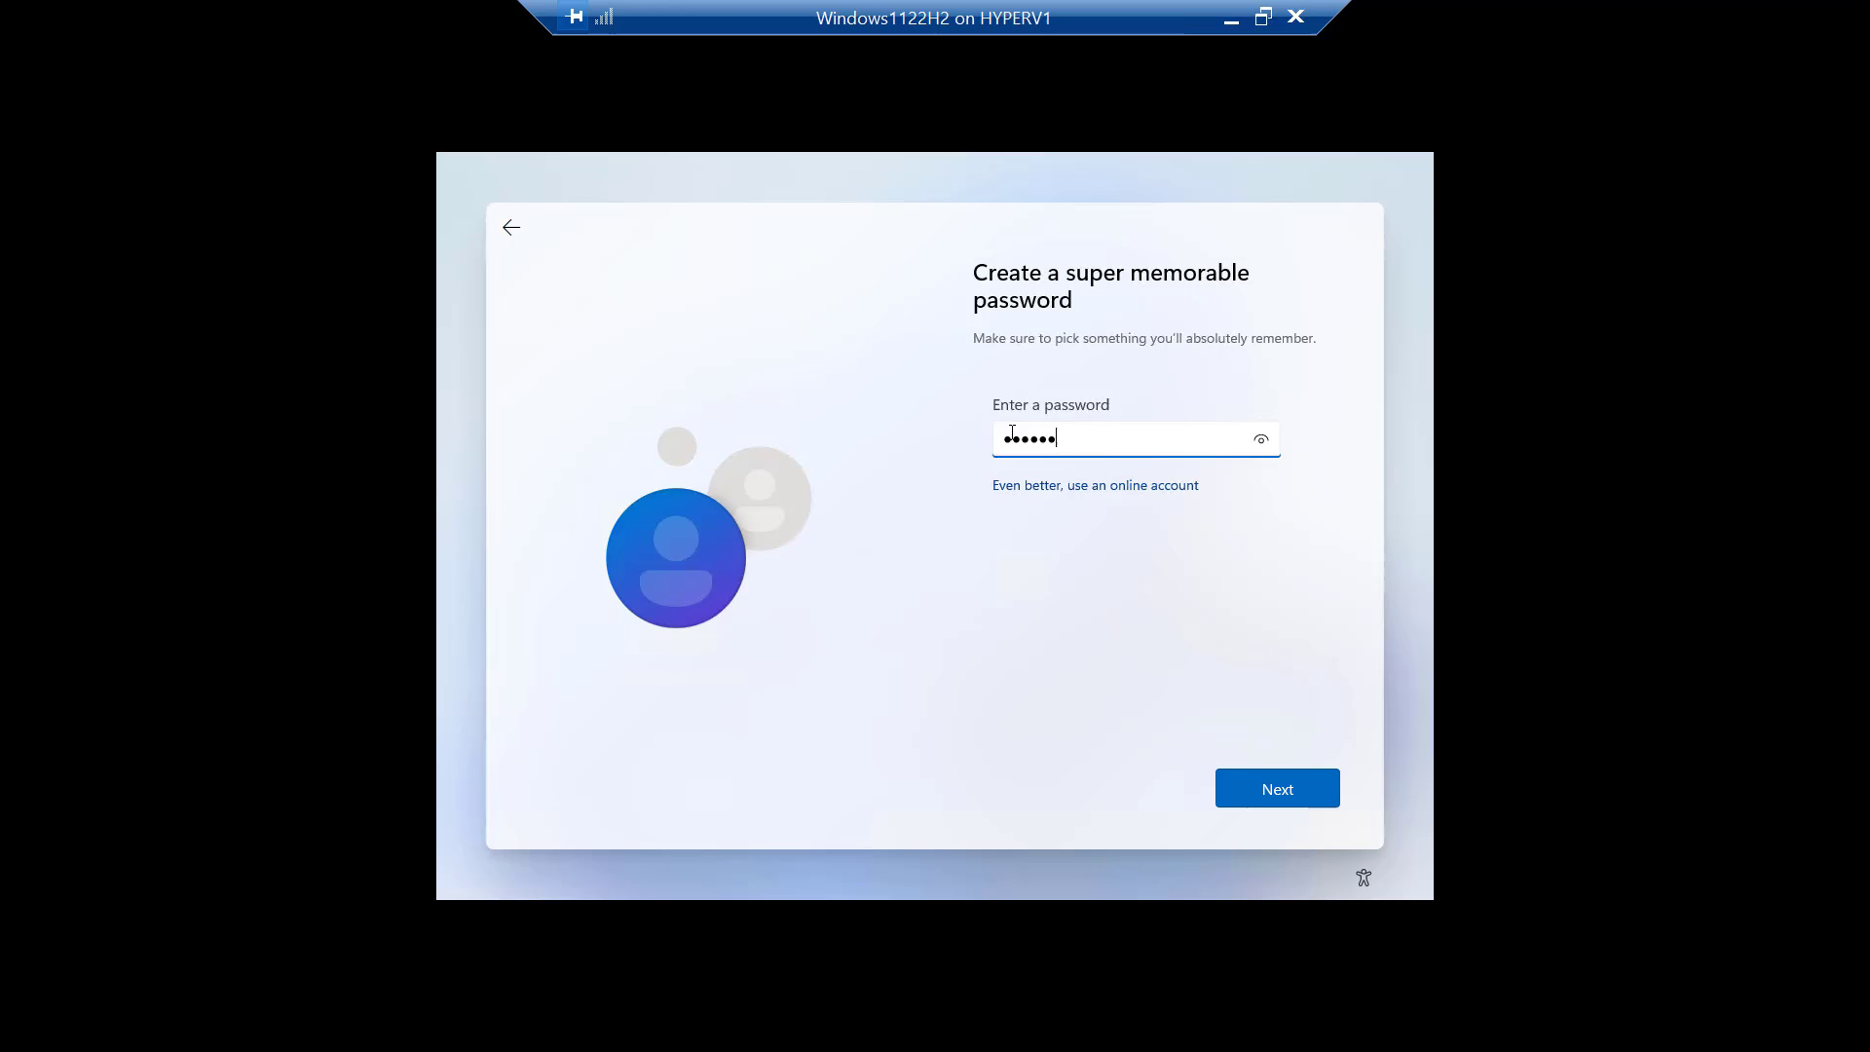
left_click(1276, 787)
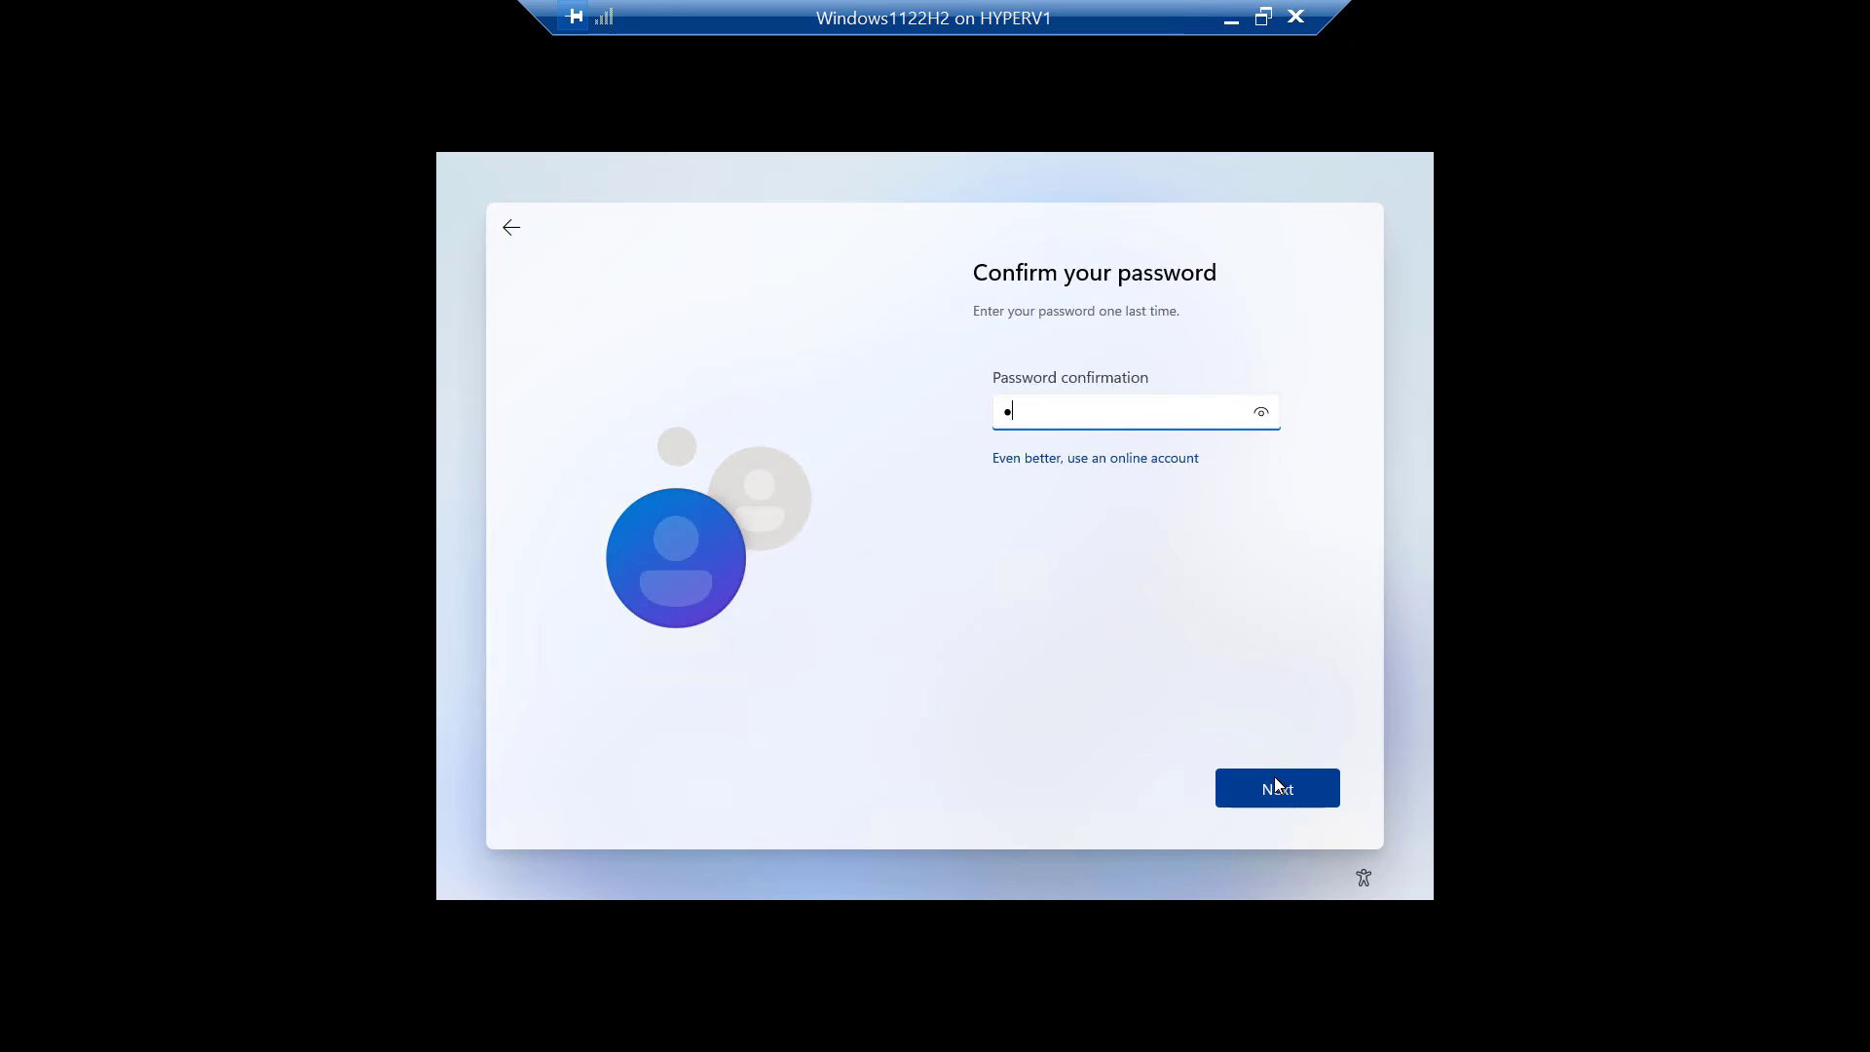
key("backspace")
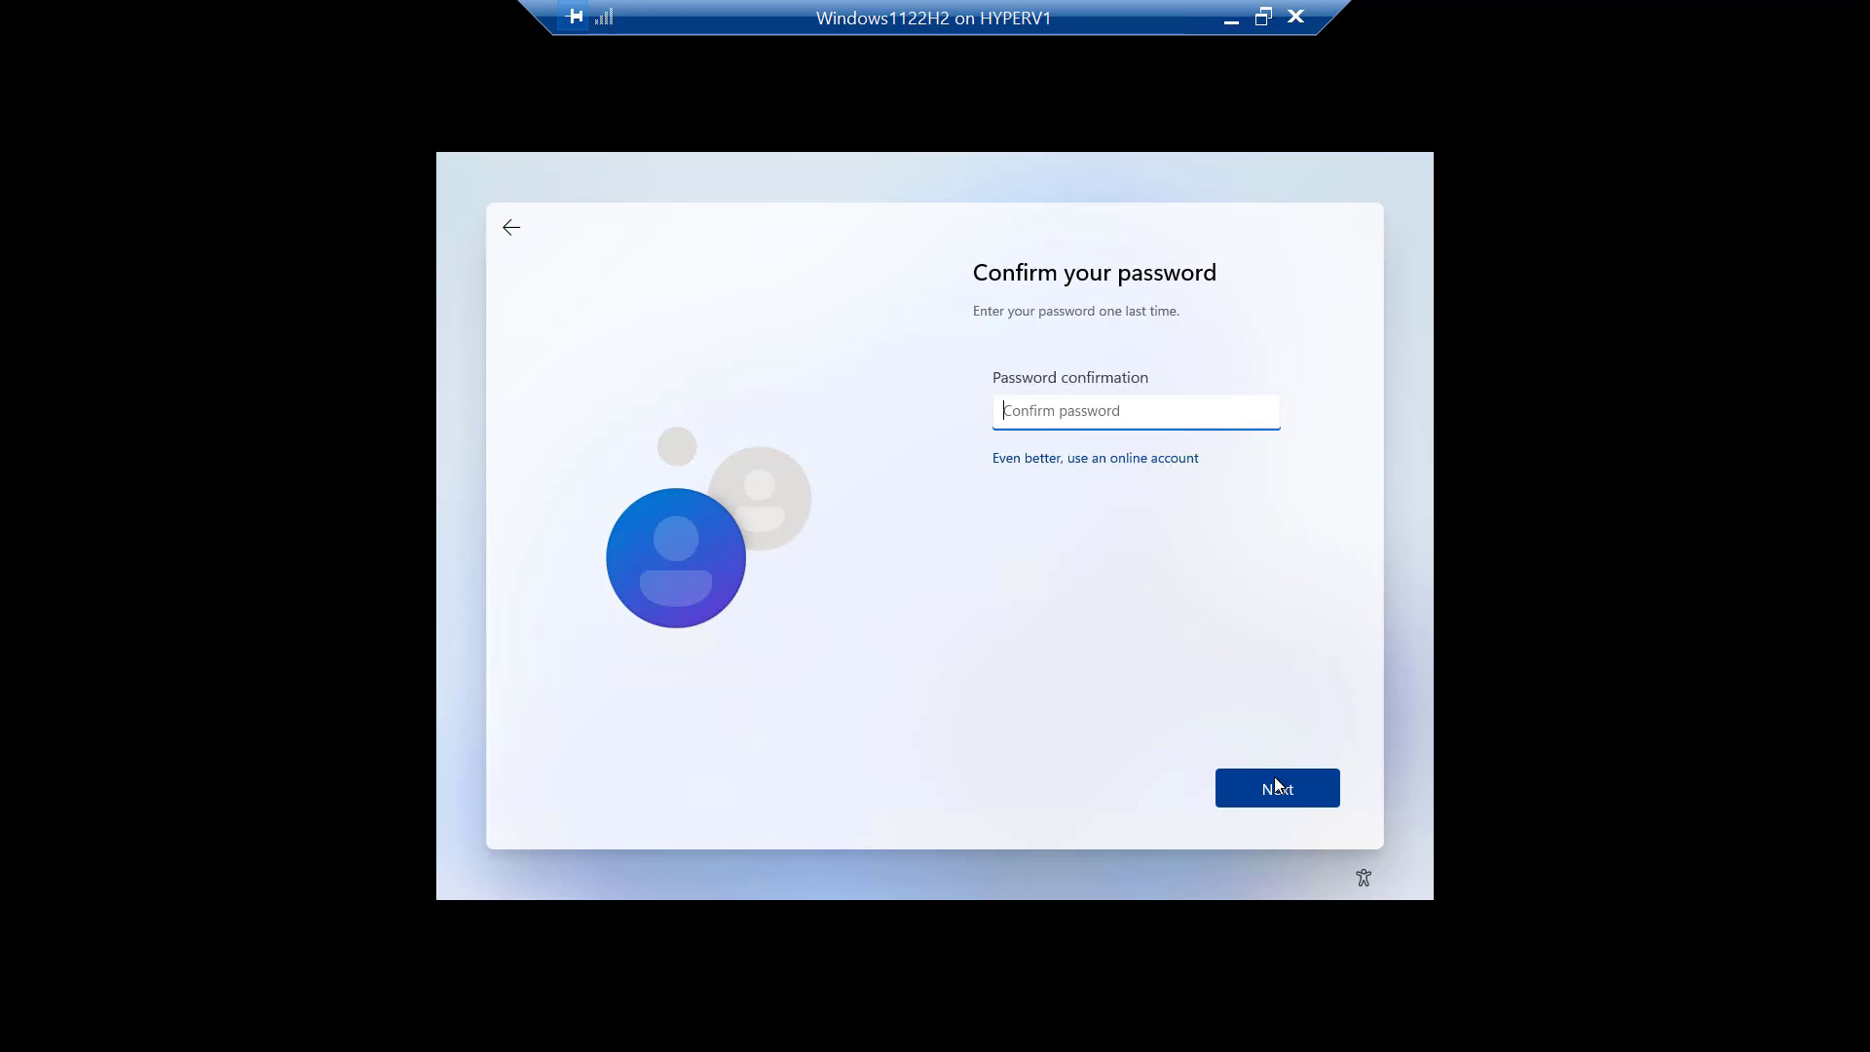
type("••••")
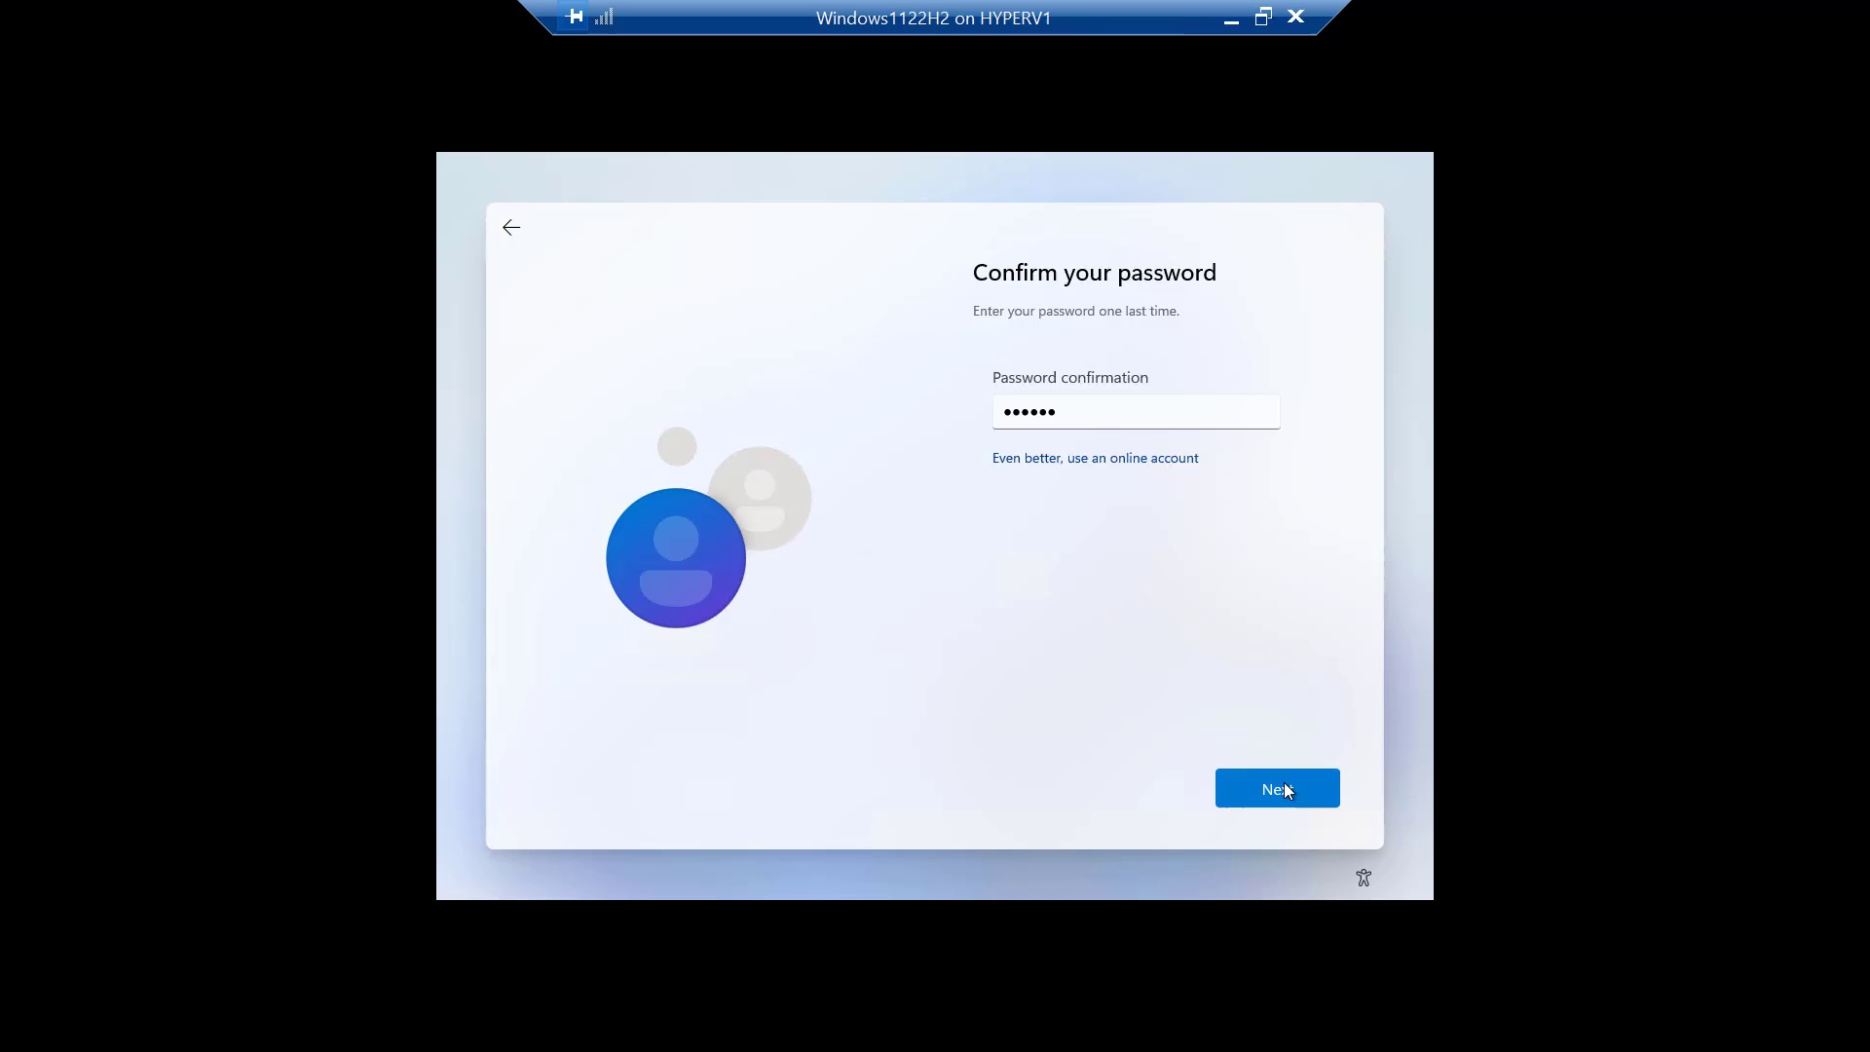
left_click(1274, 789)
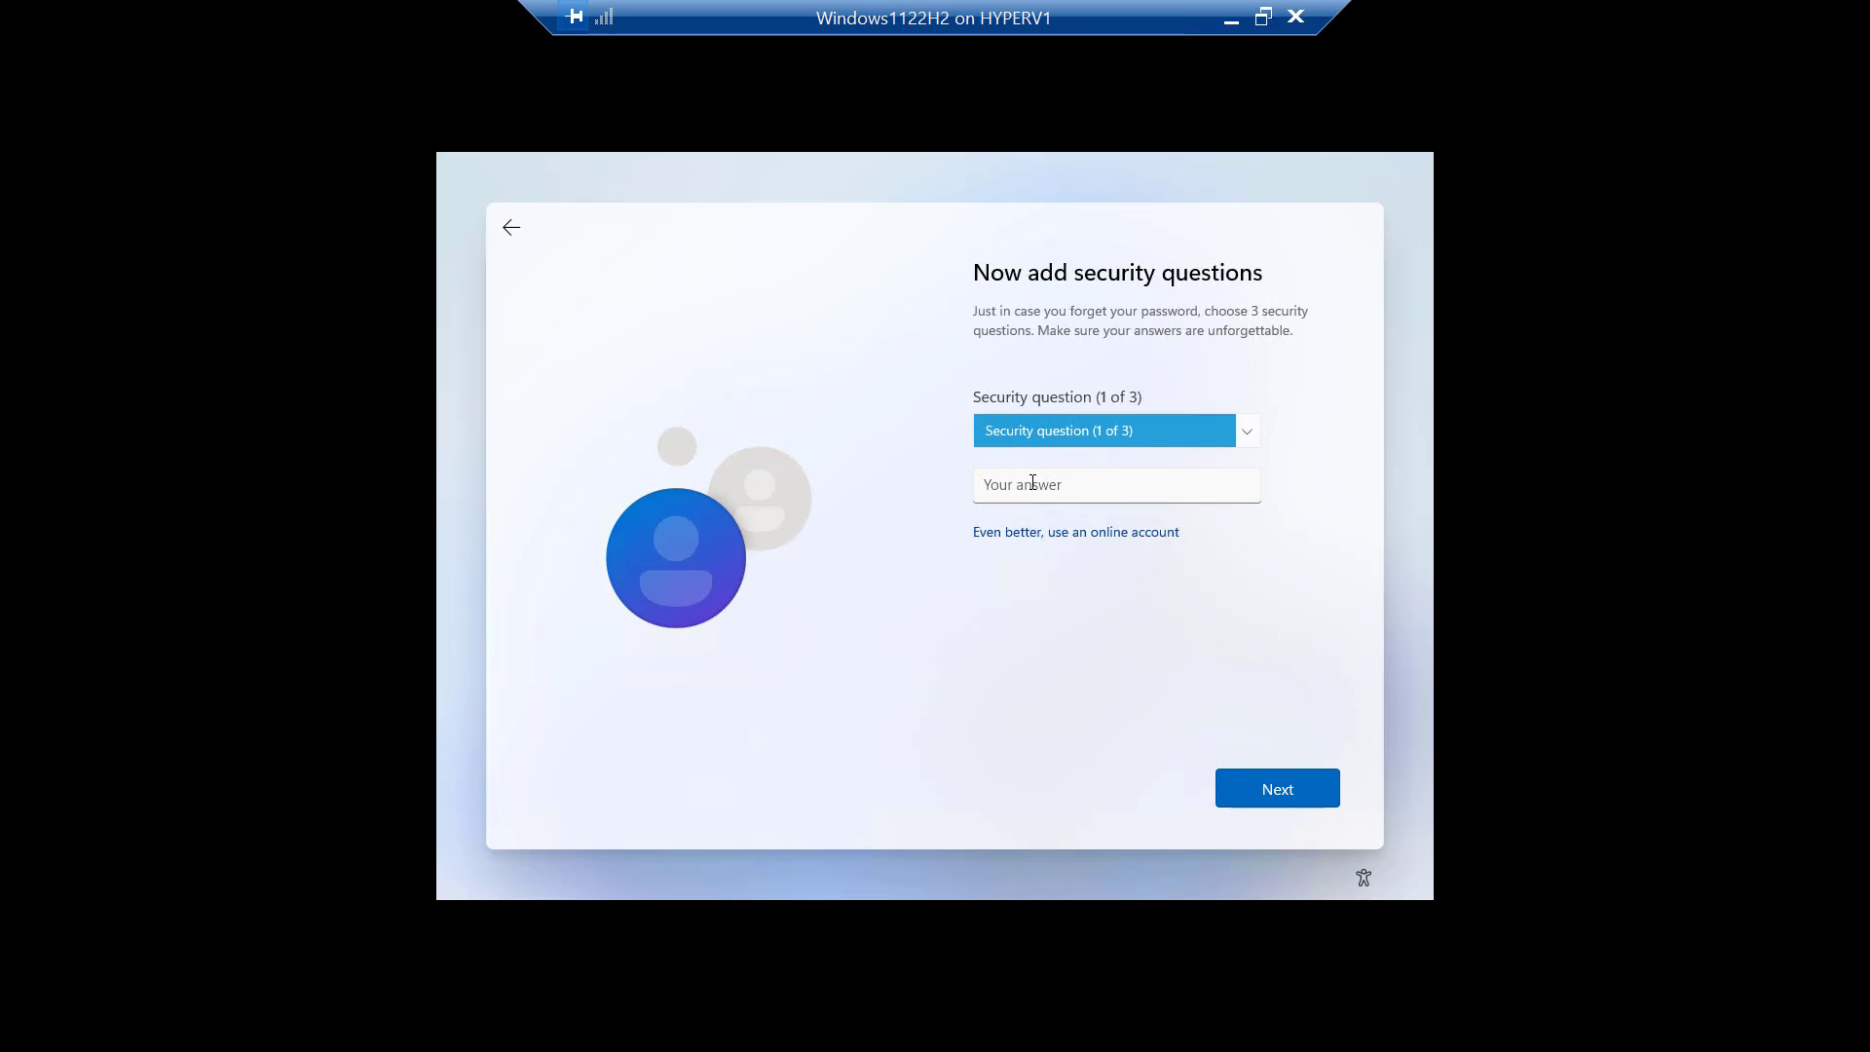
left_click(1114, 428)
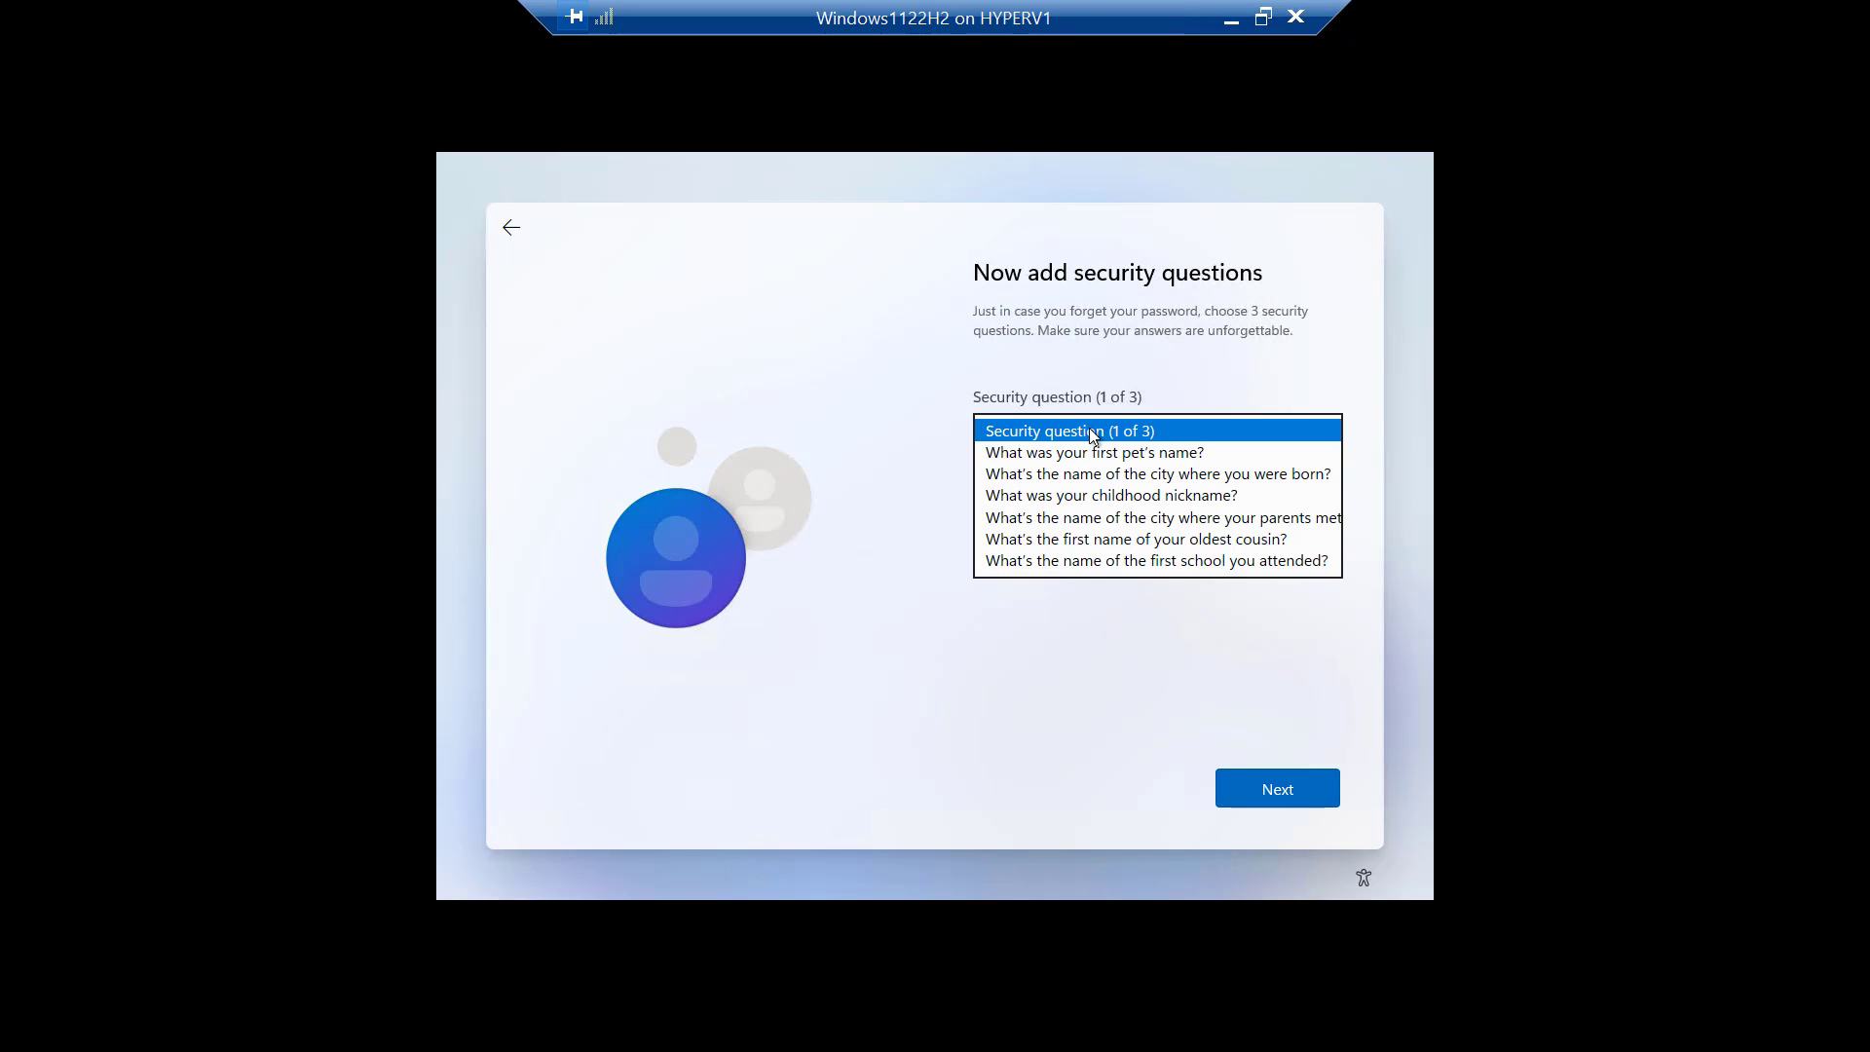
mouse_move(1155, 561)
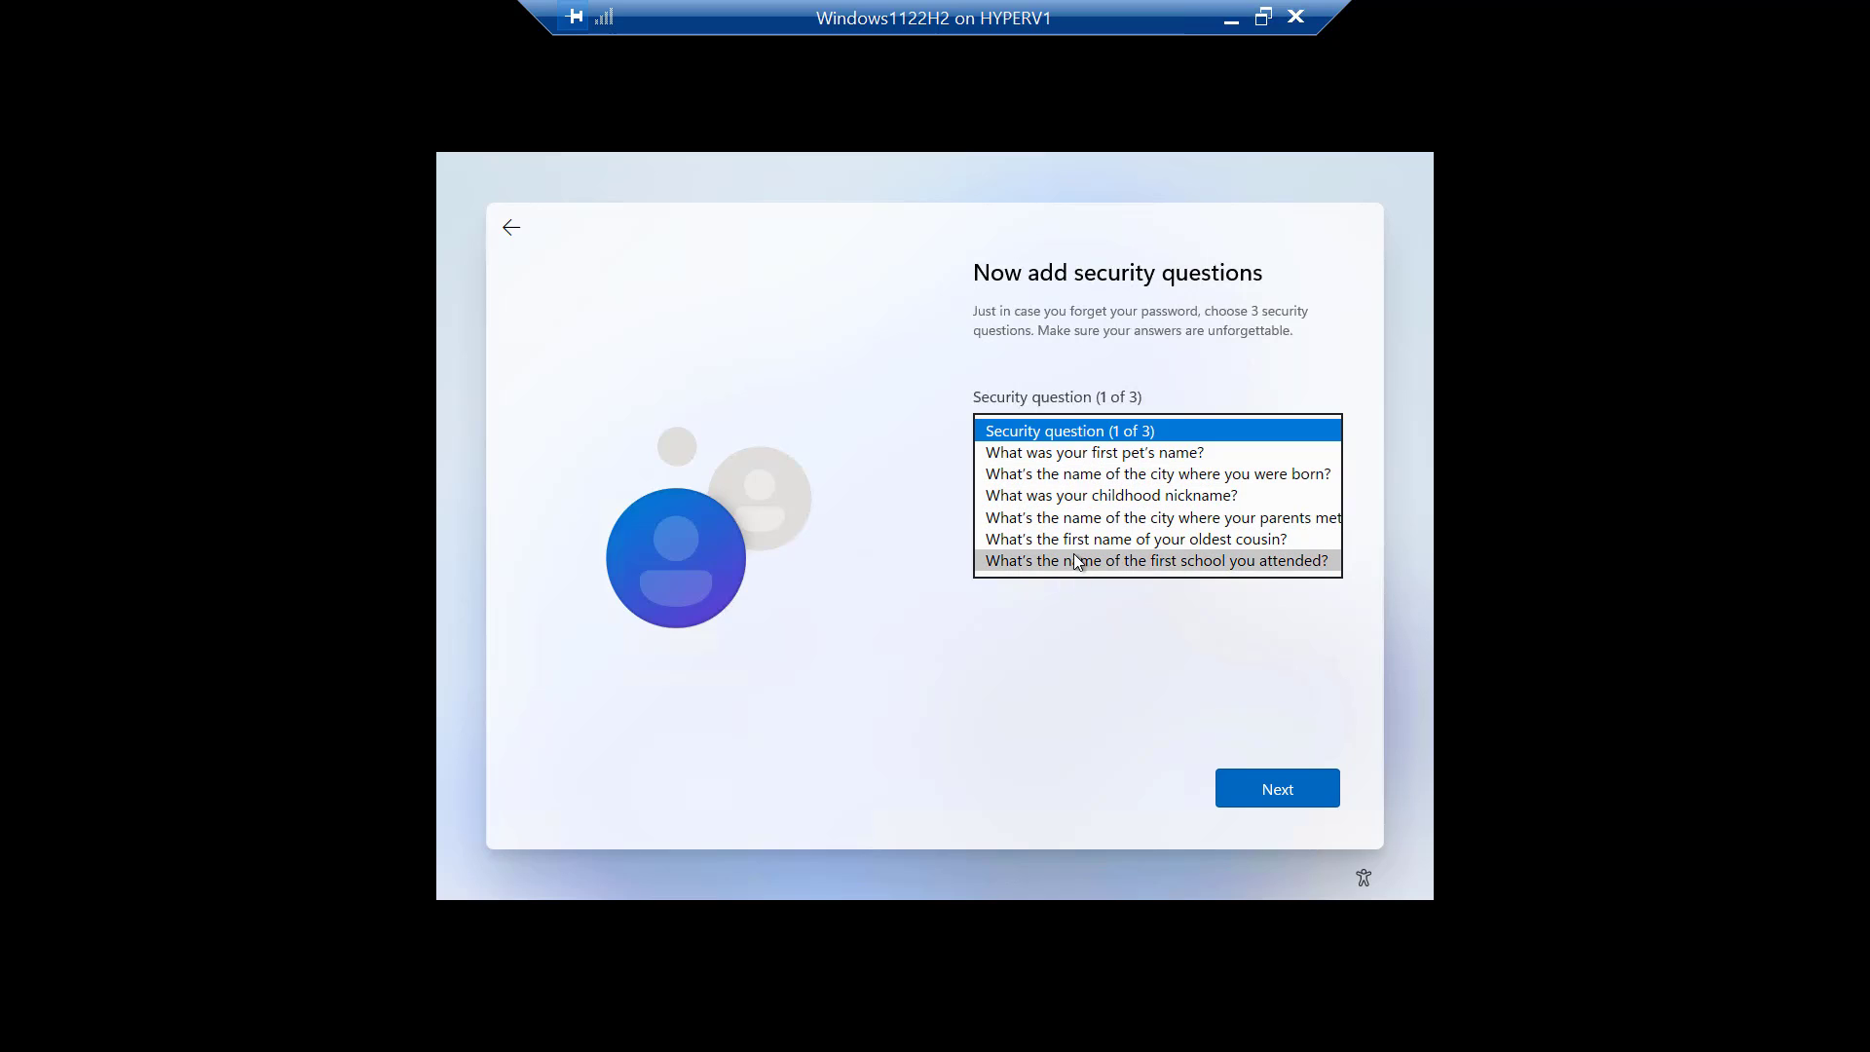
left_click(1155, 561)
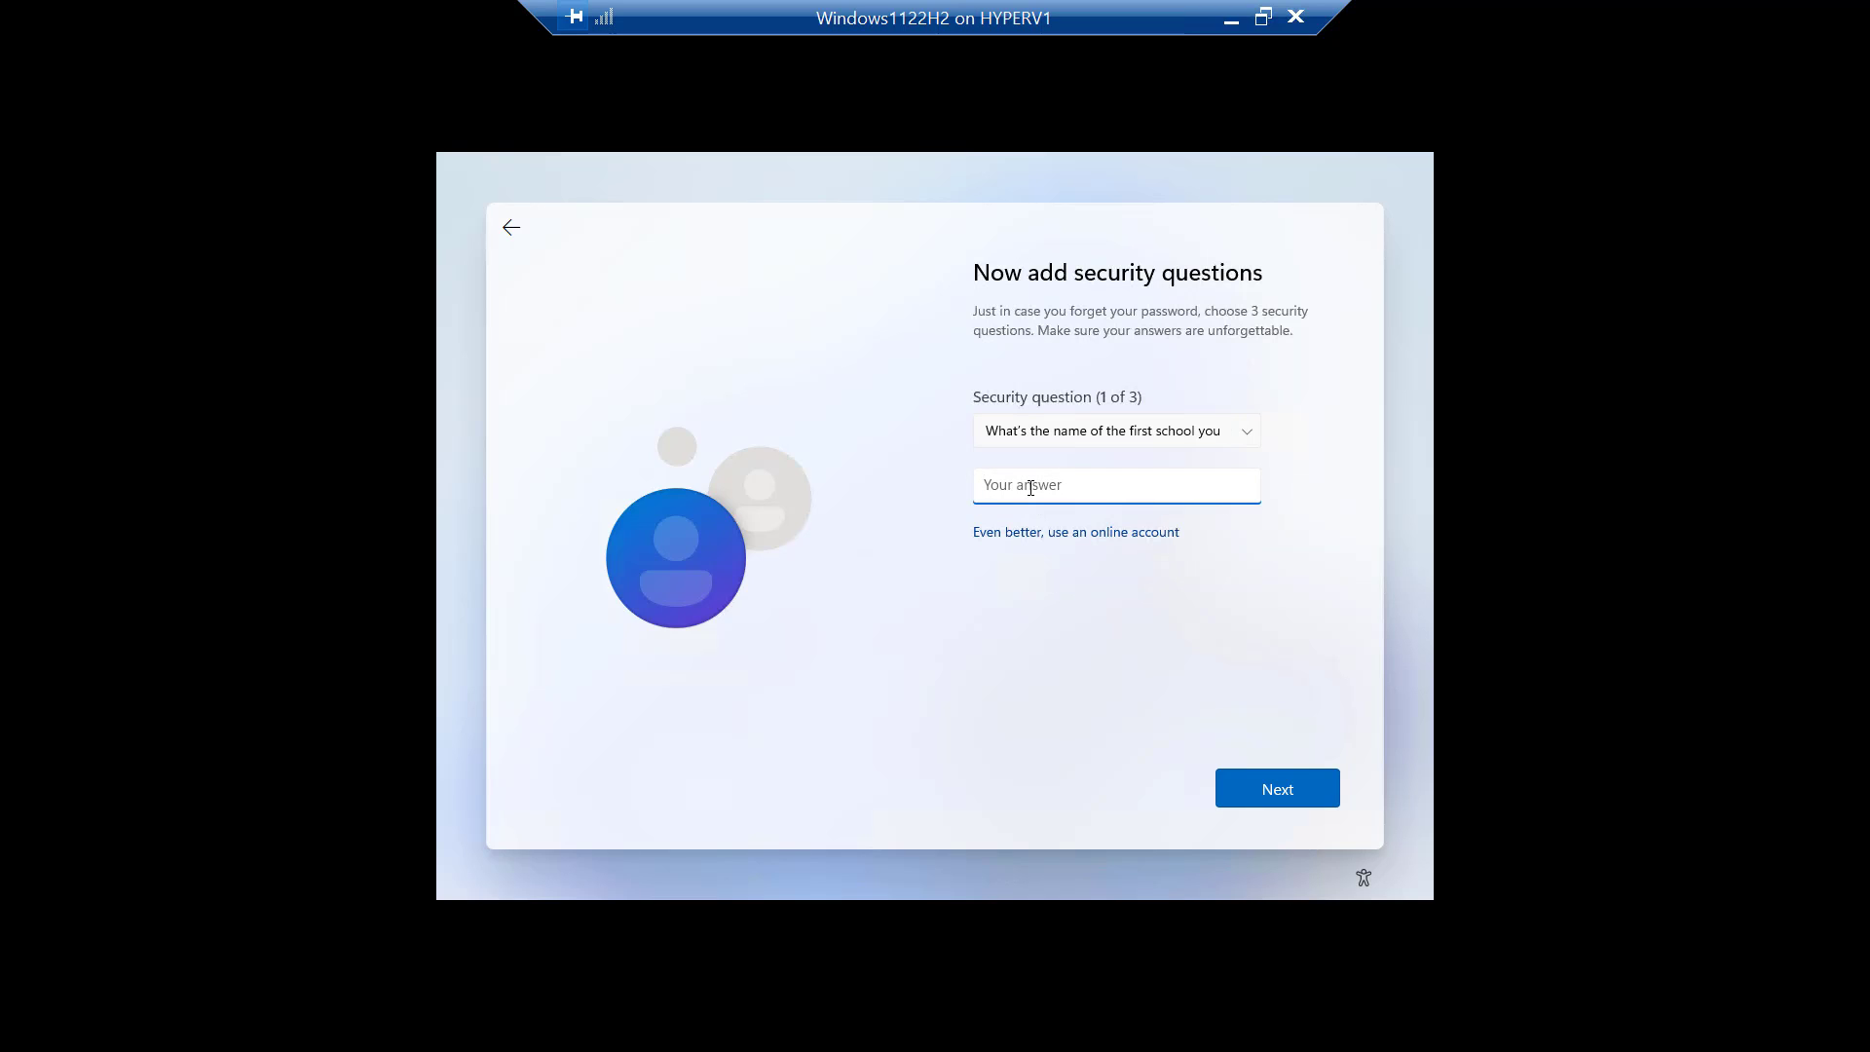
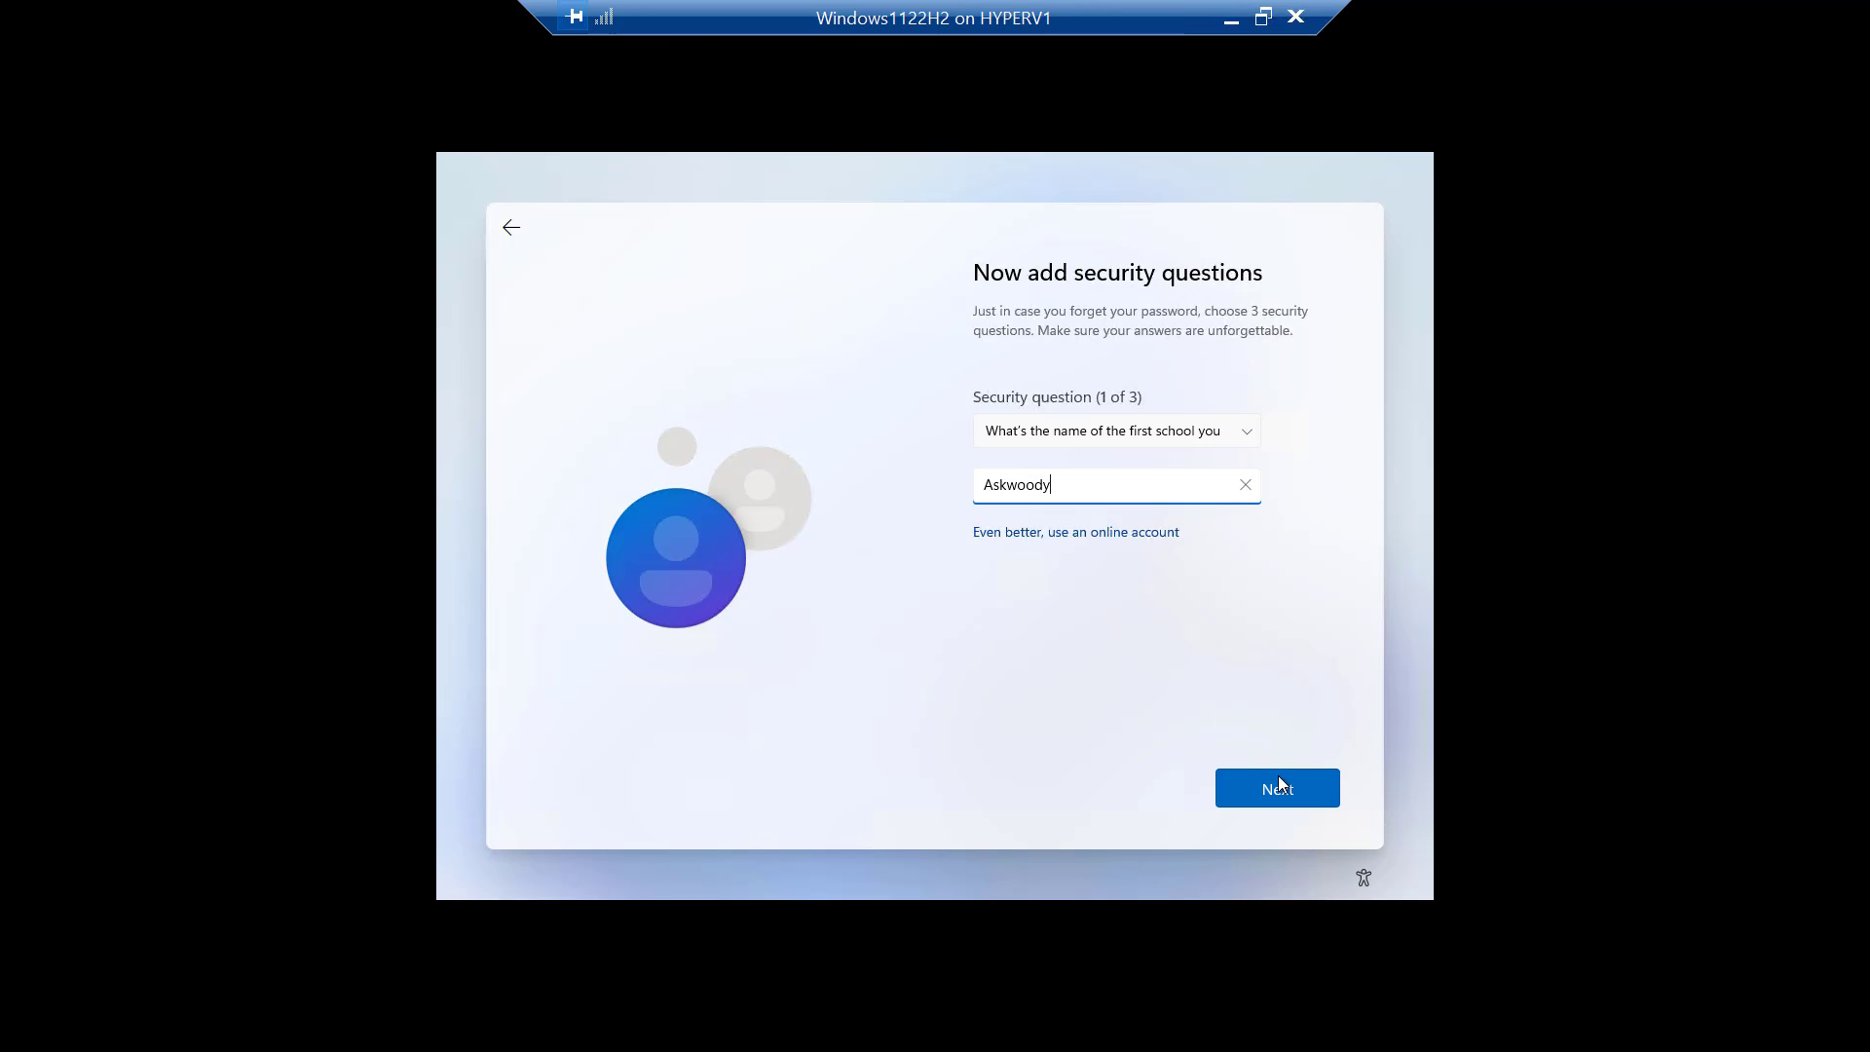
left_click(1273, 787)
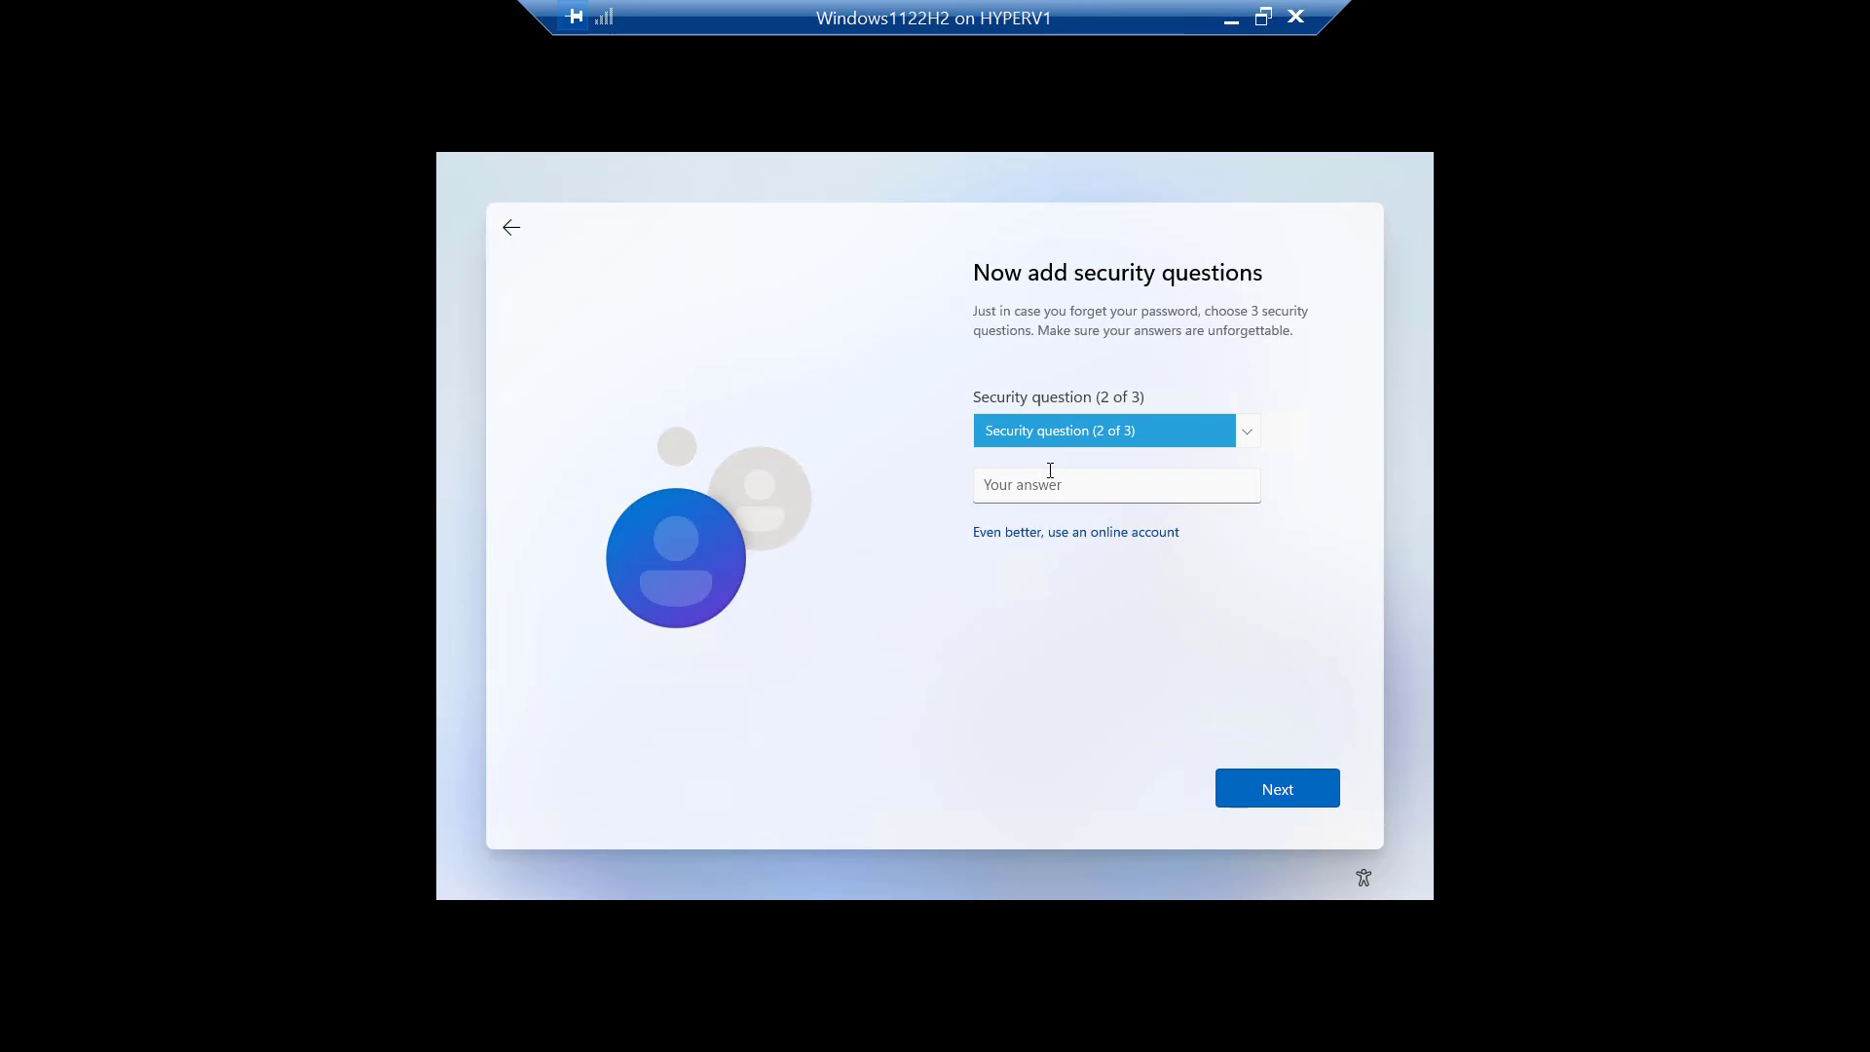
left_click(1112, 430)
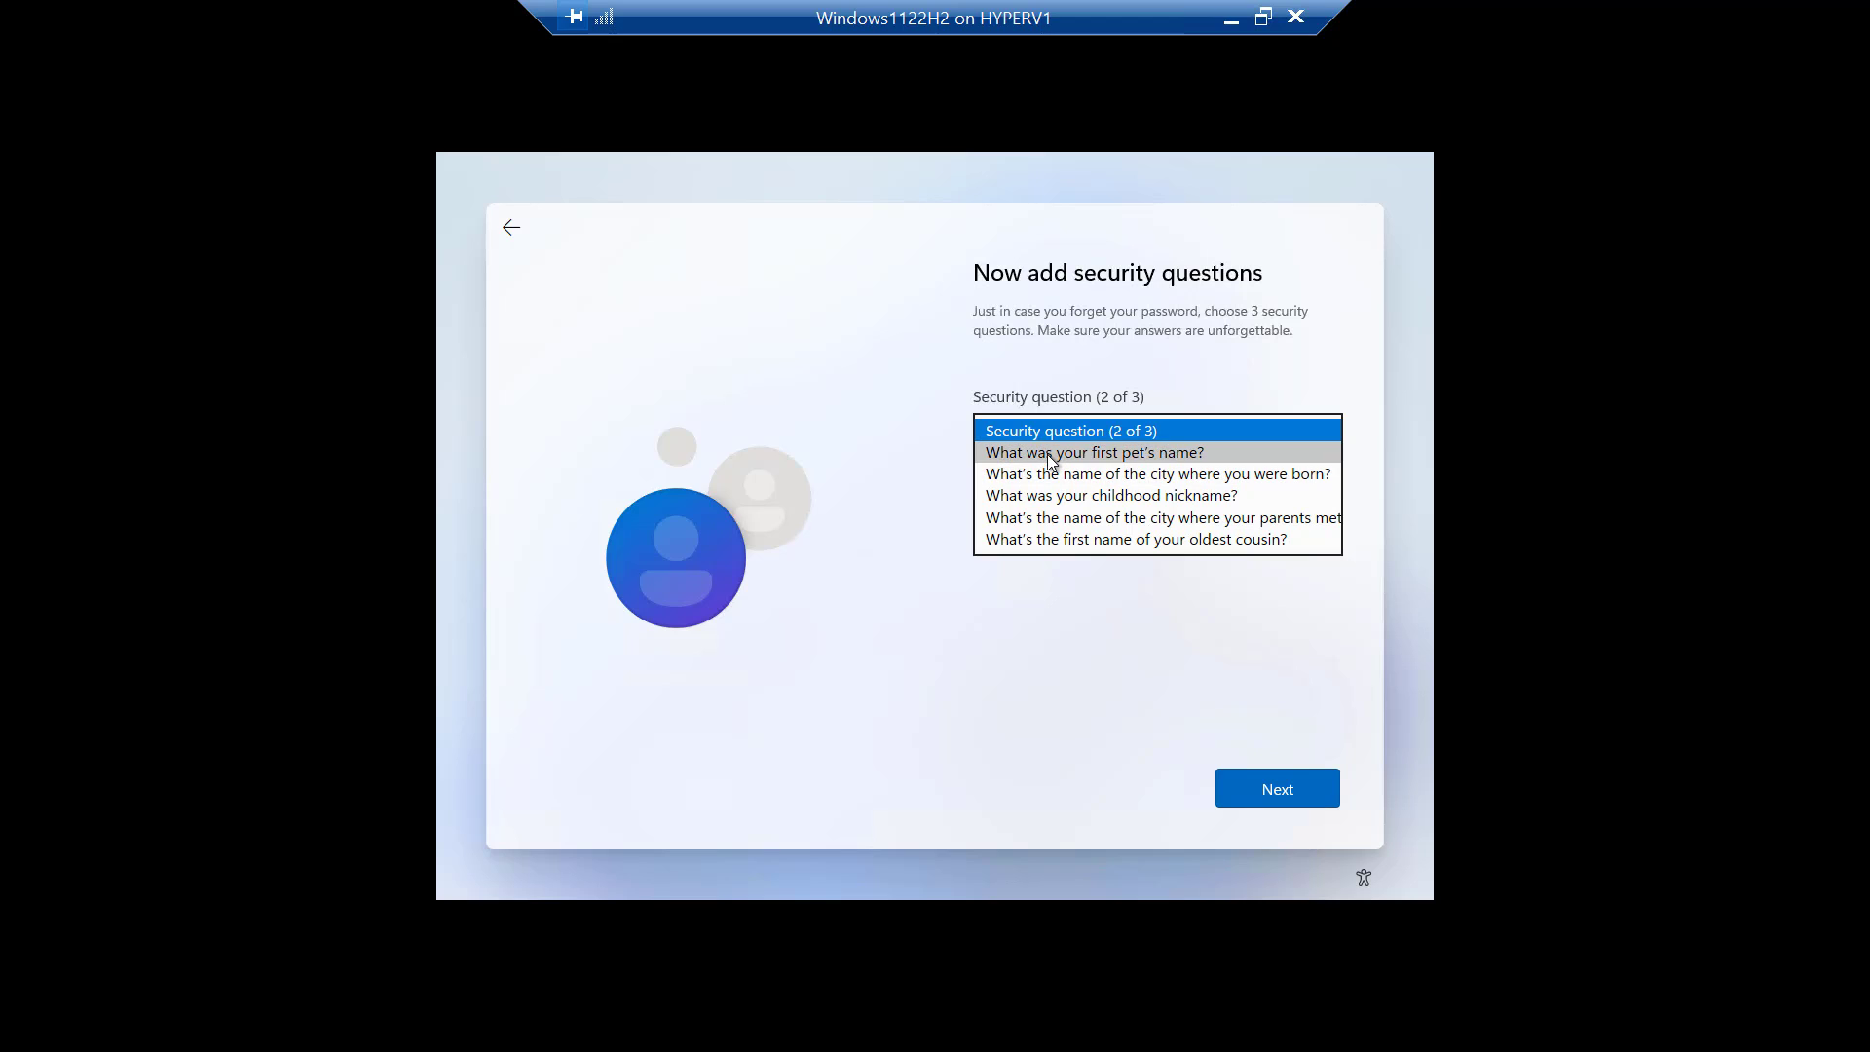
left_click(1091, 452)
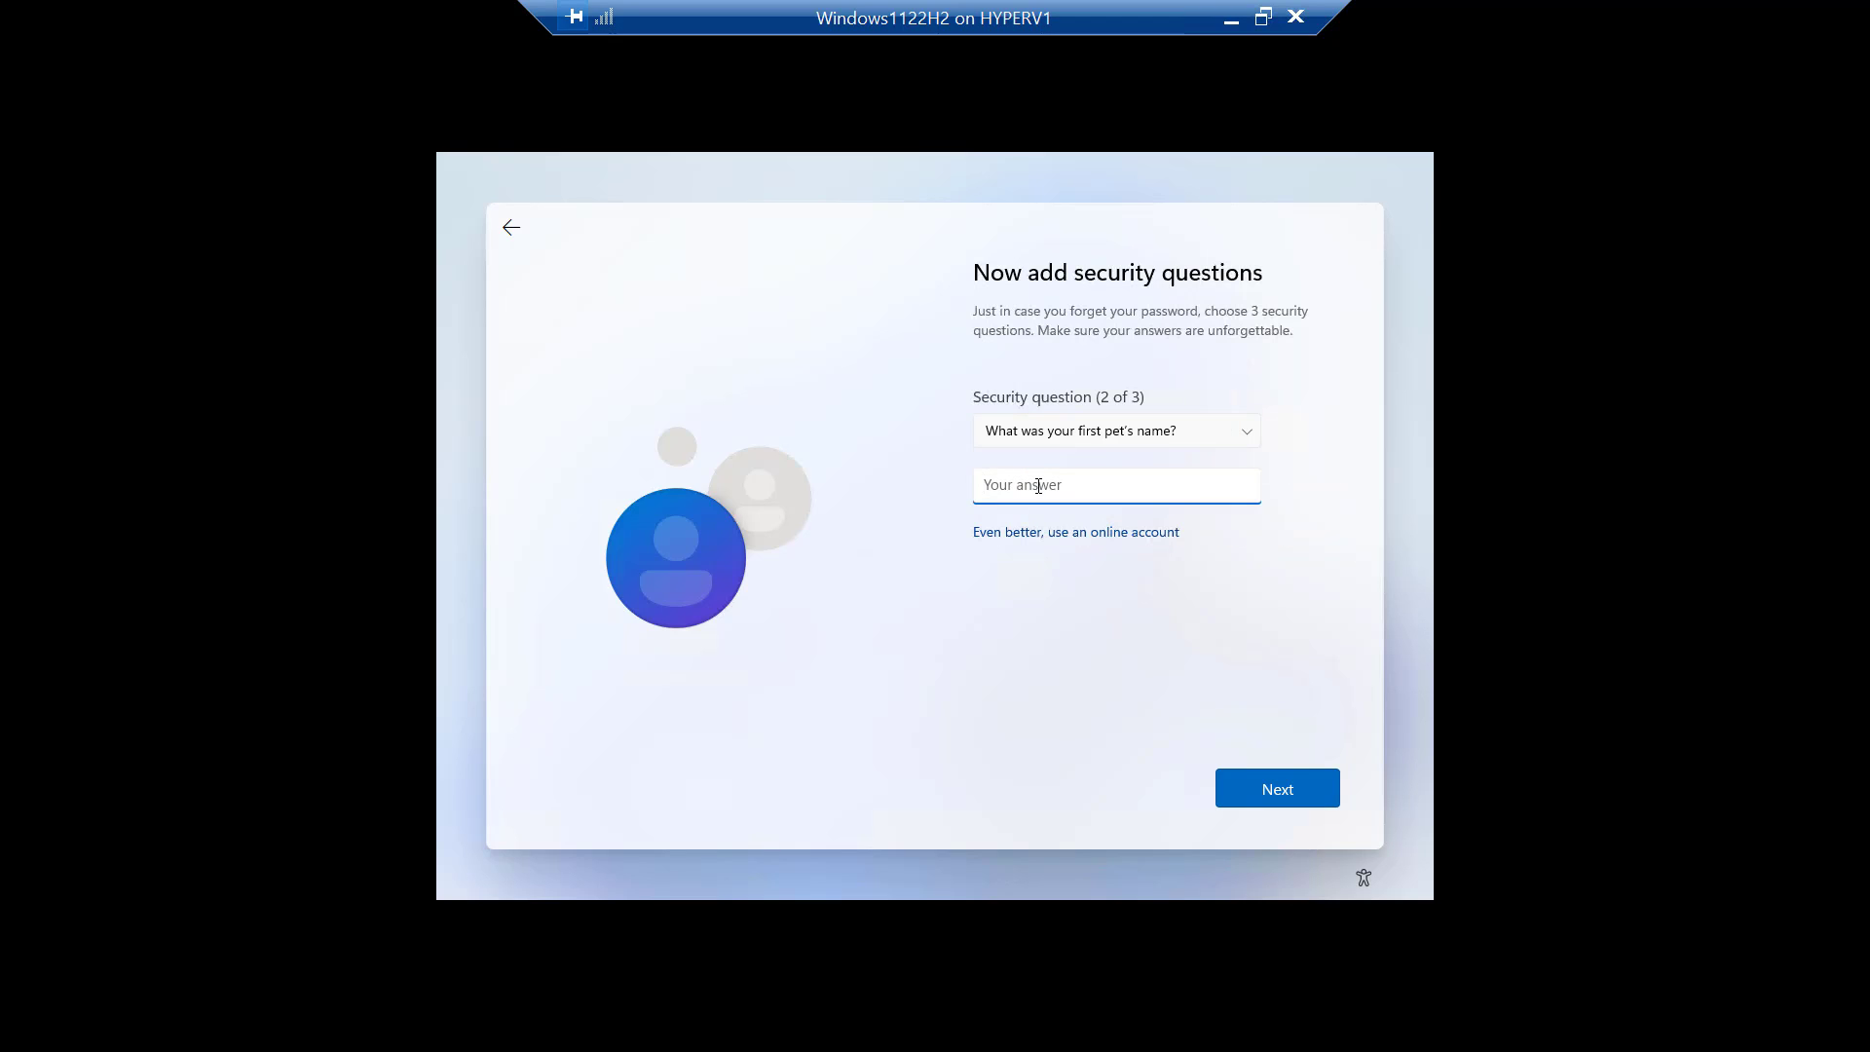
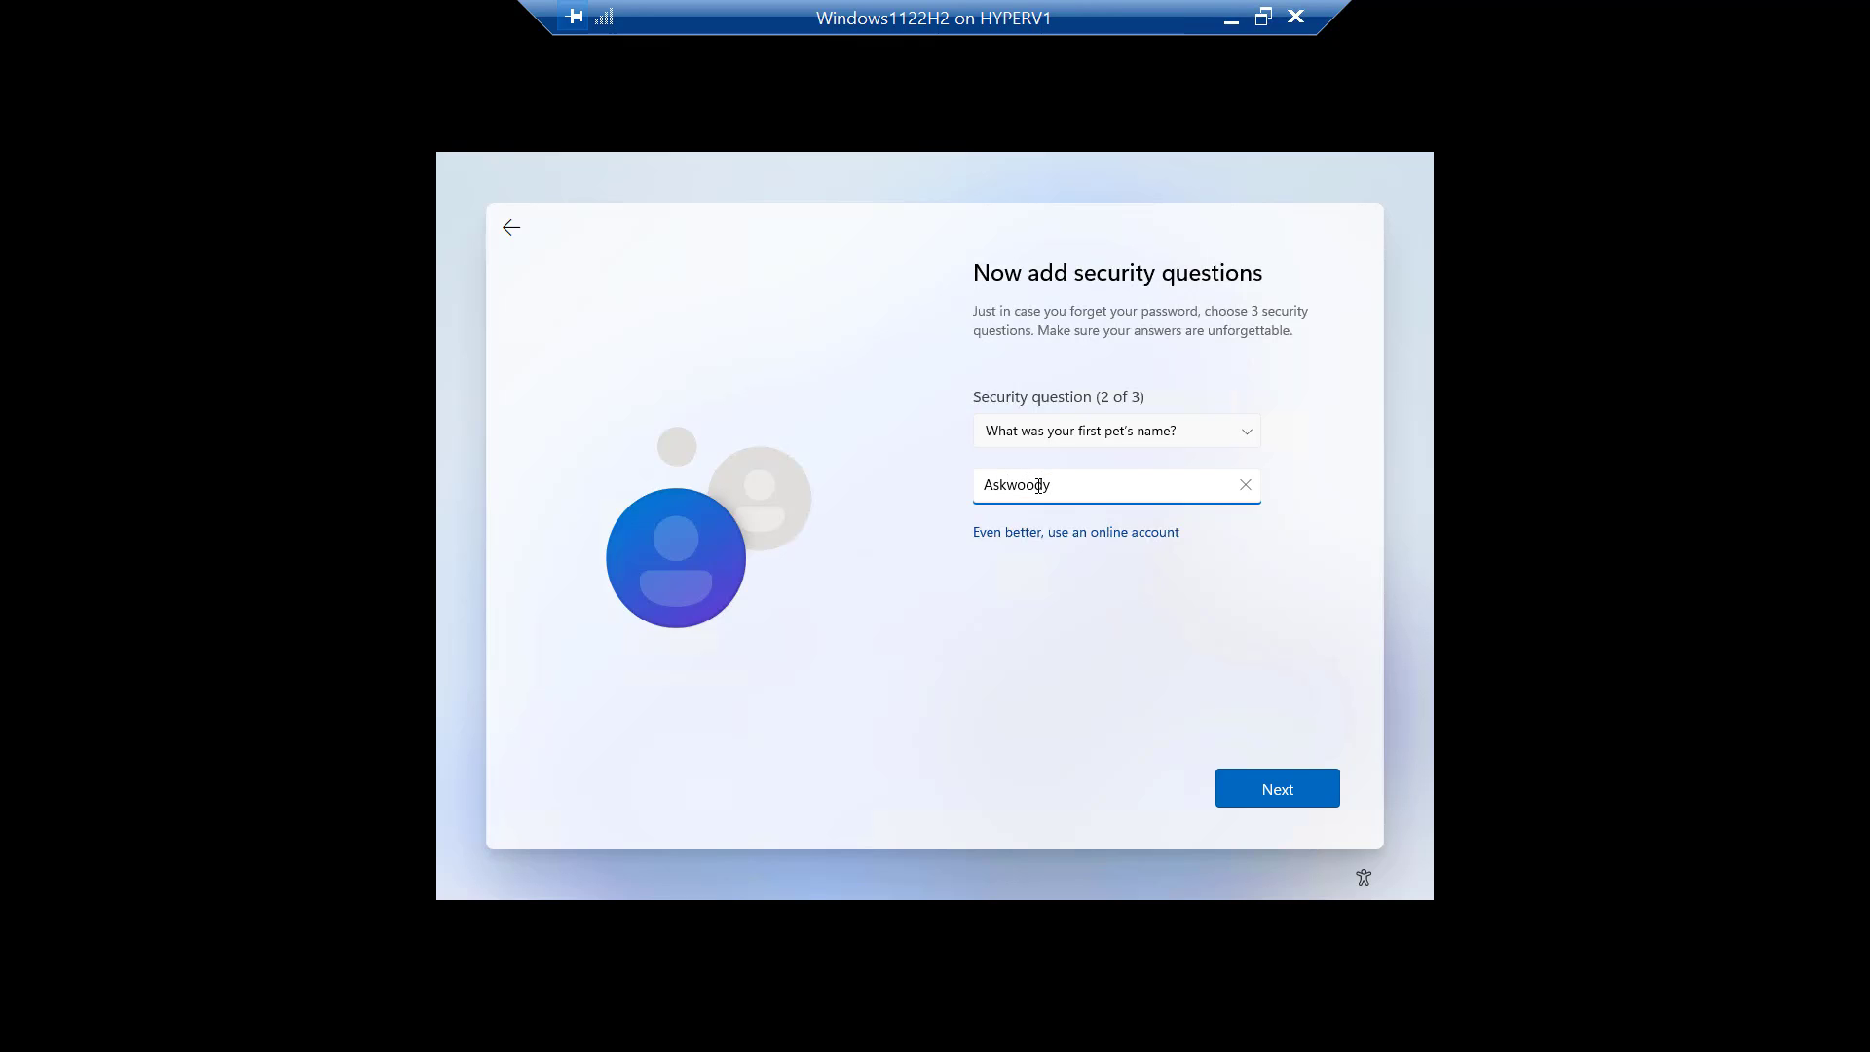
left_click(1274, 788)
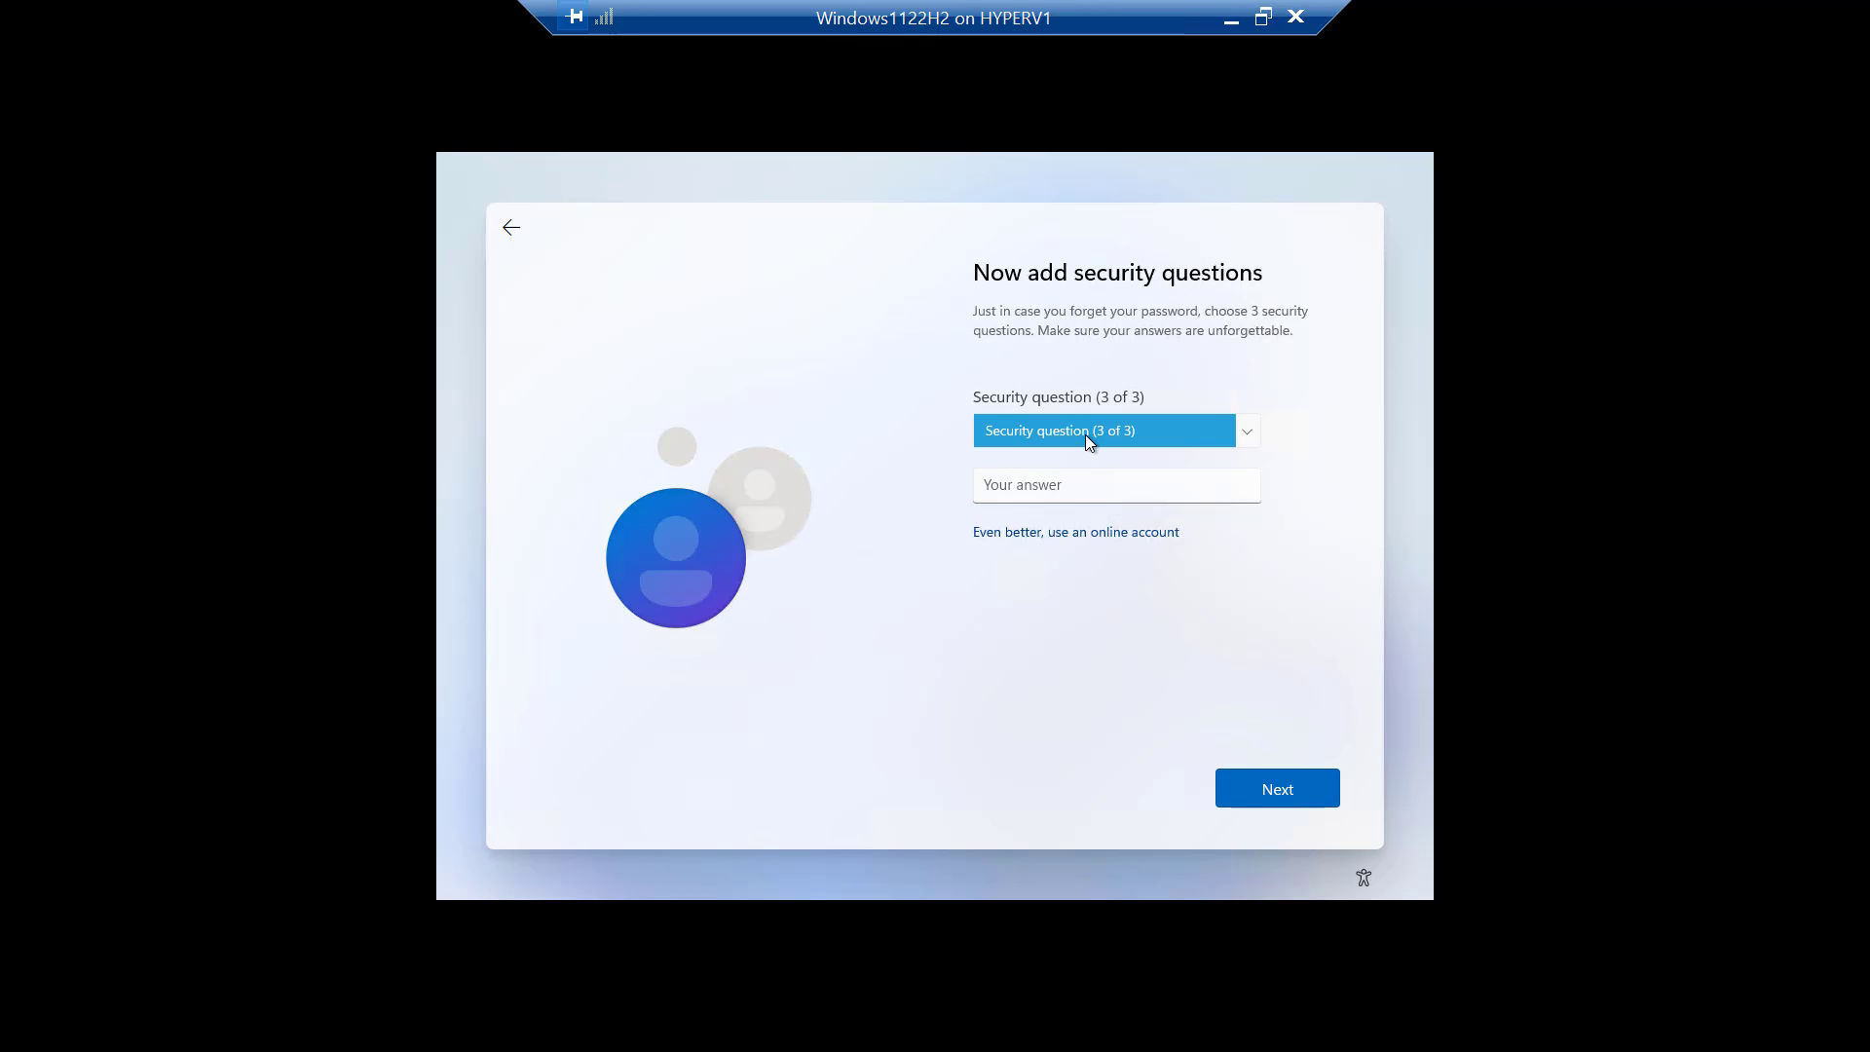
left_click(1114, 431)
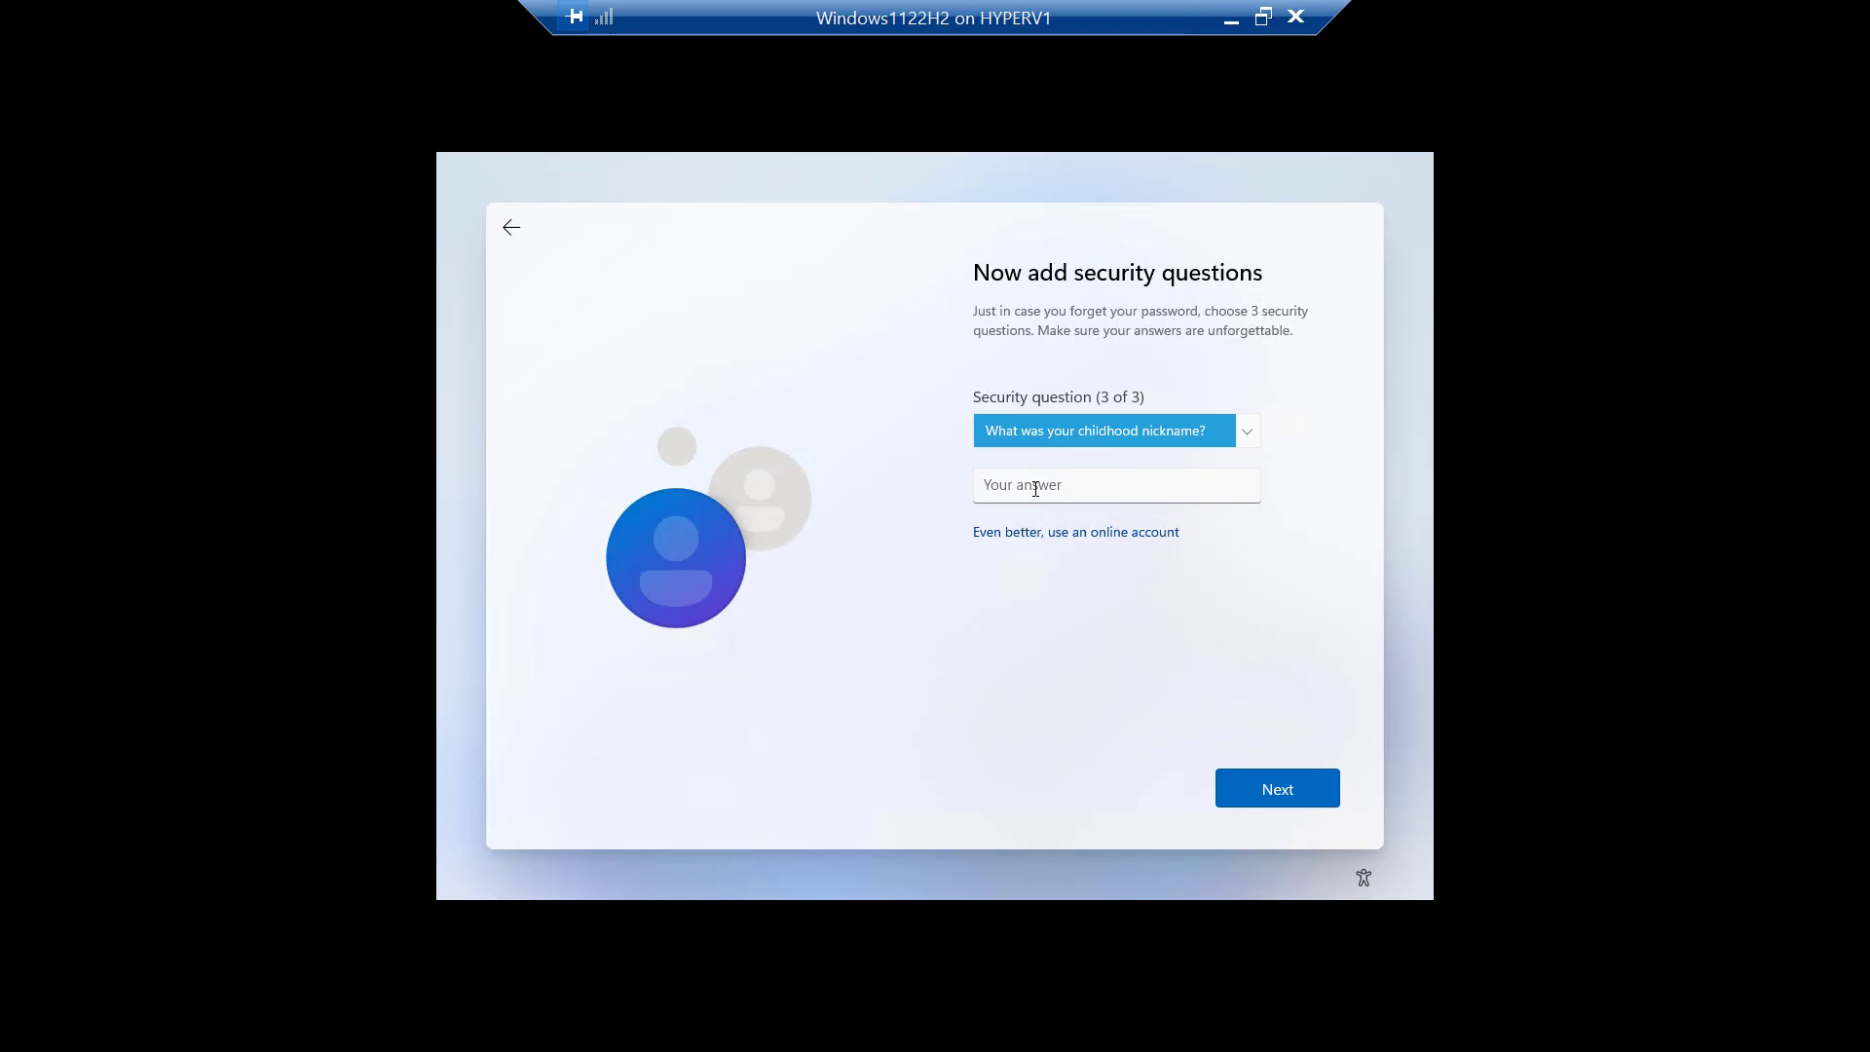
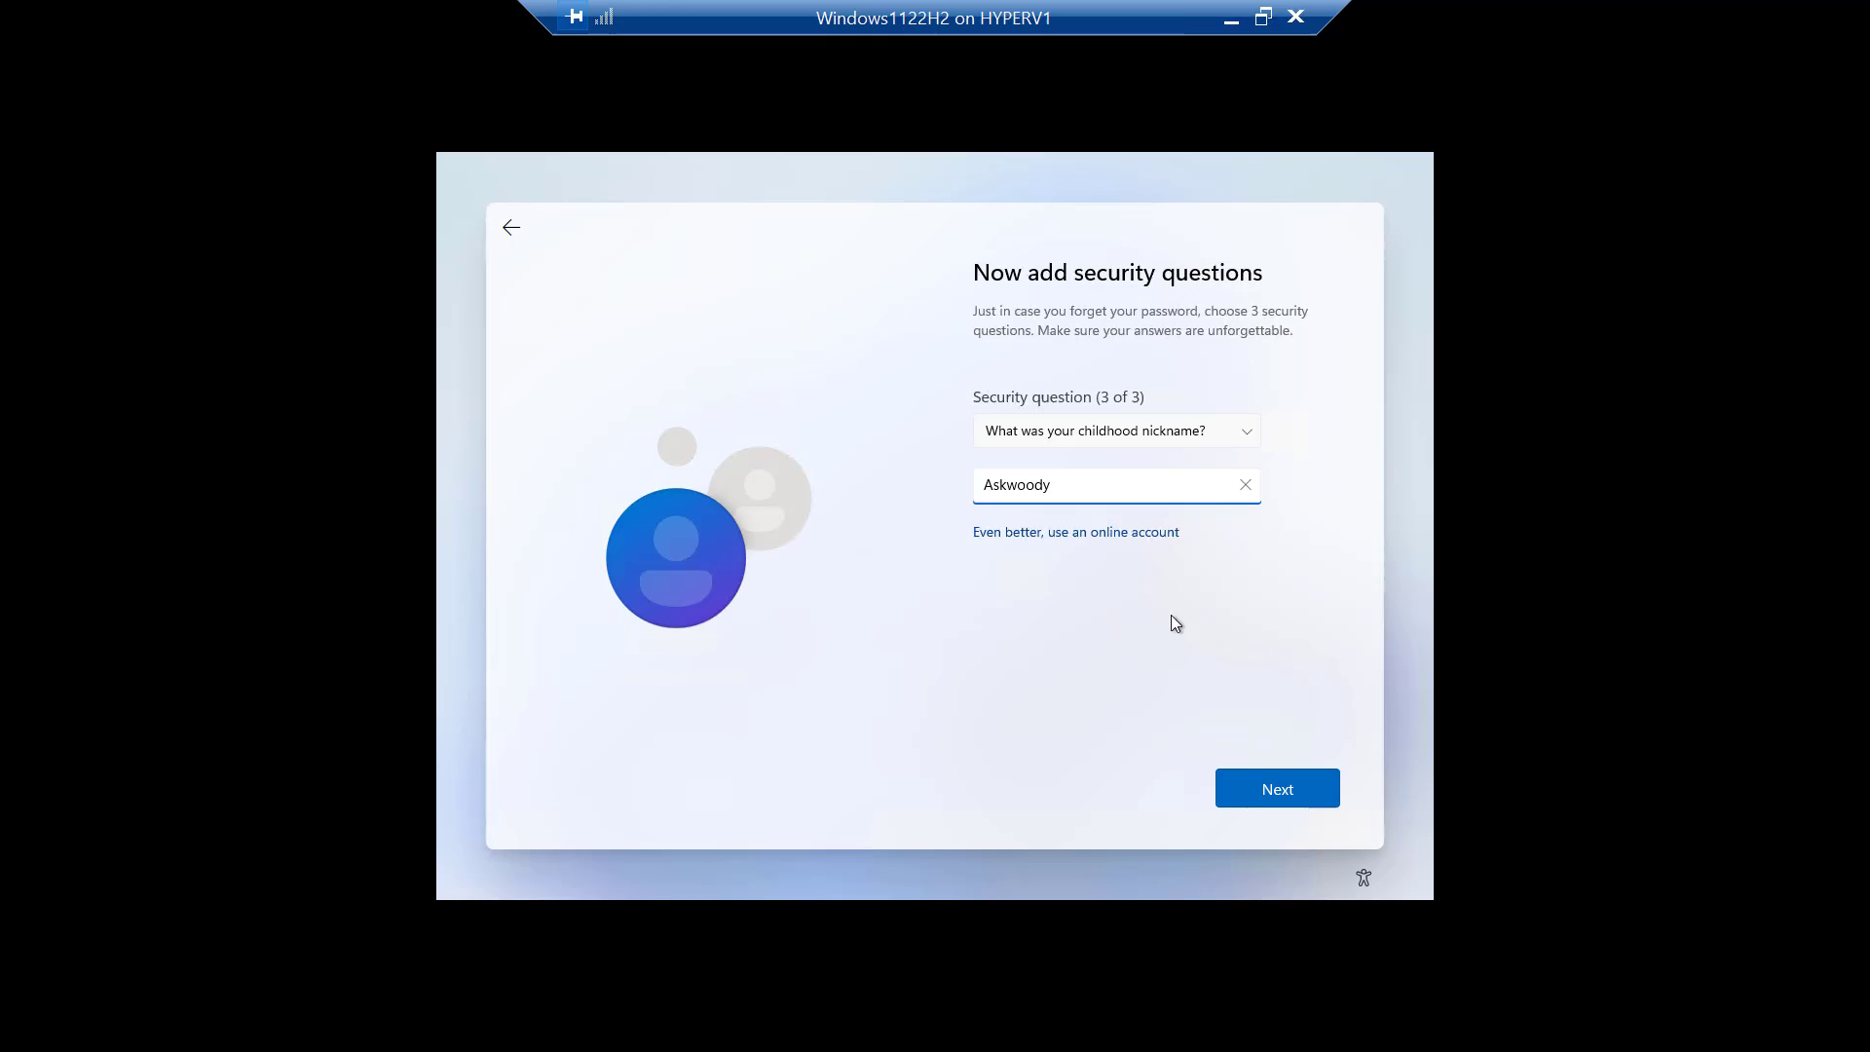
left_click(1274, 787)
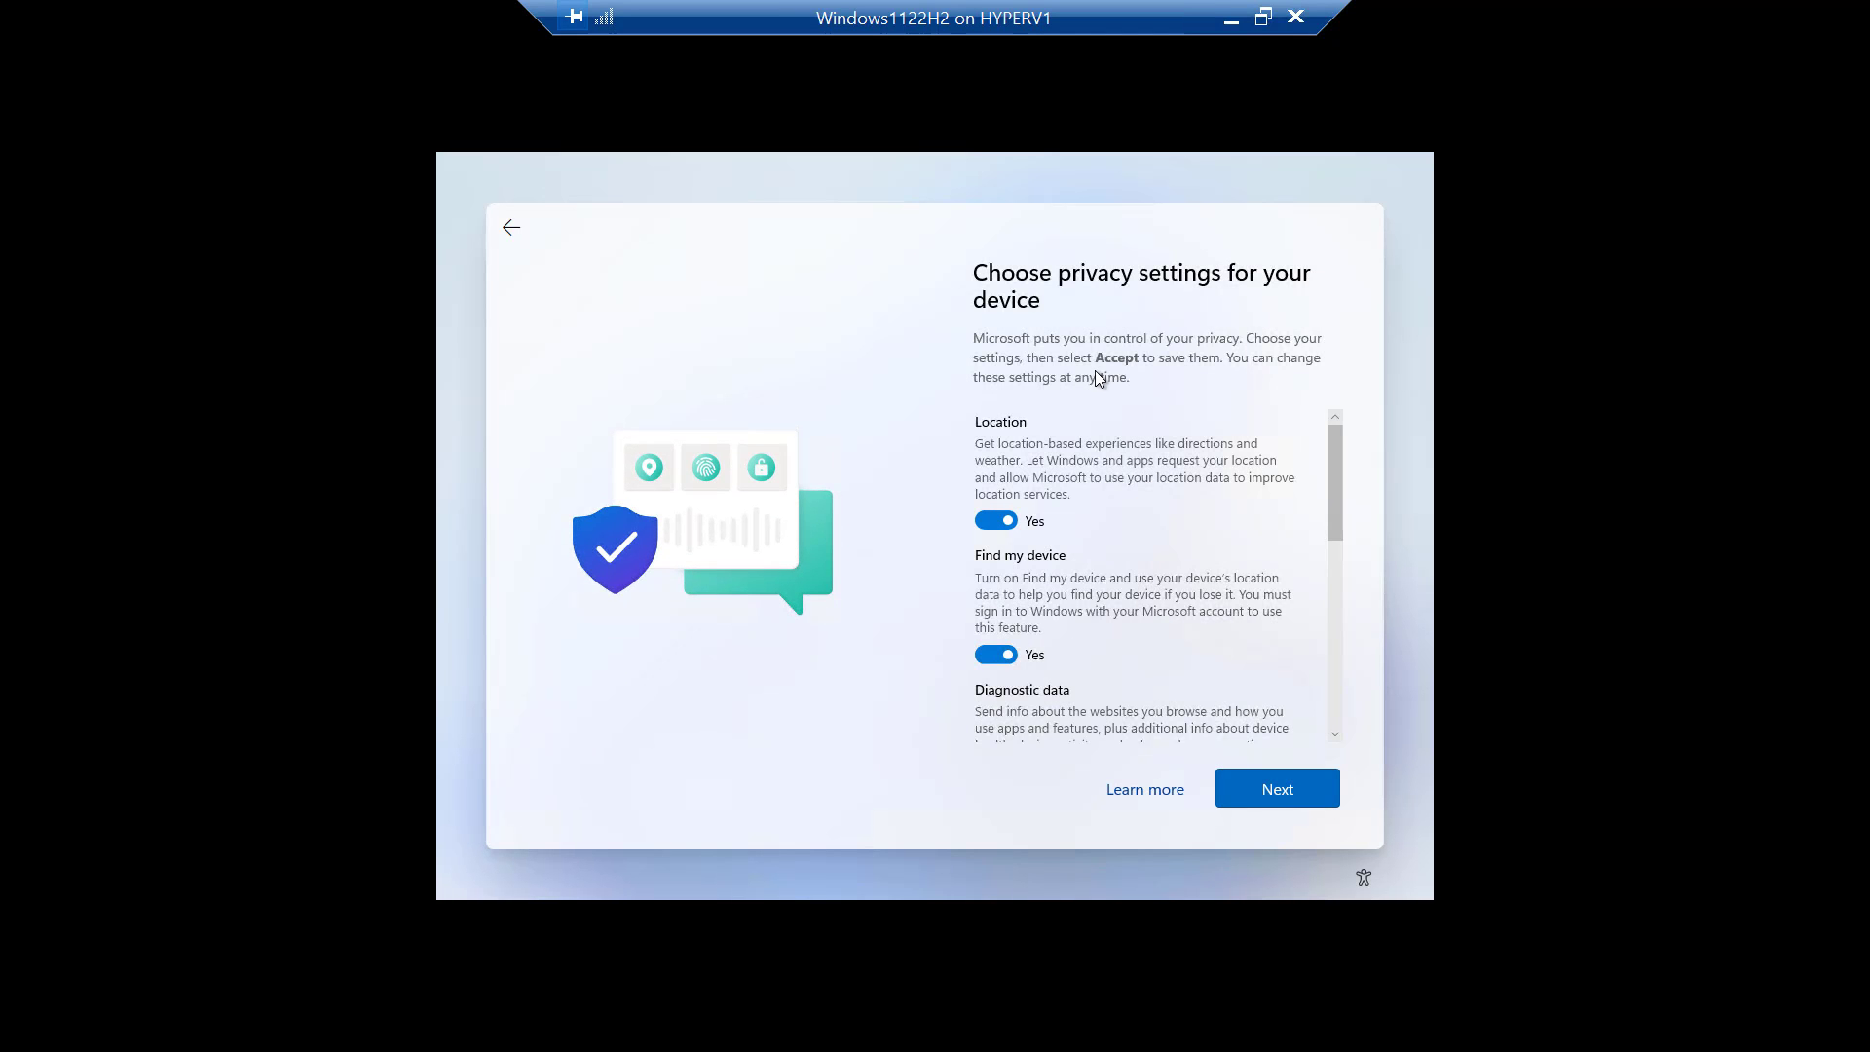
mouse_move(1151, 619)
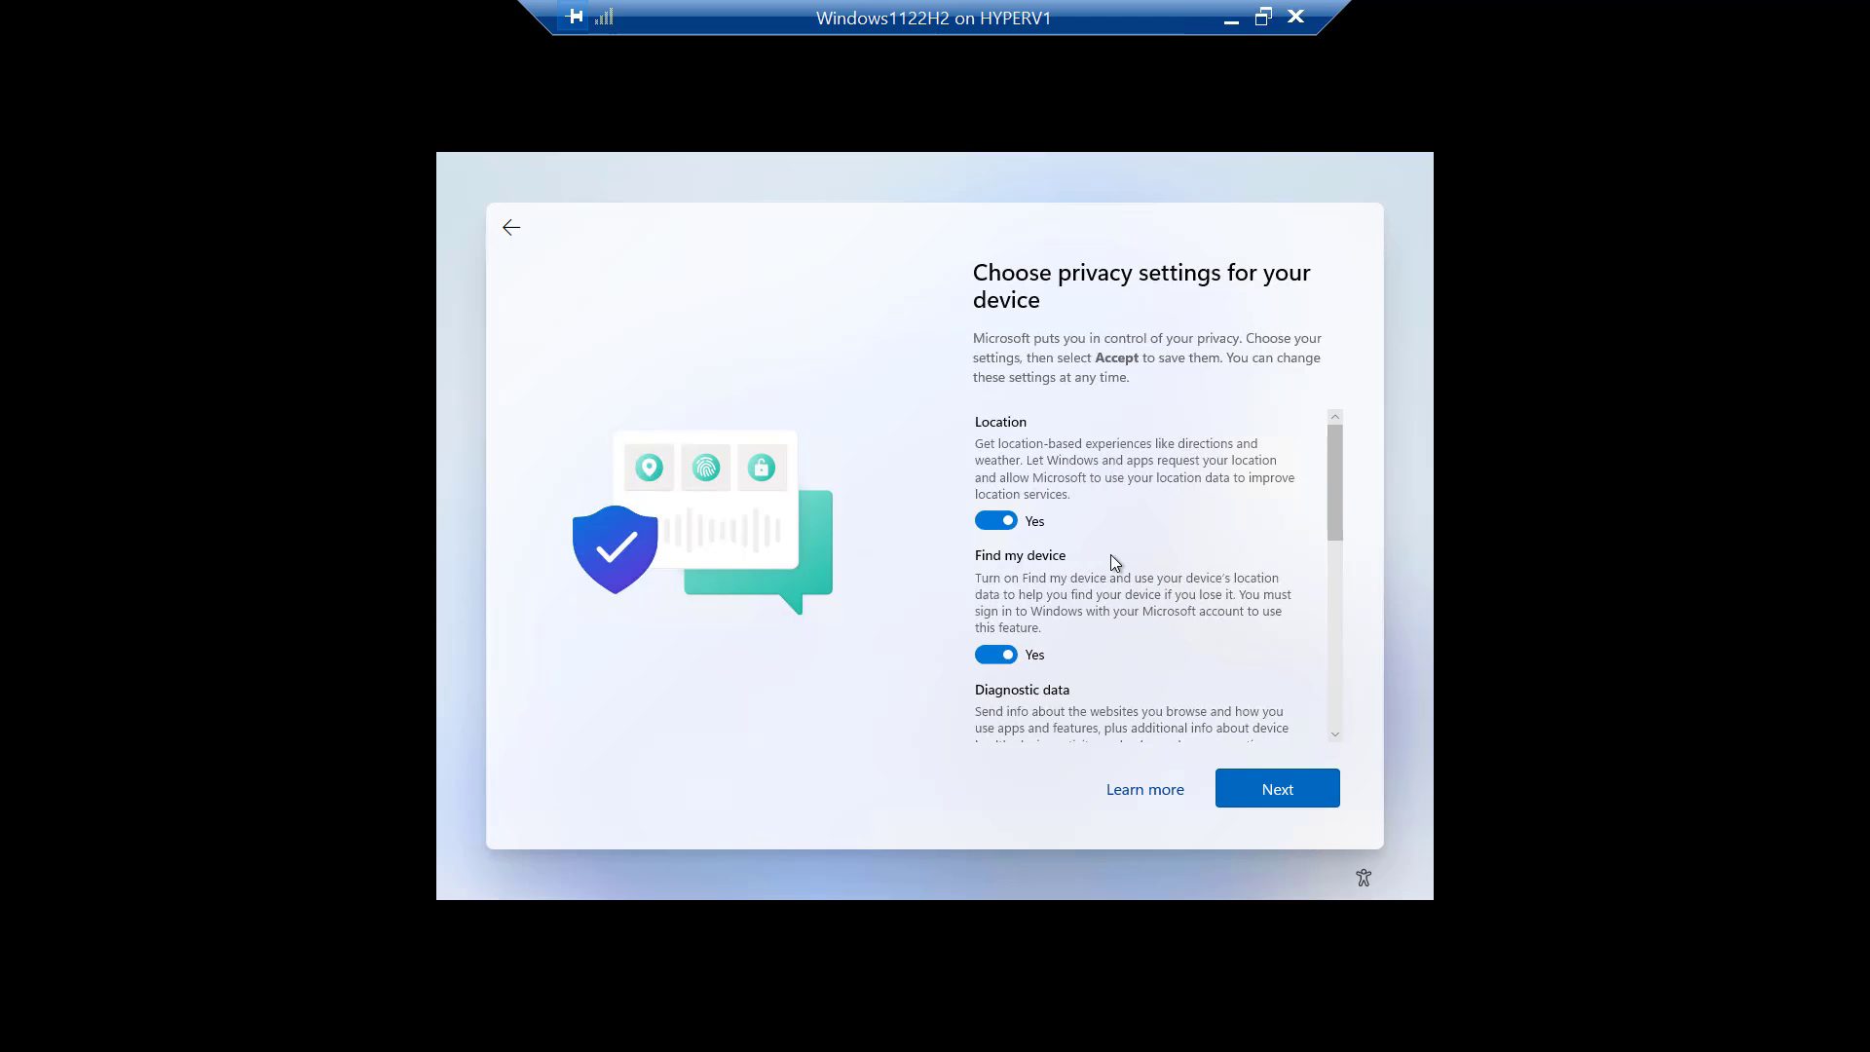
mouse_move(1046, 483)
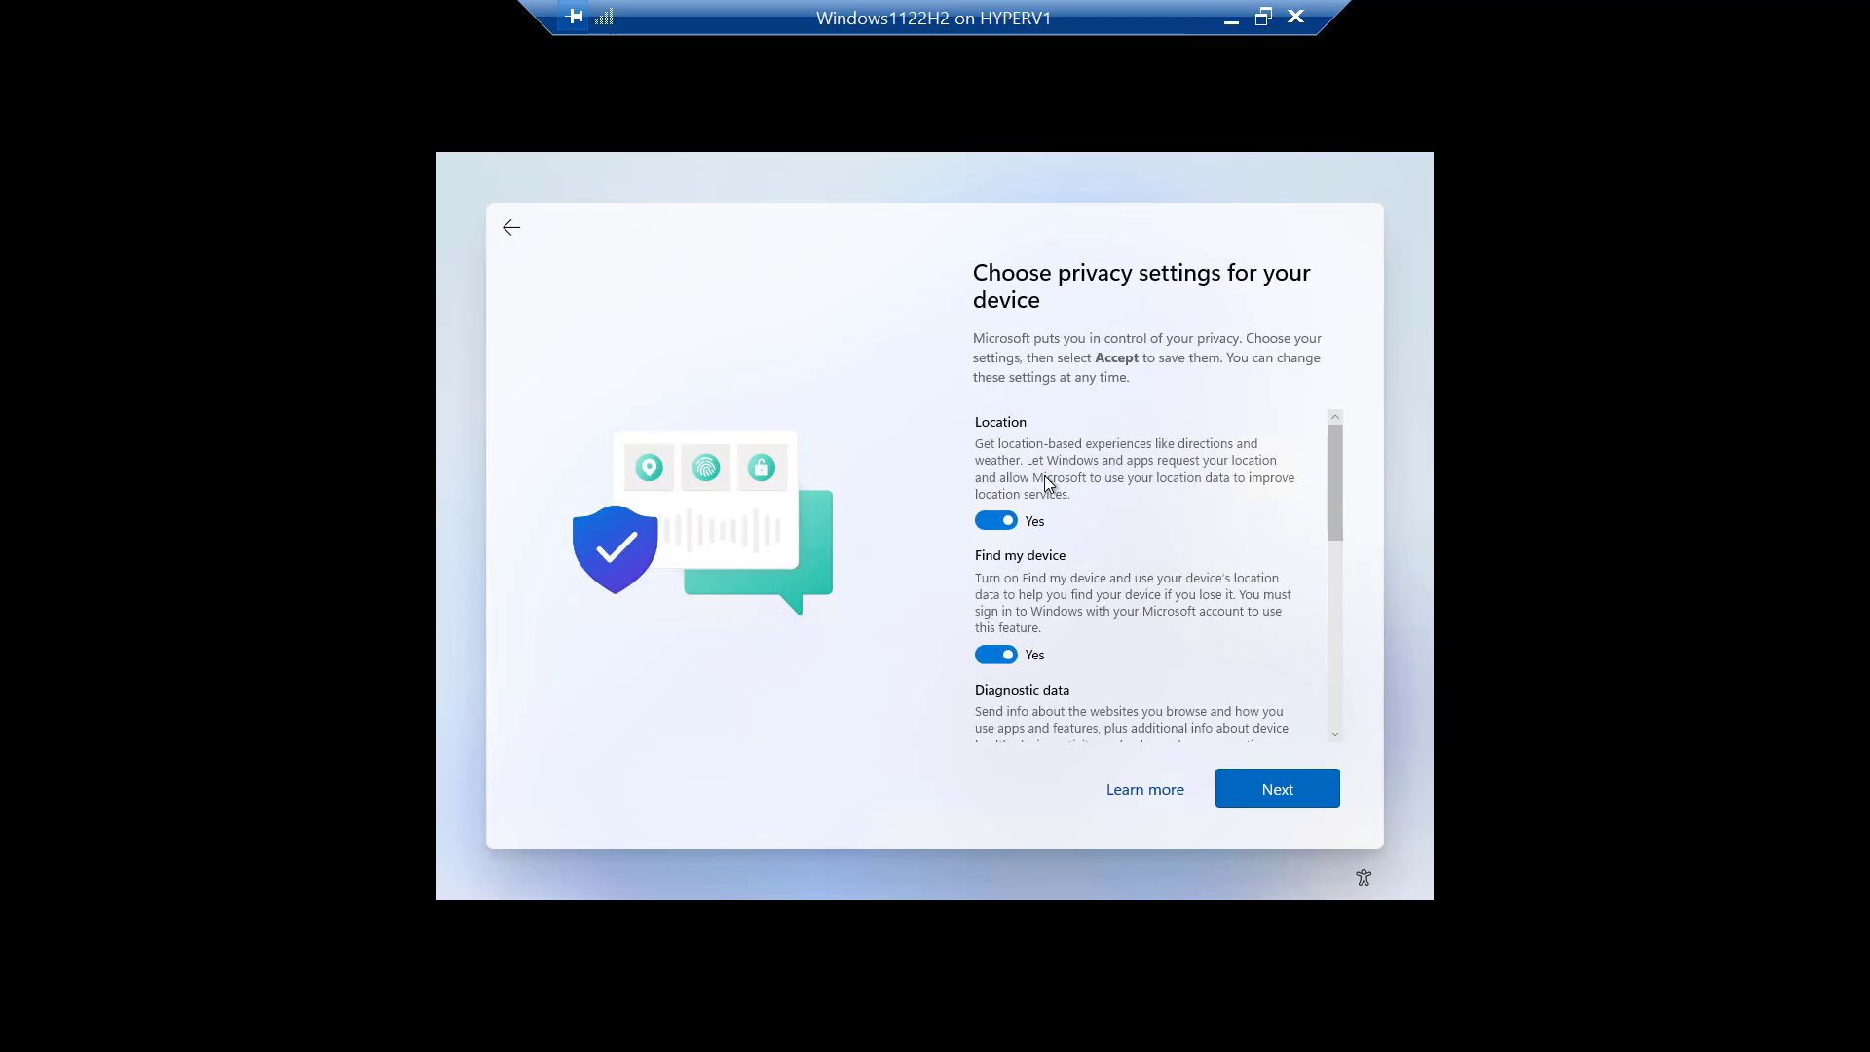
mouse_move(1028, 534)
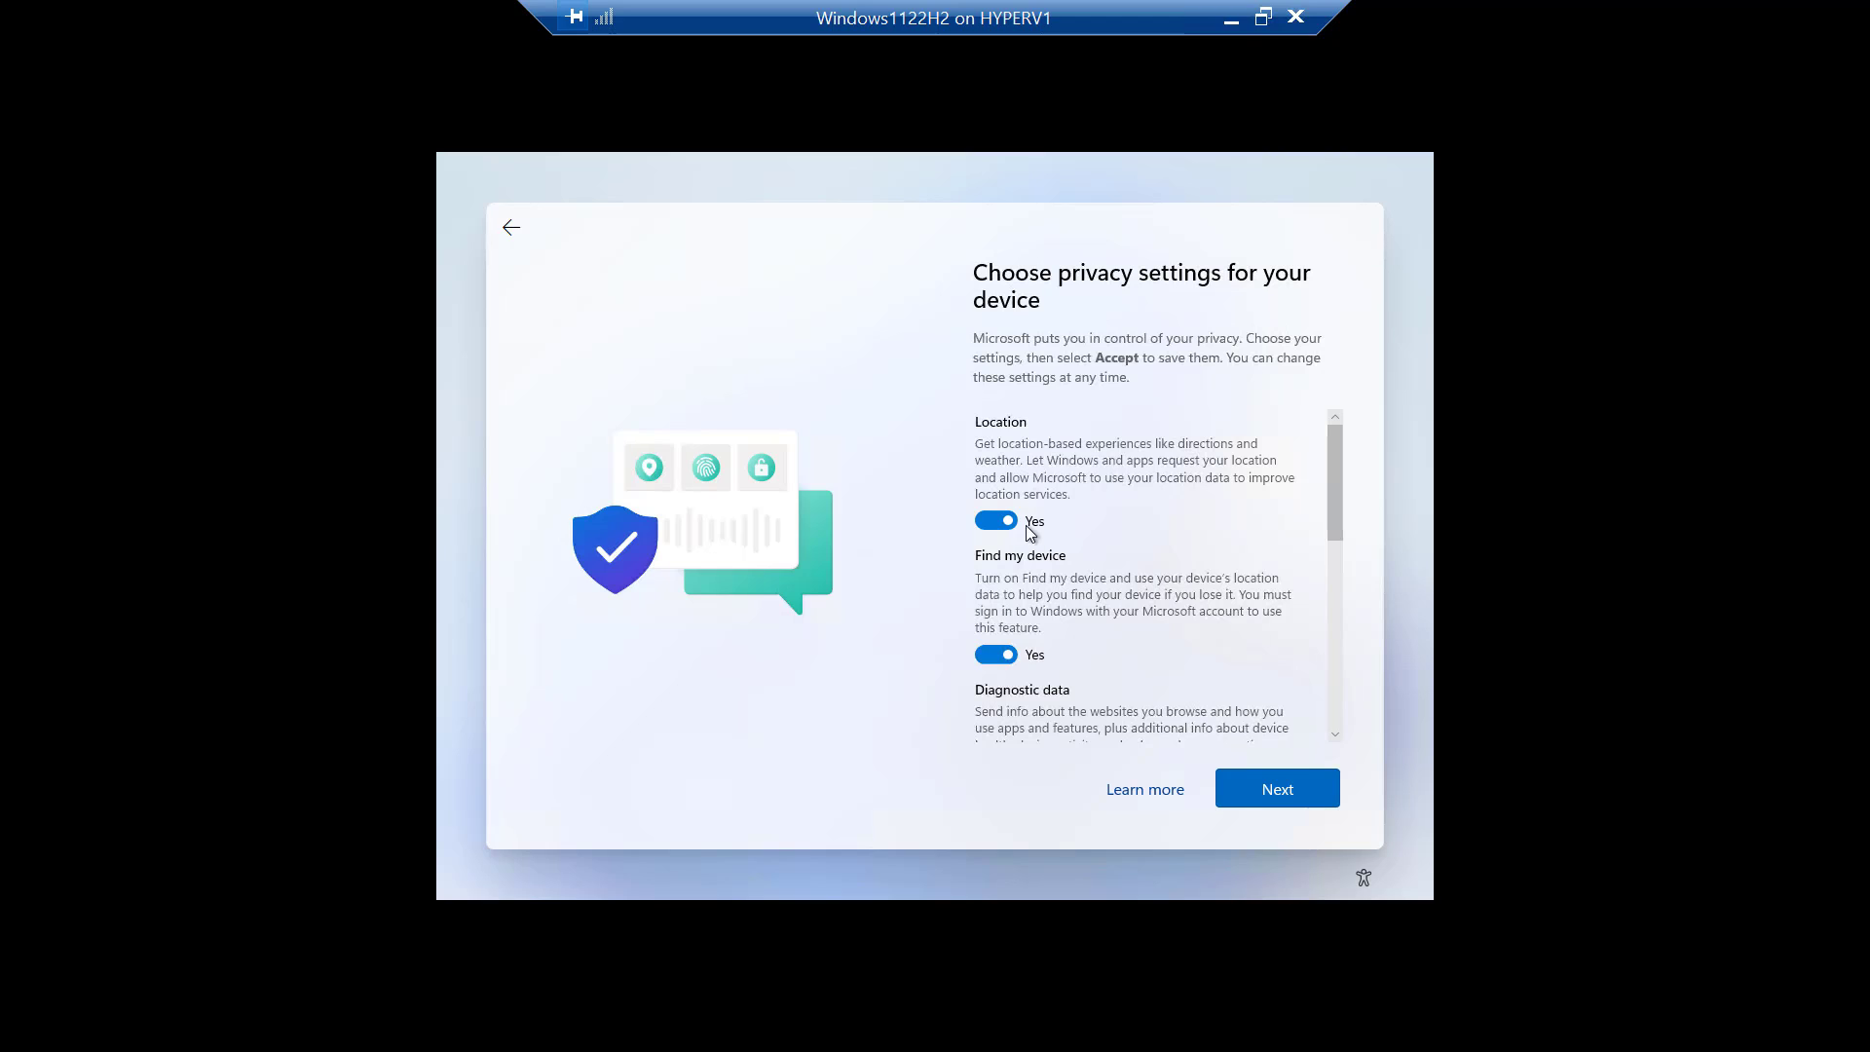
mouse_move(1118, 492)
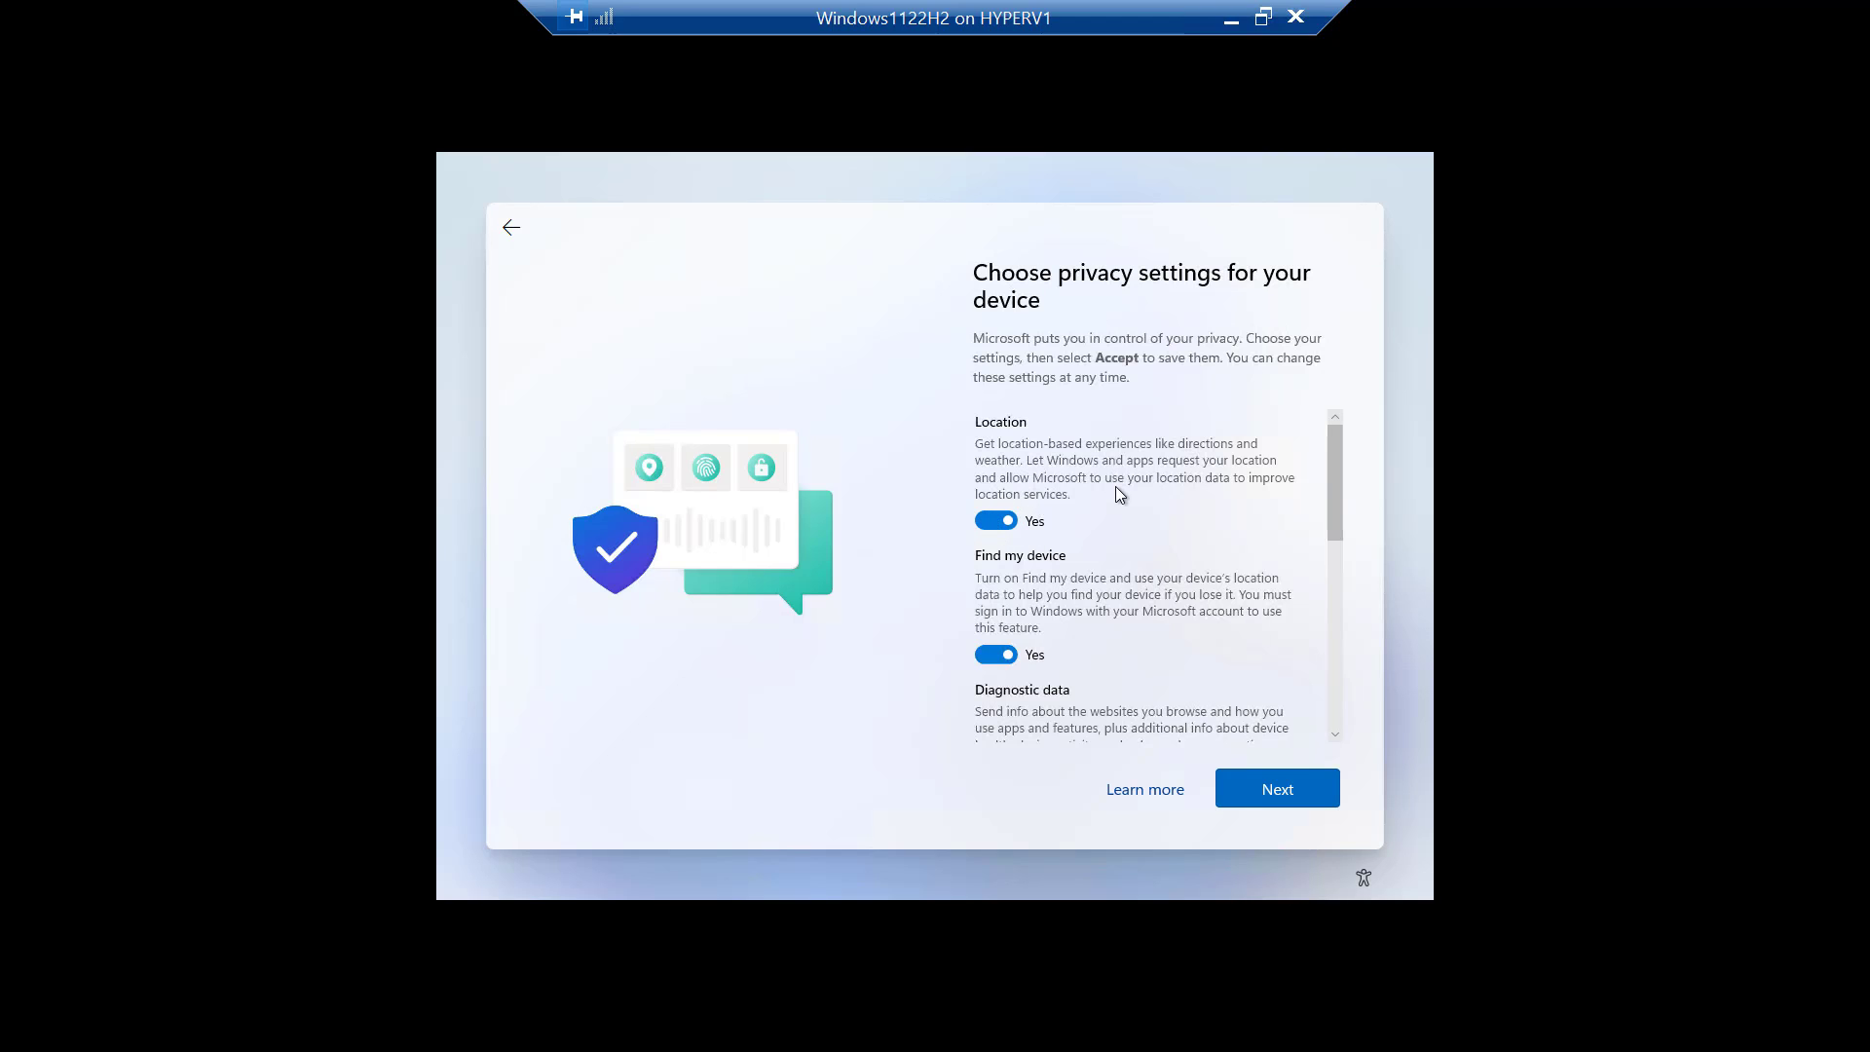
mouse_move(1085, 483)
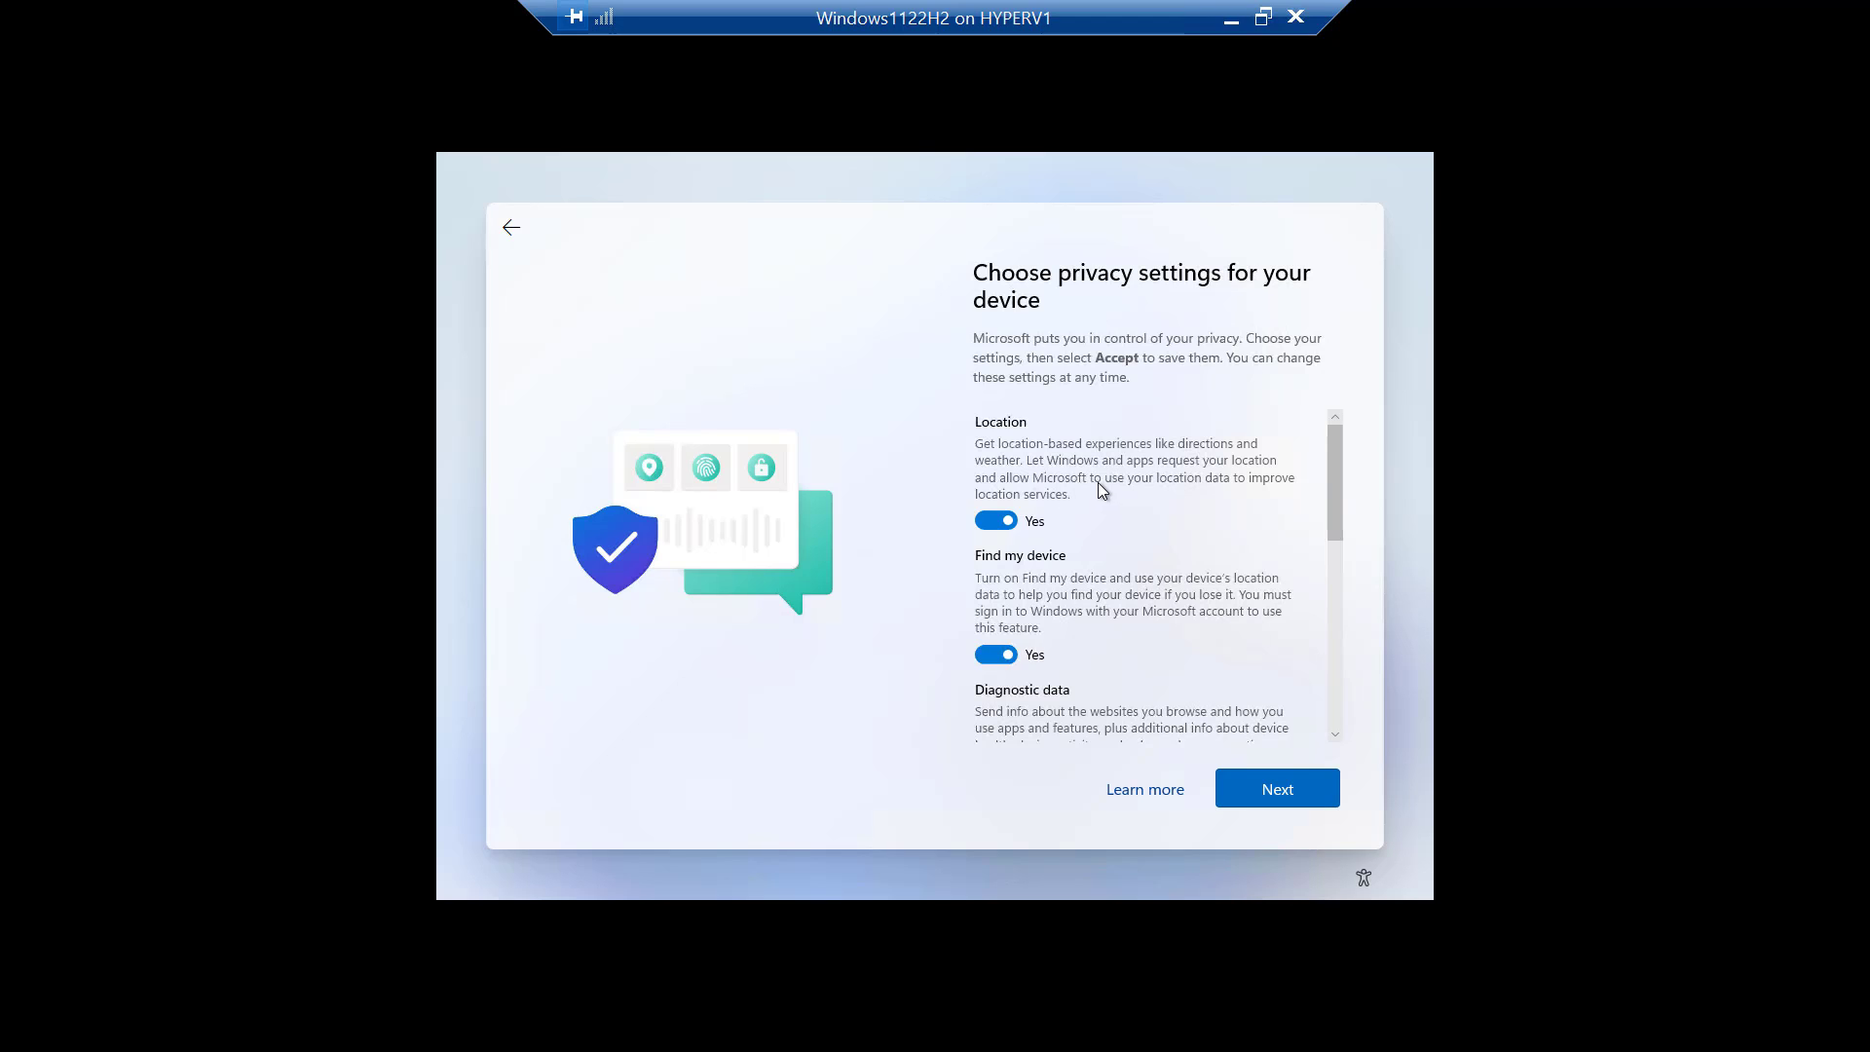
- Turn off Location, Find my device, and optional diagnostic data
left_click(995, 520)
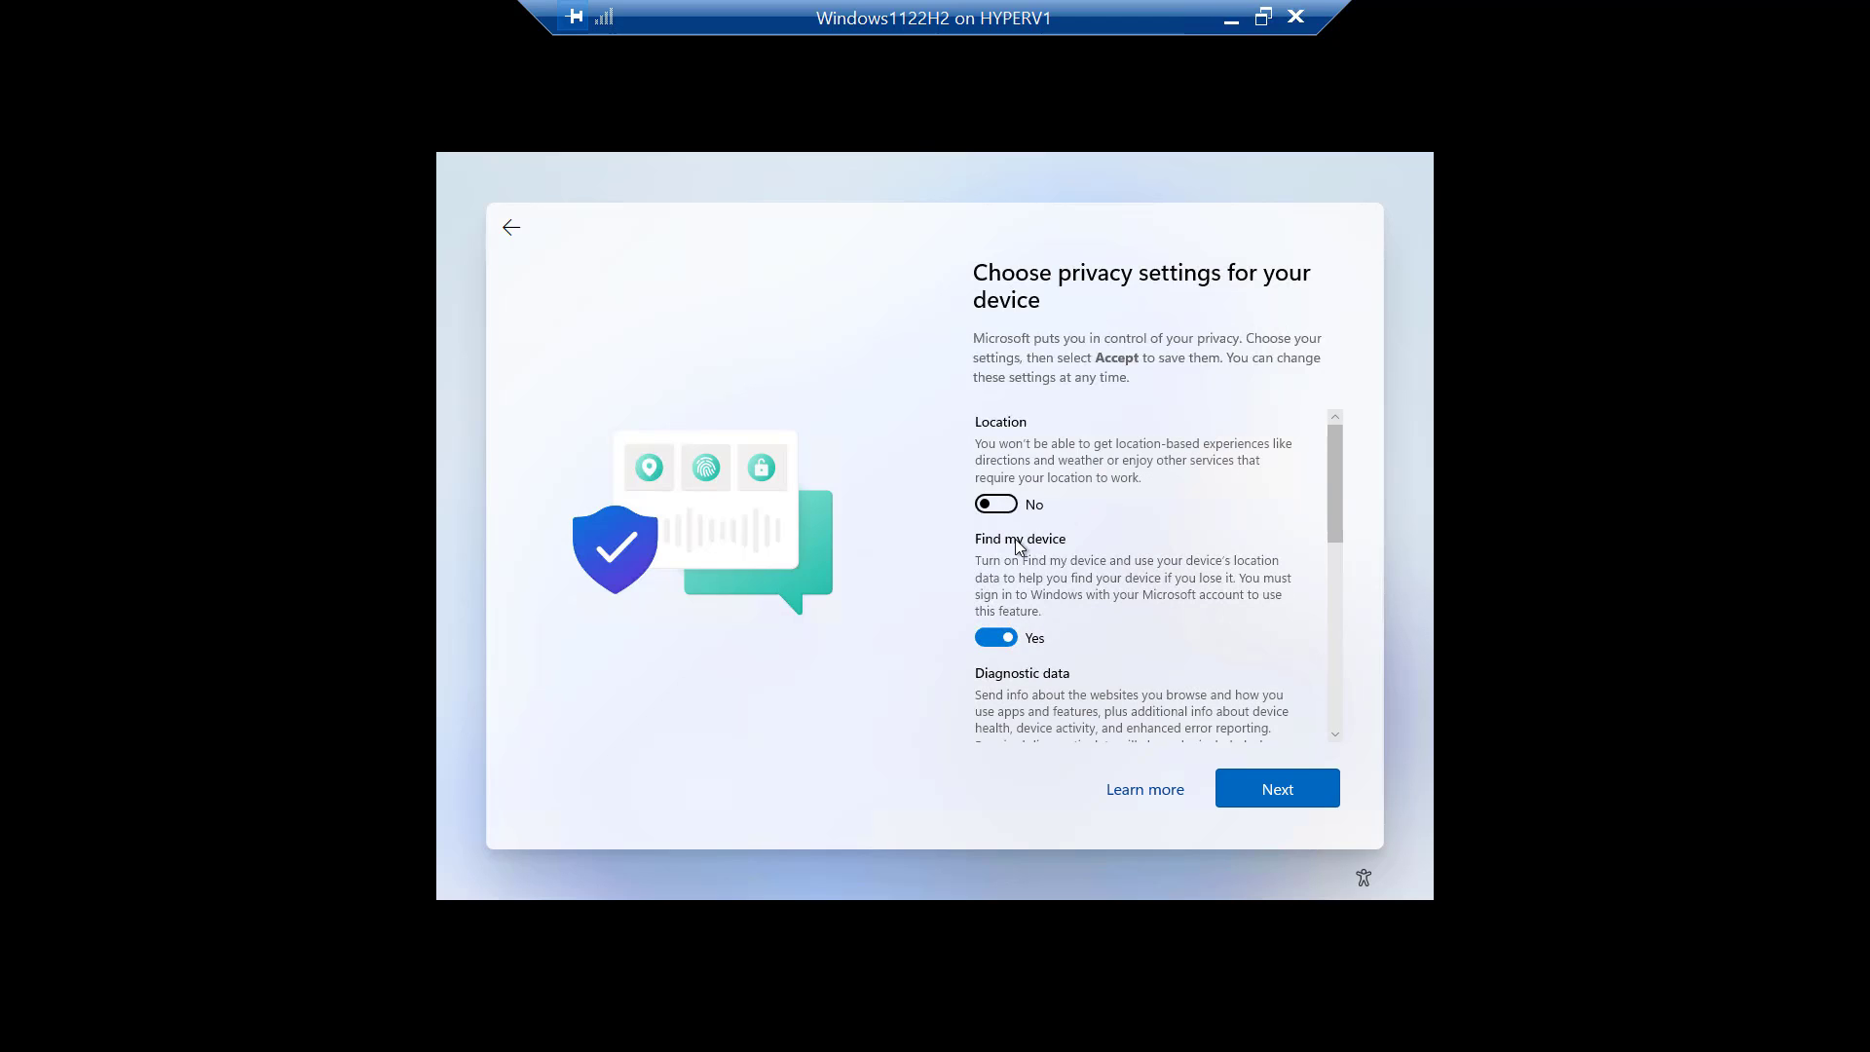
scroll("down", 3)
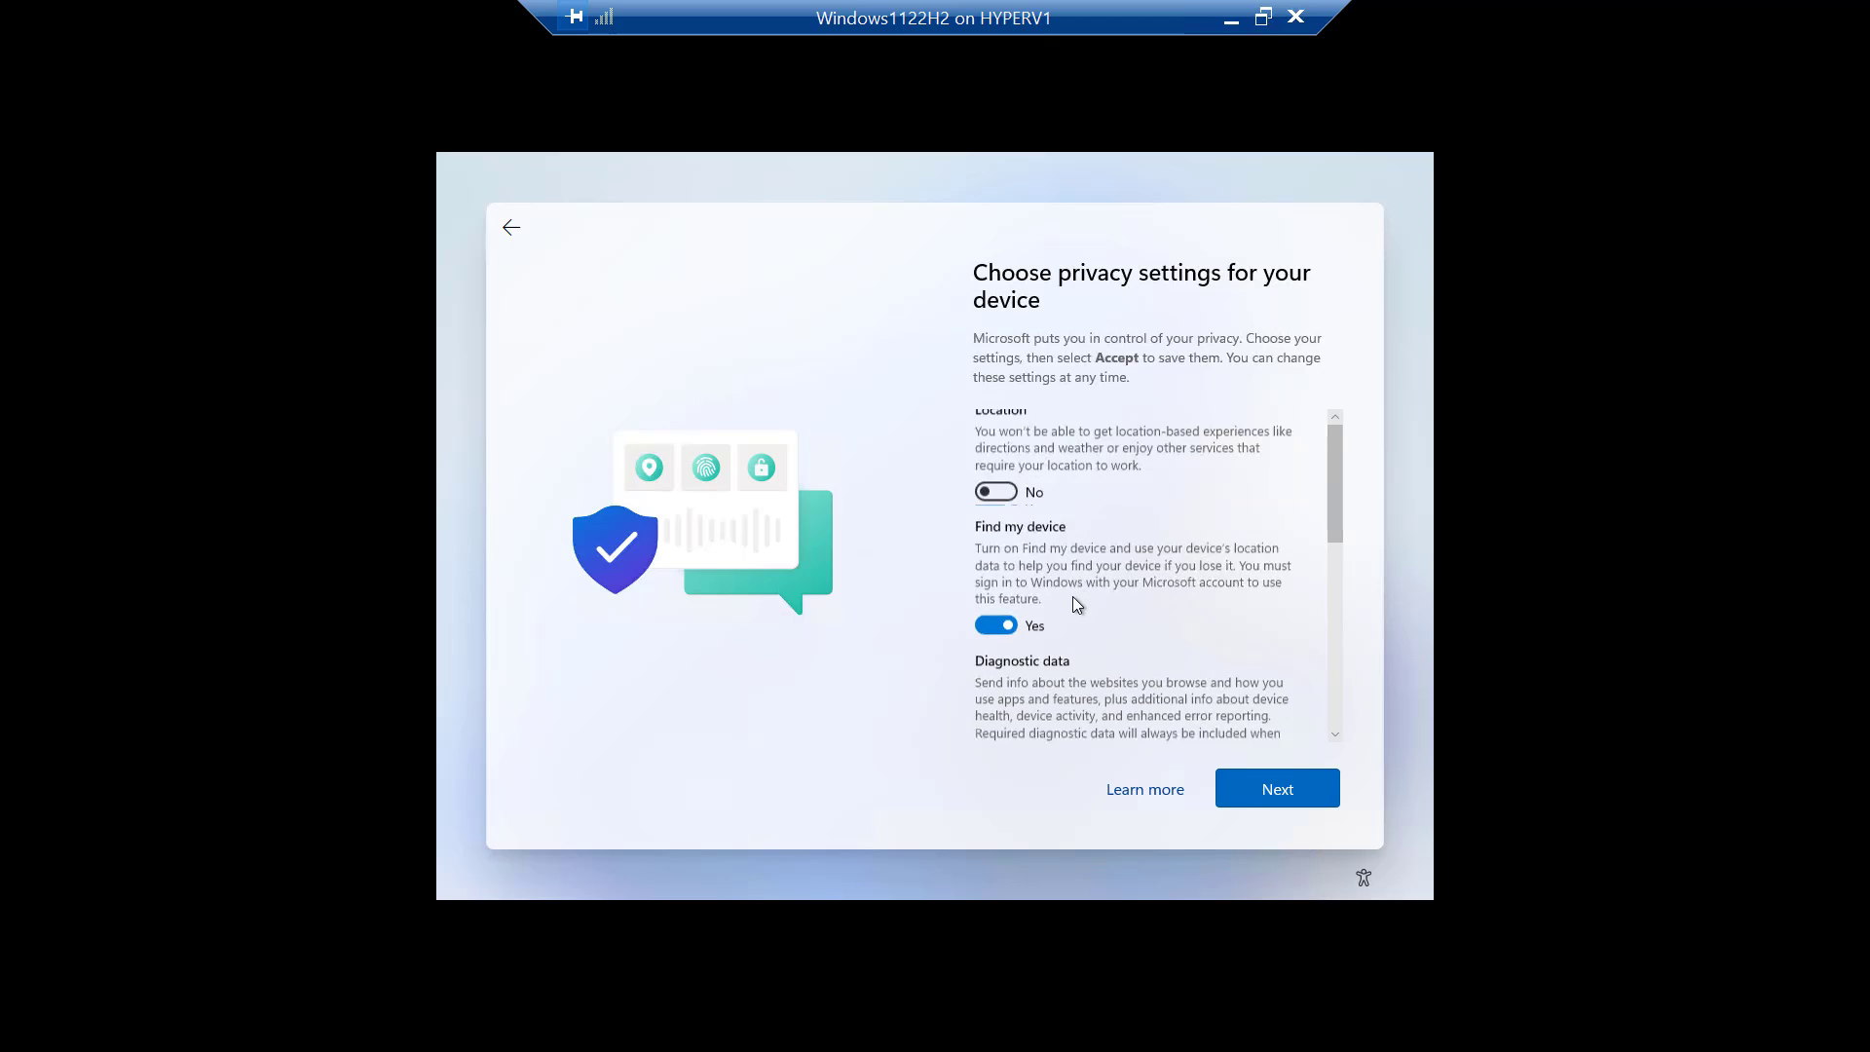
scroll("down", 3)
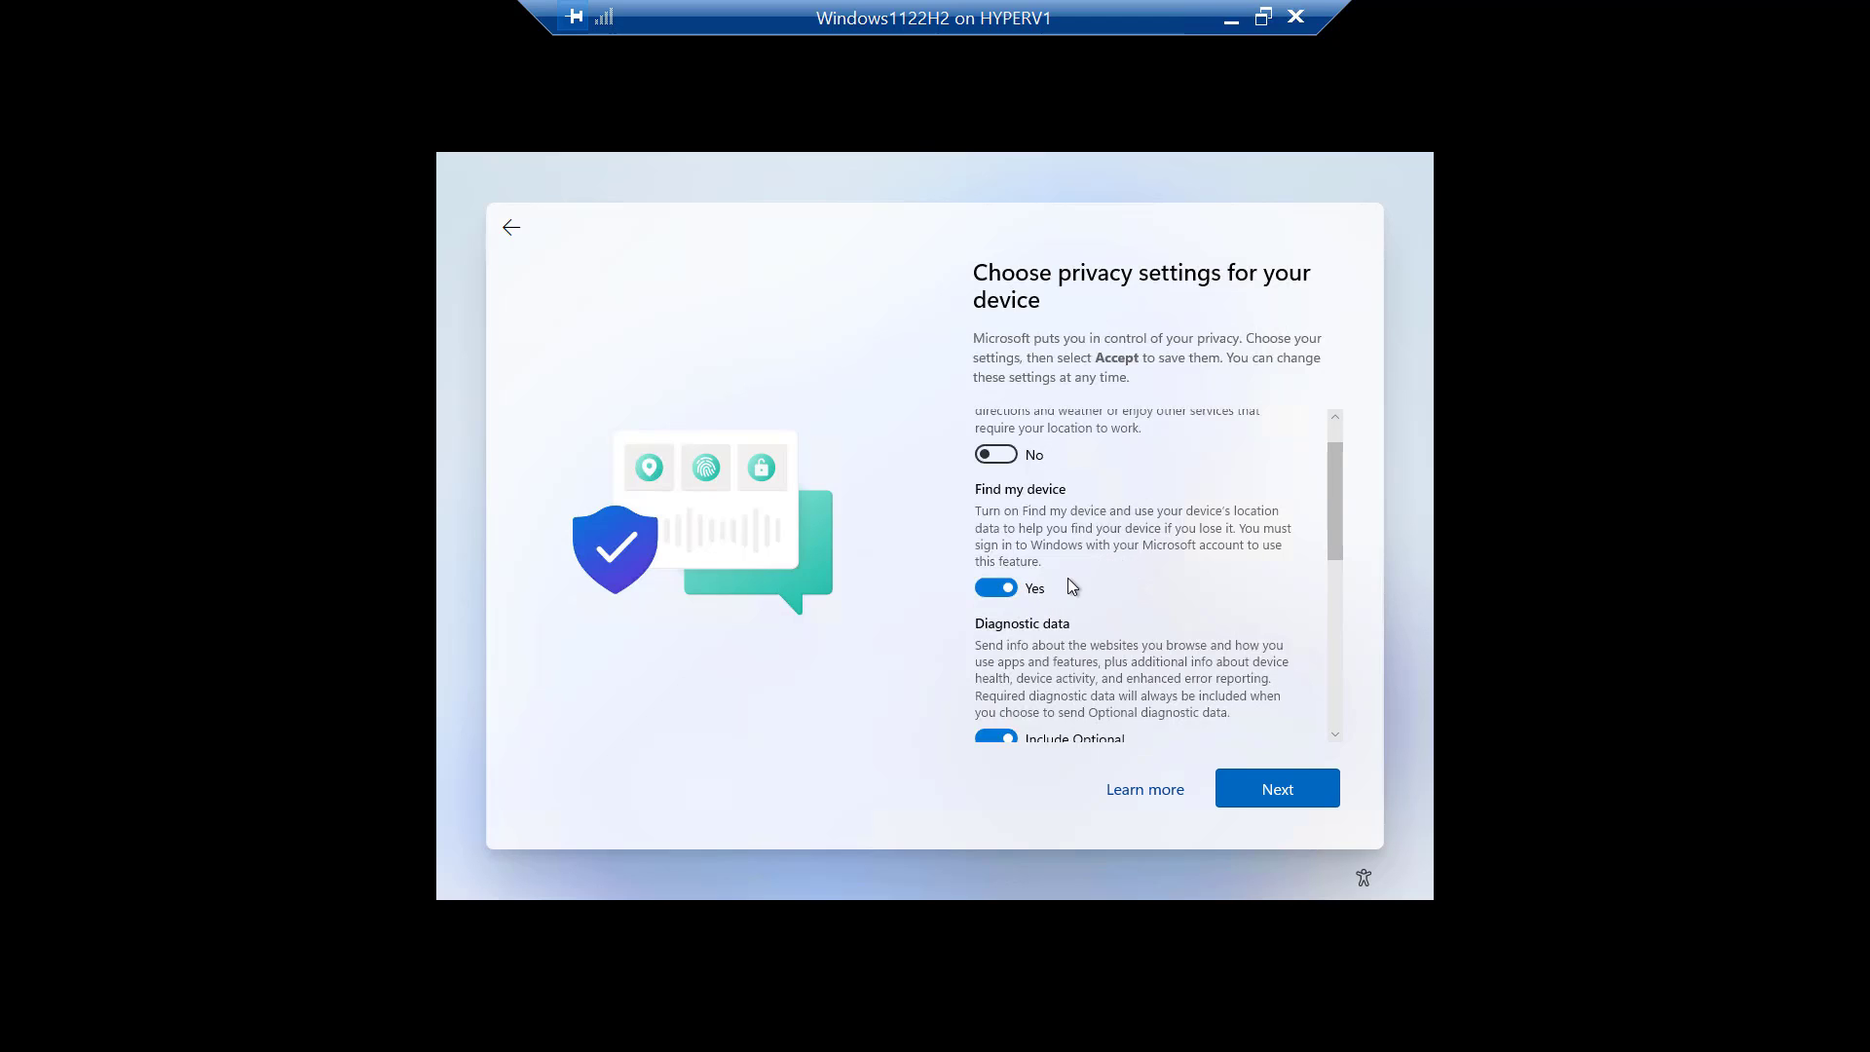
left_click(995, 586)
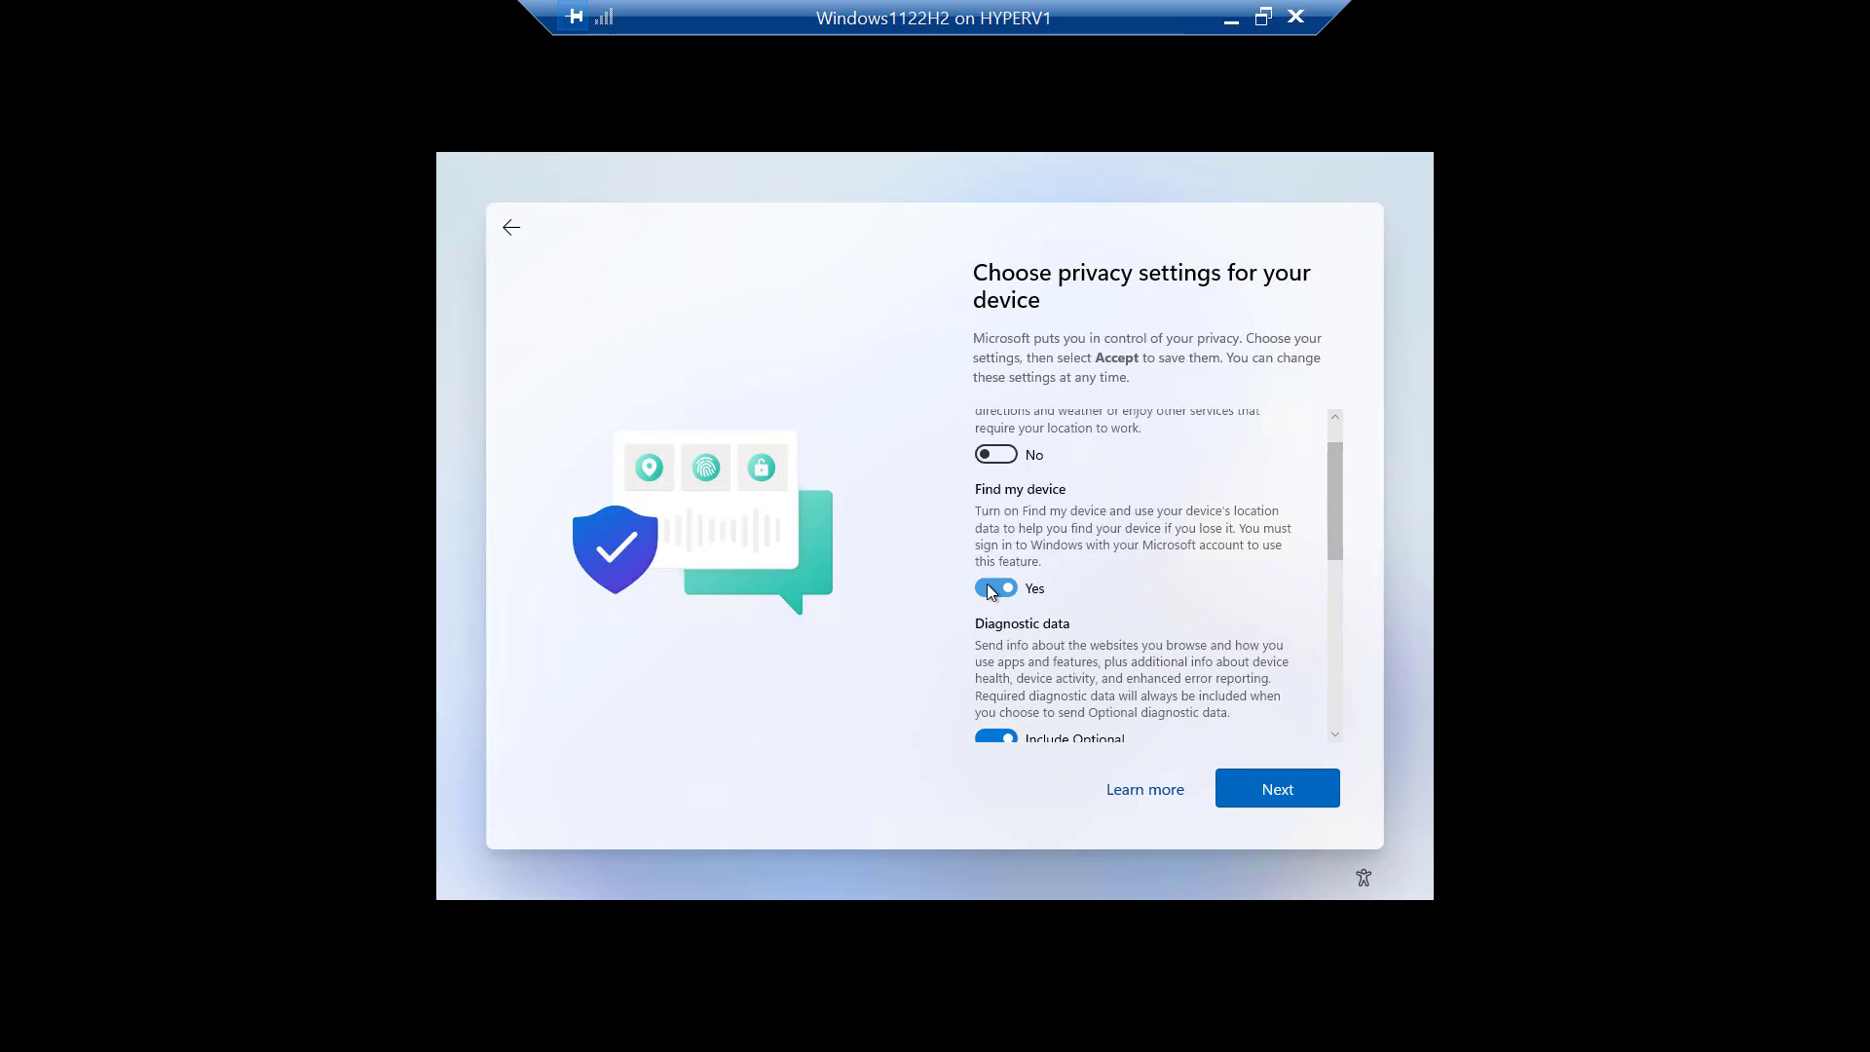
left_click(994, 586)
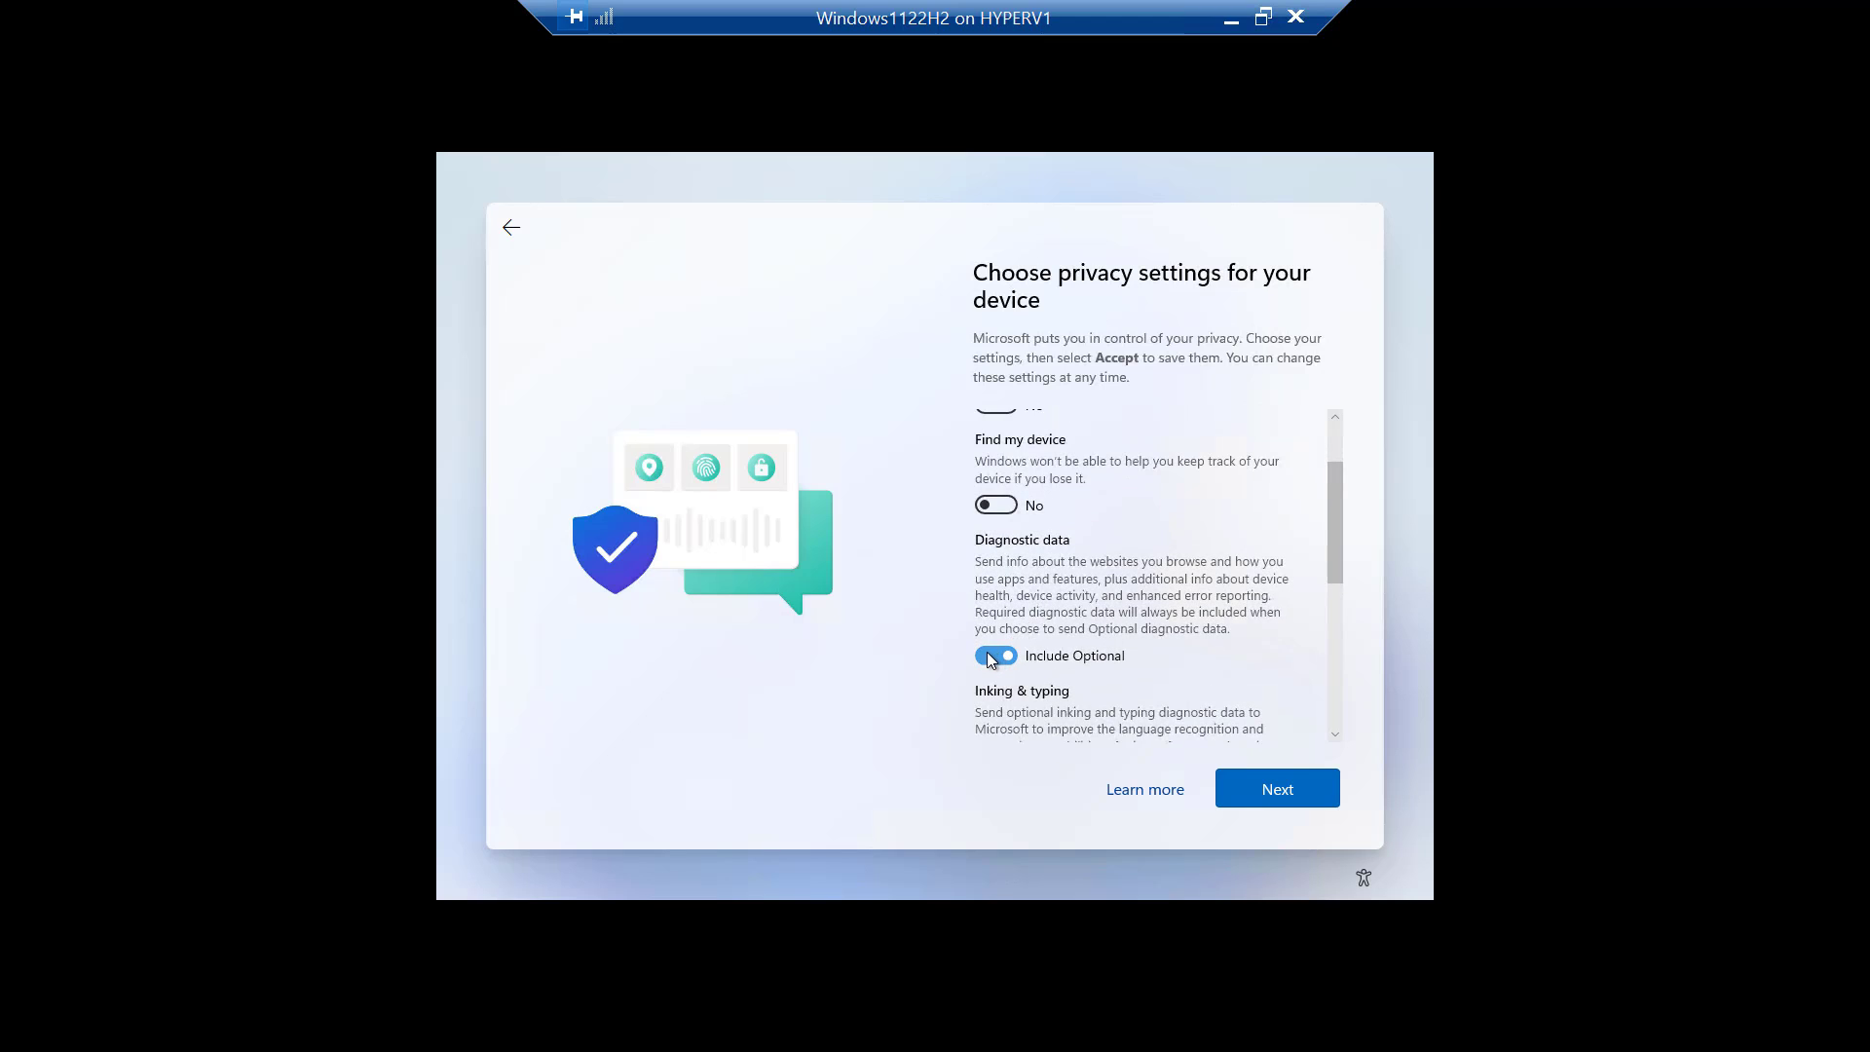
left_click(995, 655)
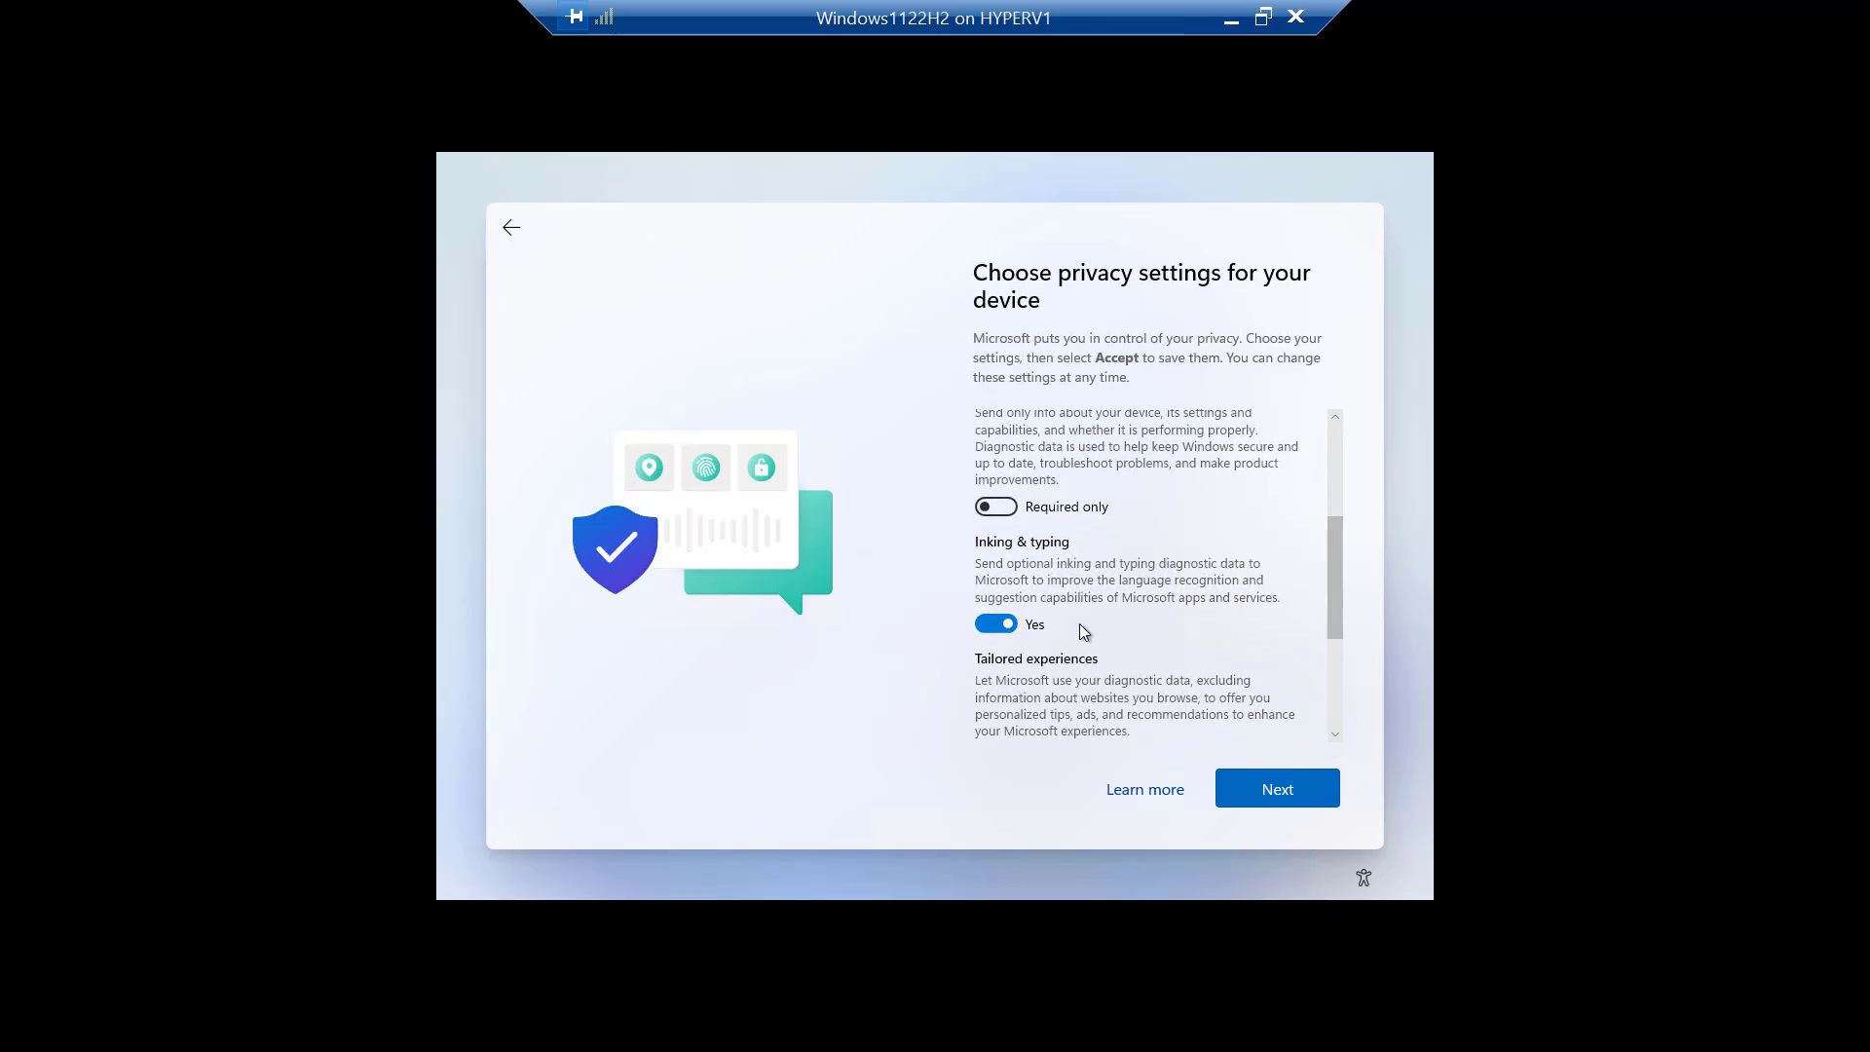
- Turn off Inking & typing and Tailored experiences, then accept the privacy settings
left_click(995, 623)
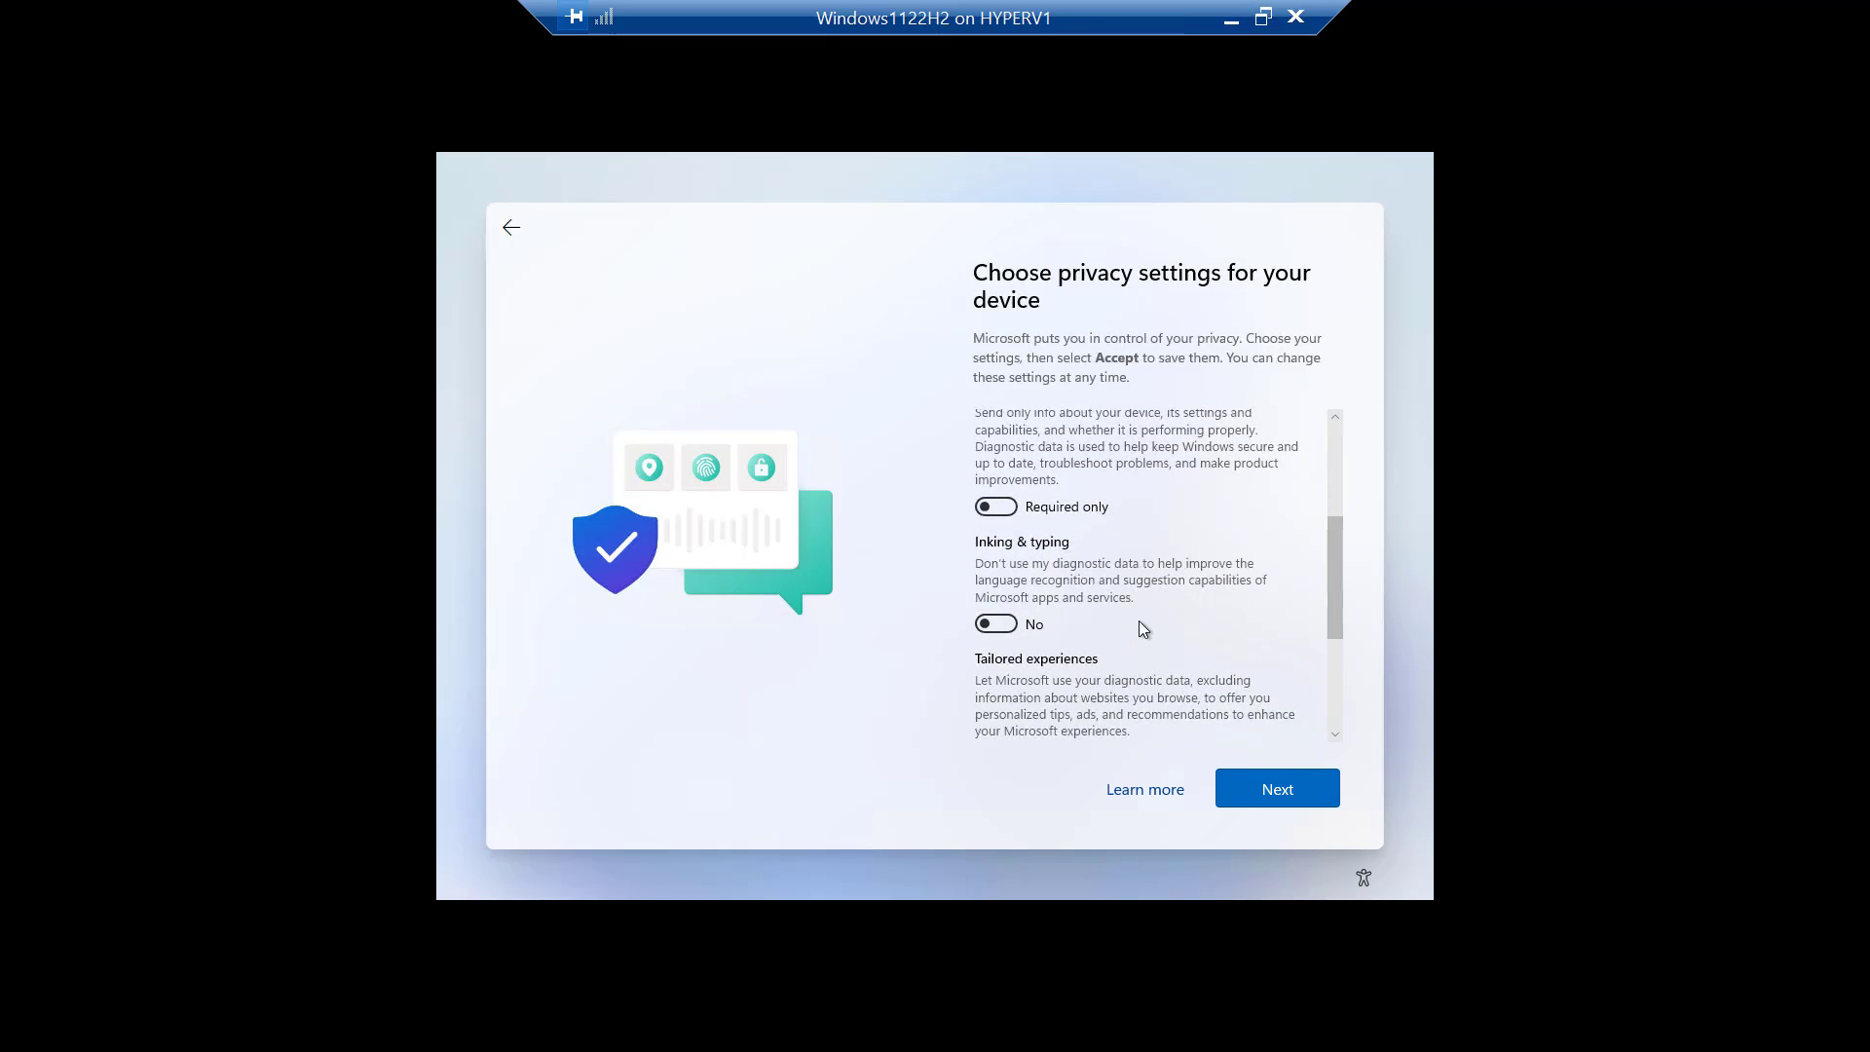
scroll("down", 3)
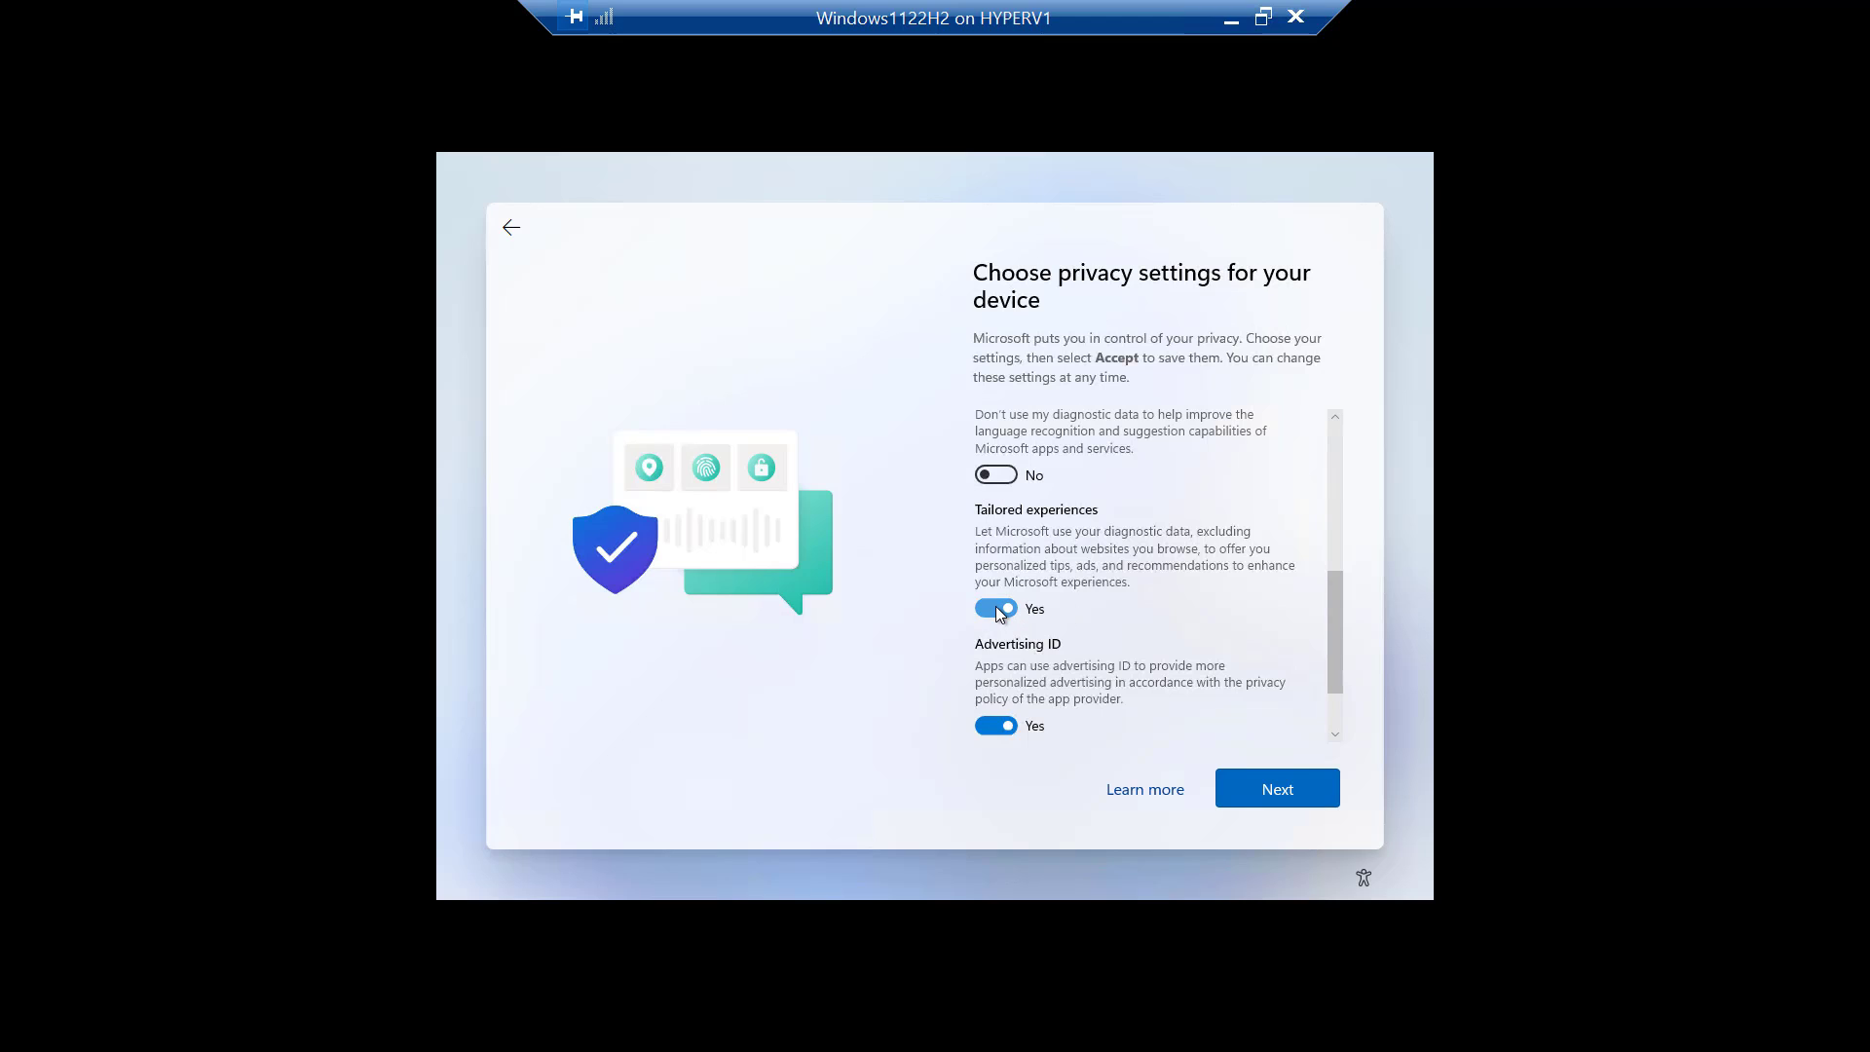
left_click(995, 608)
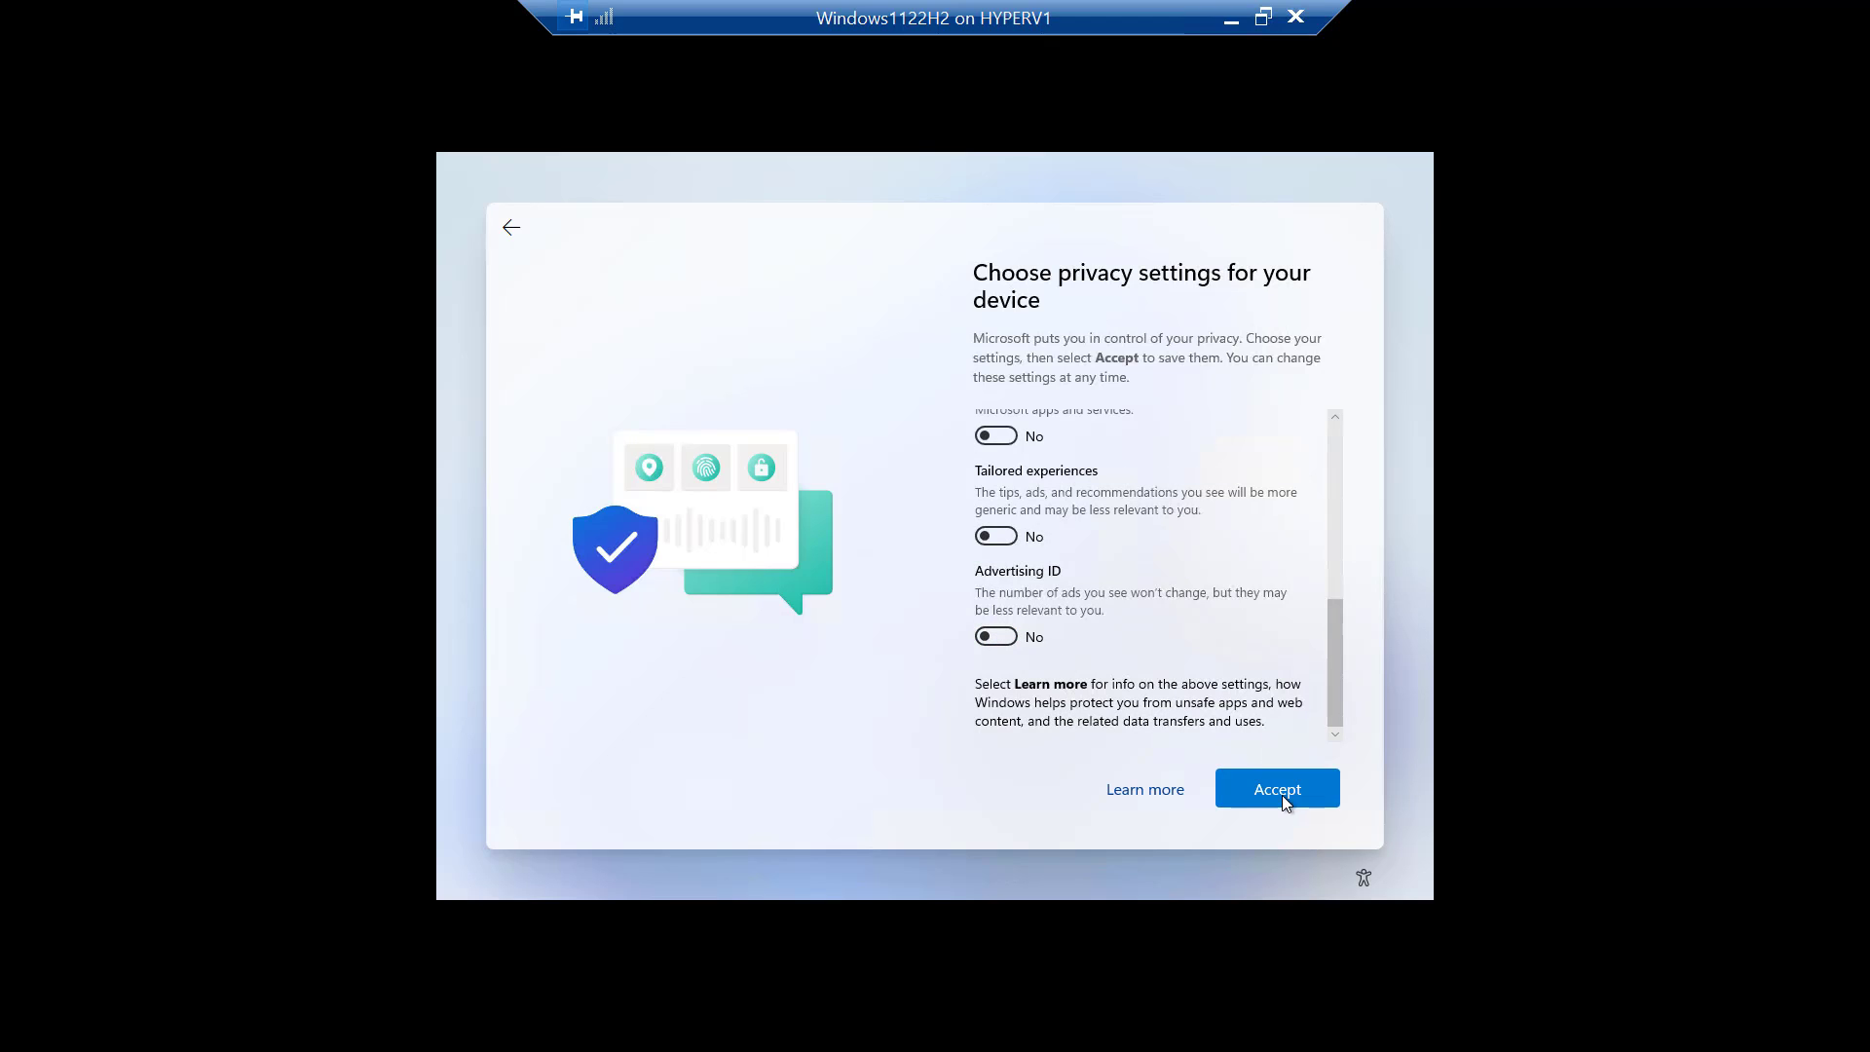
left_click(1274, 787)
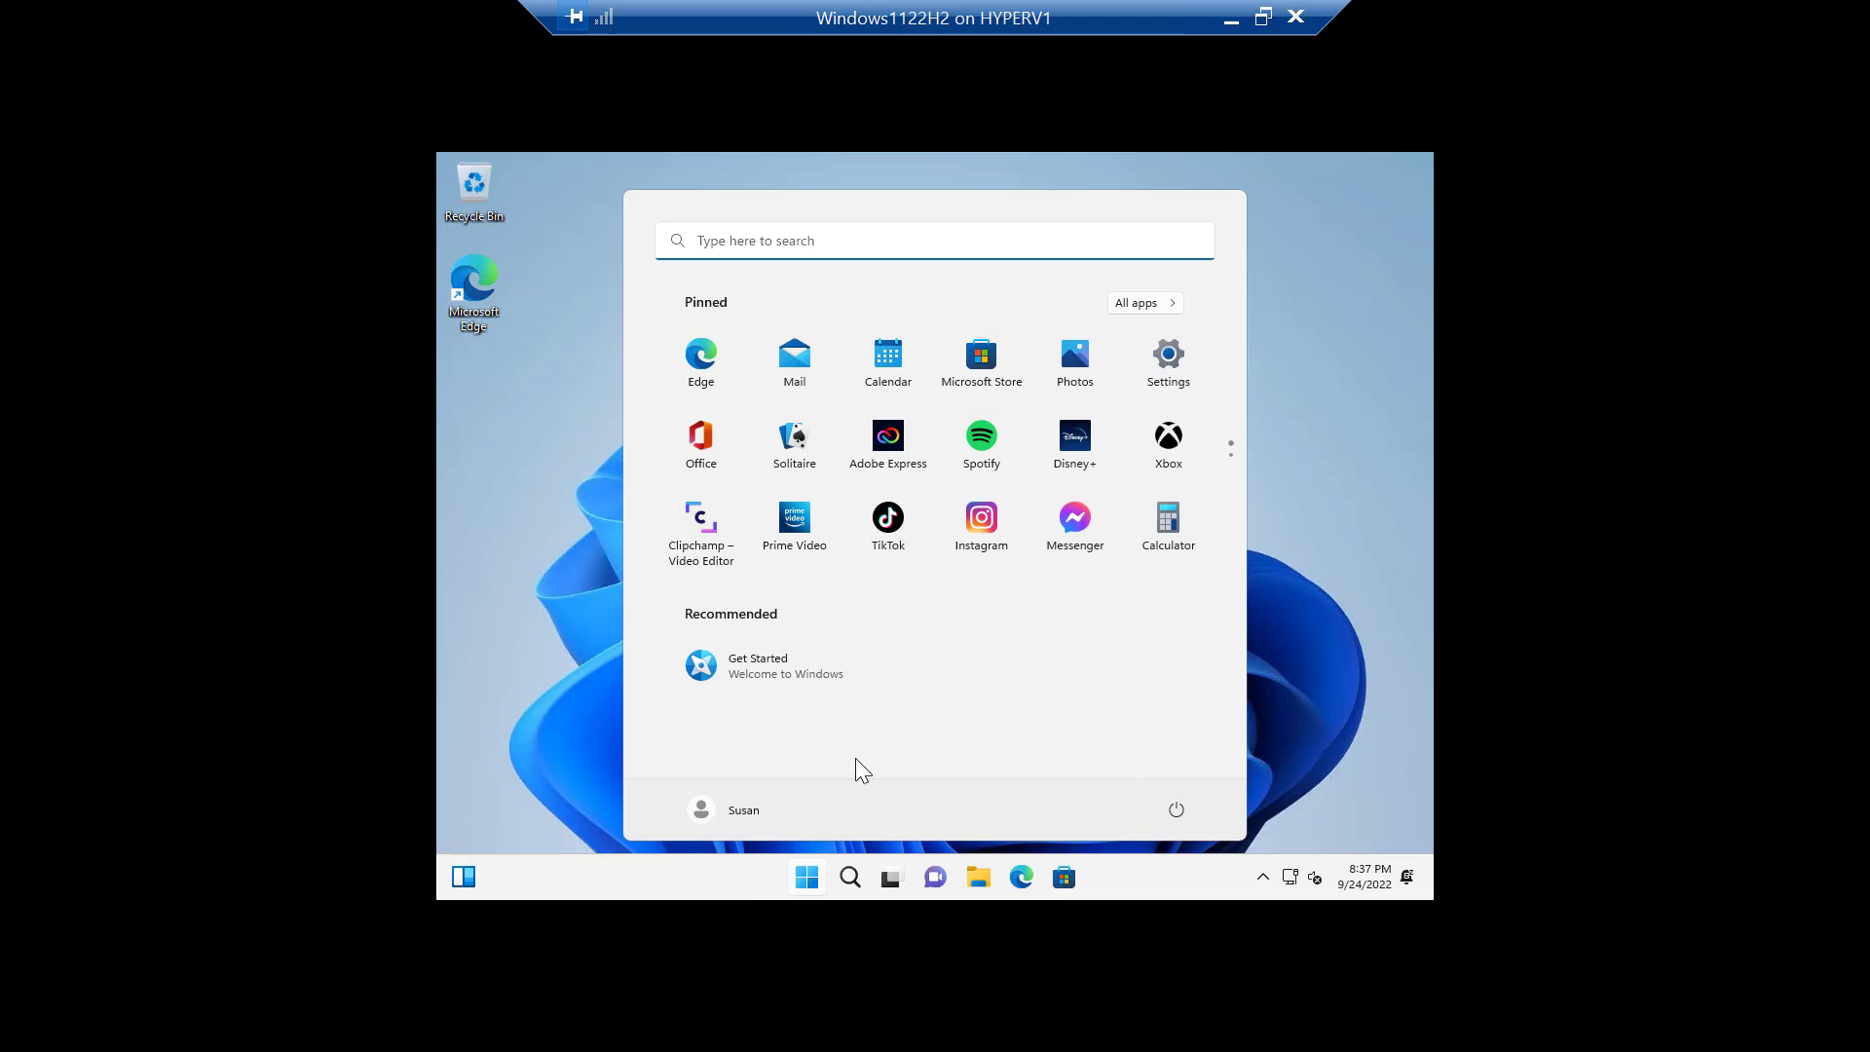
mouse_move(1061, 572)
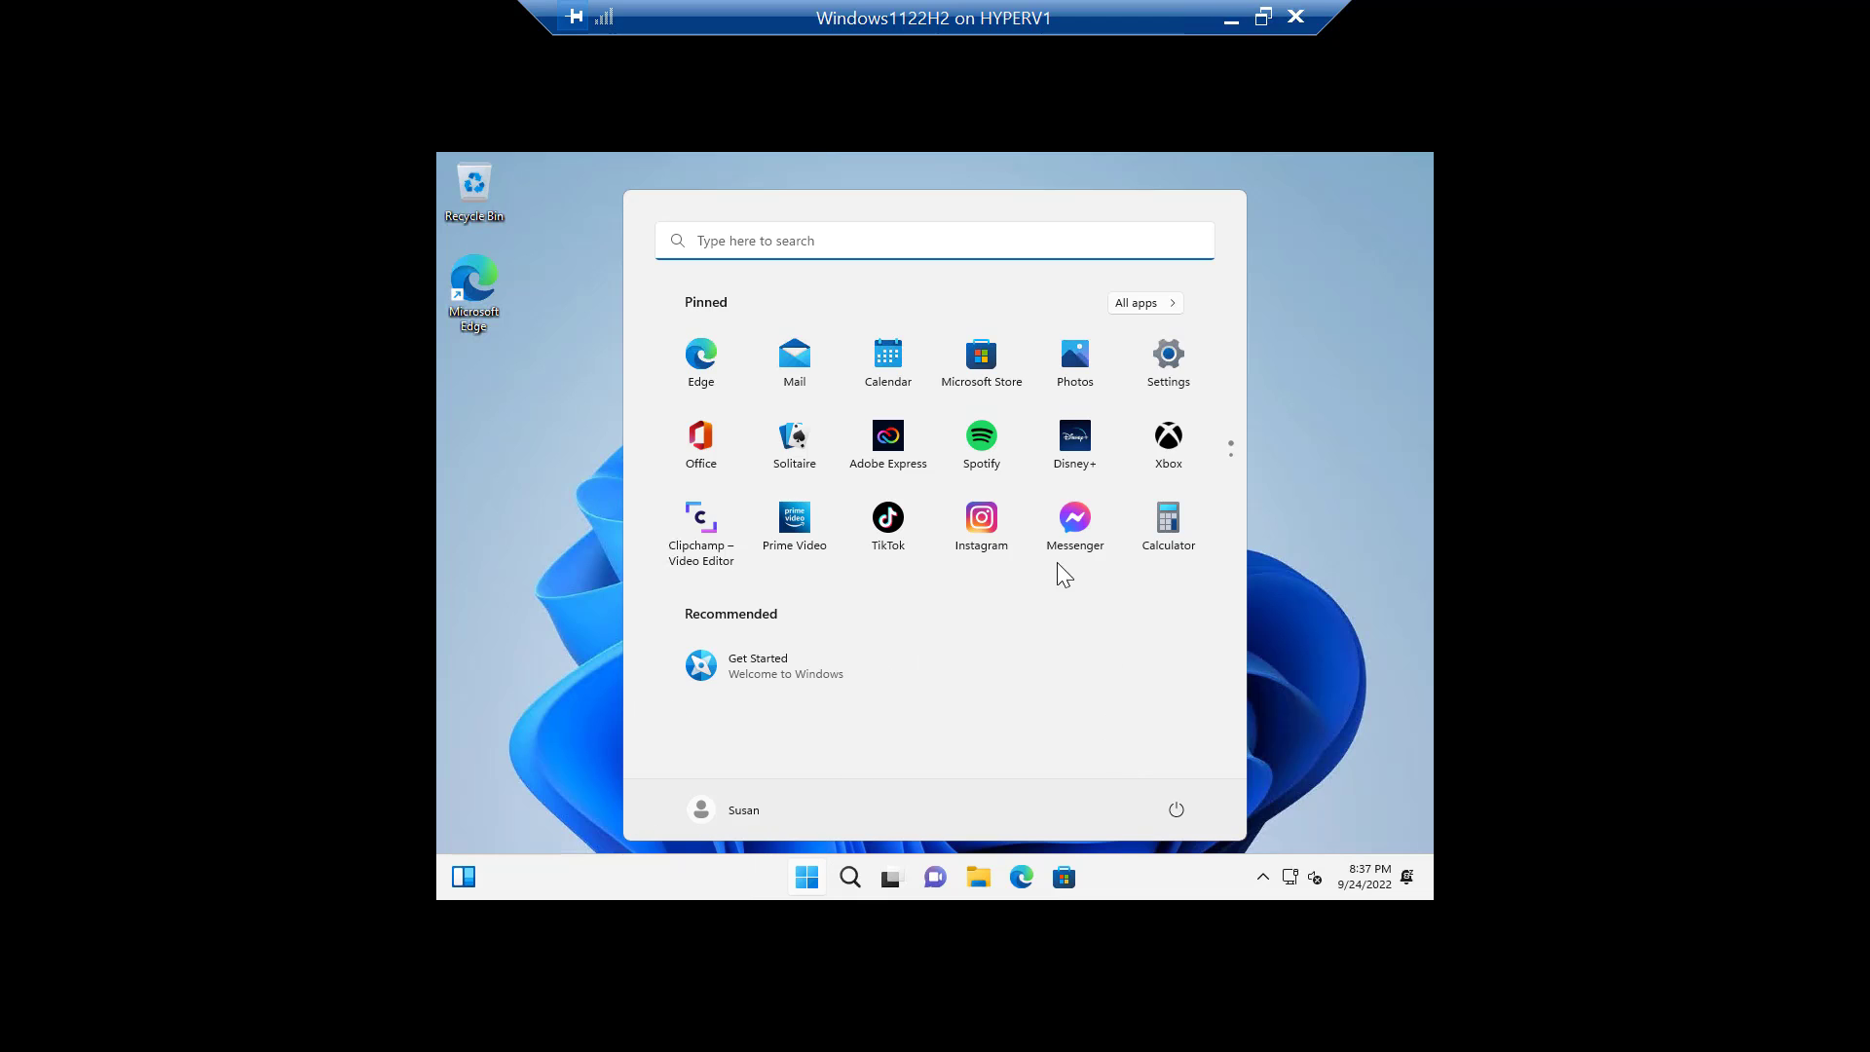
mouse_move(1167, 355)
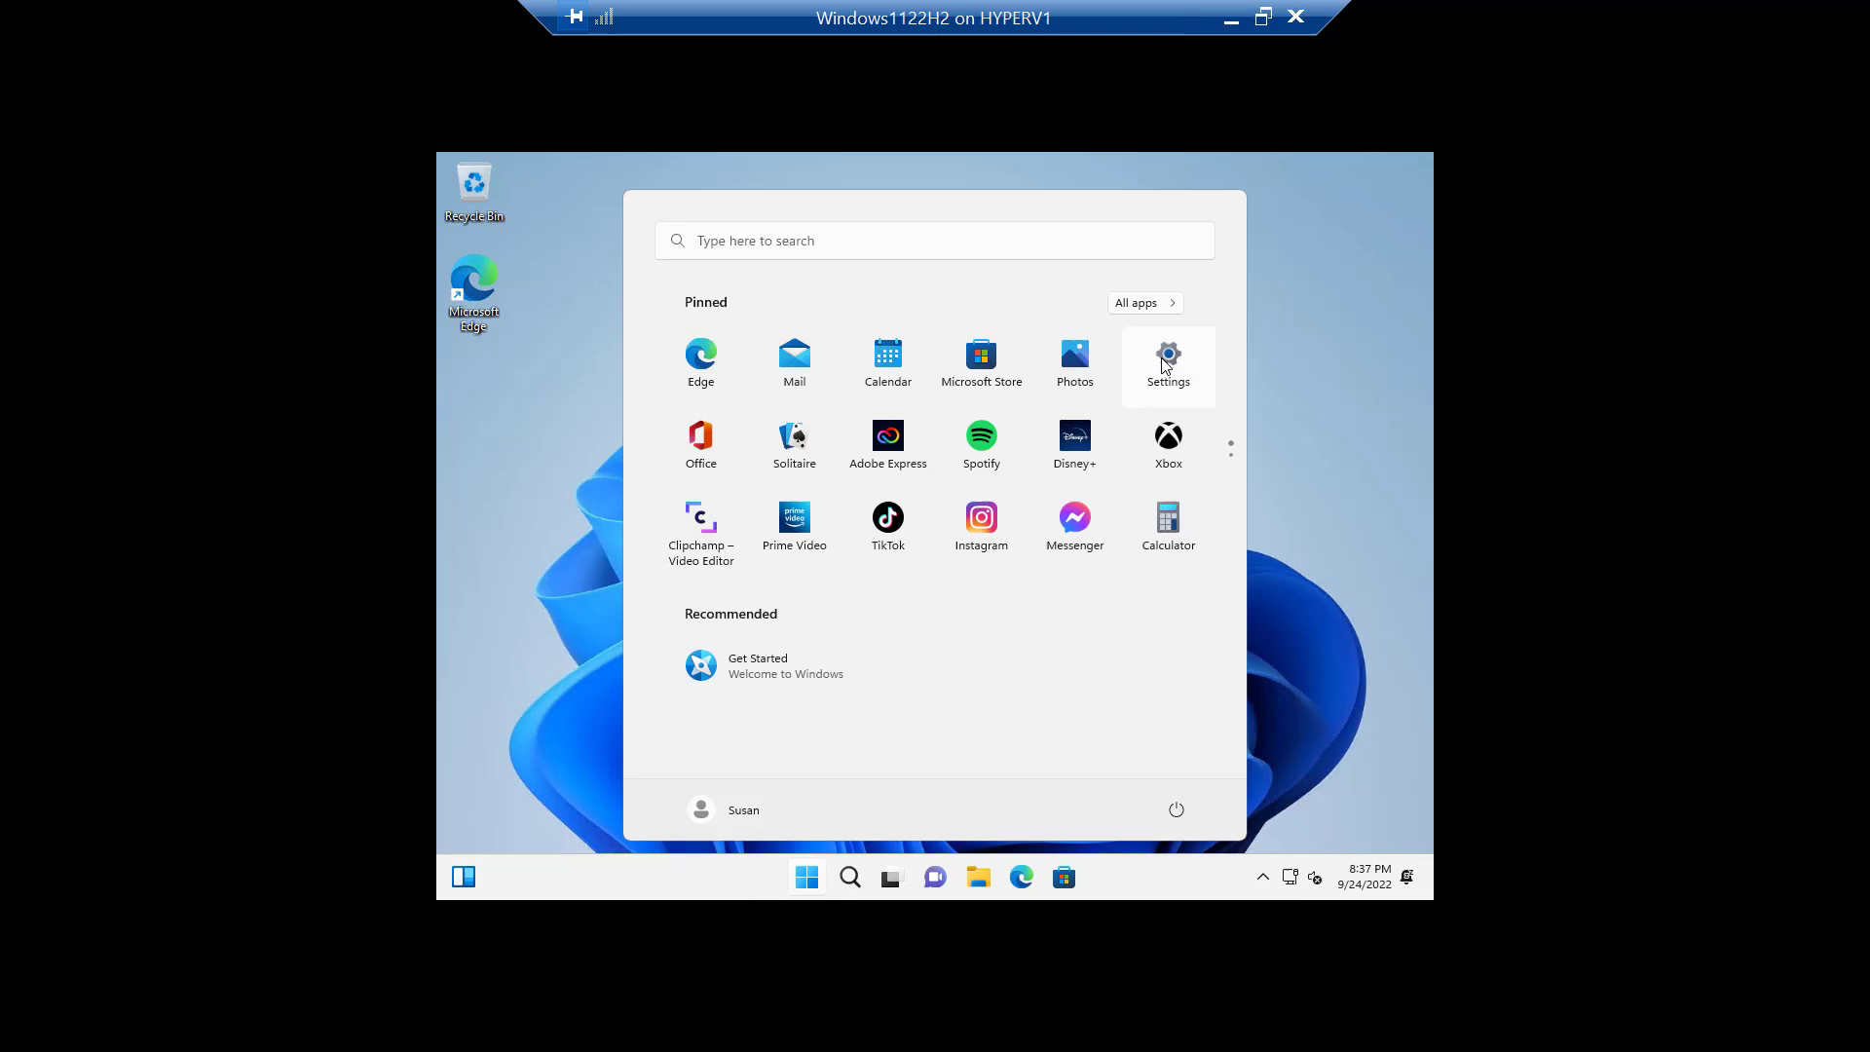
- Open Settings to the Accounts page showing Susan as a local administrator
left_click(1166, 355)
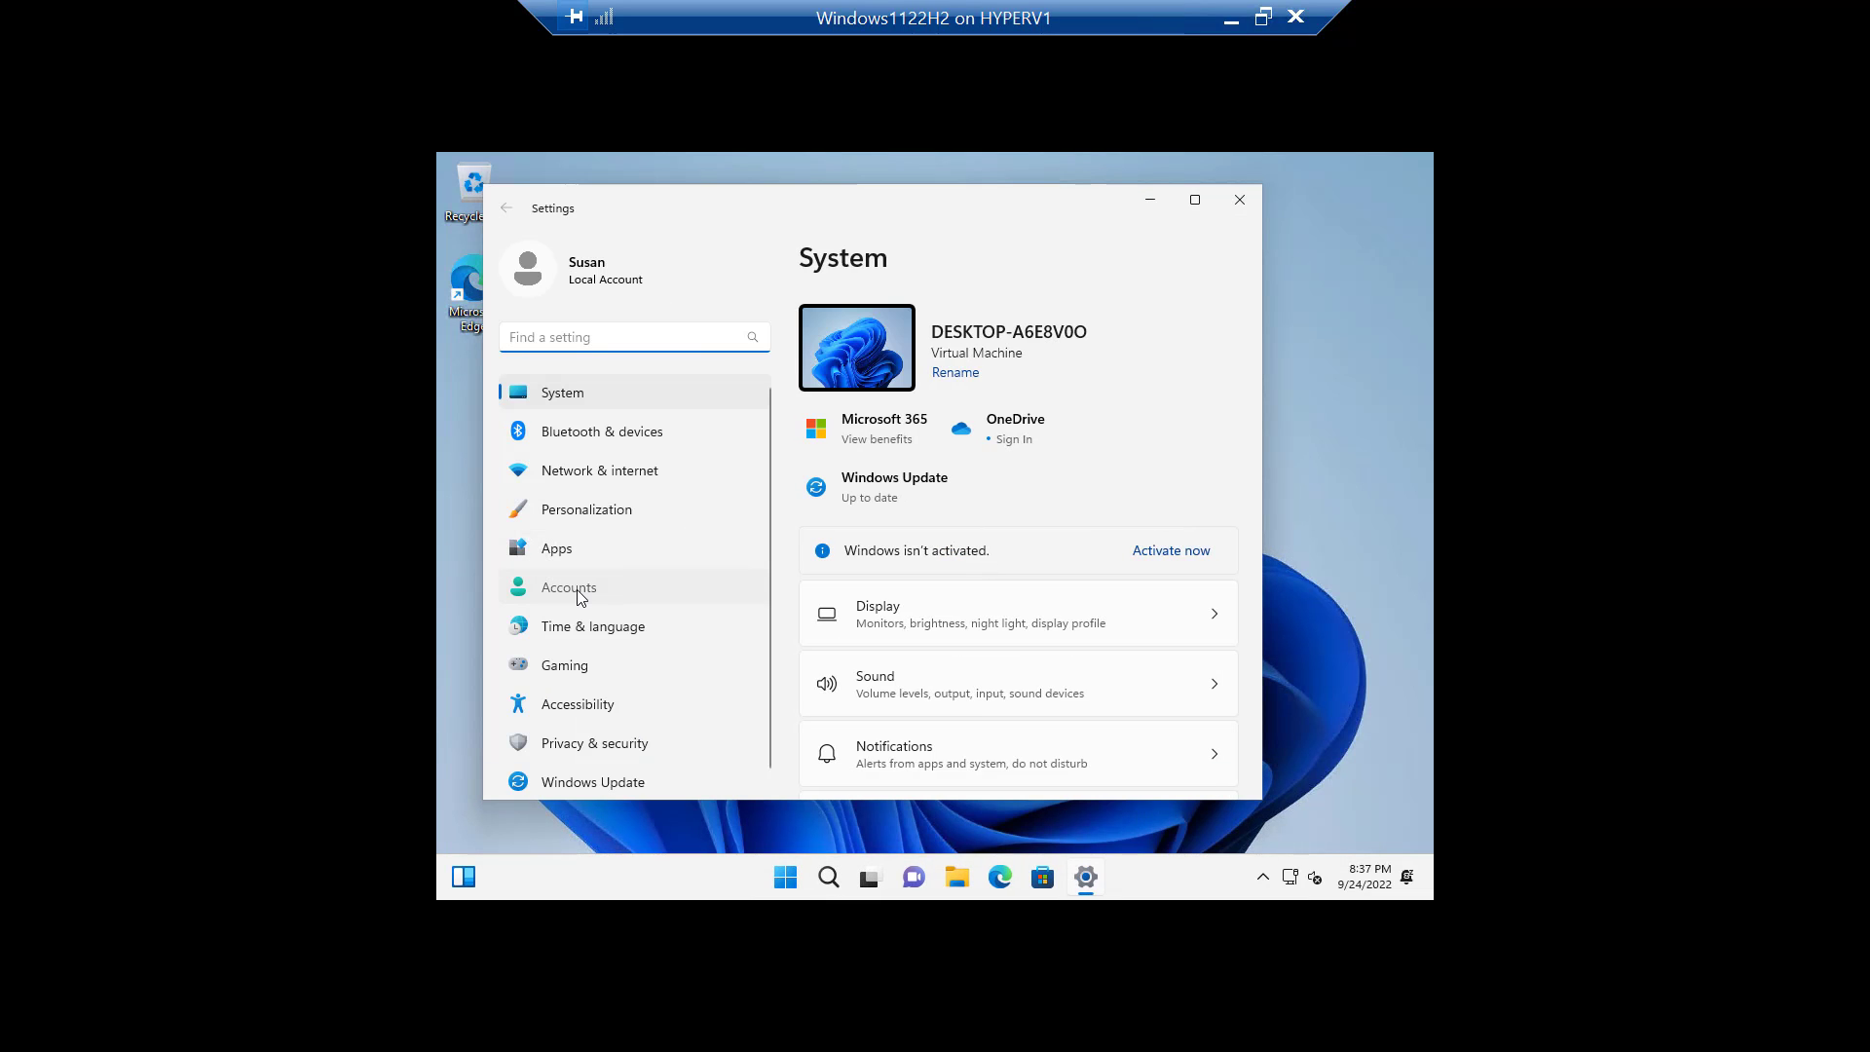
left_click(568, 587)
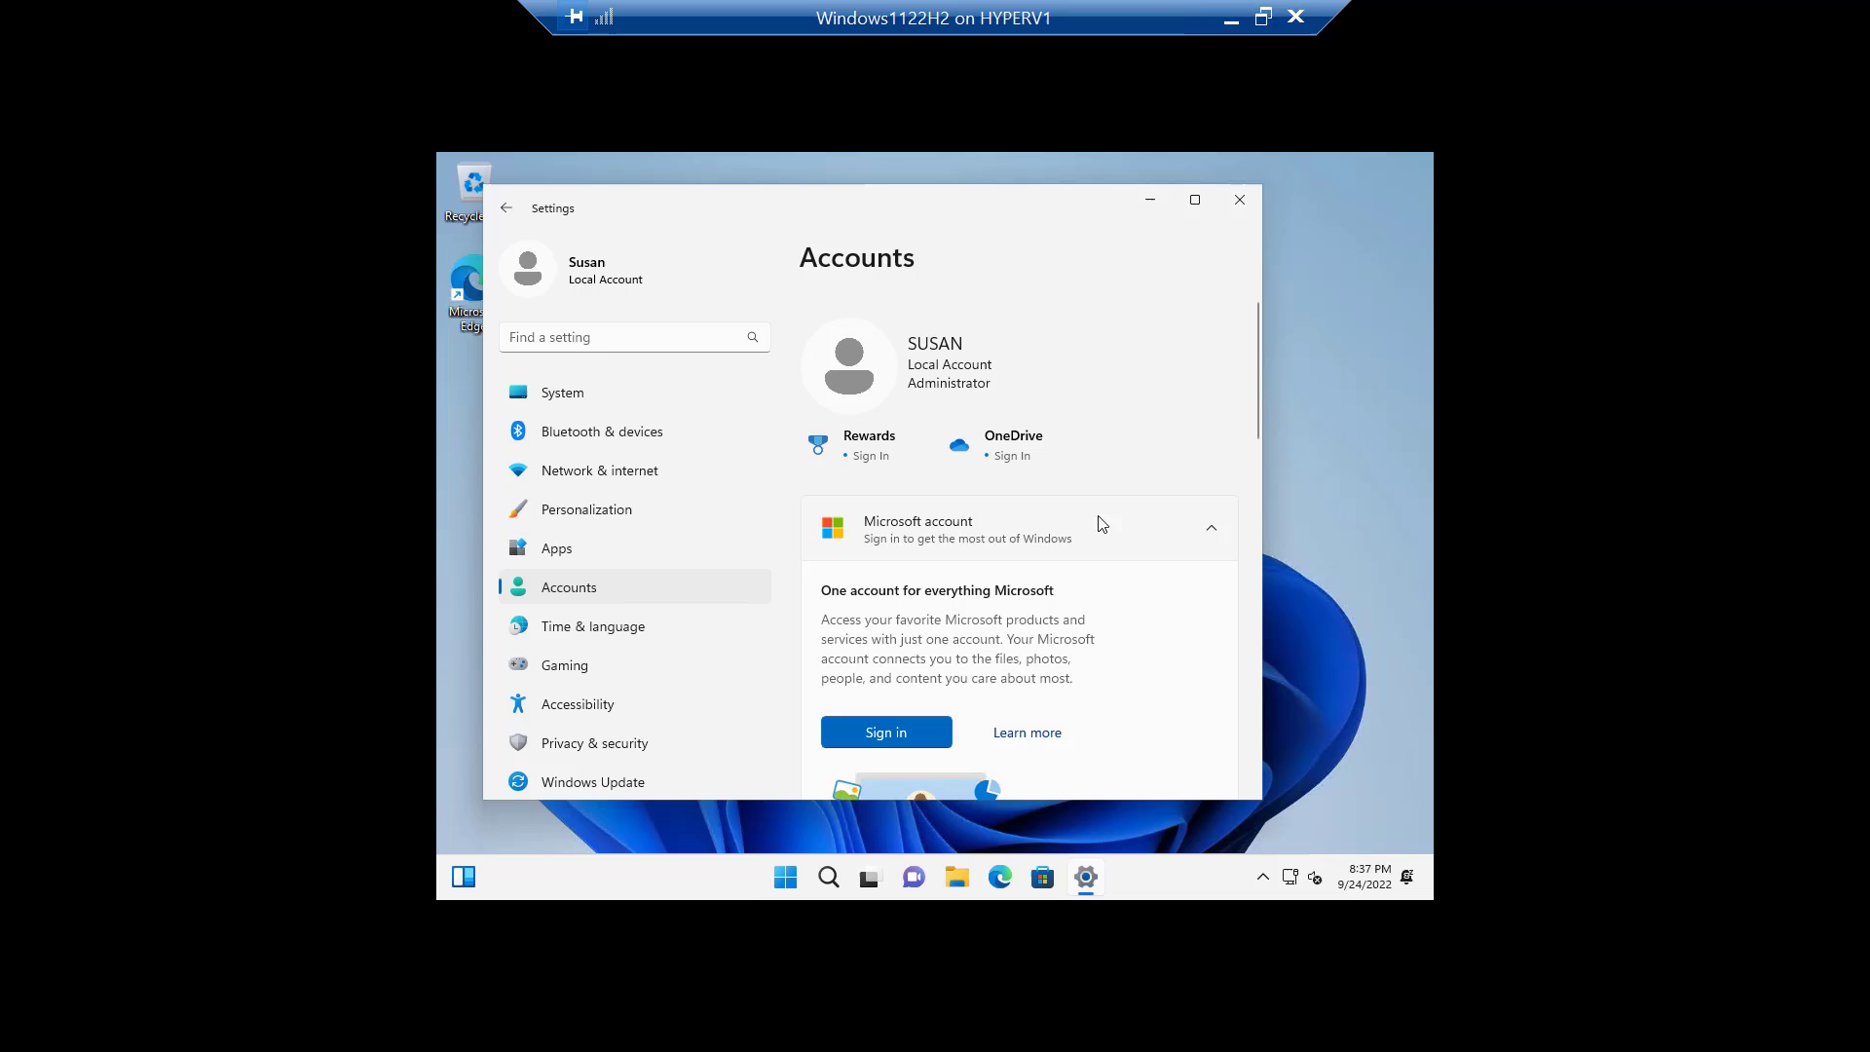
mouse_move(561, 391)
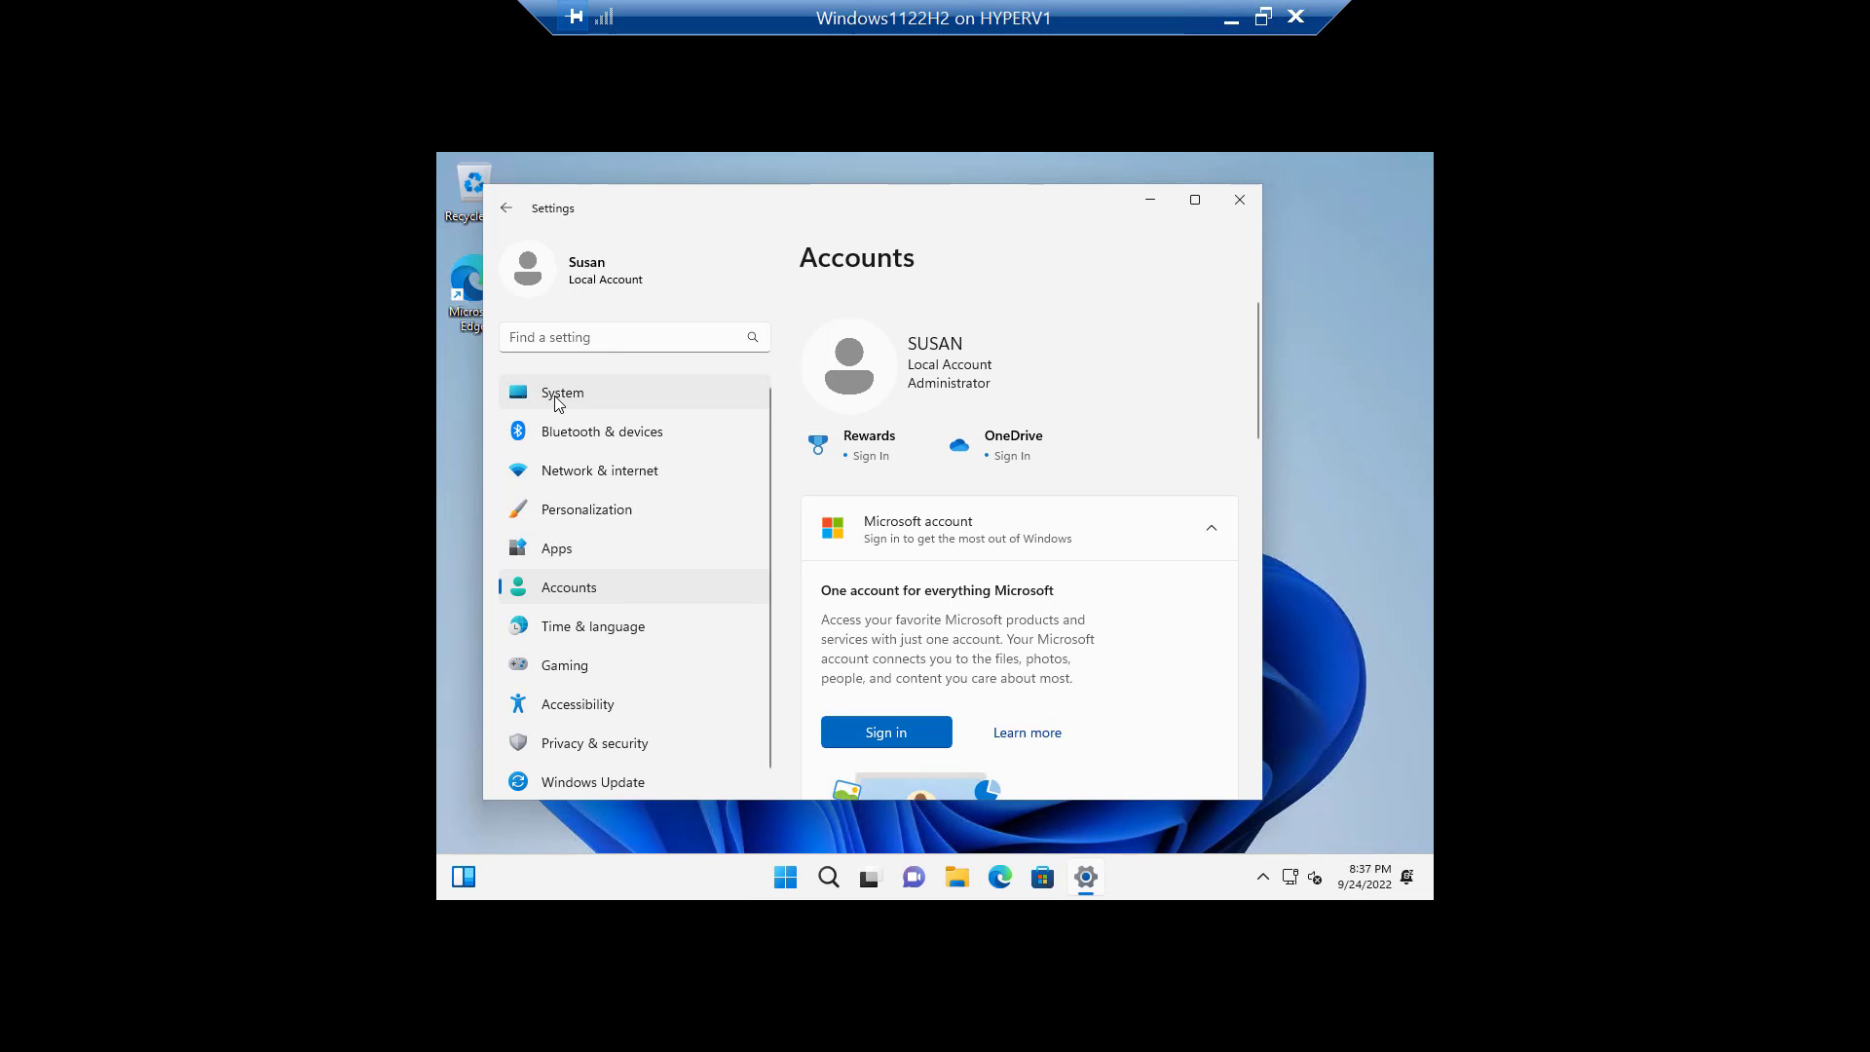
- Show System > About's Windows specifications listing Windows 11 Home version 22H2
left_click(561, 392)
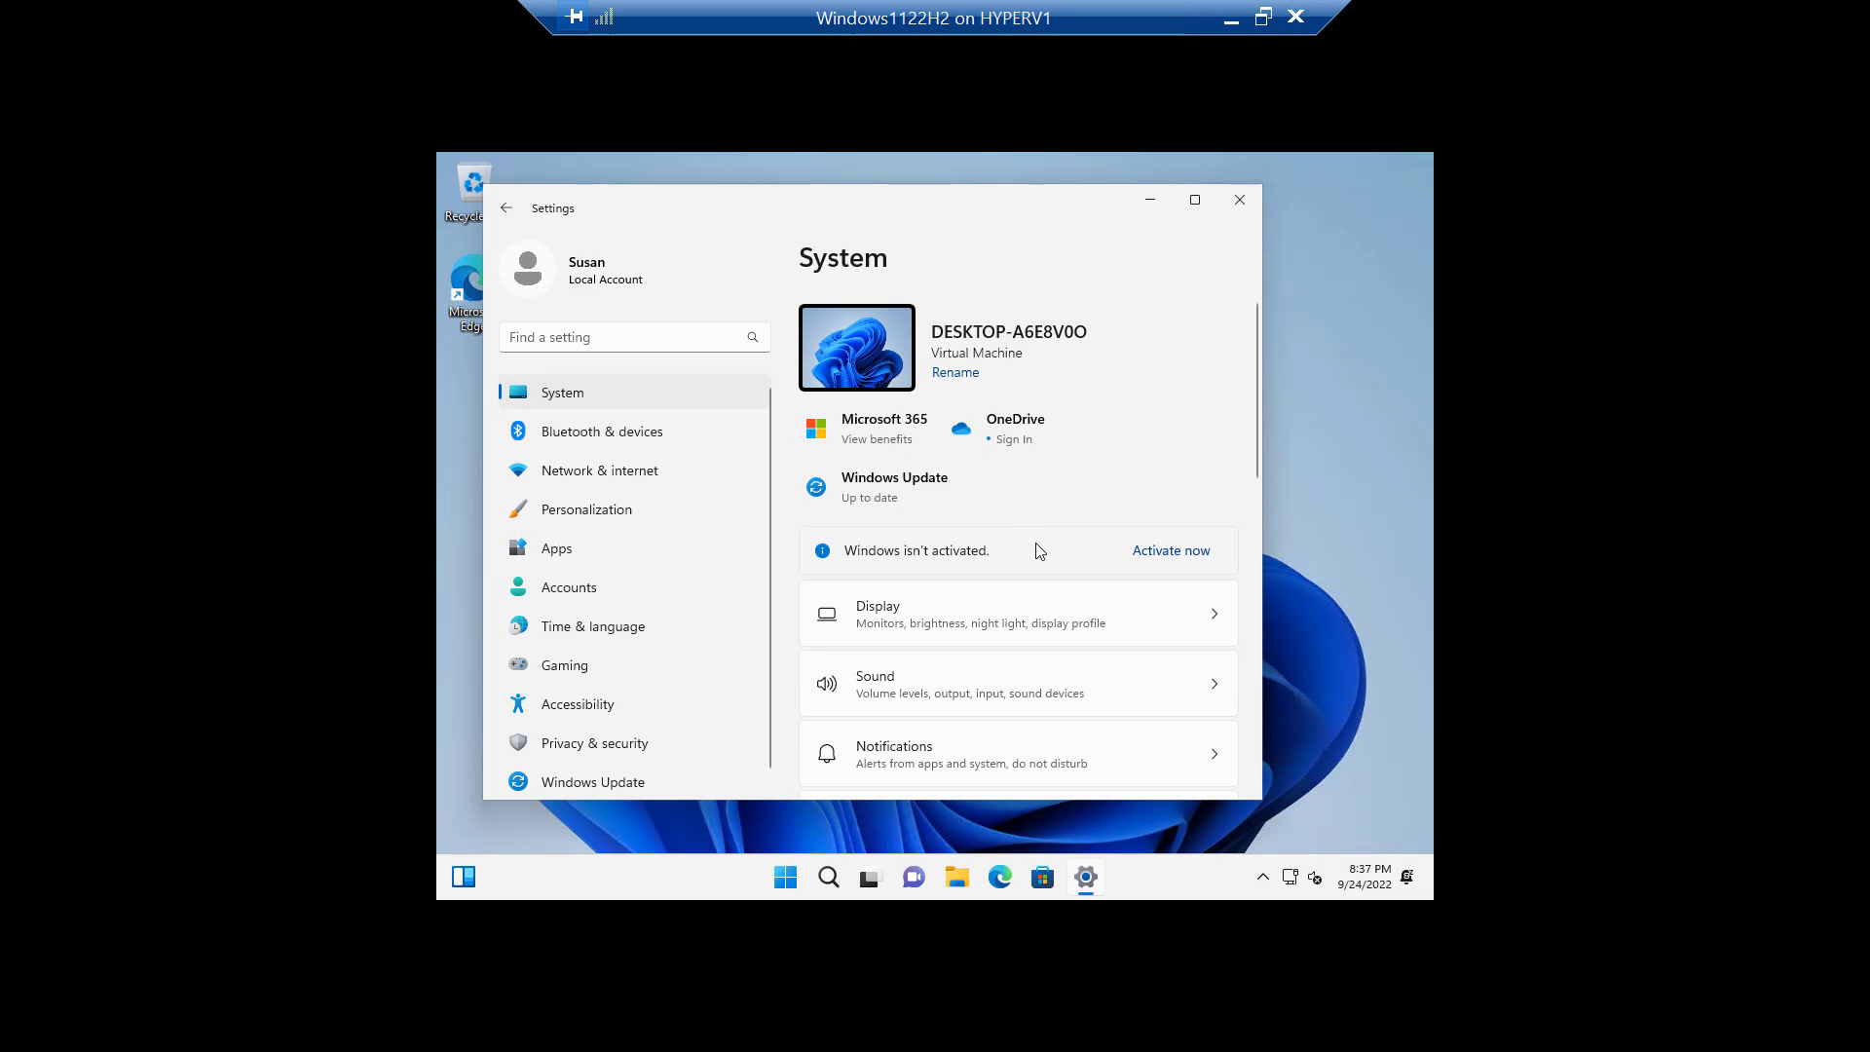
scroll("down", 3)
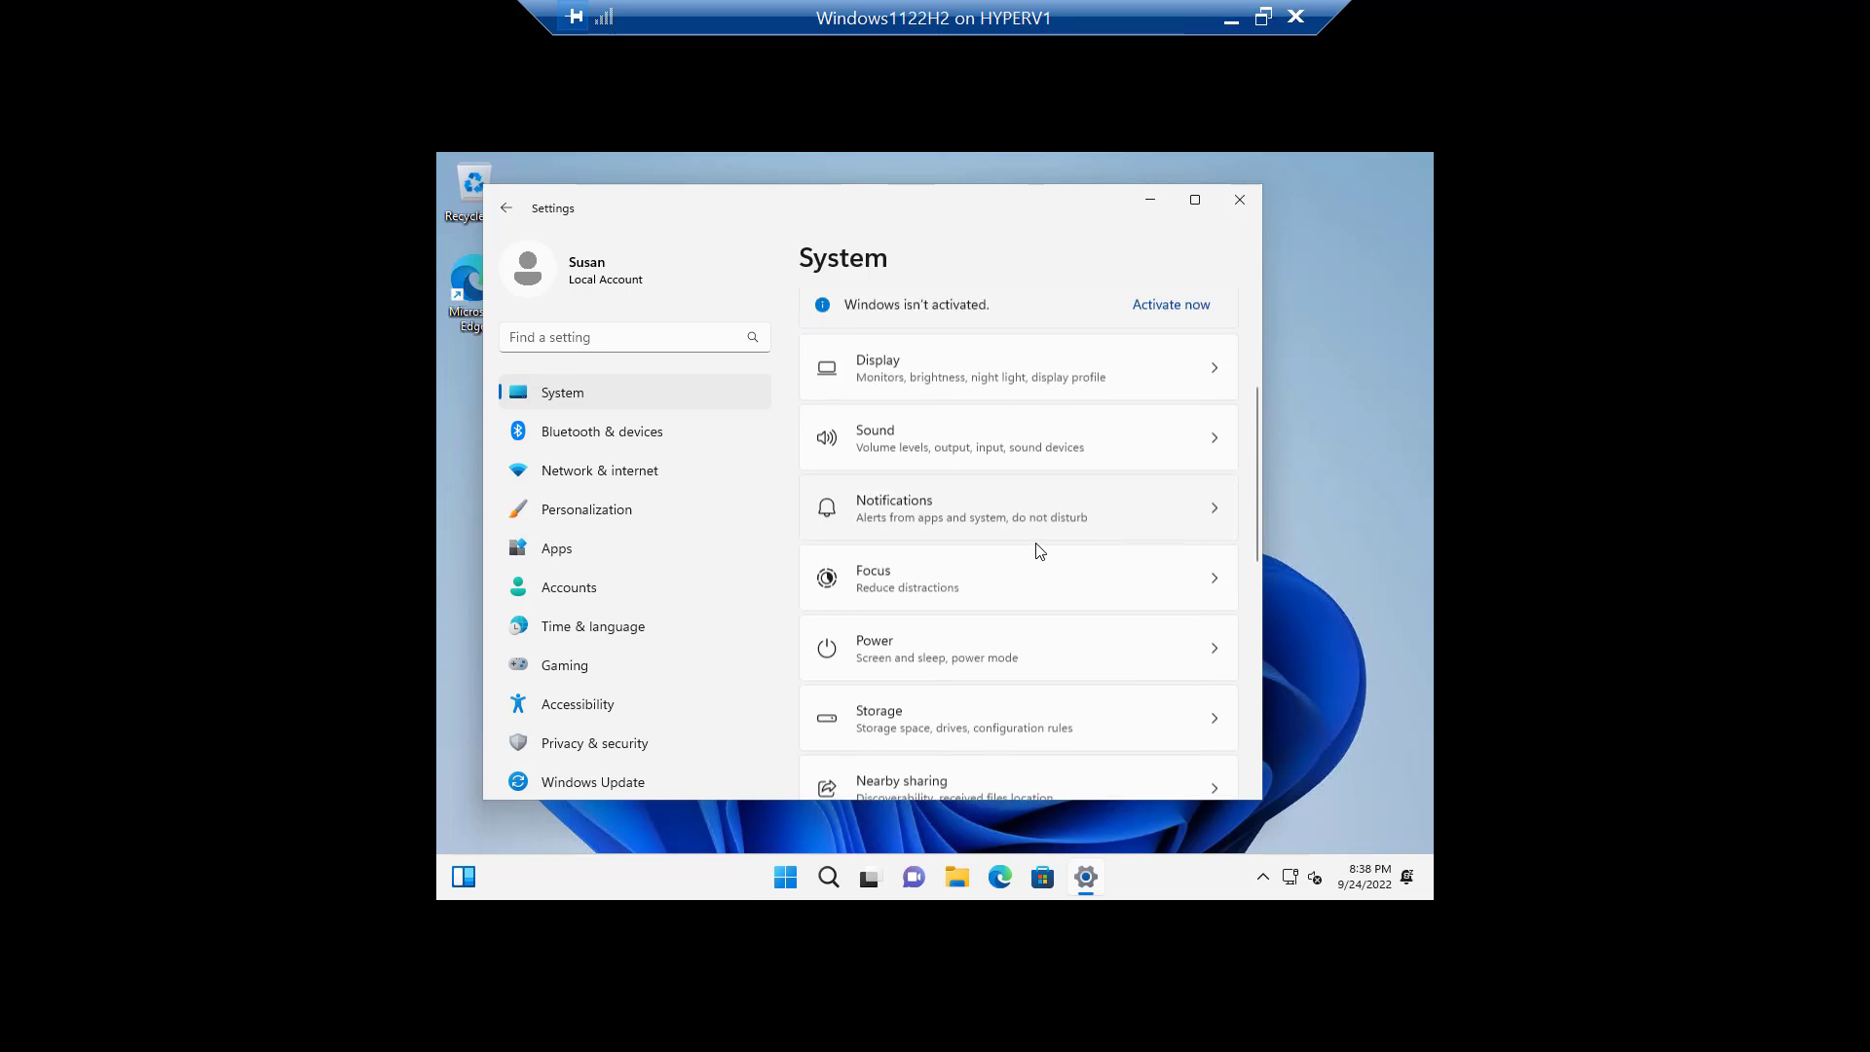
scroll("down", 3)
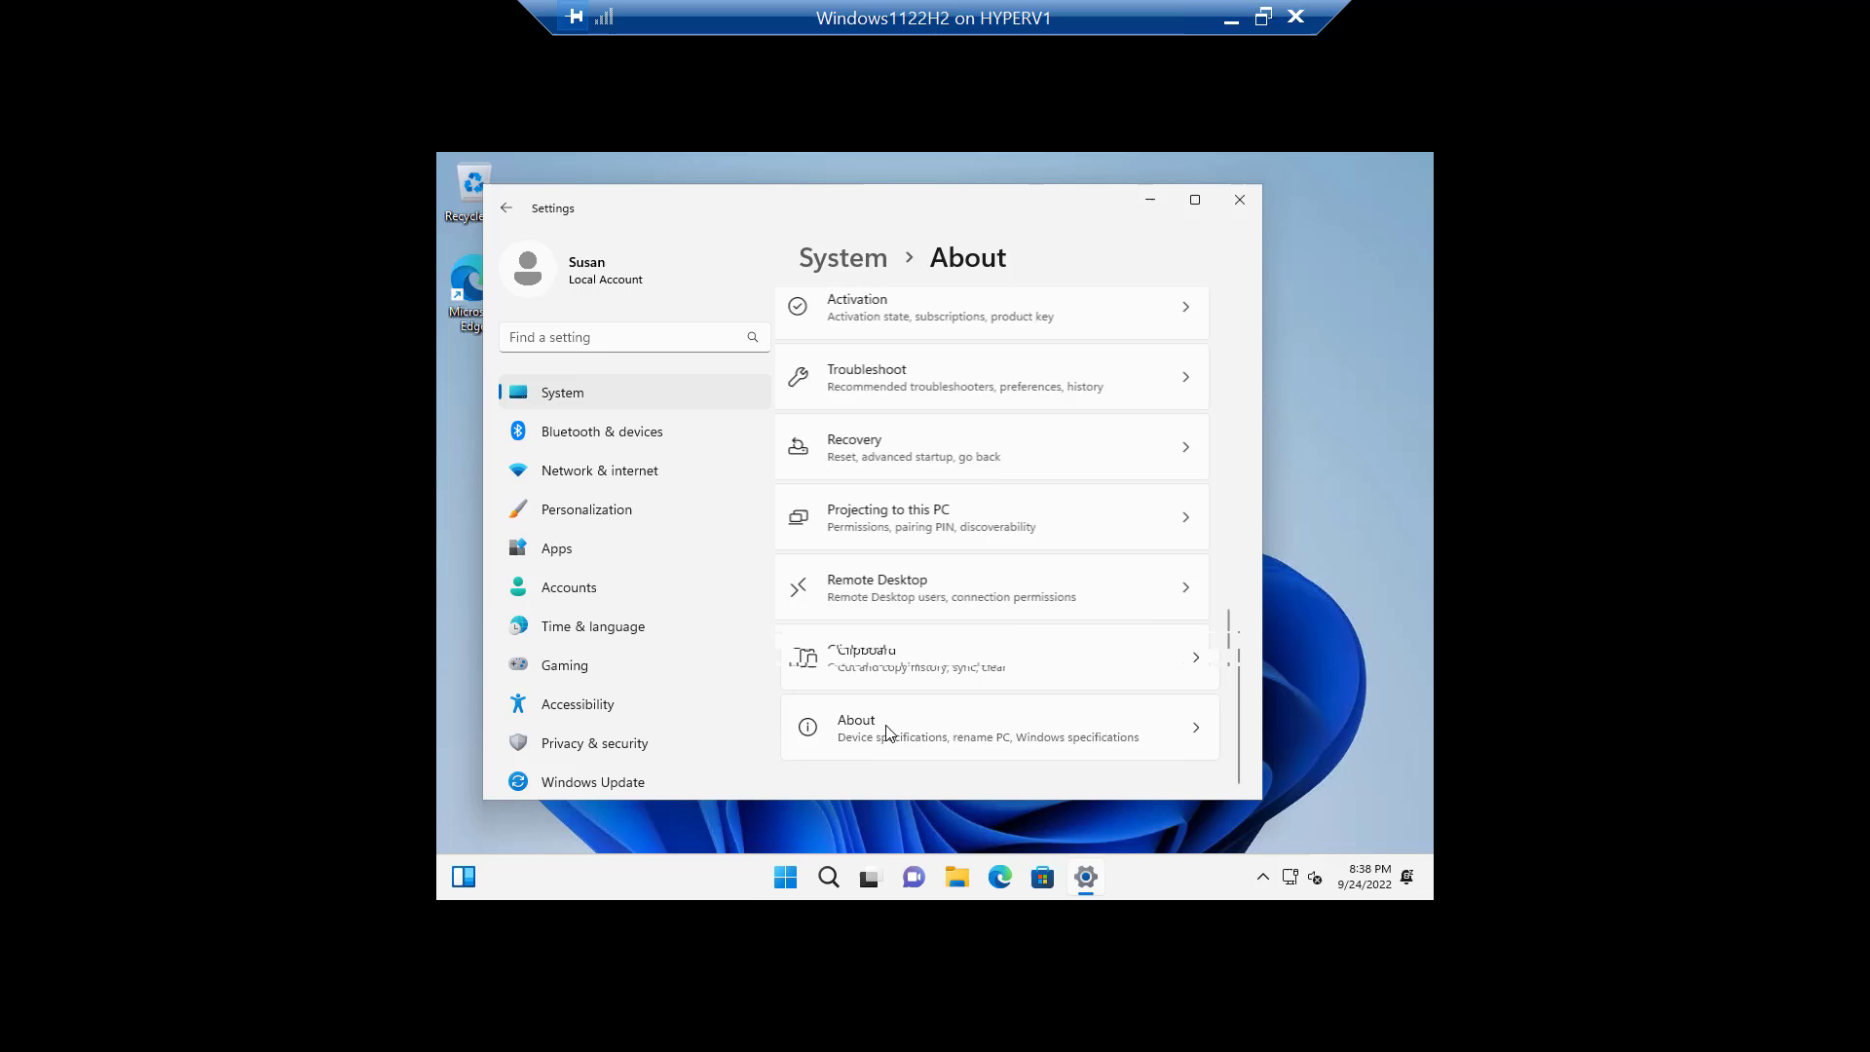
left_click(871, 727)
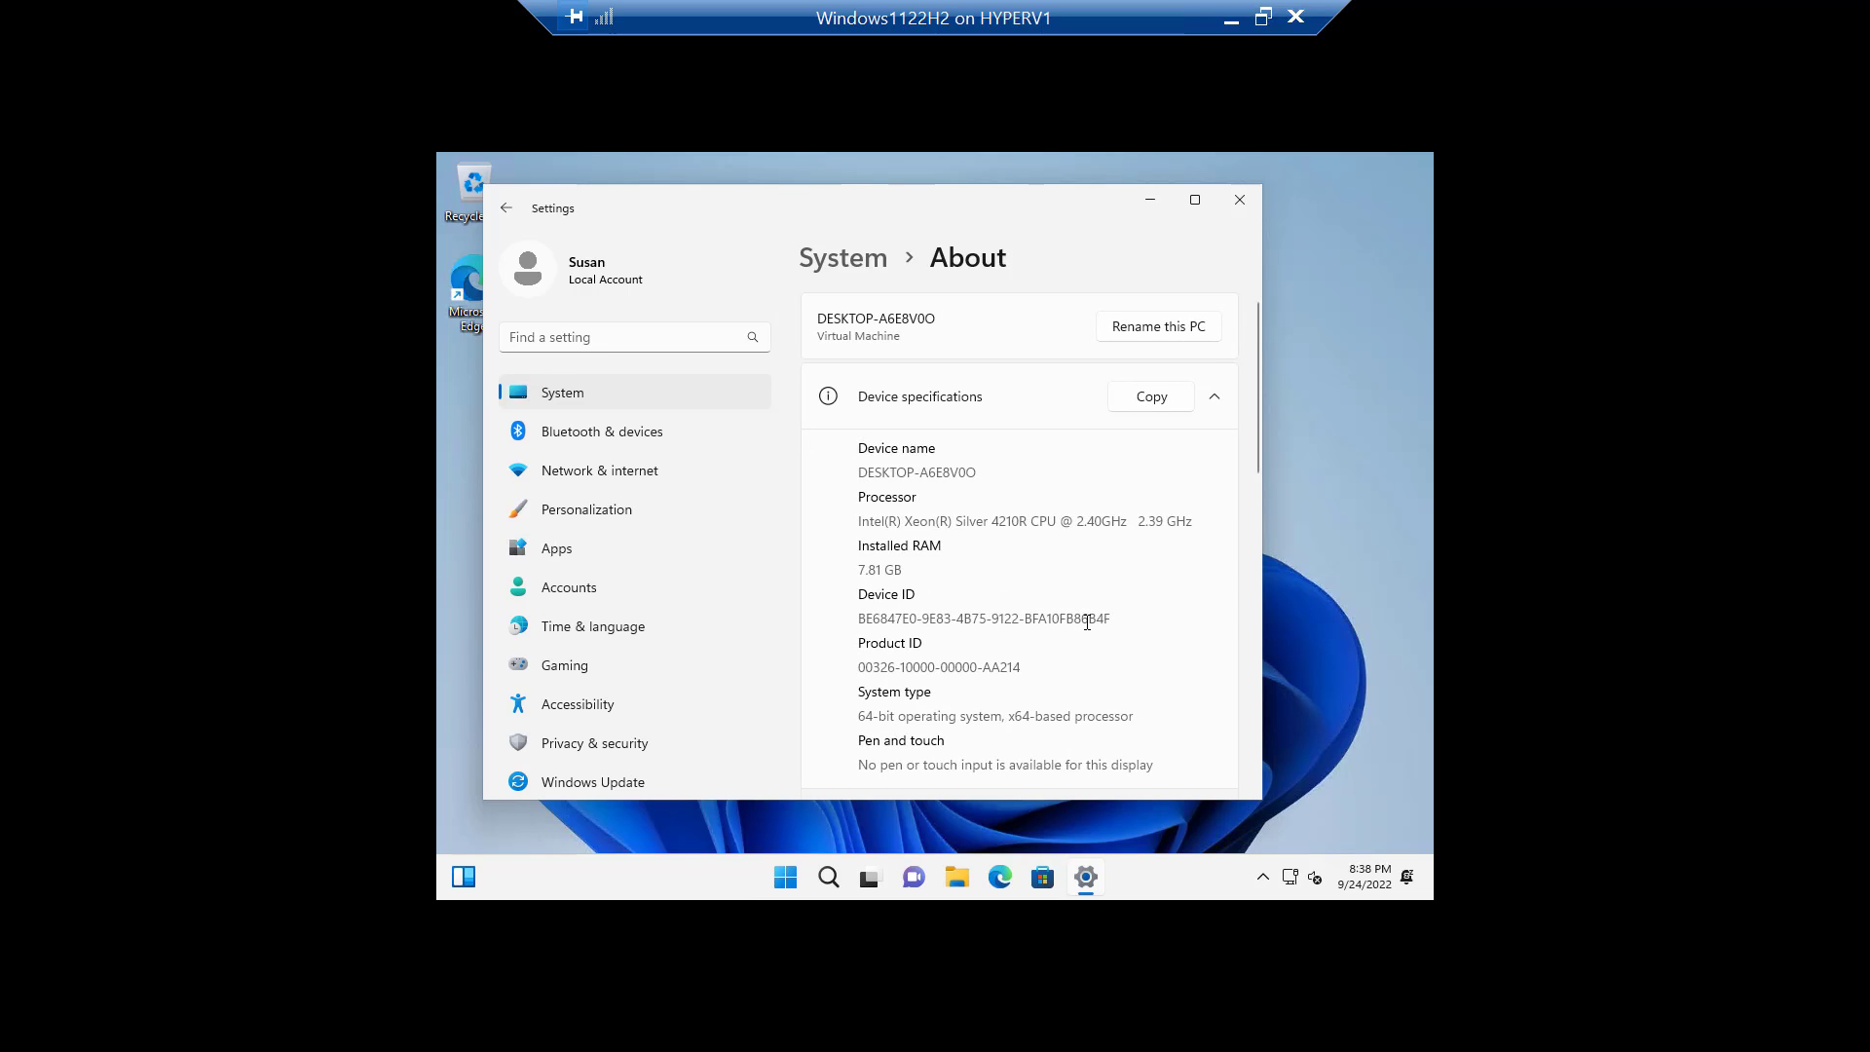
scroll("down", 3)
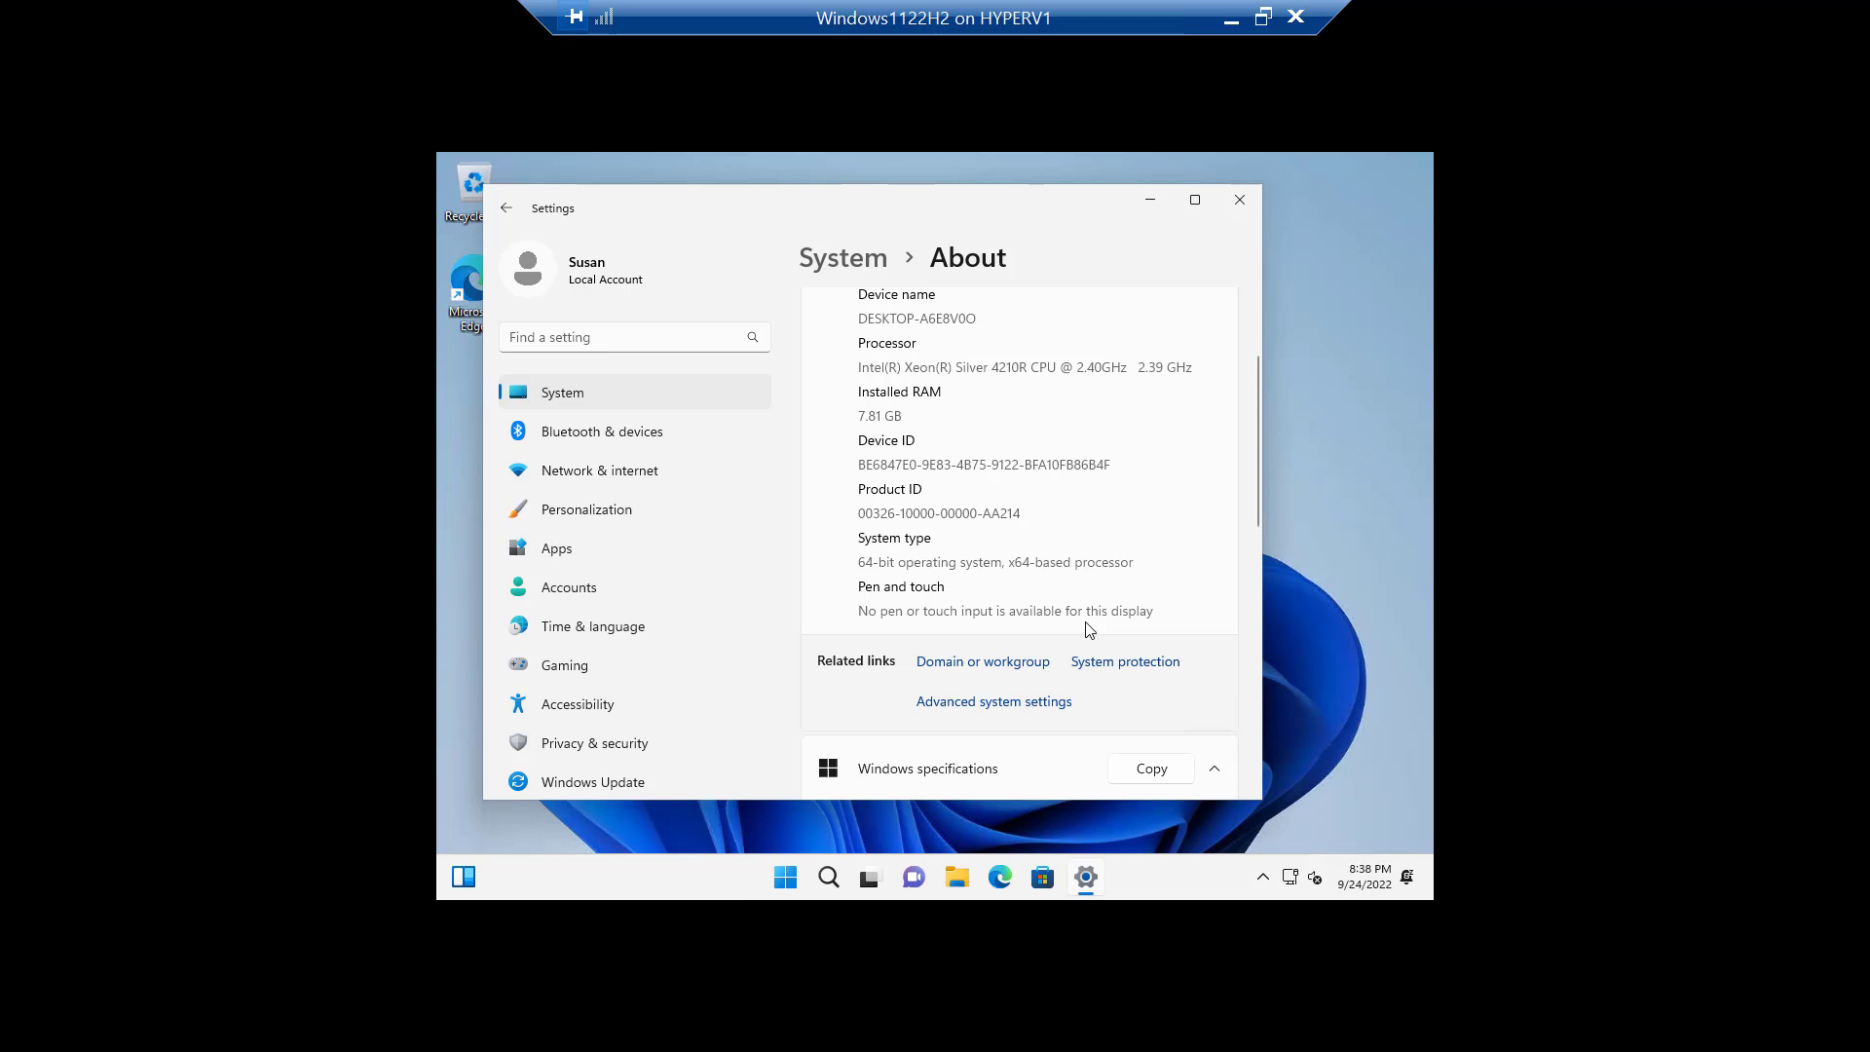
scroll("down", 3)
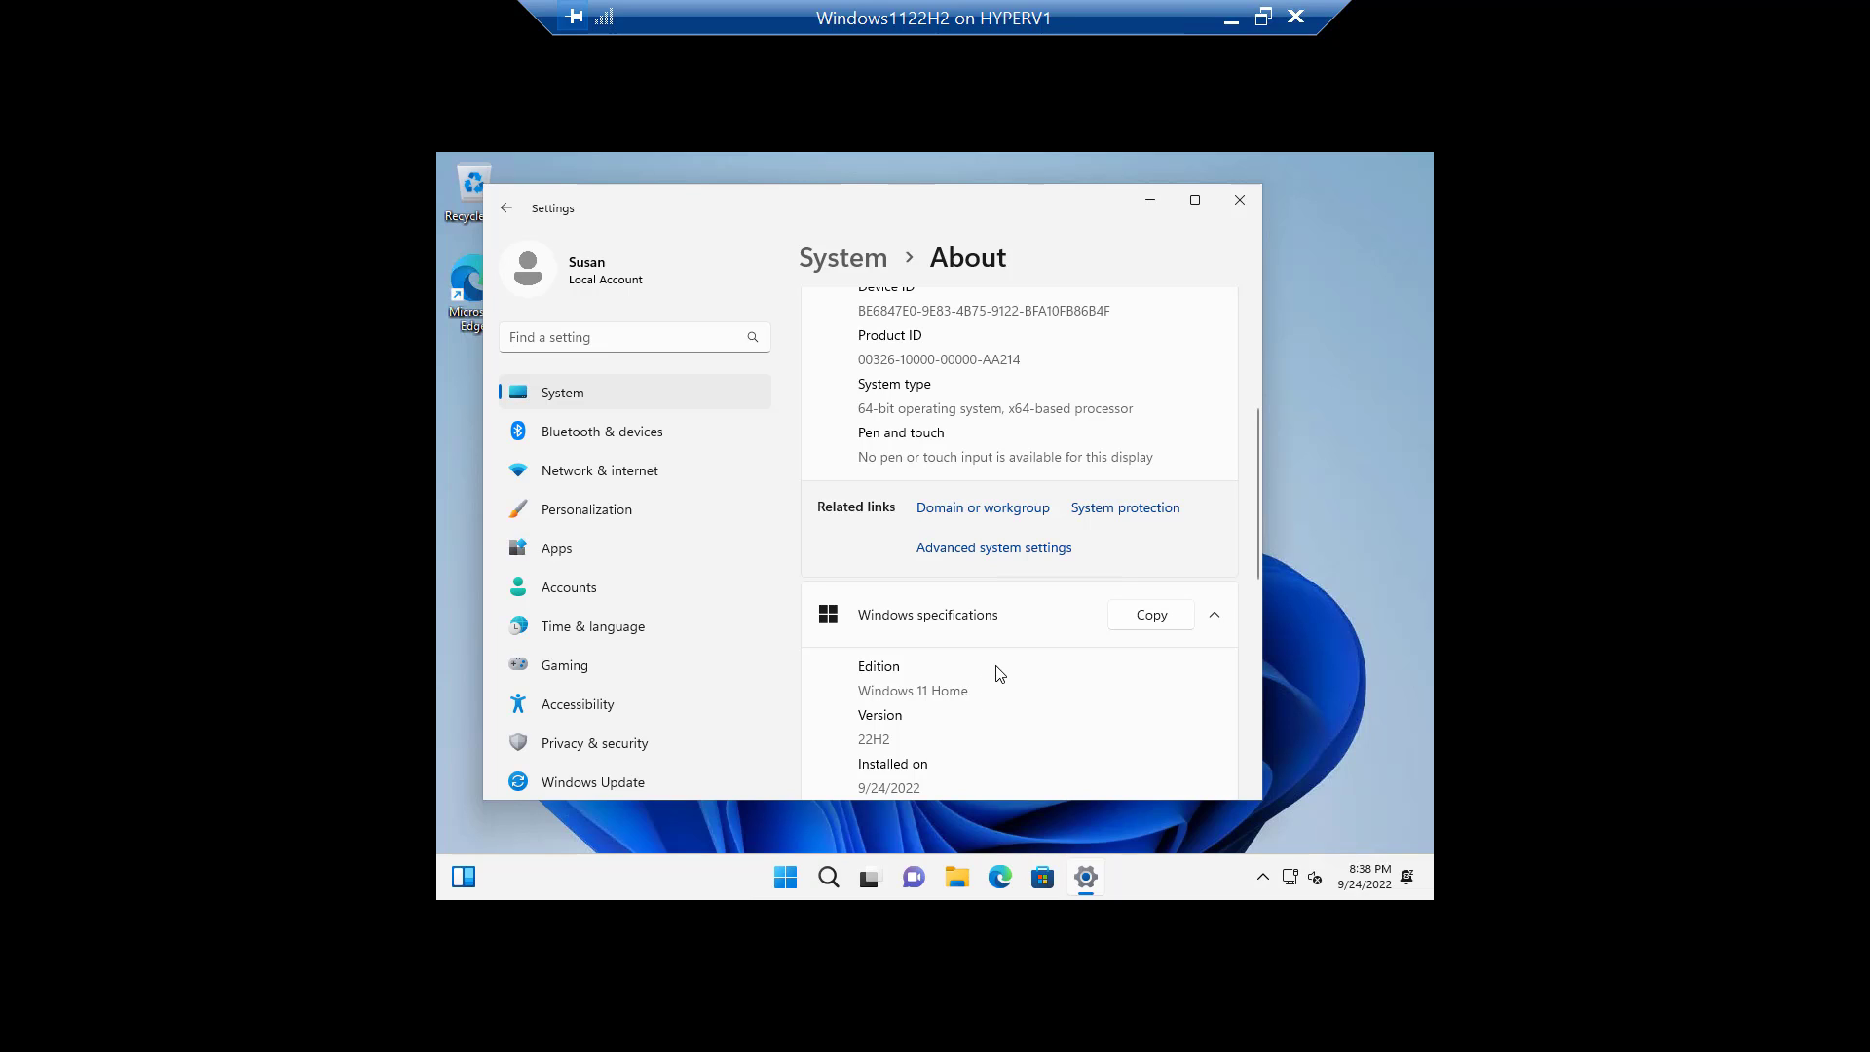
mouse_move(1003, 670)
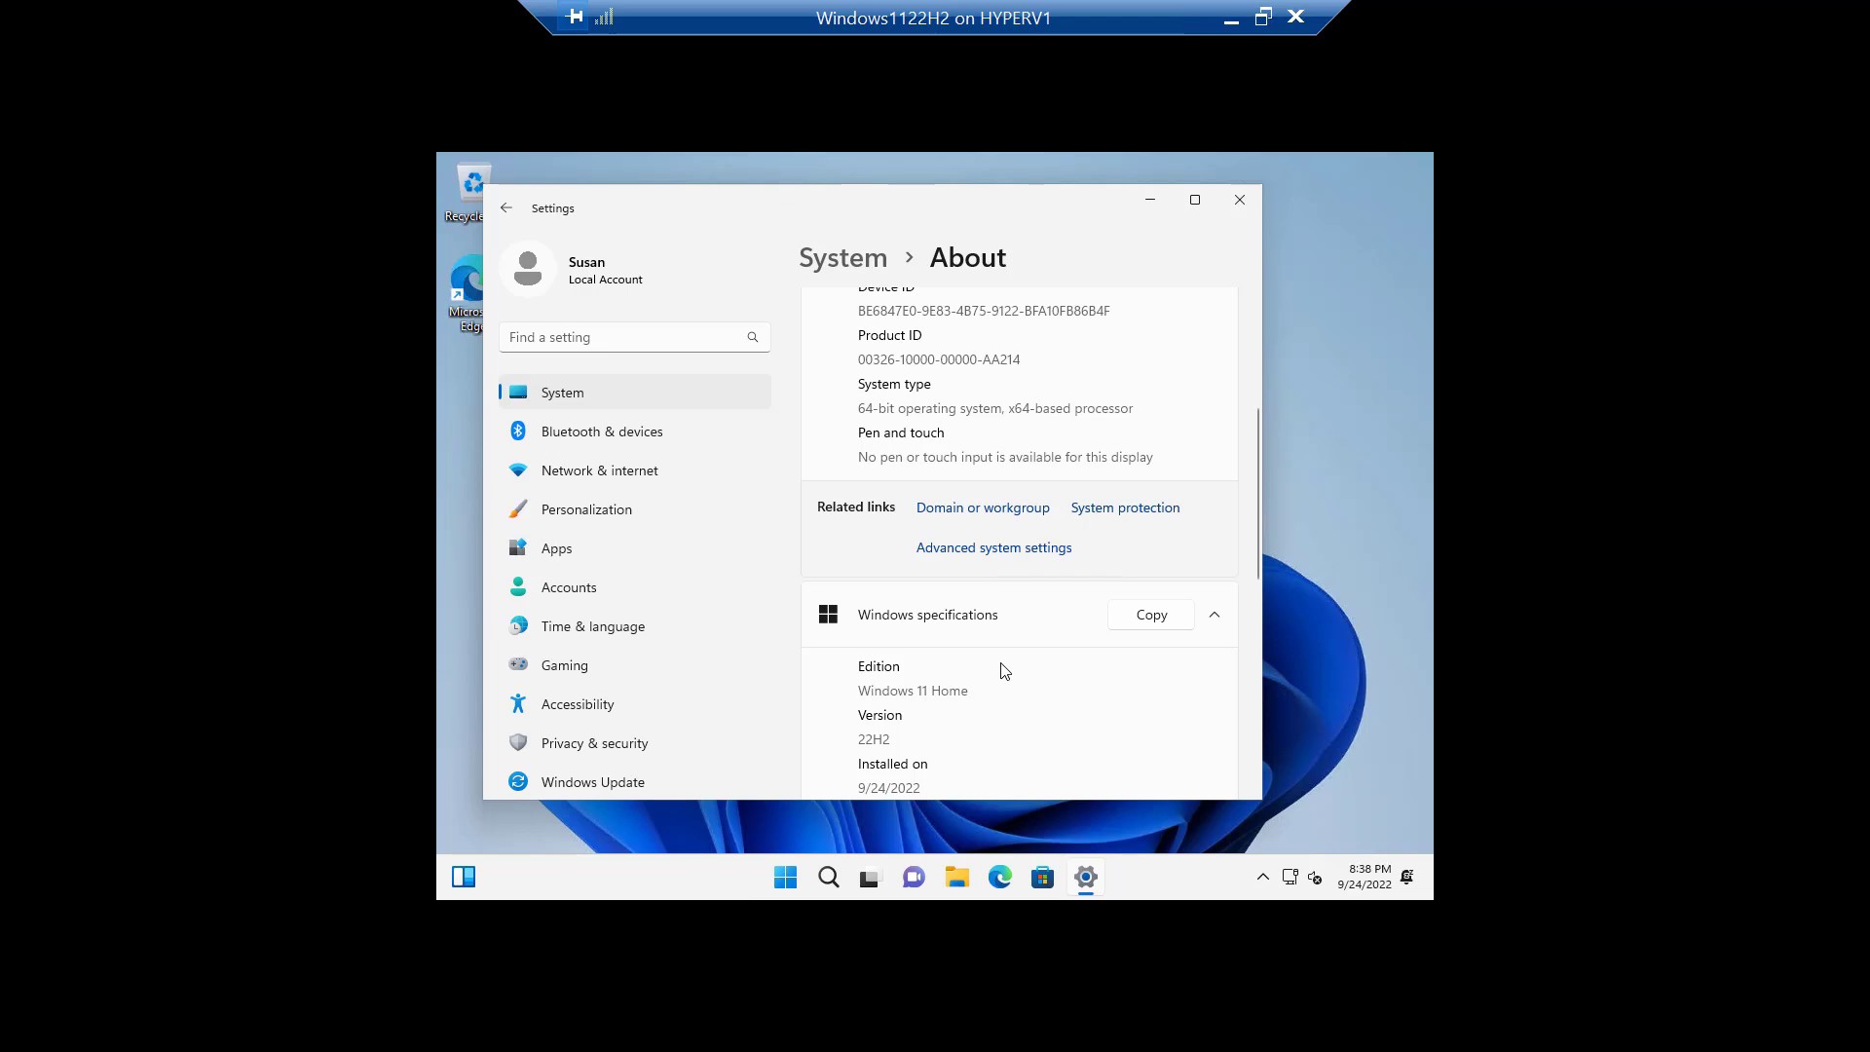
mouse_move(1007, 685)
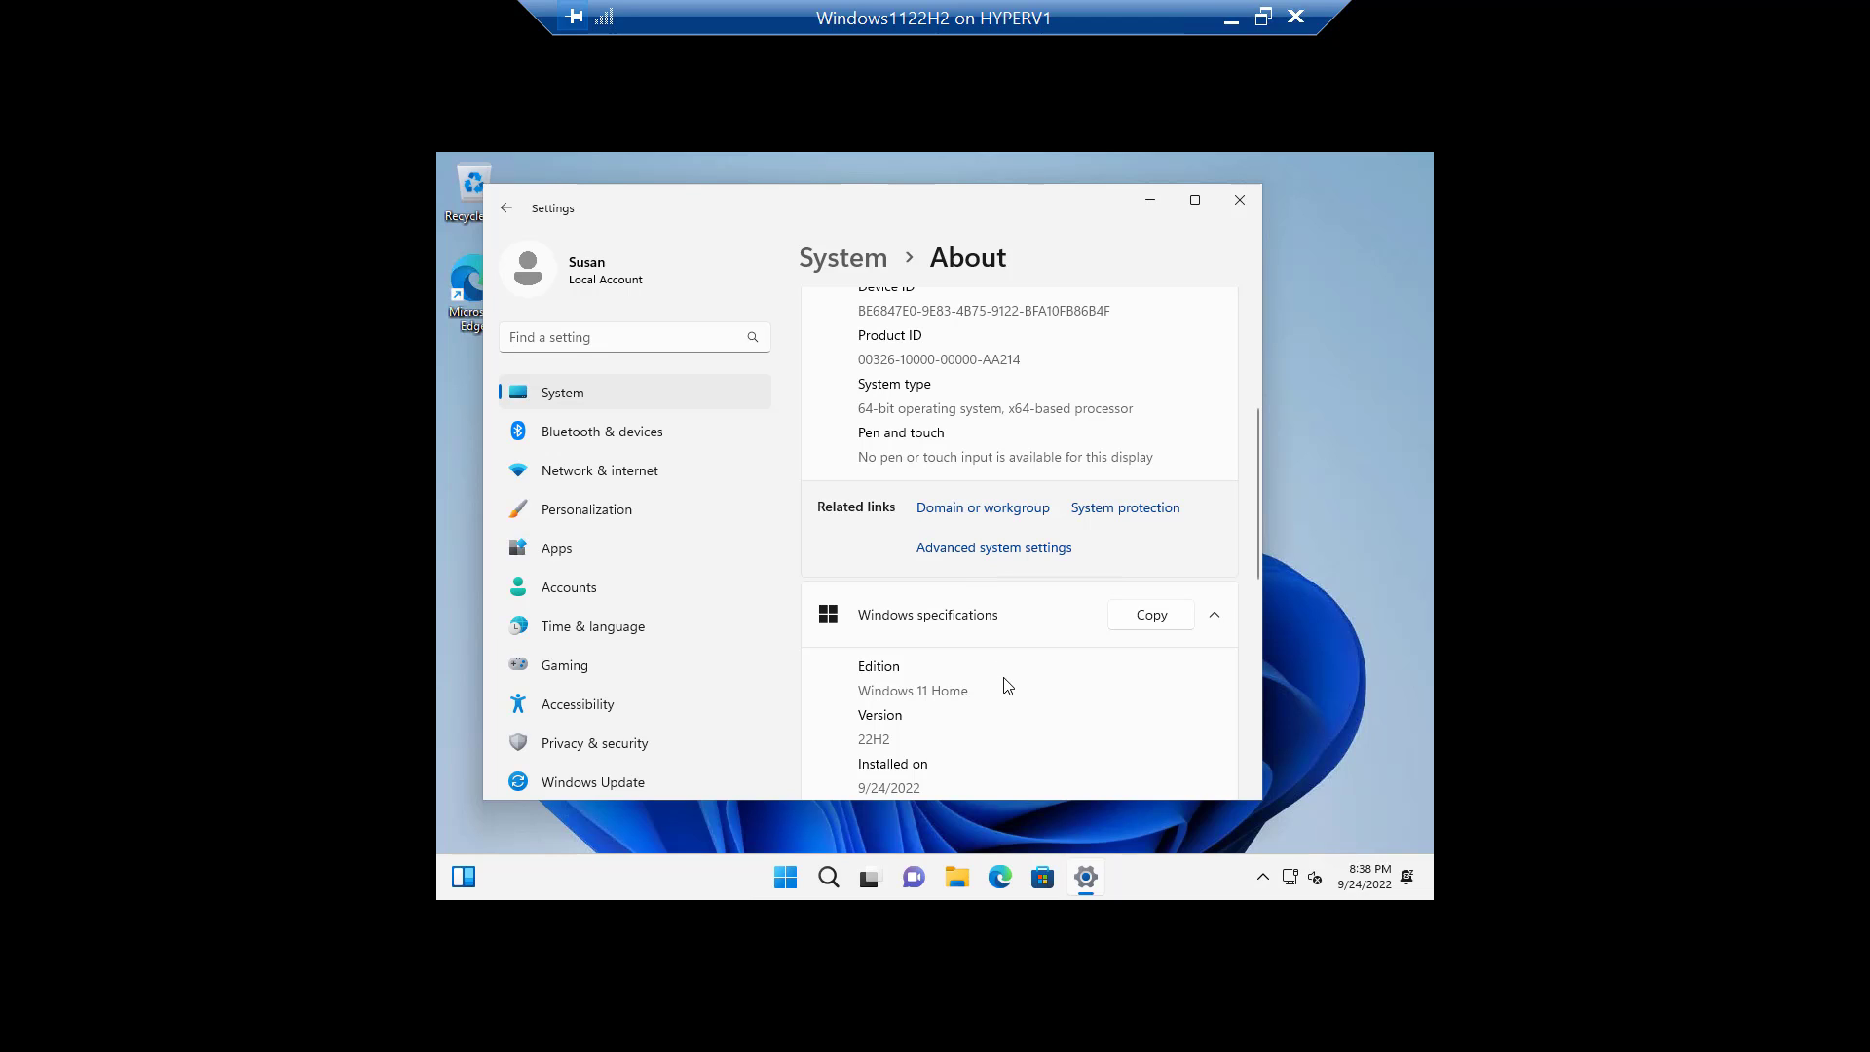